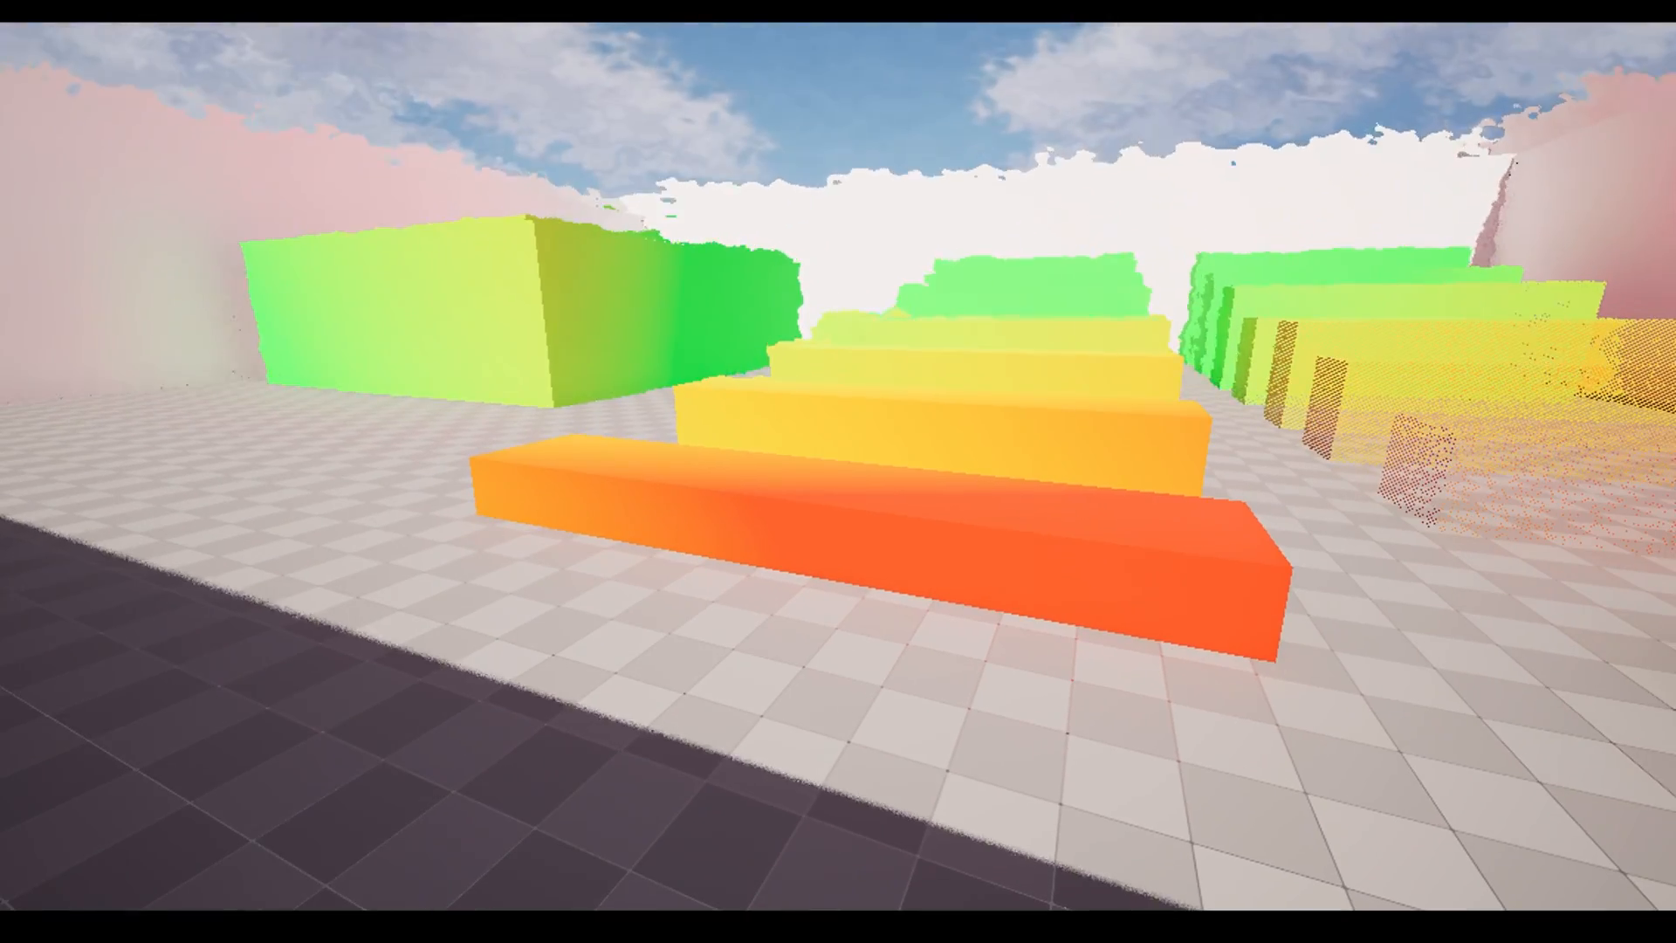
mouse_move(838, 472)
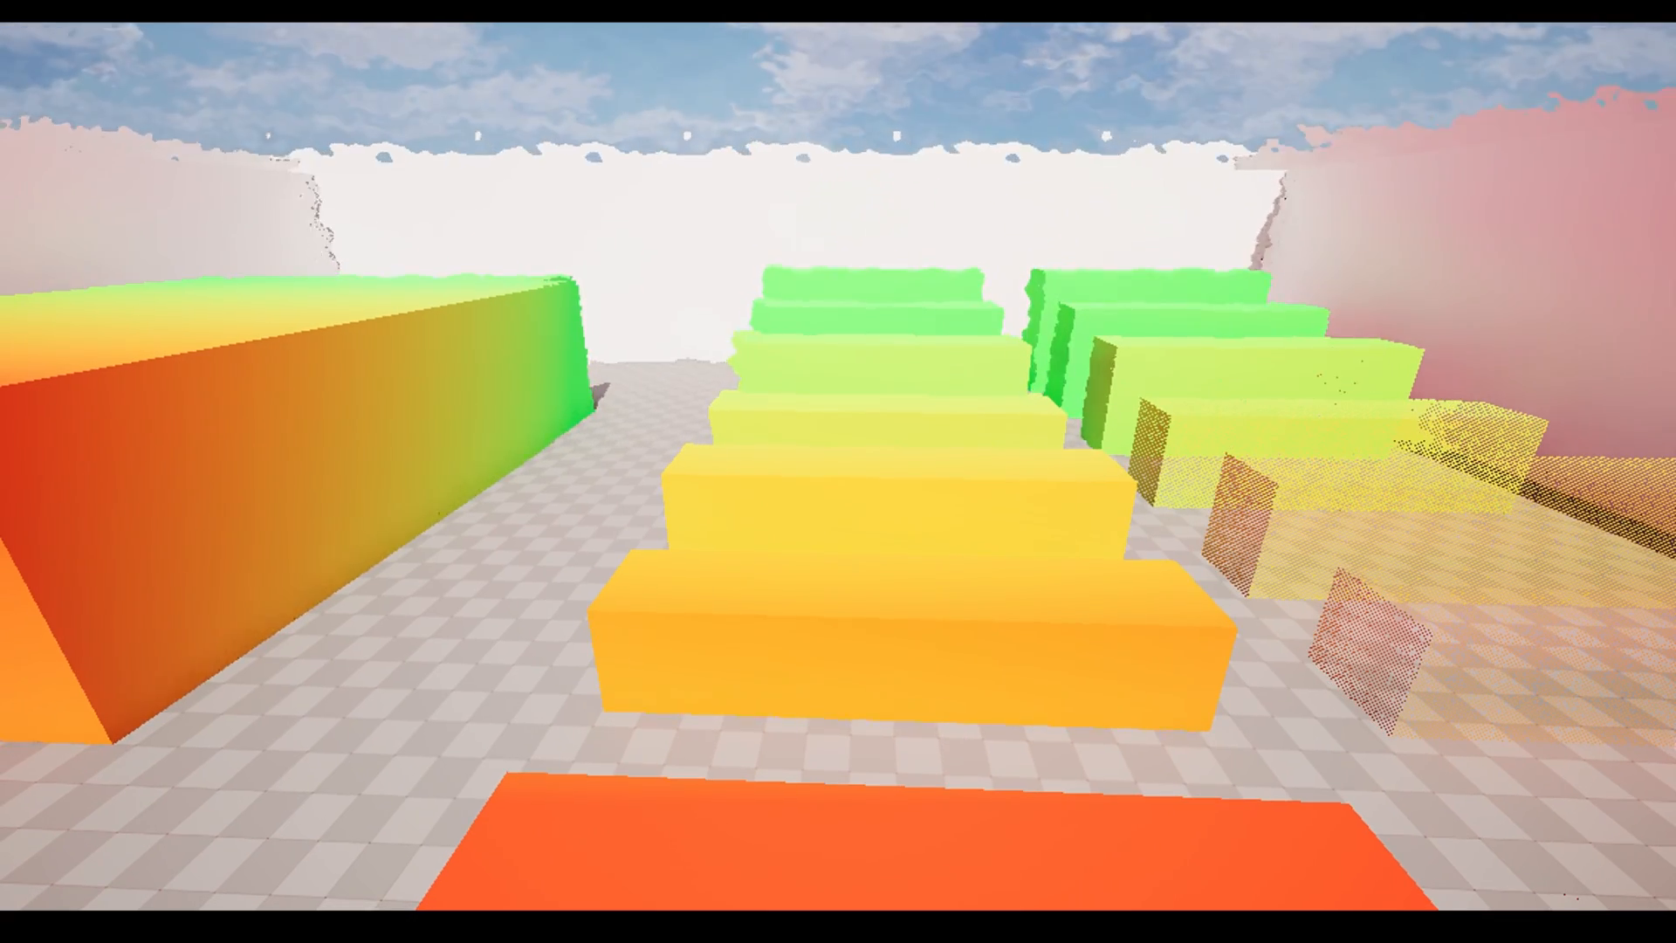
mouse_move(838, 471)
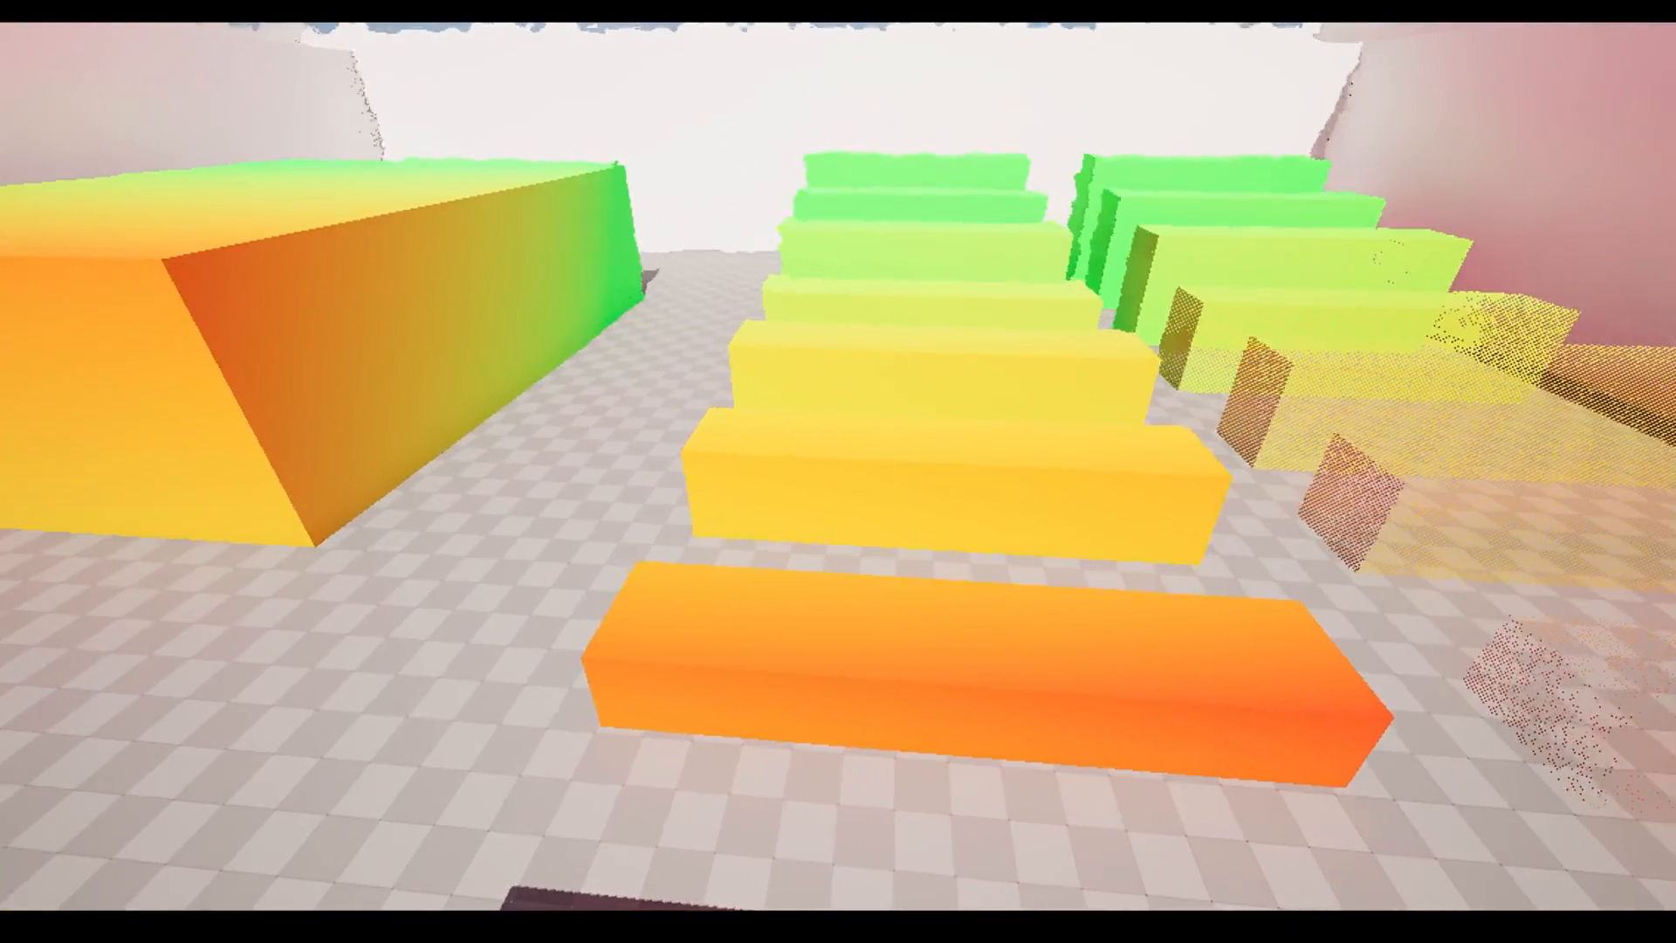
mouse_move(838, 471)
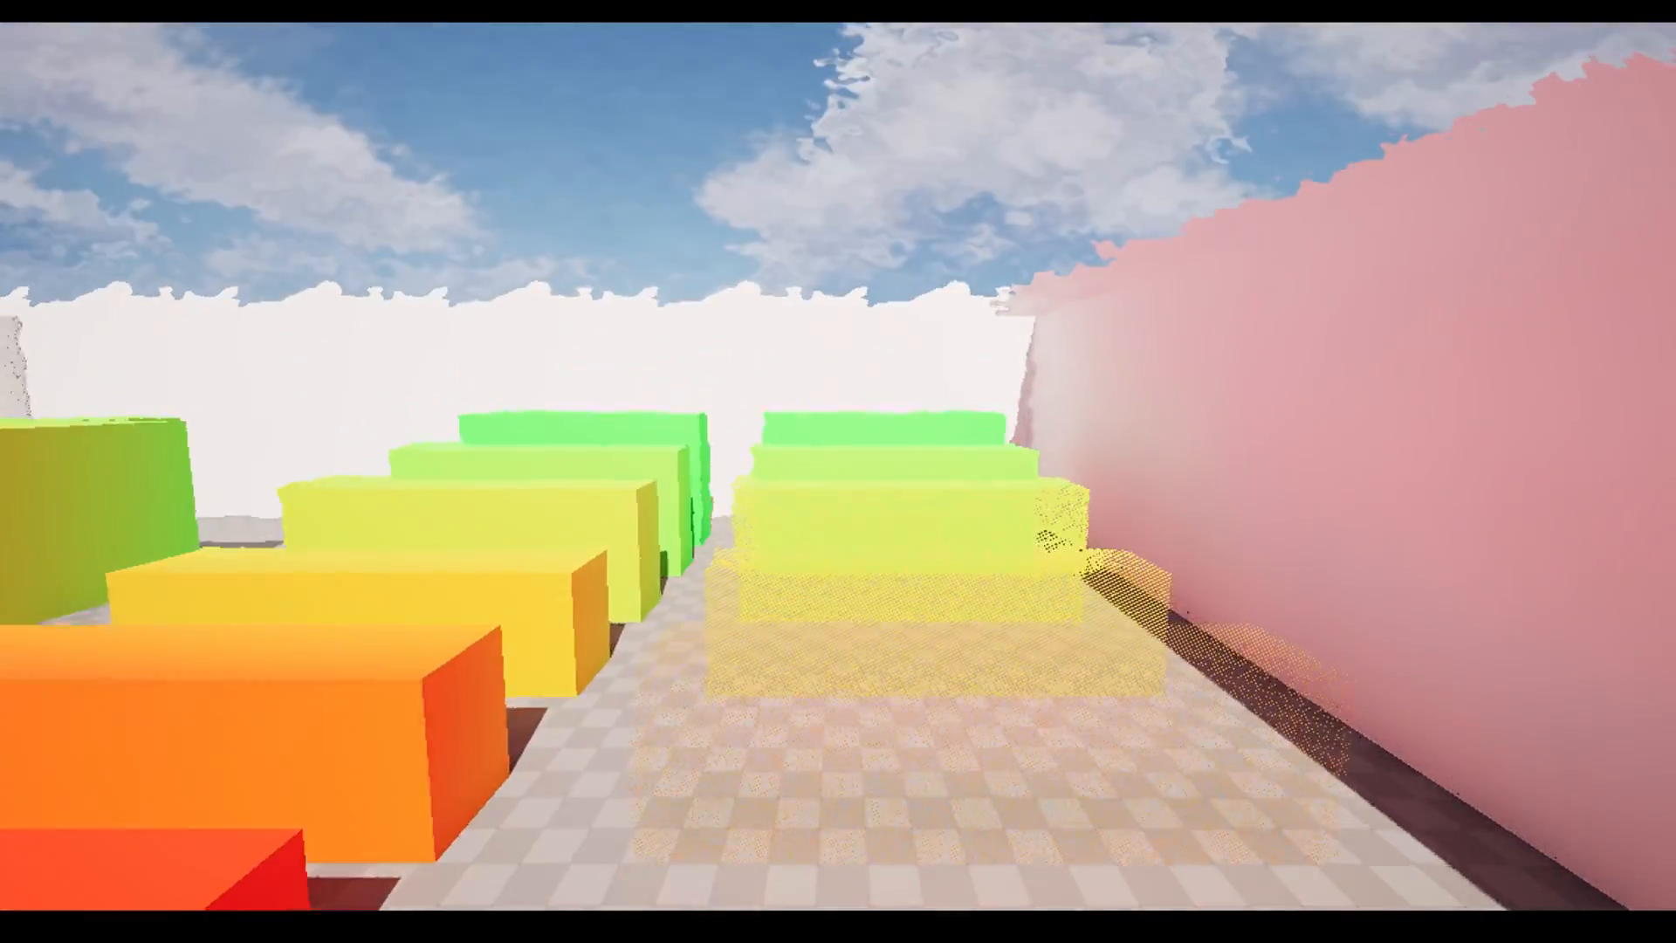
mouse_move(838, 472)
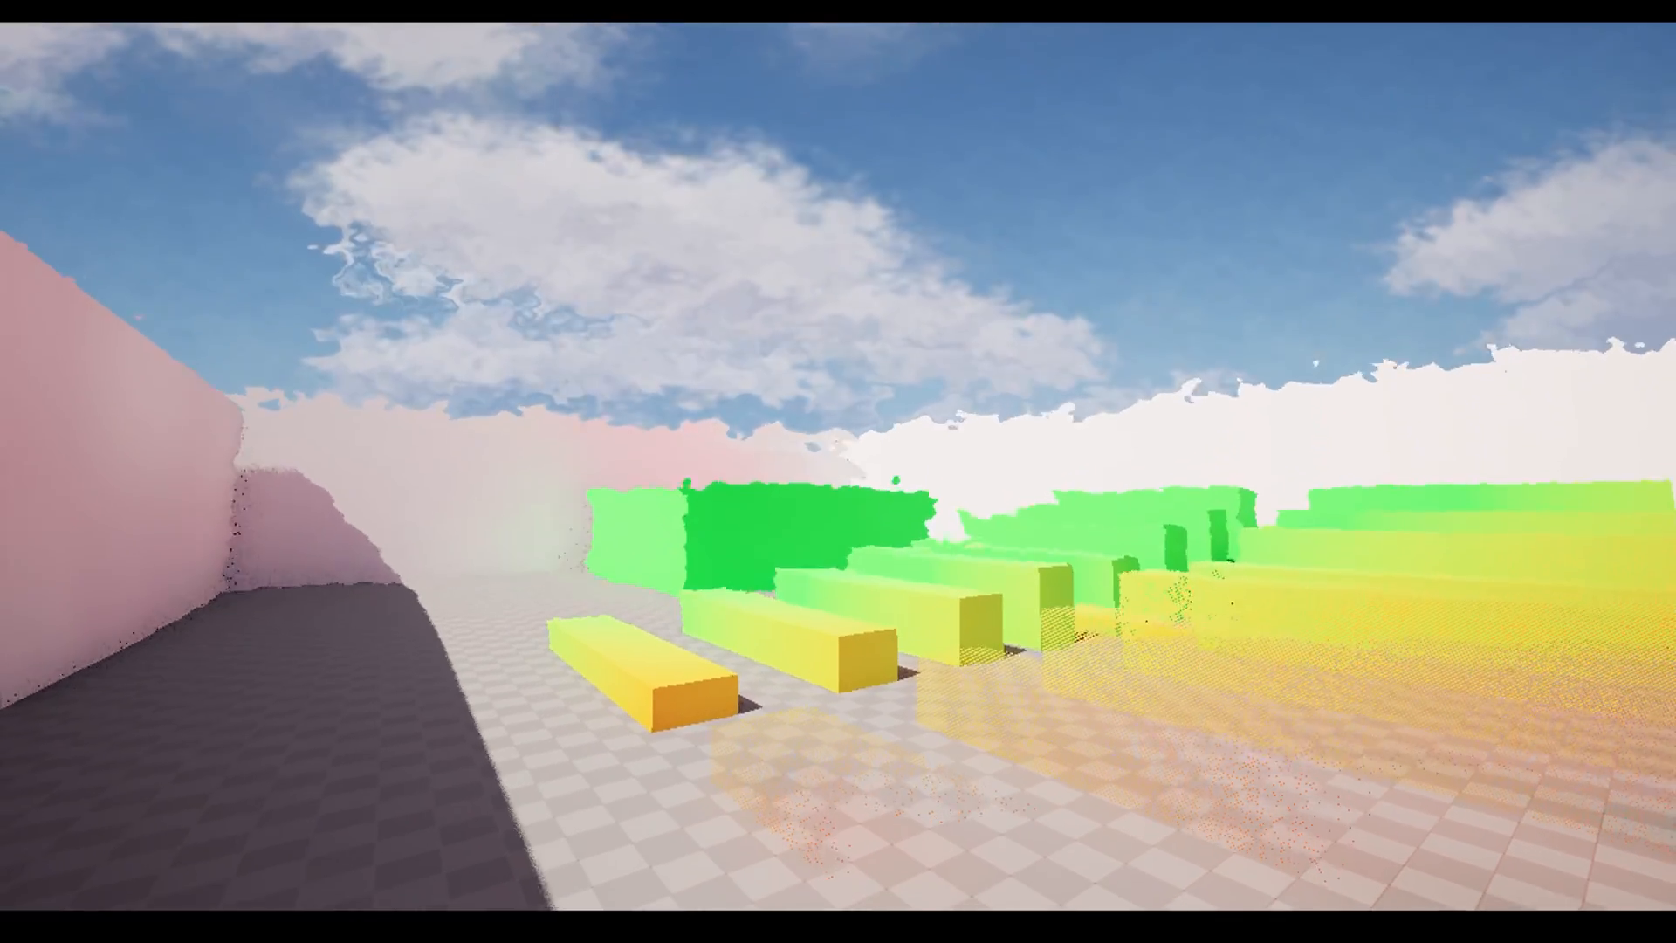
mouse_move(838, 472)
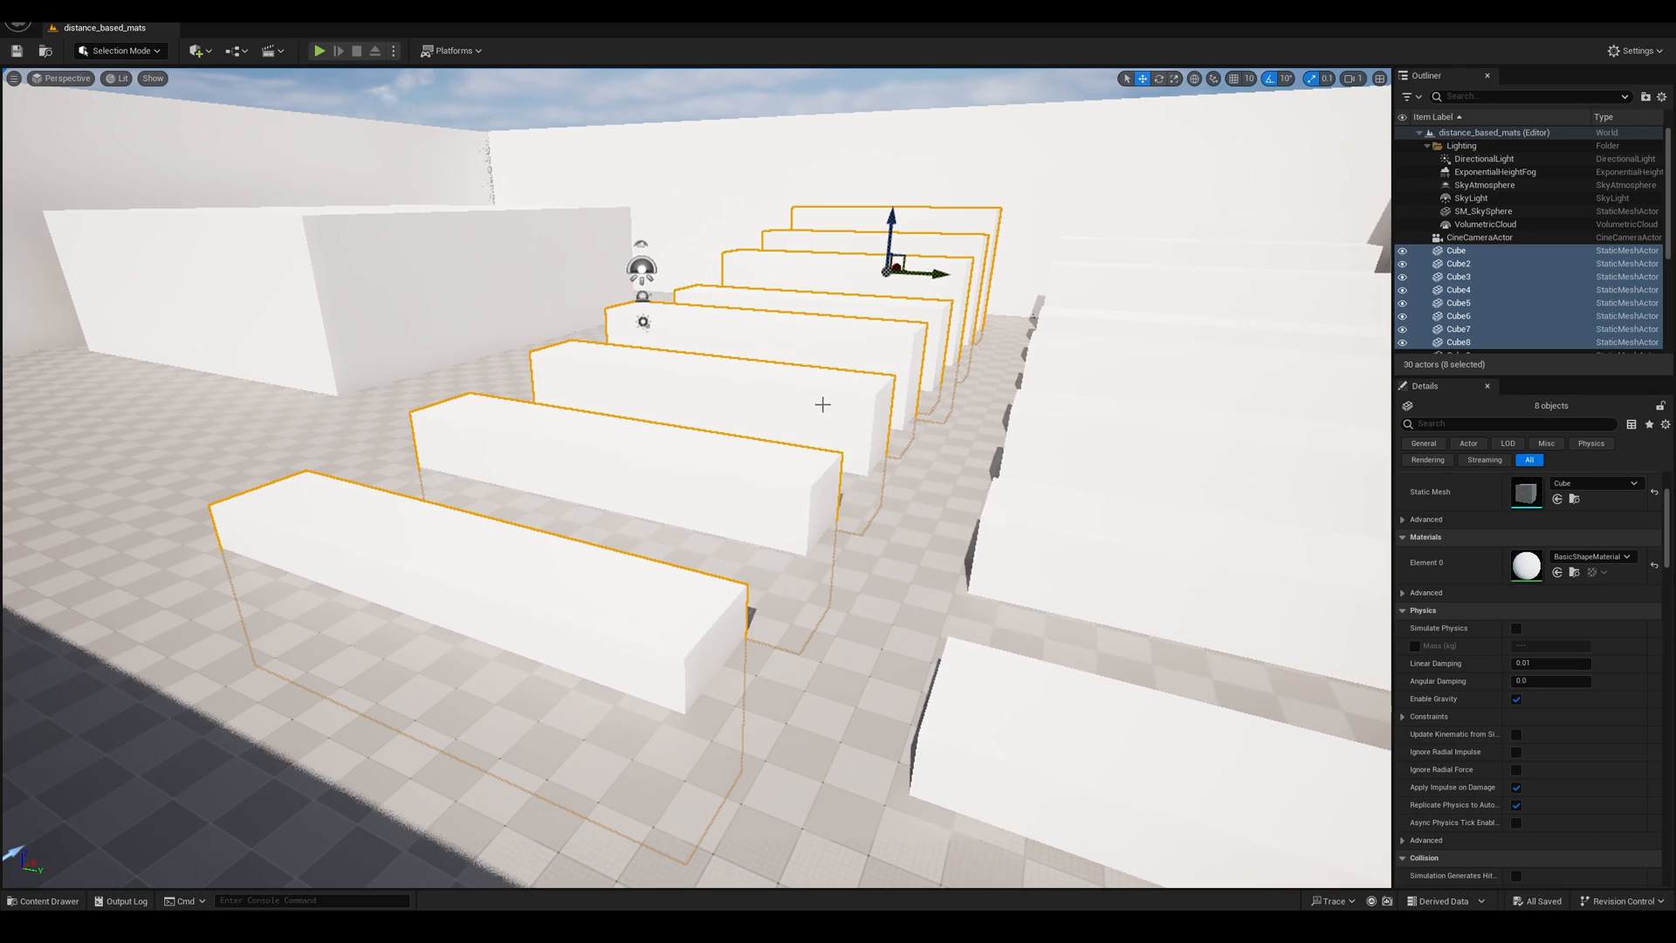
mouse_move(682, 653)
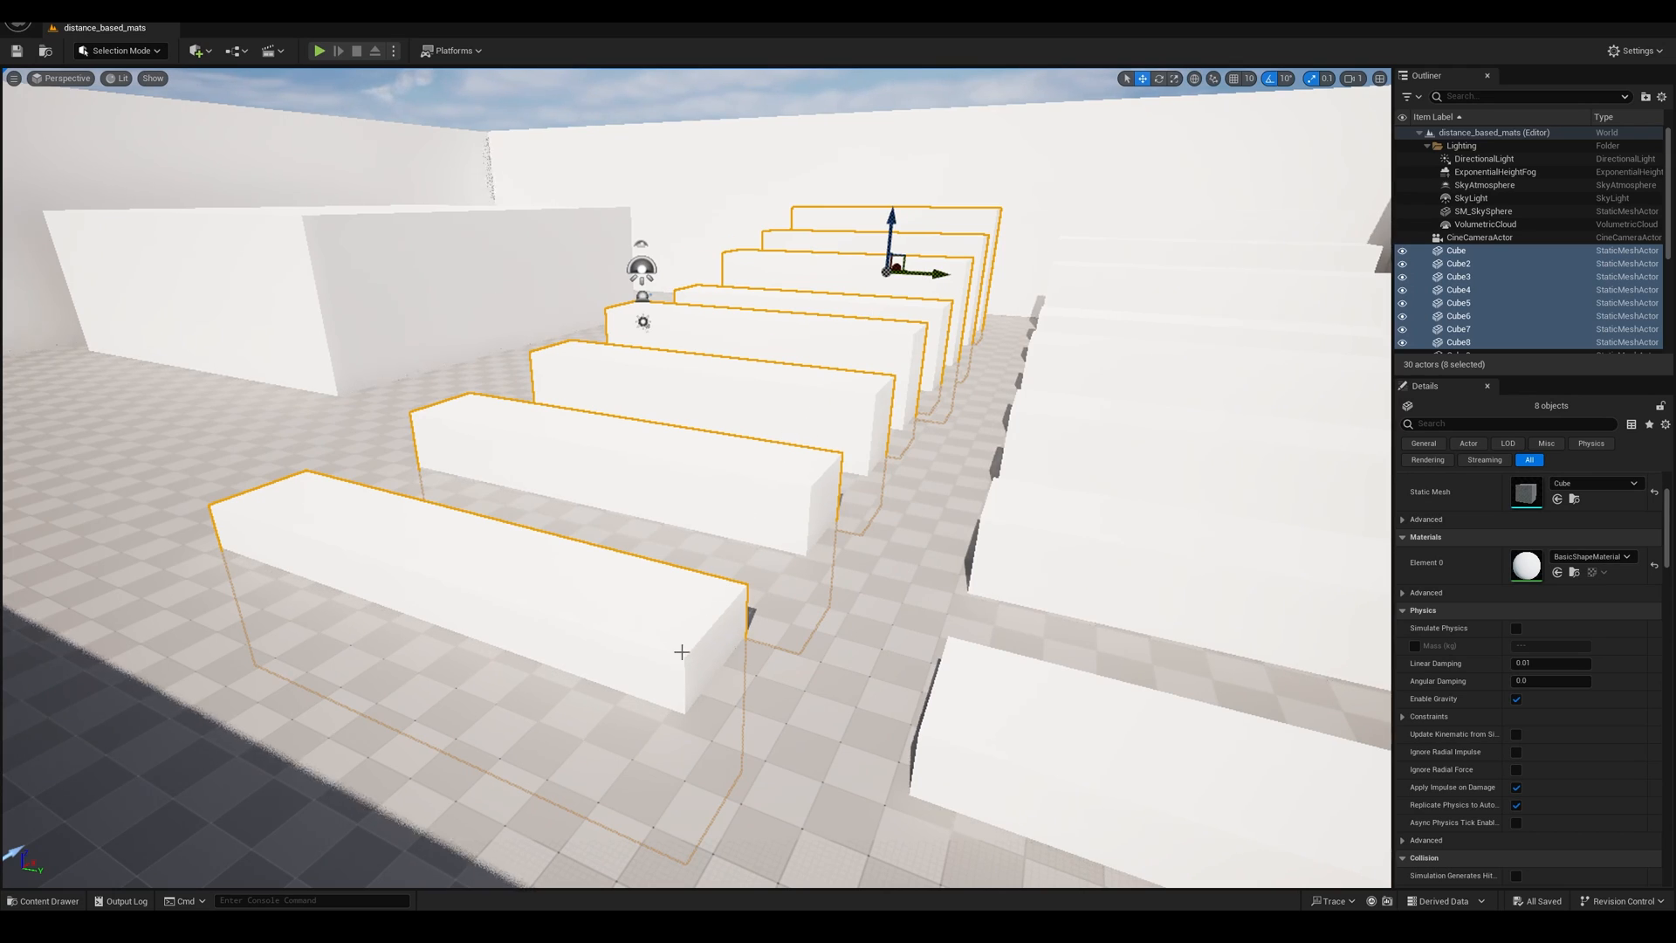
mouse_move(209, 809)
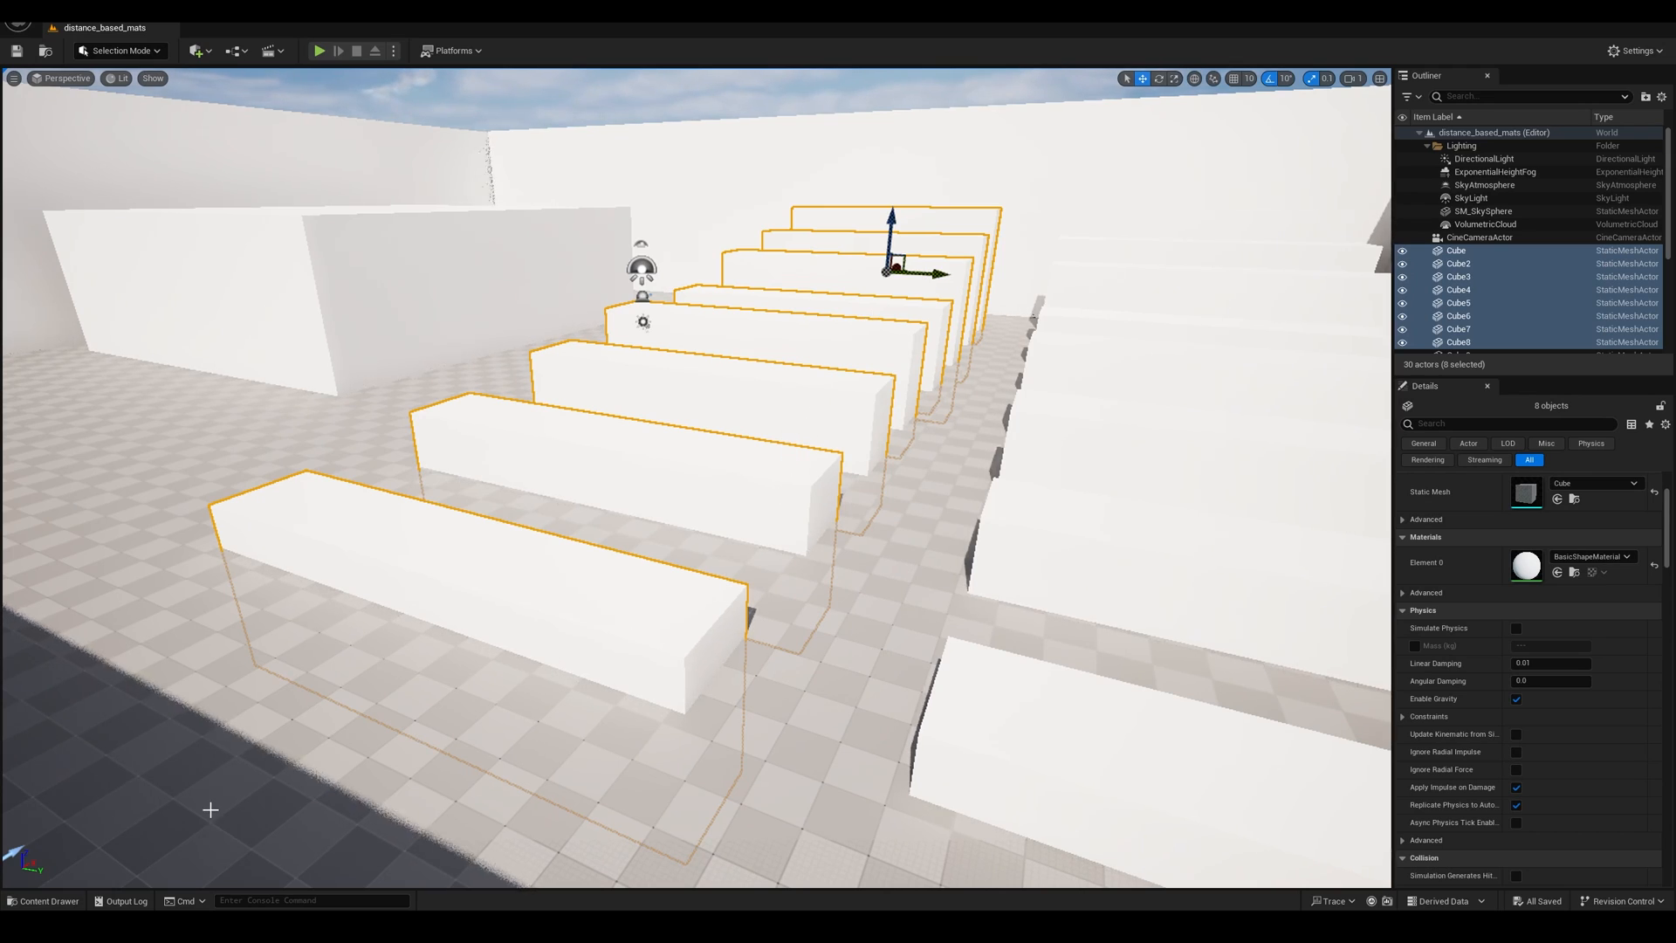
Assign M_distanceBased to the selected cubes and open it in the material editor.
left_click(42, 900)
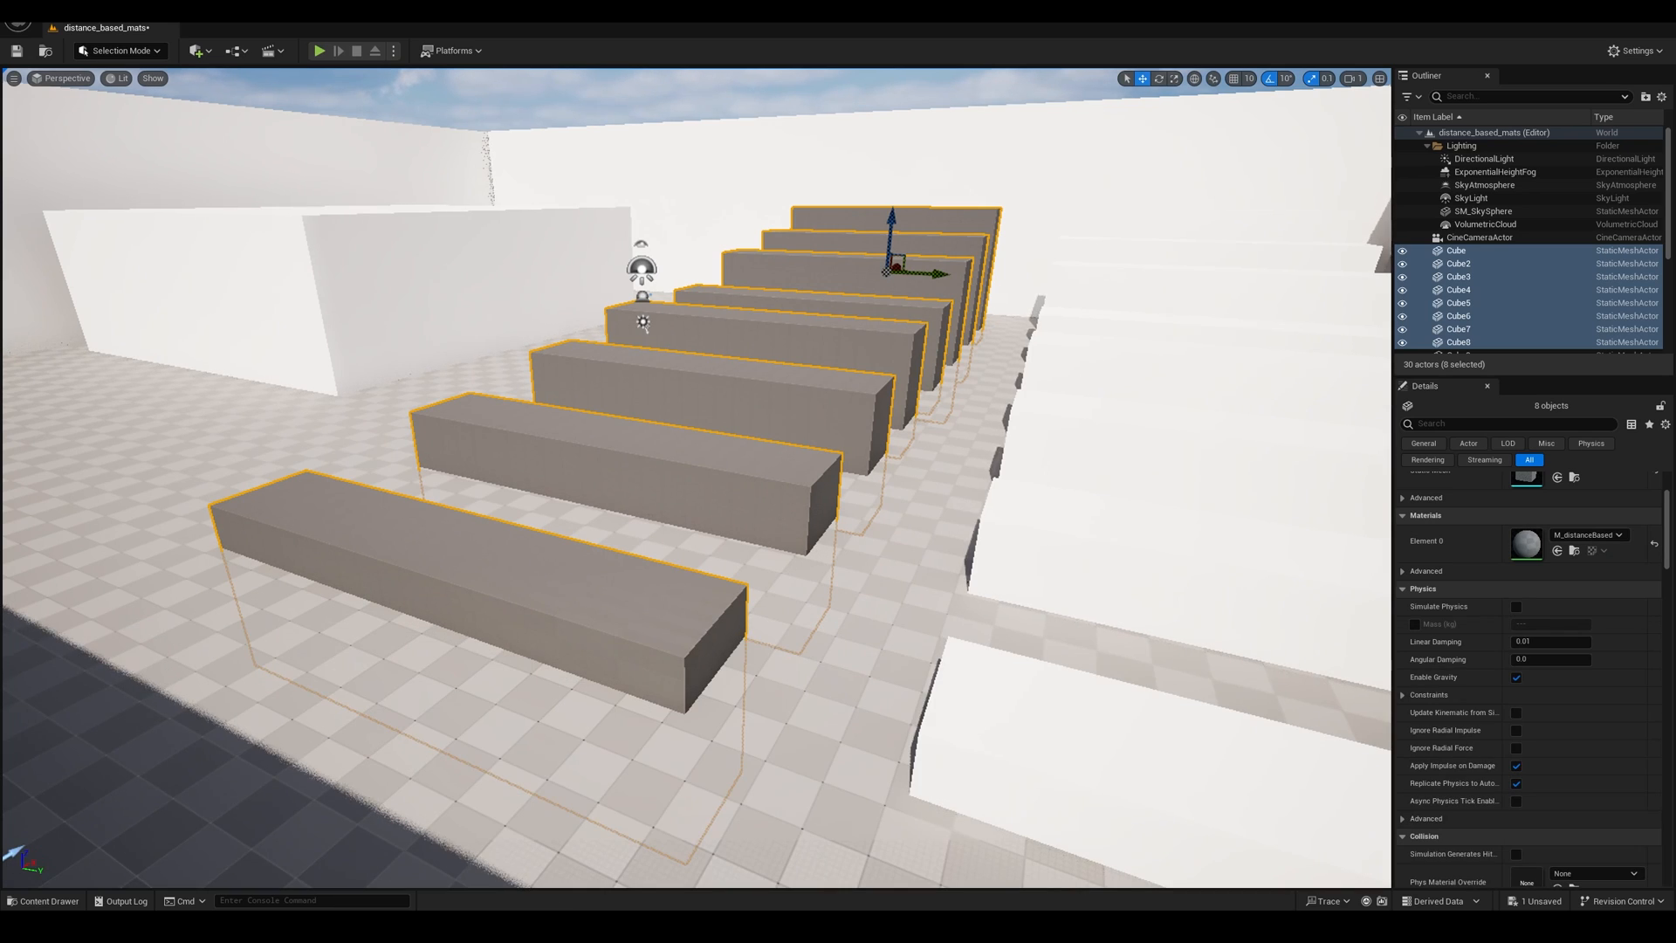
double_click(1527, 544)
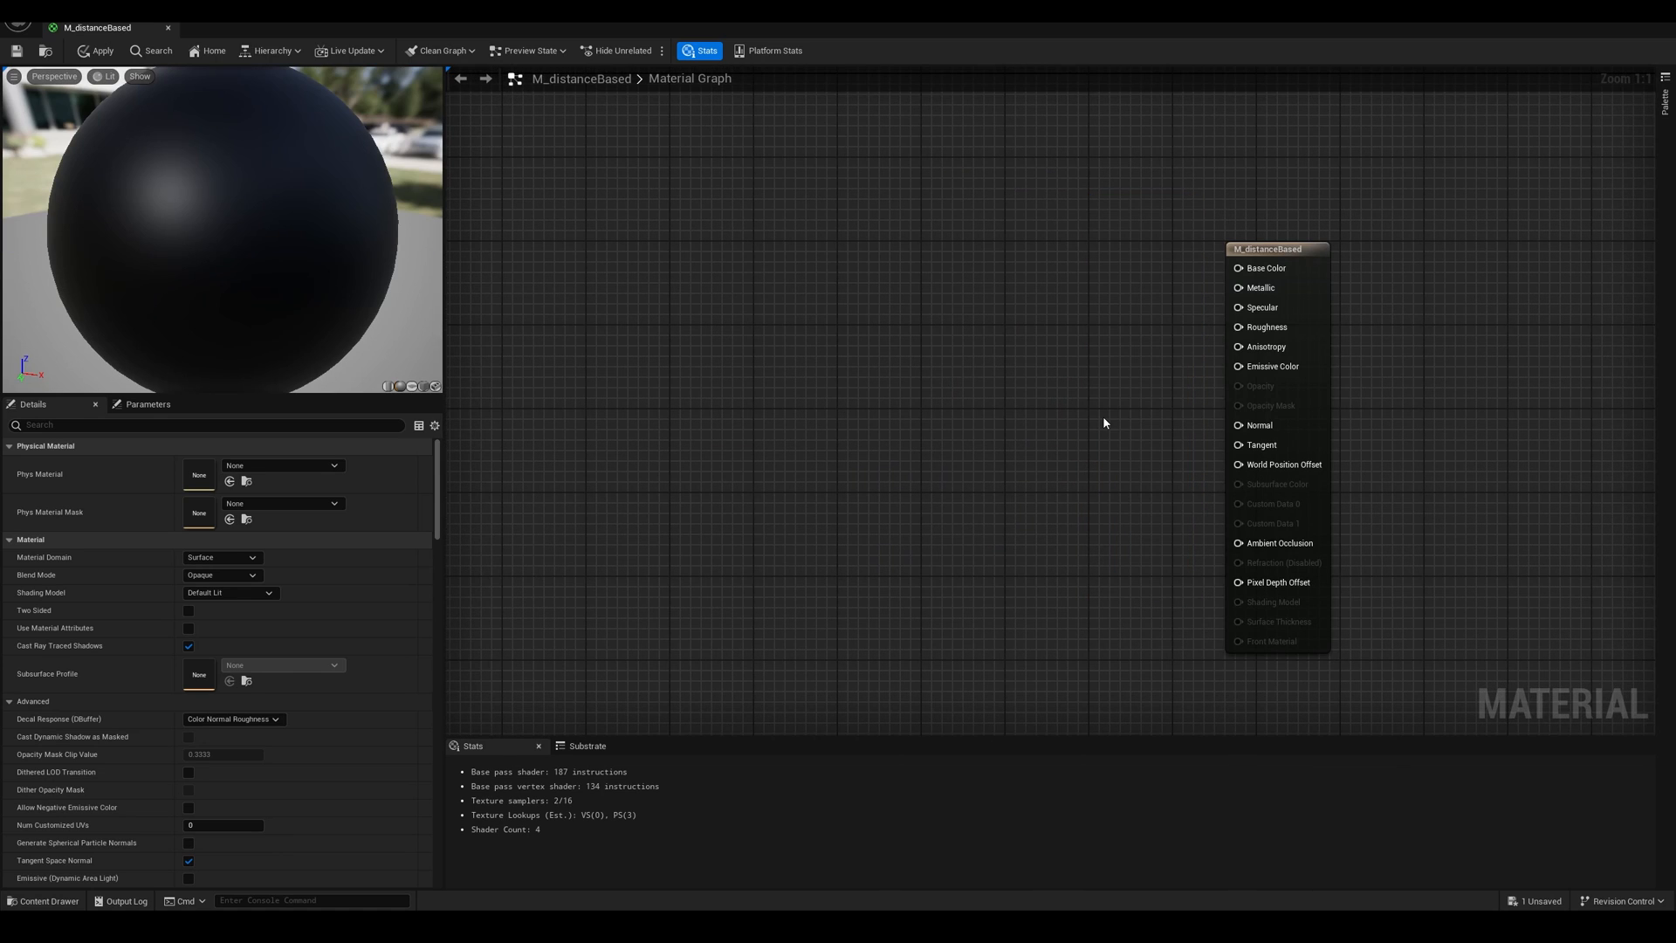
mouse_move(1094, 465)
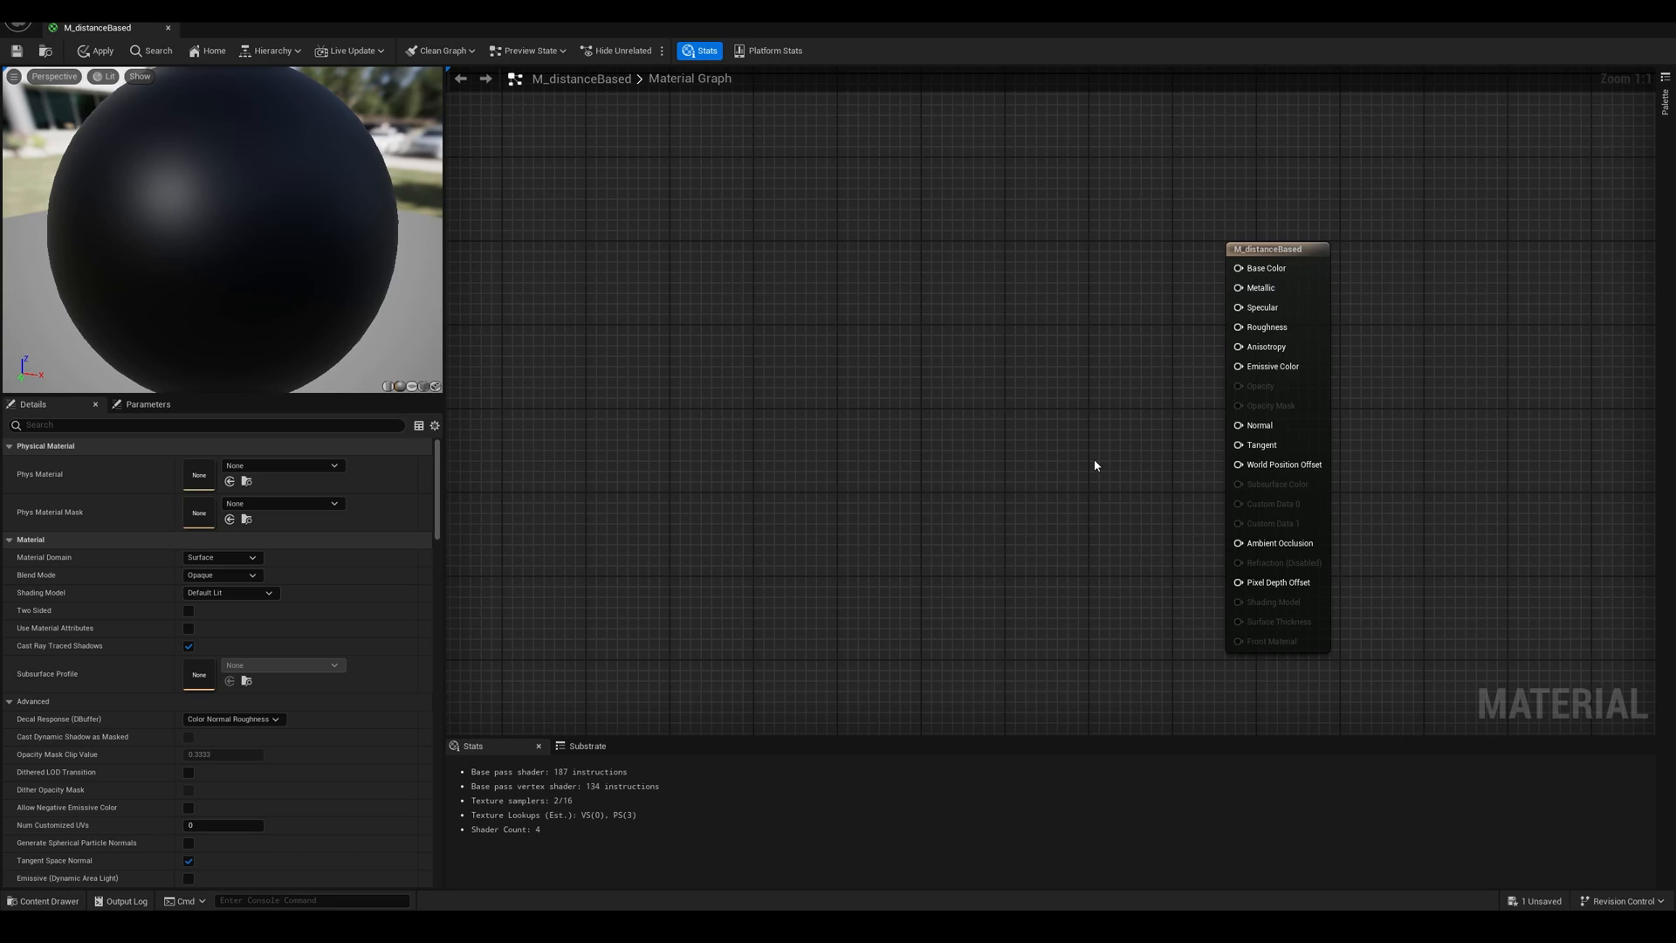
mouse_move(1061, 465)
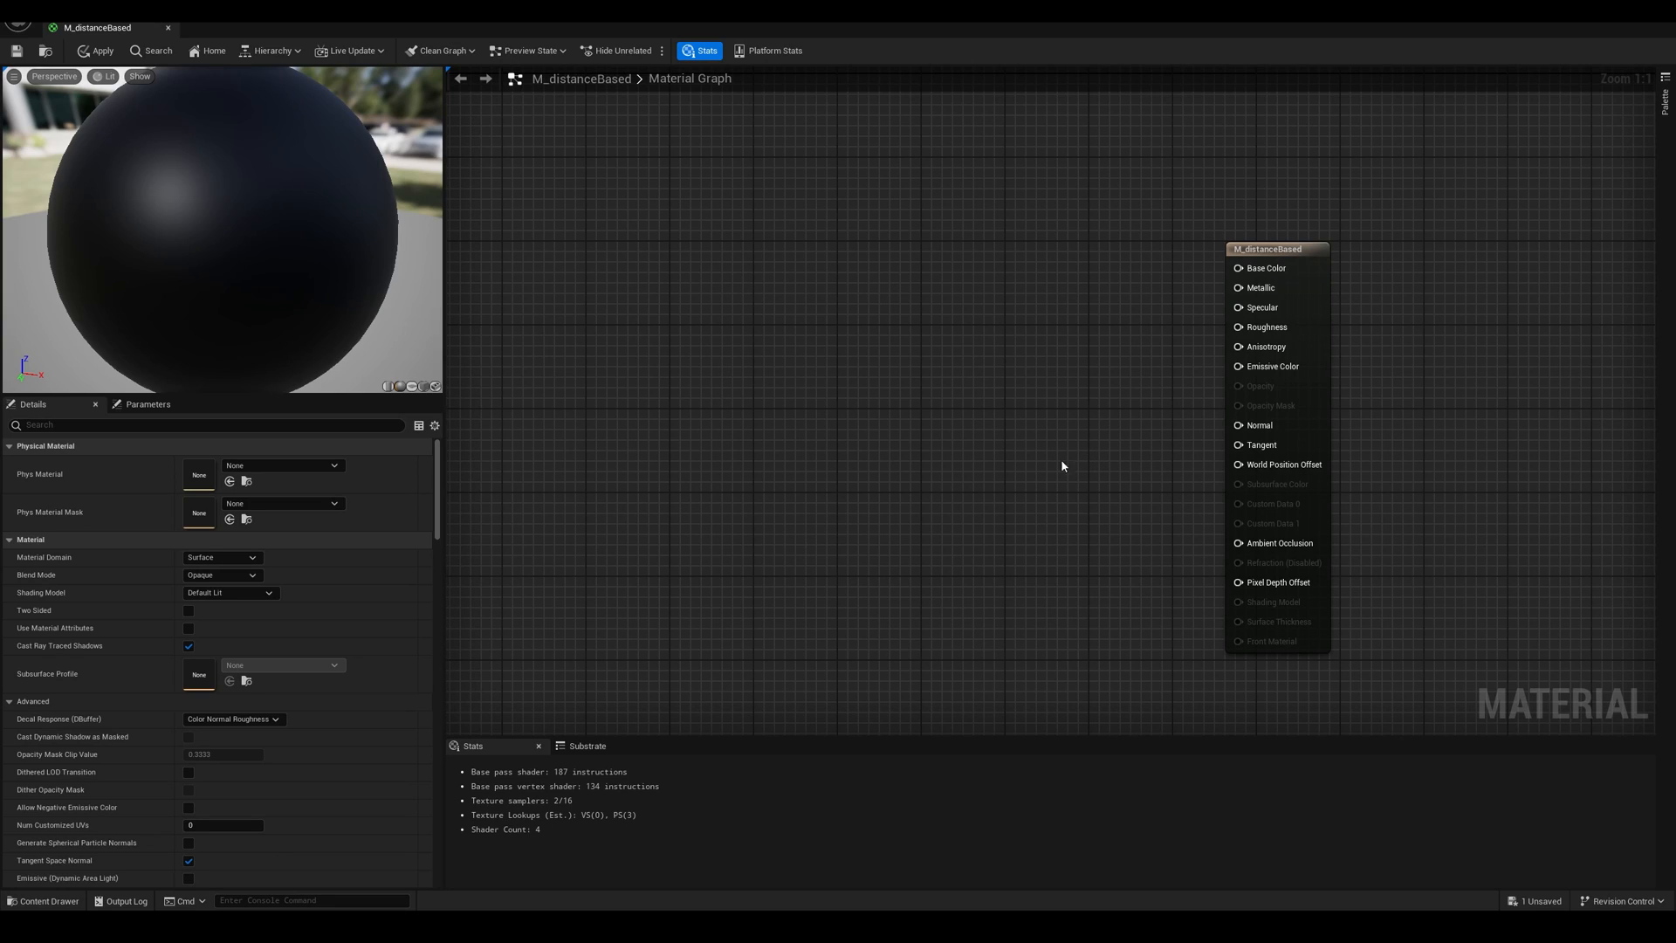
mouse_move(988, 395)
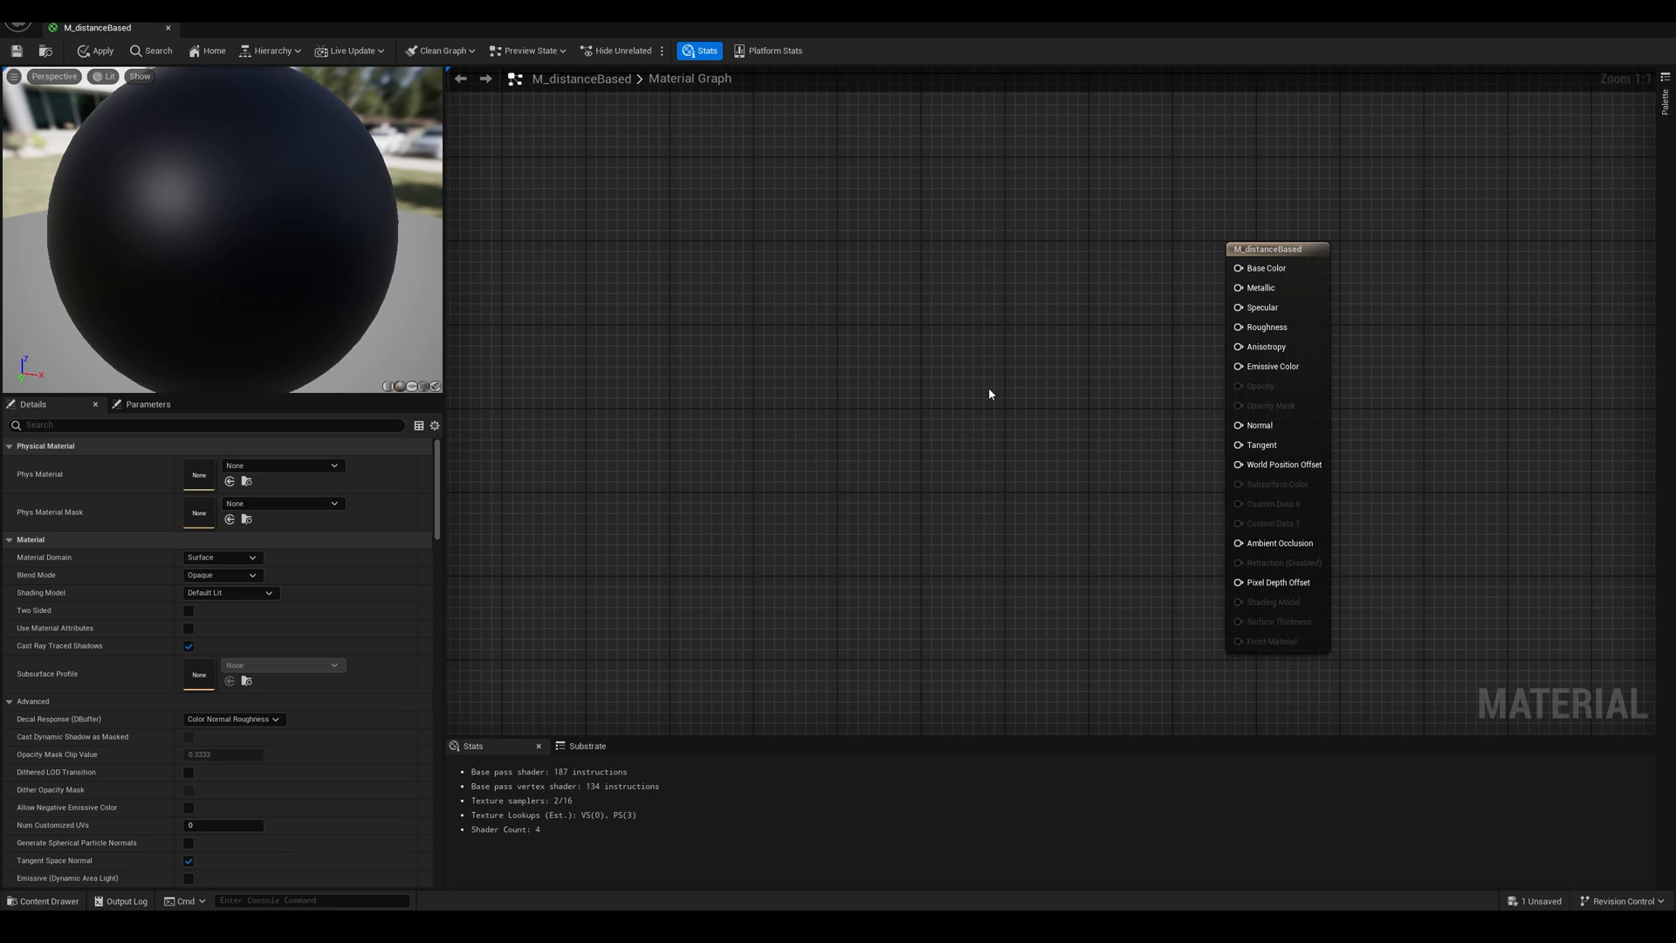
mouse_move(968, 355)
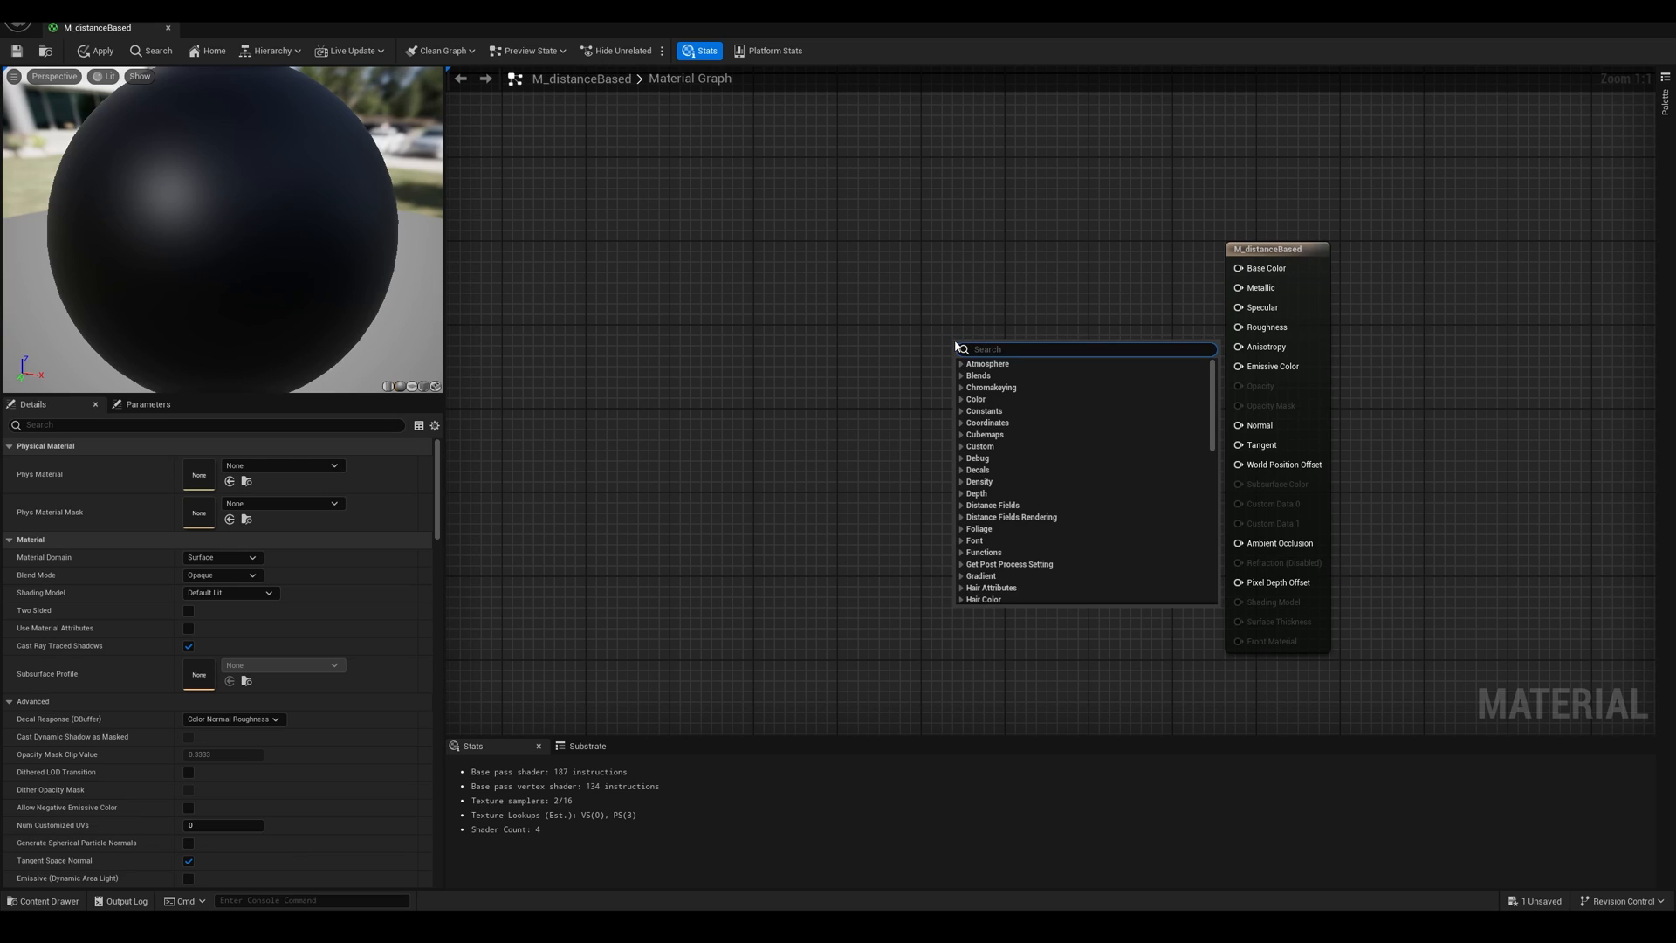
Search 'lerp' and place a LinearInterpolate node in the graph.
type("le")
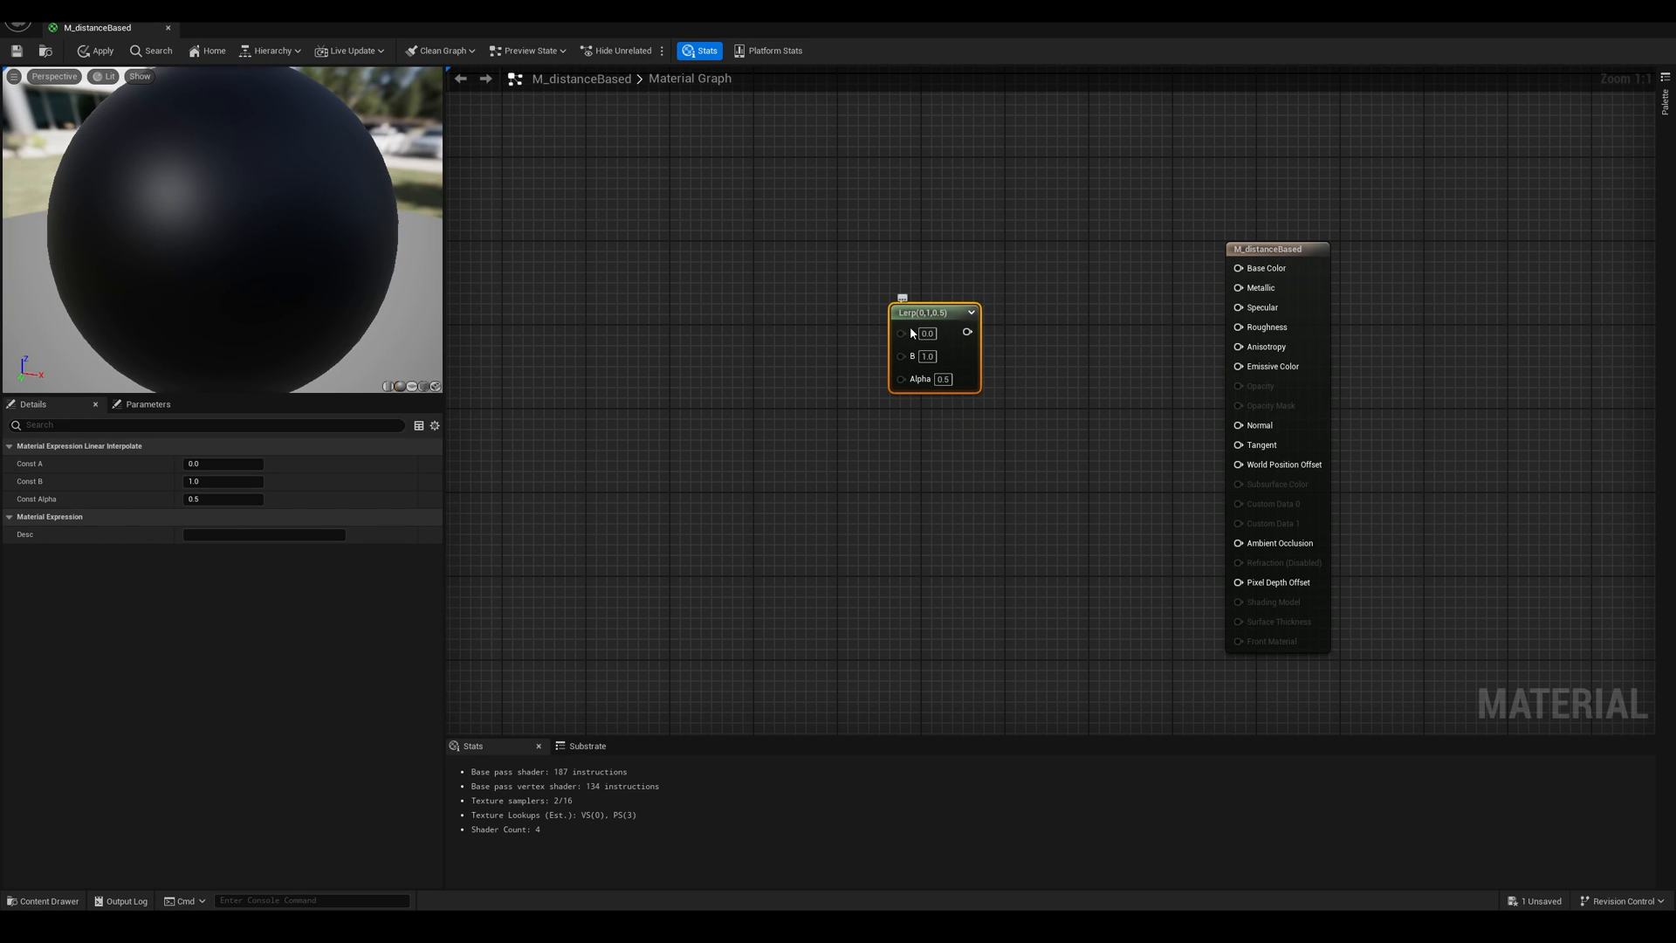
mouse_move(909, 332)
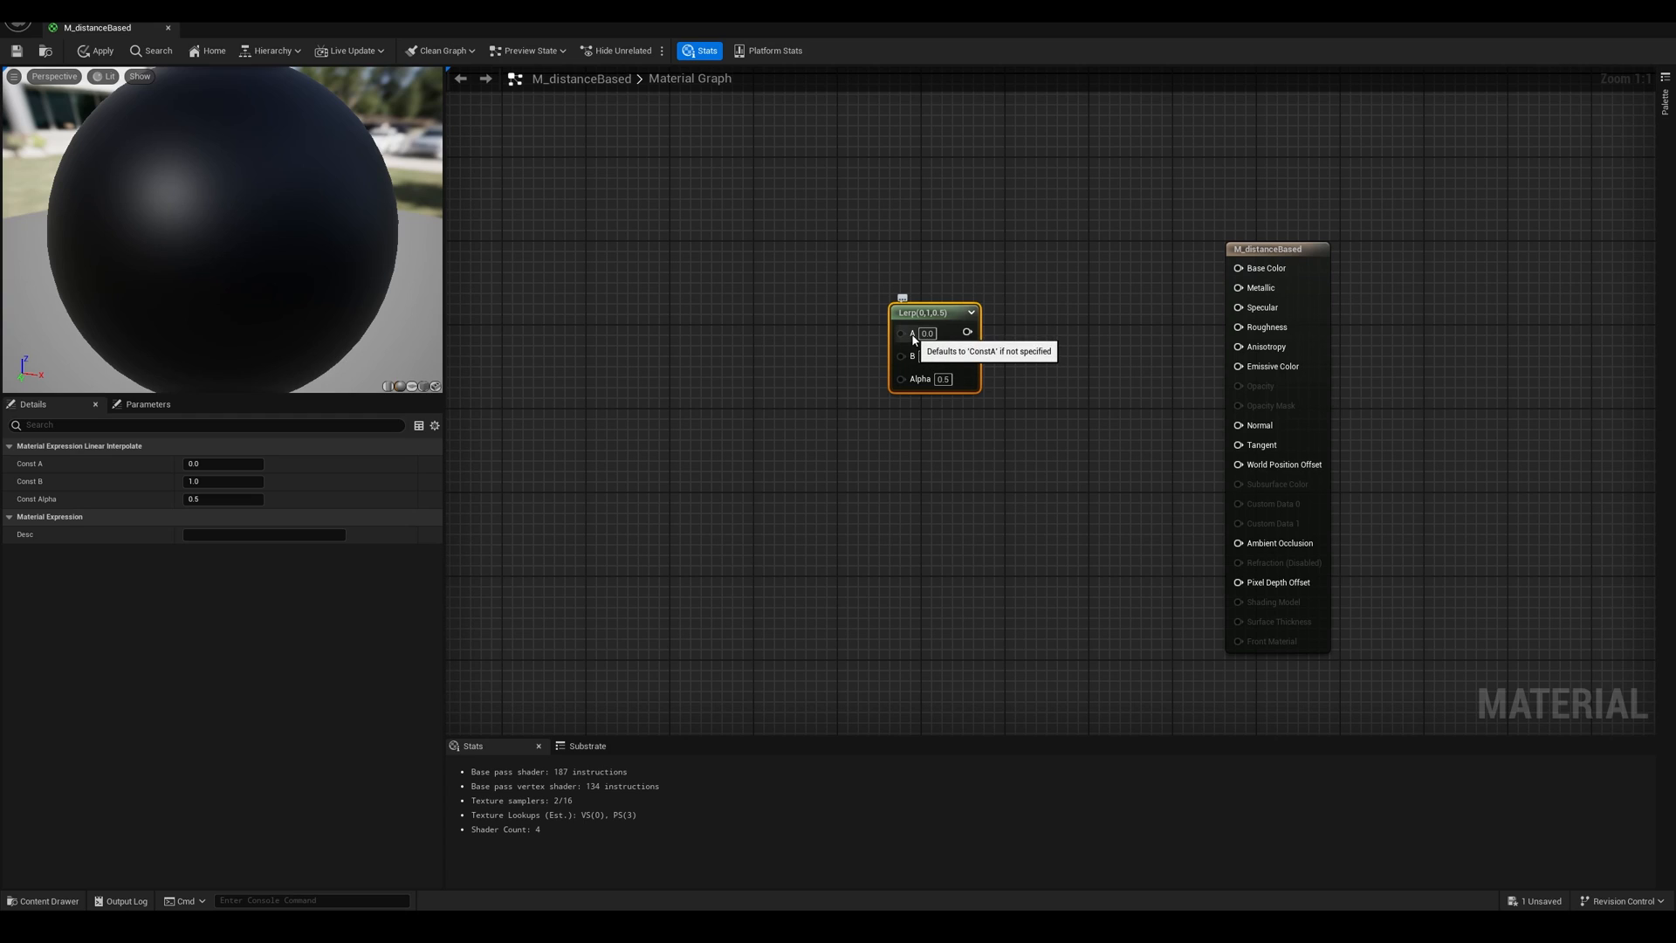
mouse_move(908, 382)
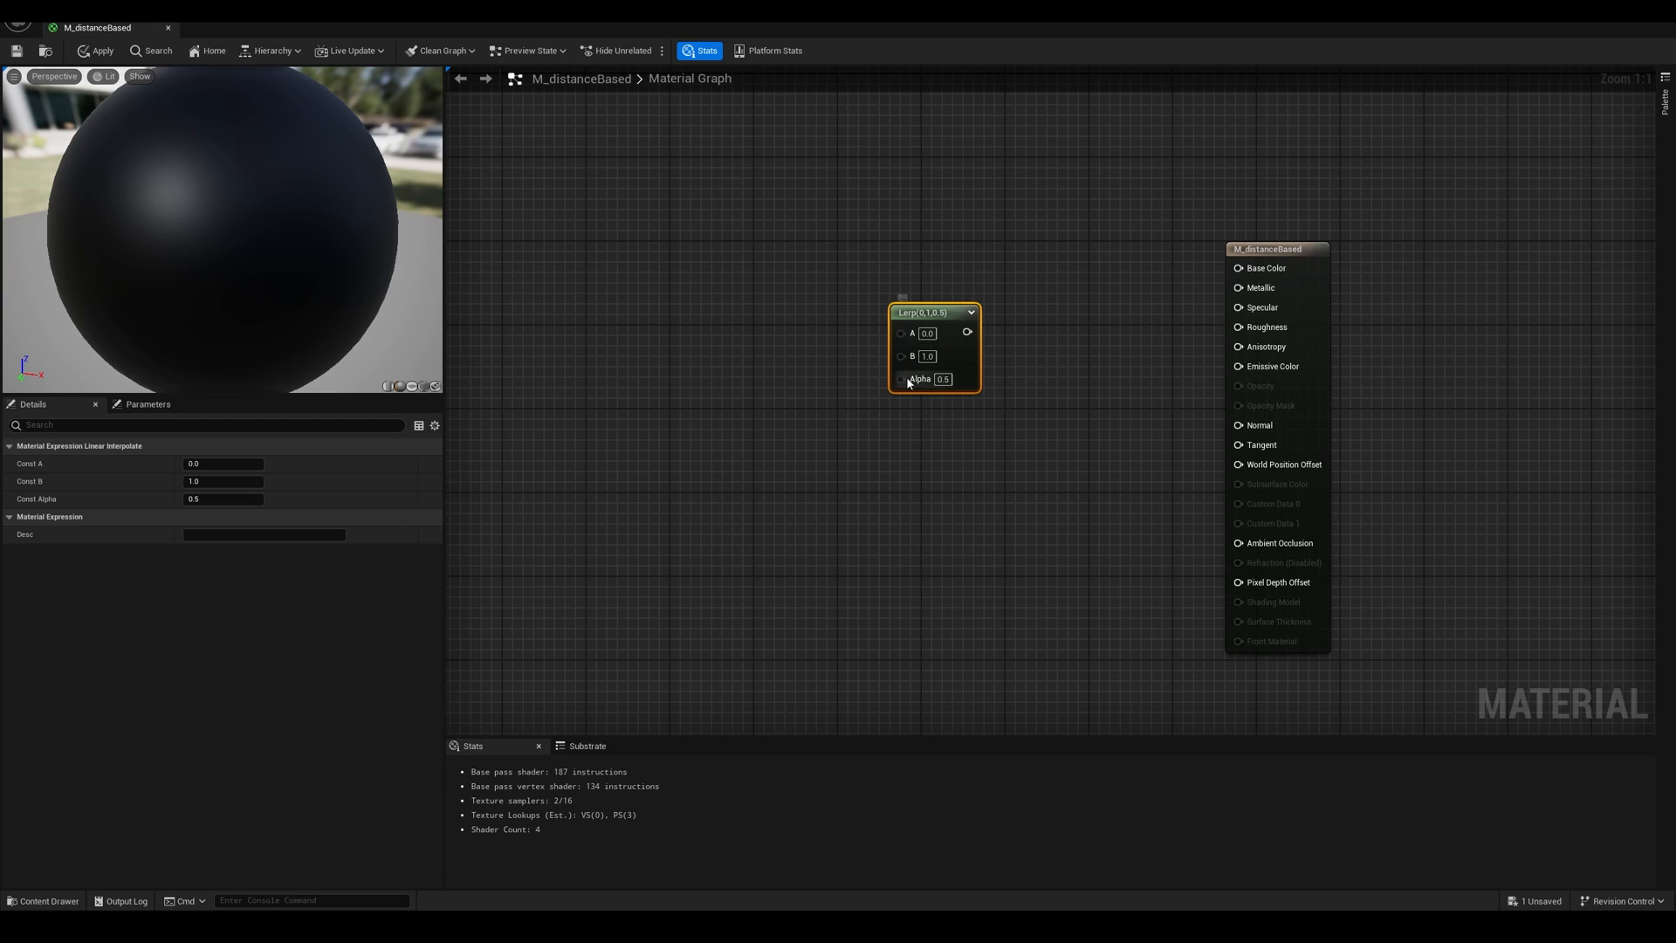
mouse_move(932, 387)
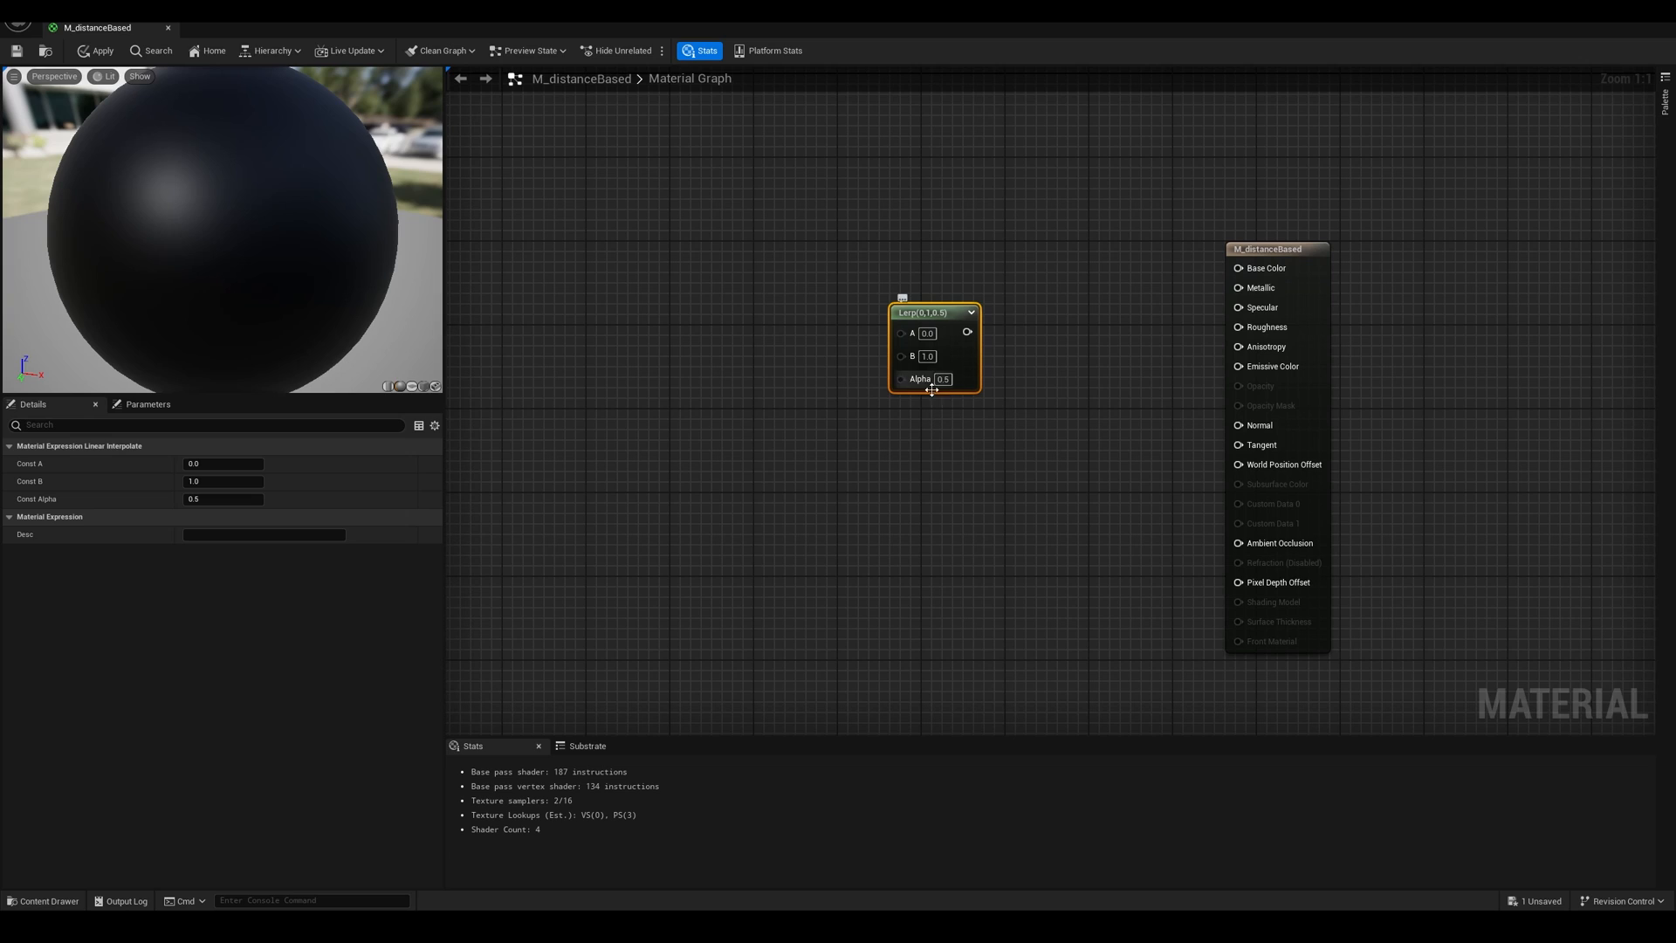
mouse_move(925, 381)
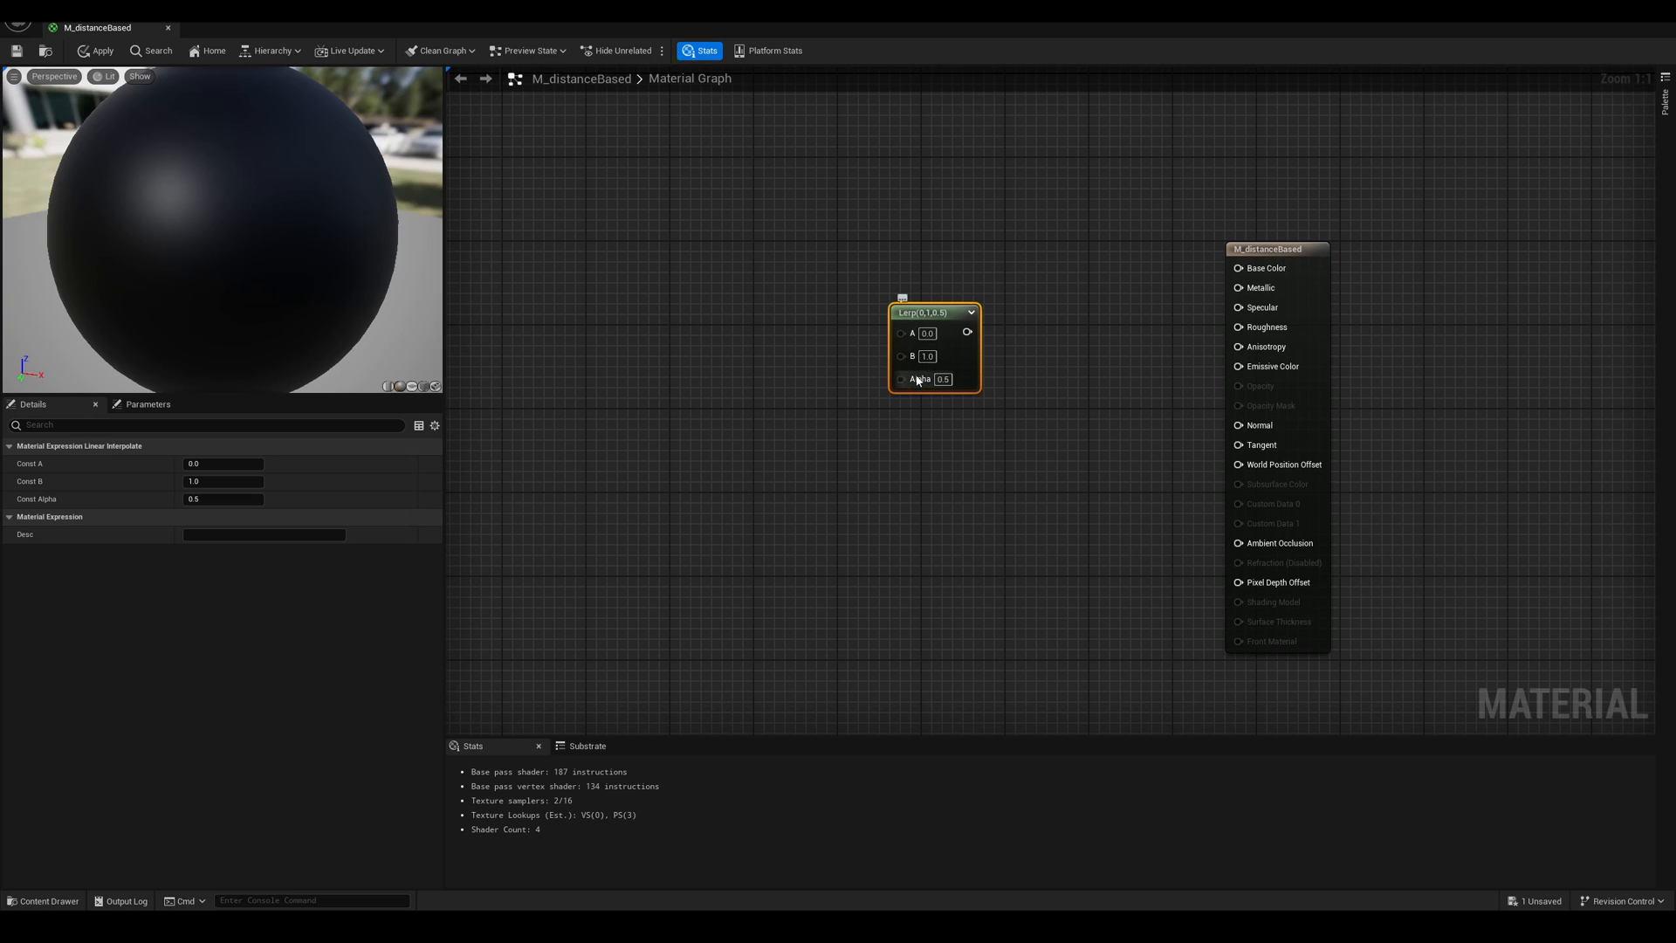
mouse_move(906, 333)
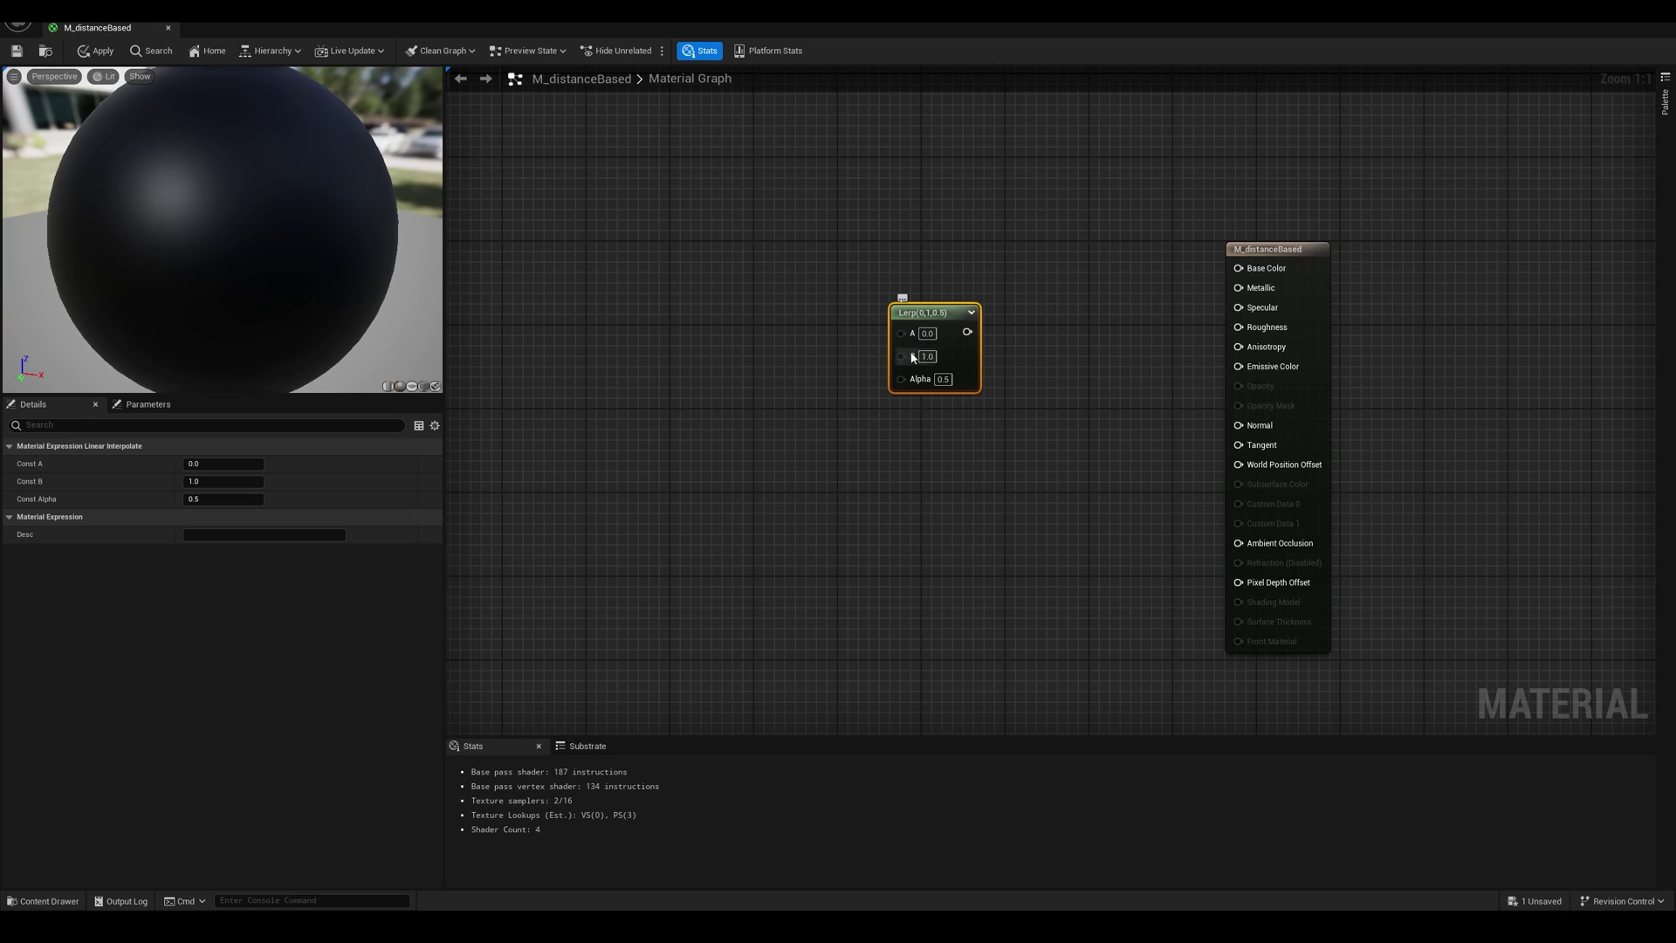
mouse_move(909, 340)
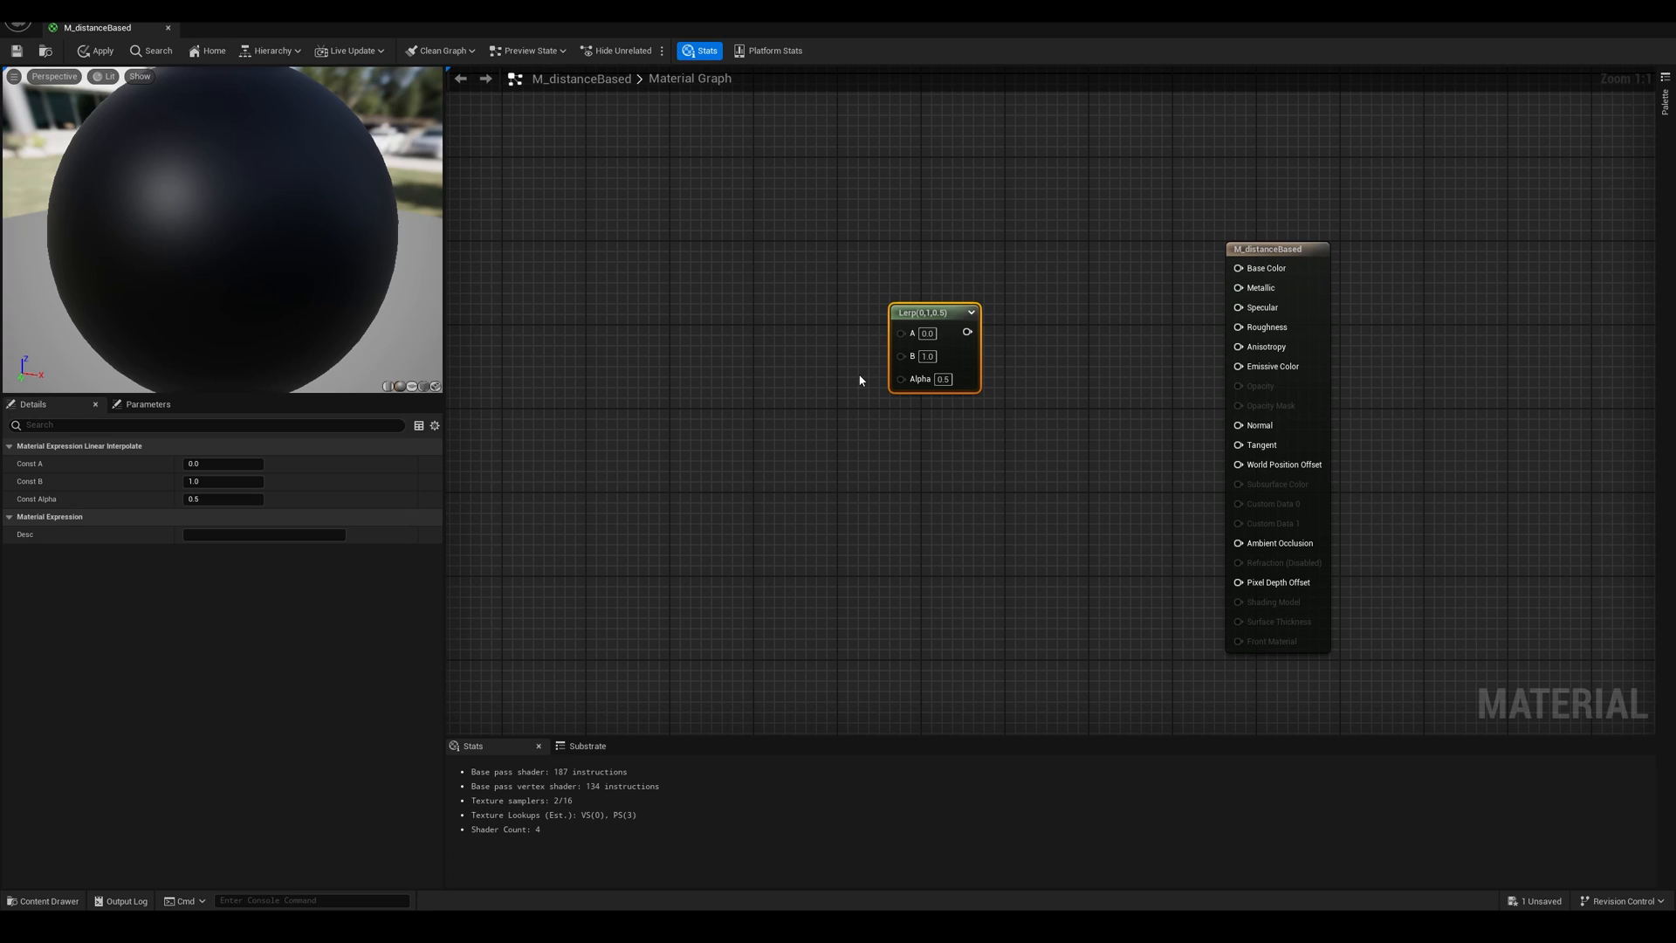
mouse_move(952, 417)
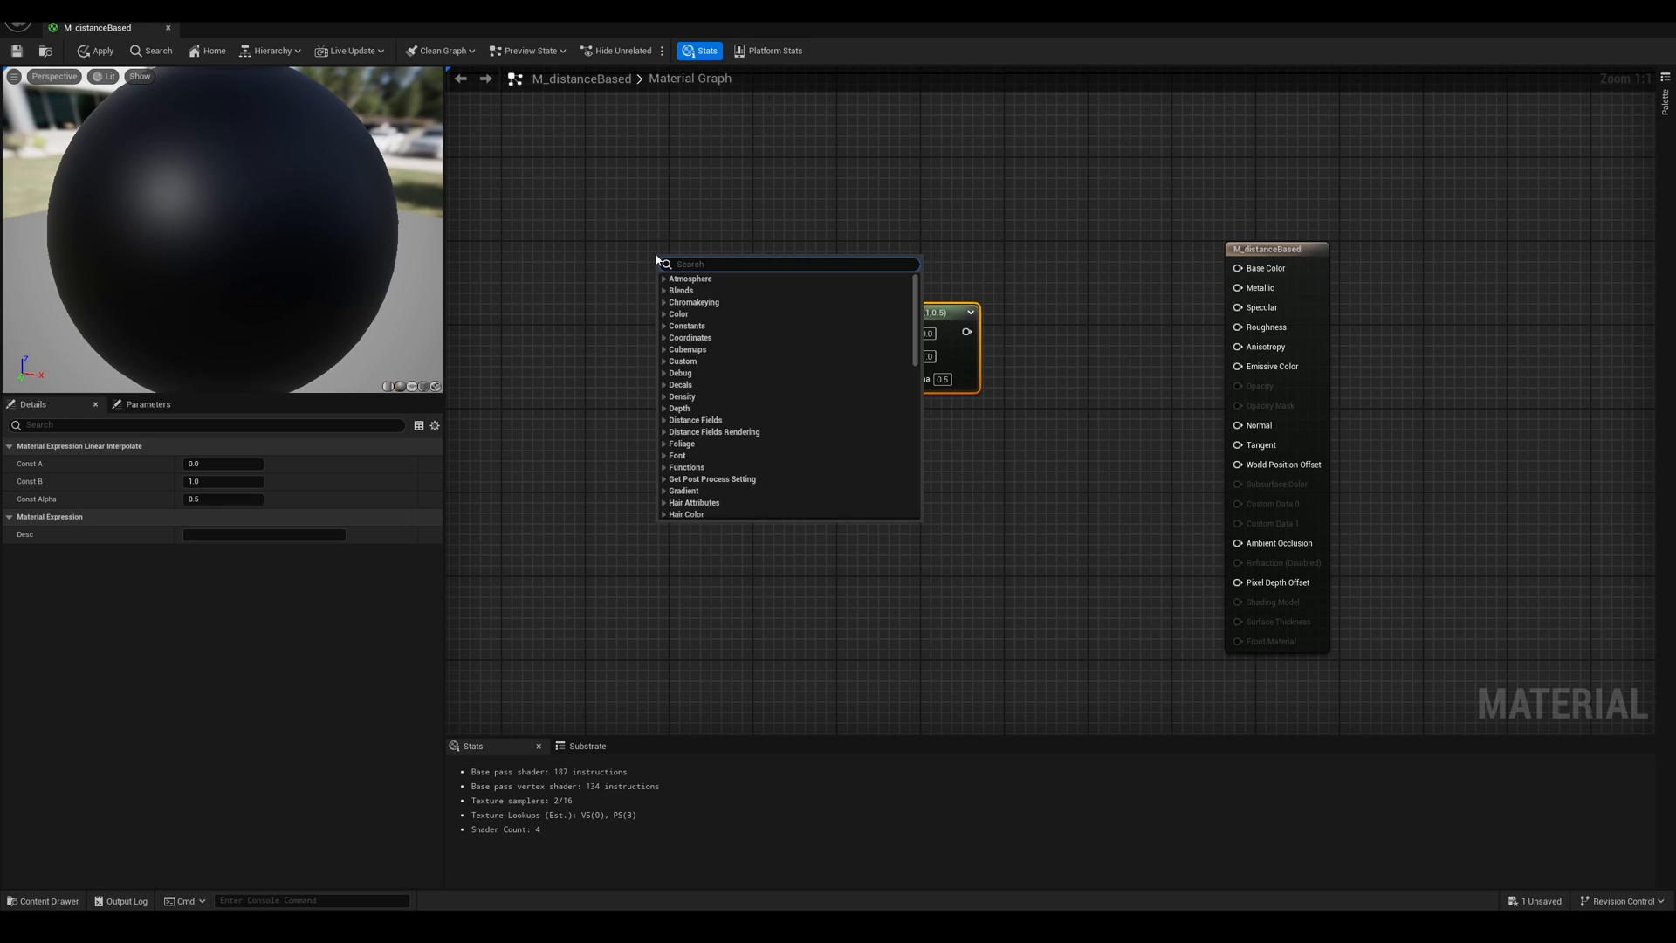
Add a red NearColor and a green FarColor vector parameter feeding the Lerp into Base Color.
type("vect")
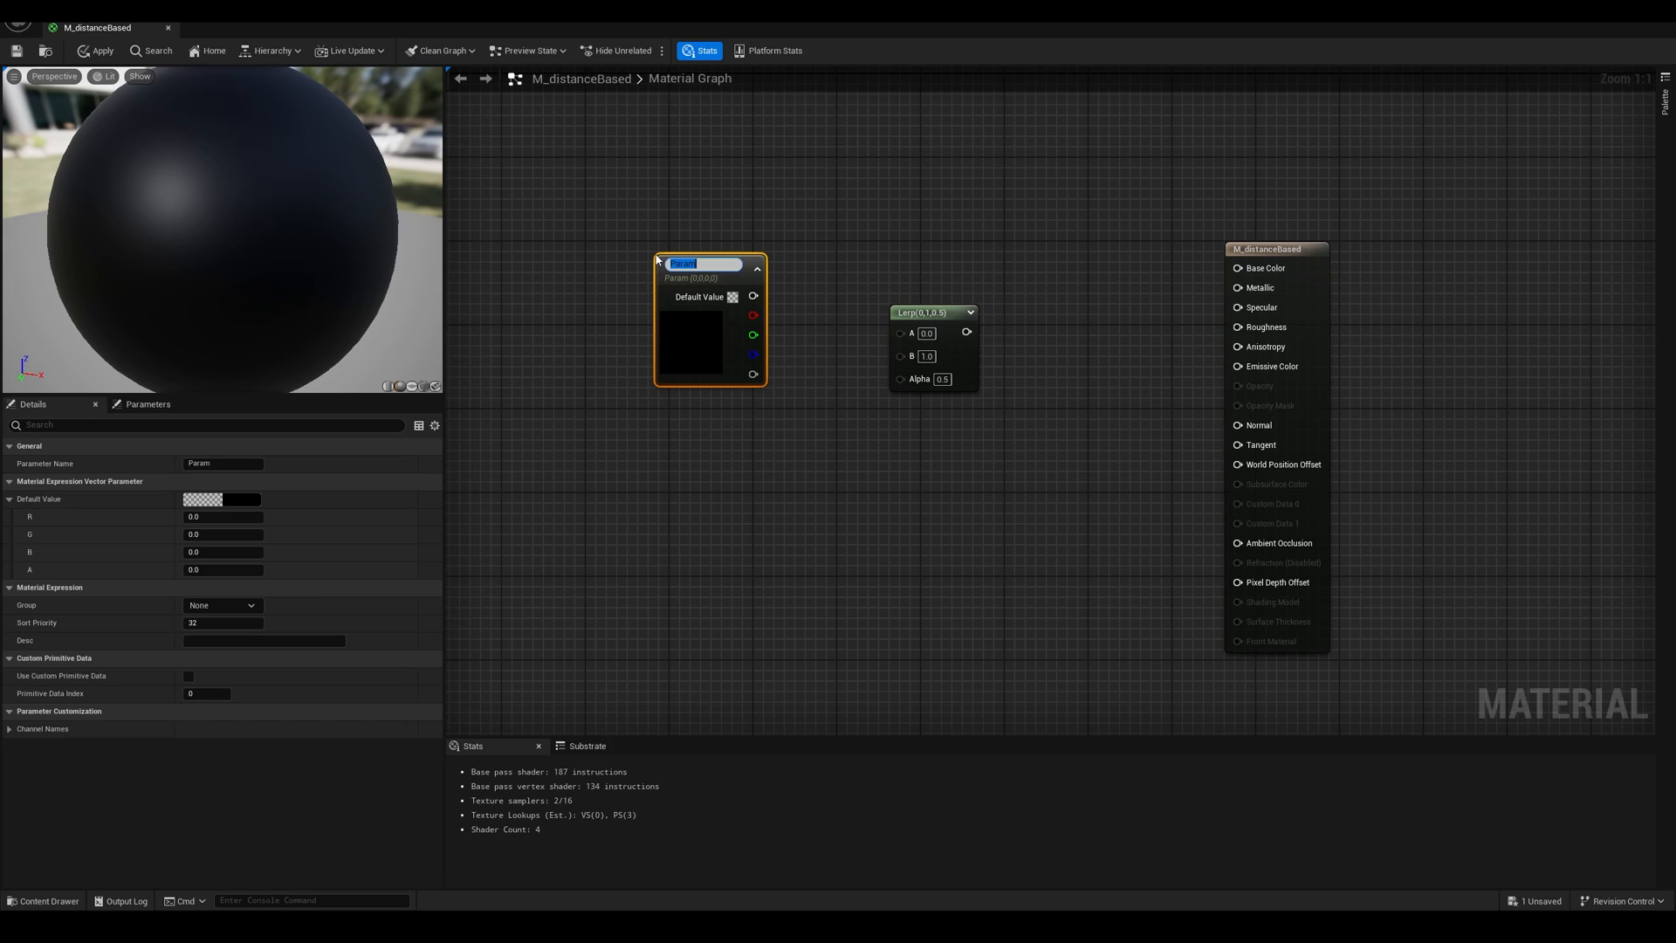
type("NearColor")
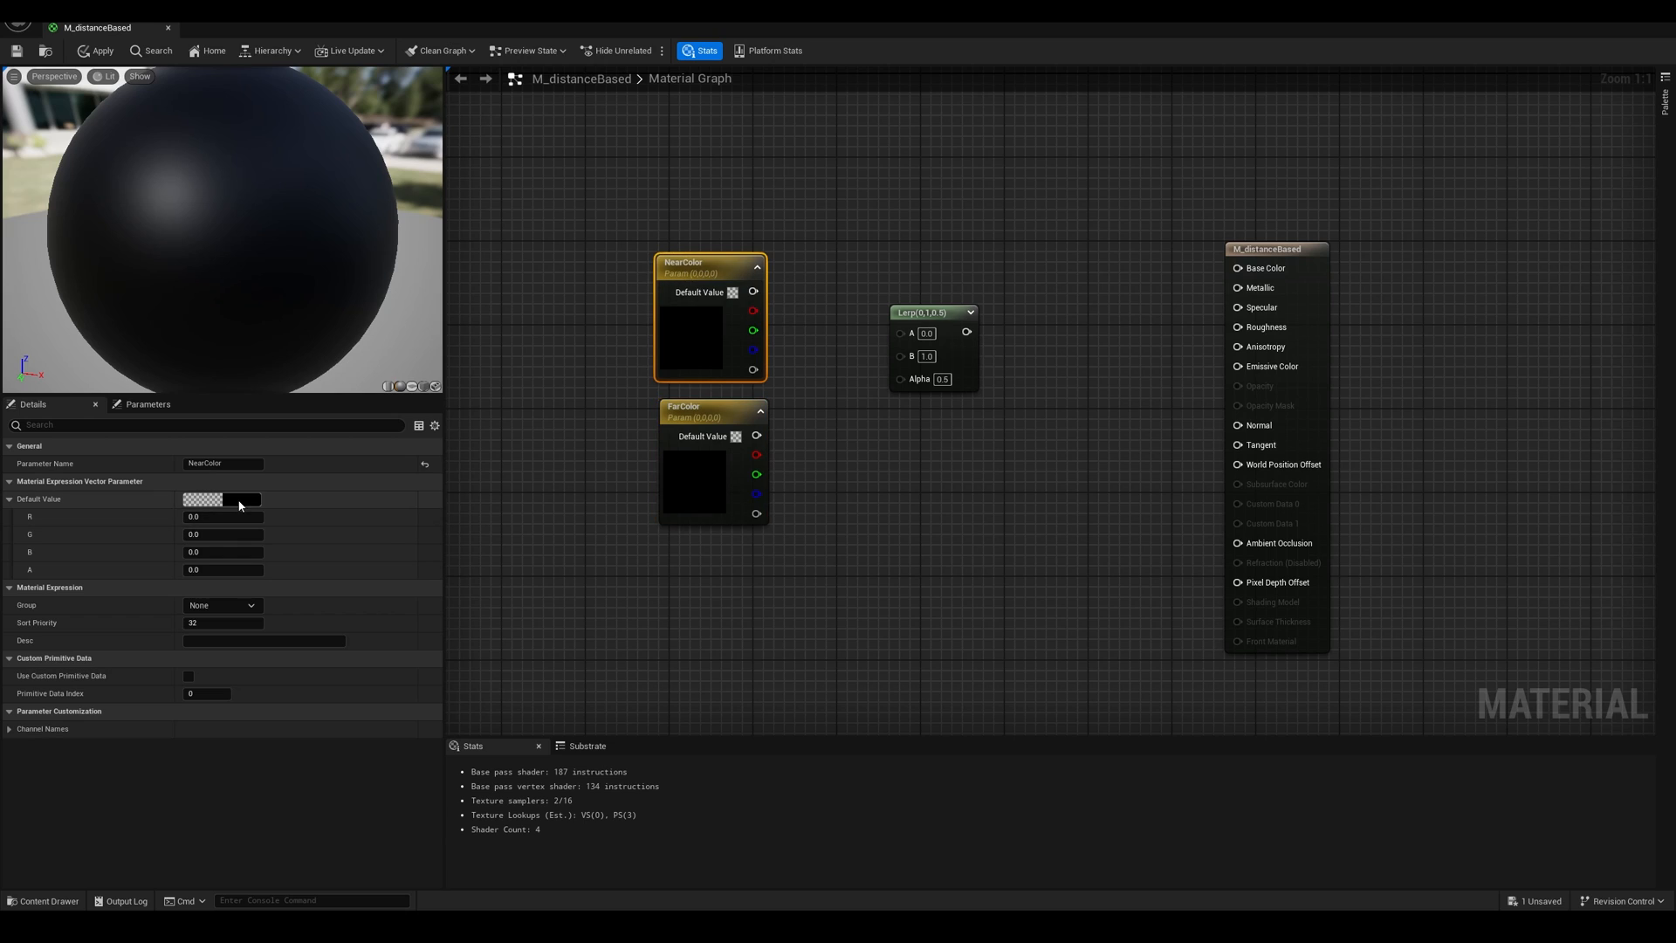
left_click(221, 500)
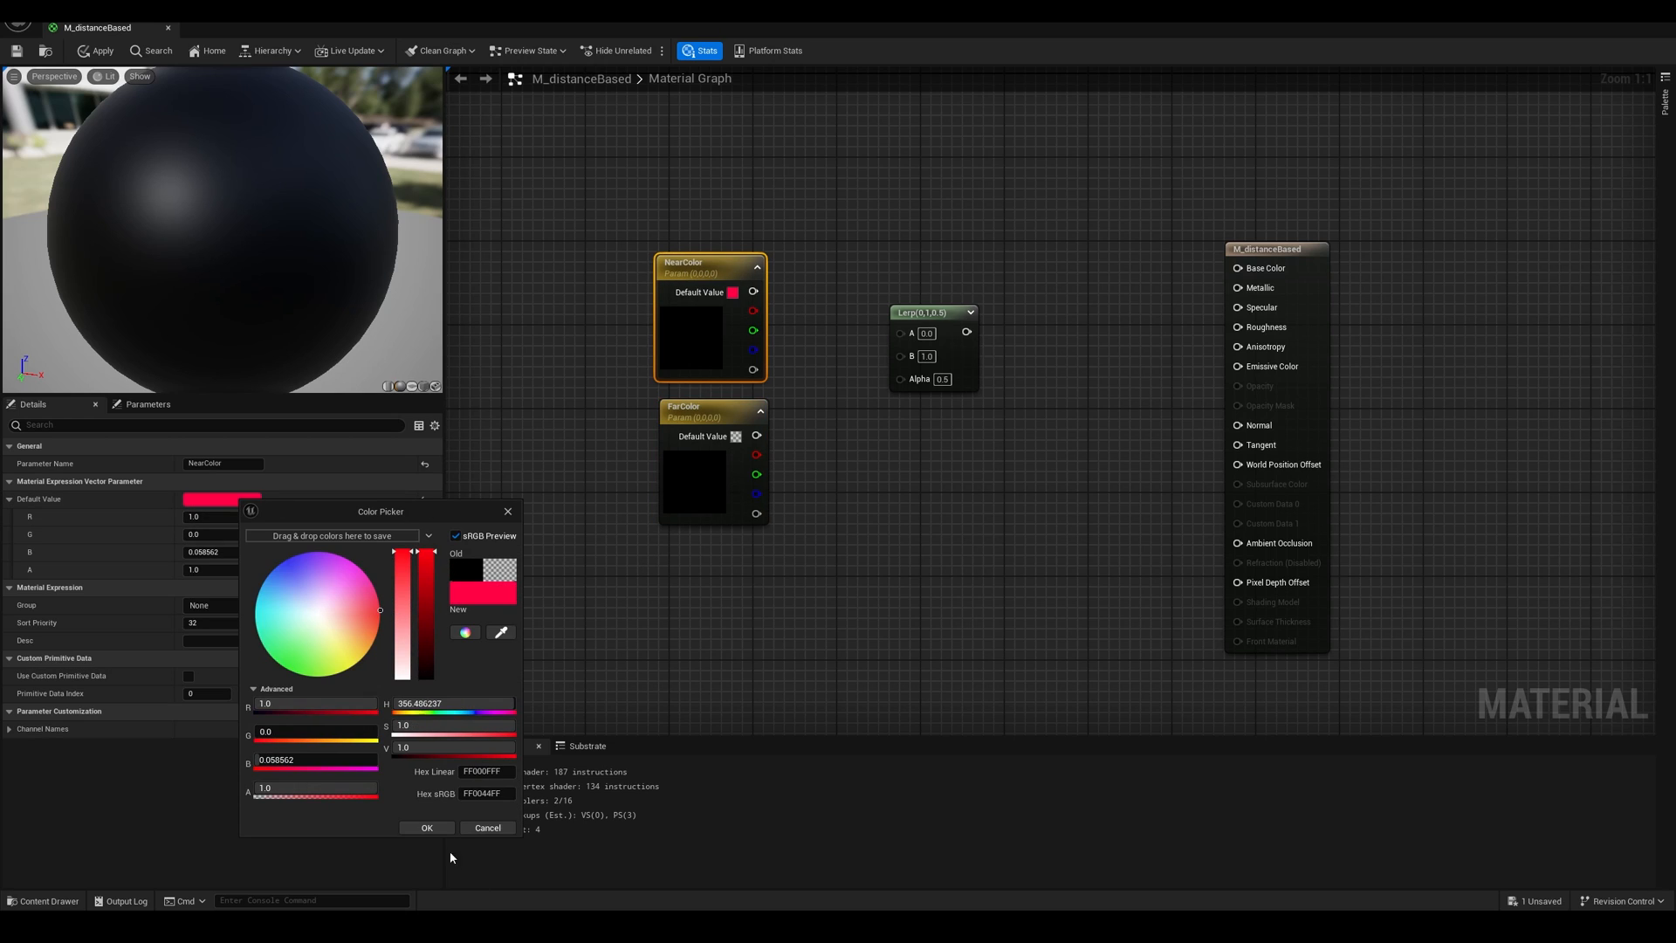
left_click(427, 828)
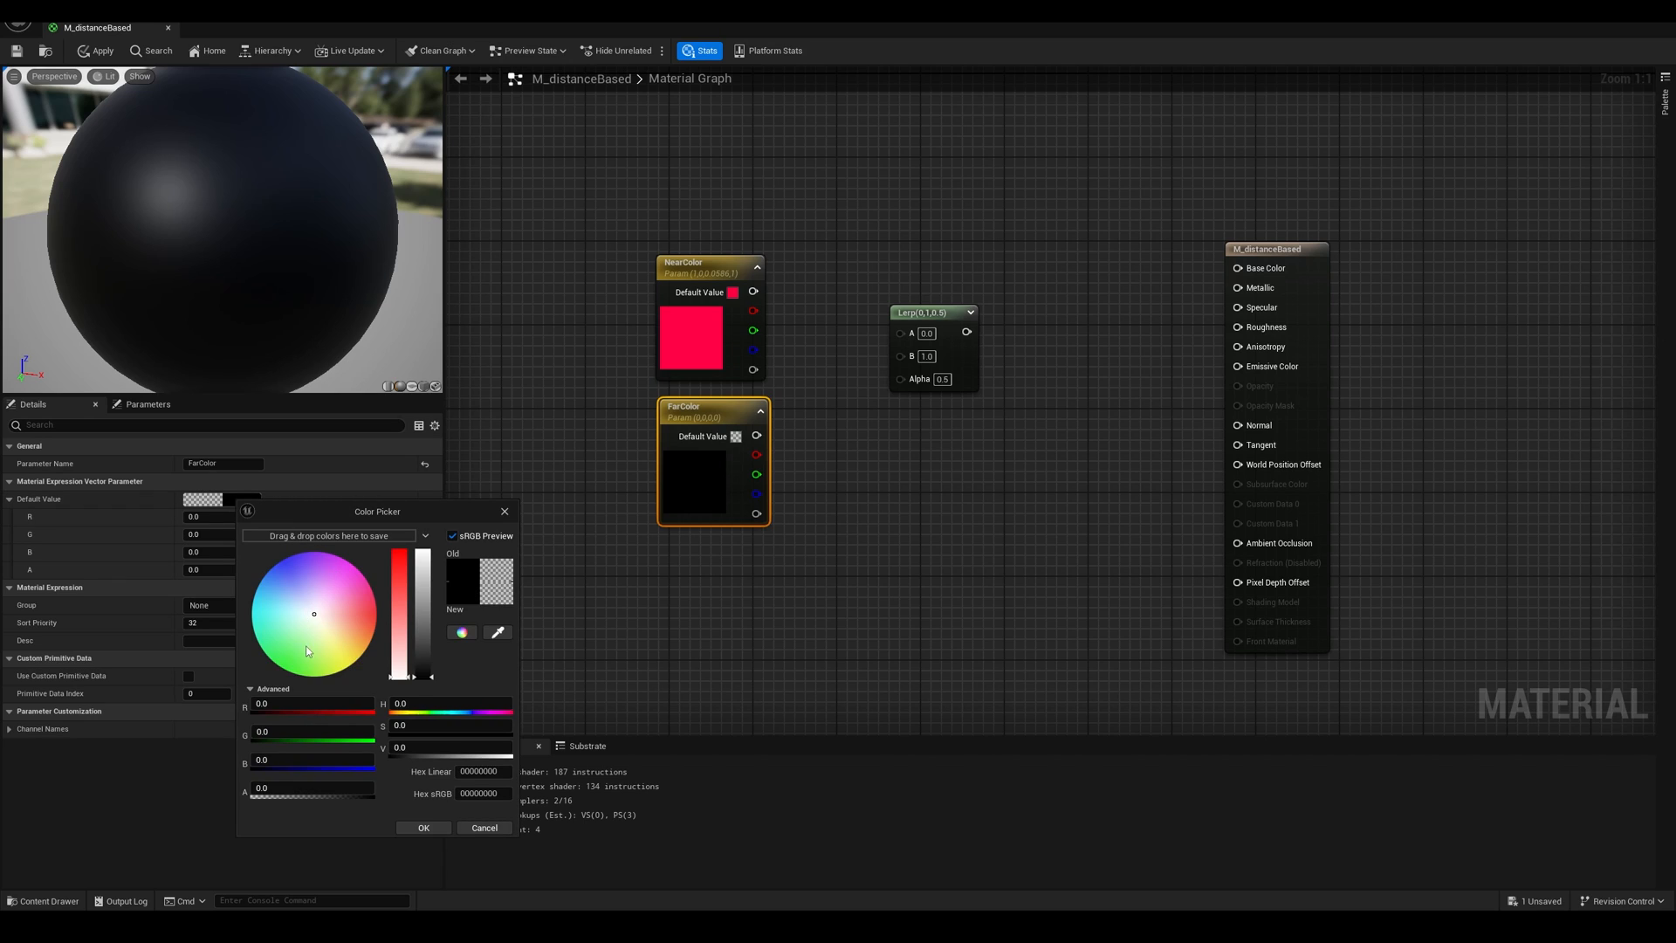
left_click(423, 827)
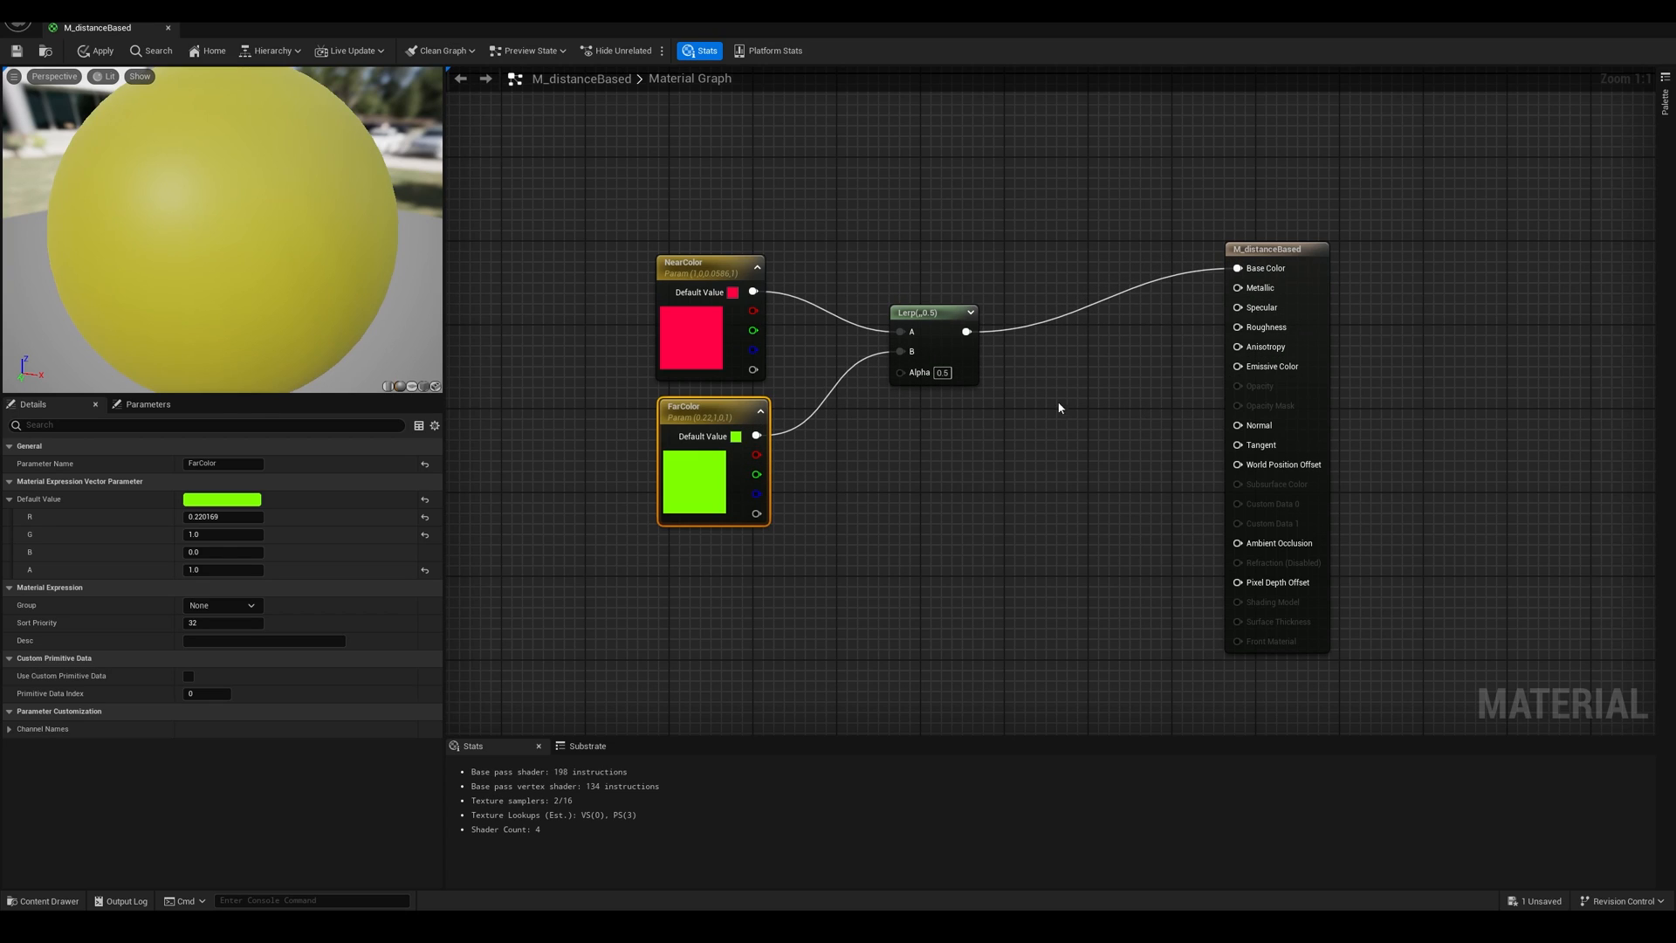
mouse_move(904, 399)
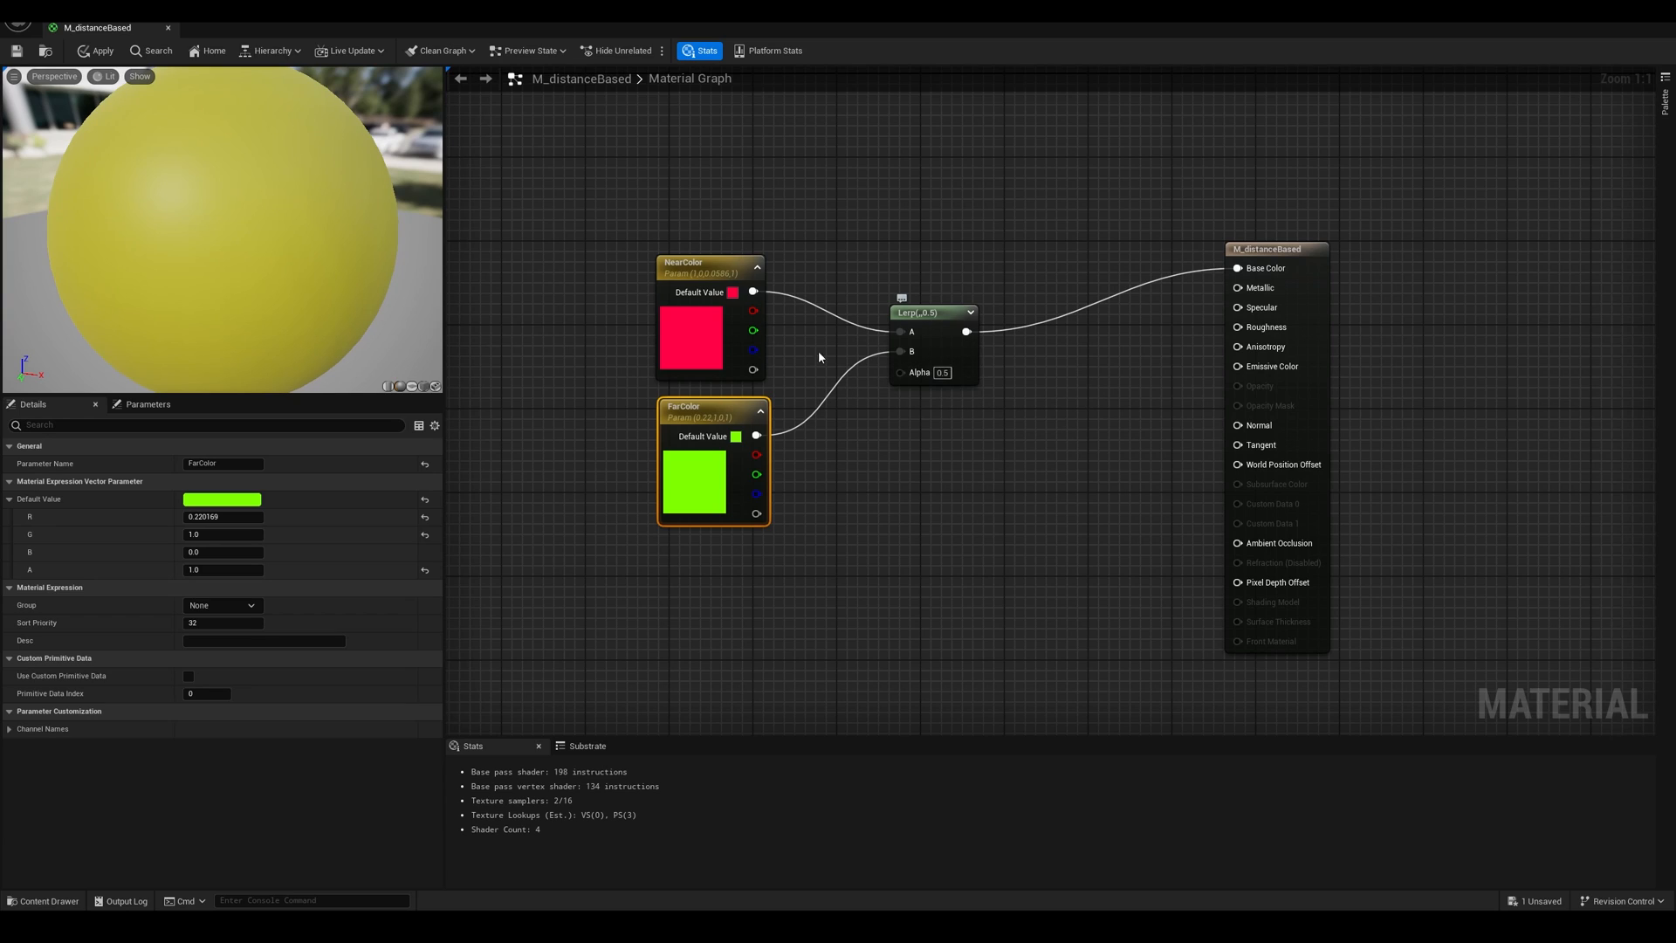
mouse_move(878, 318)
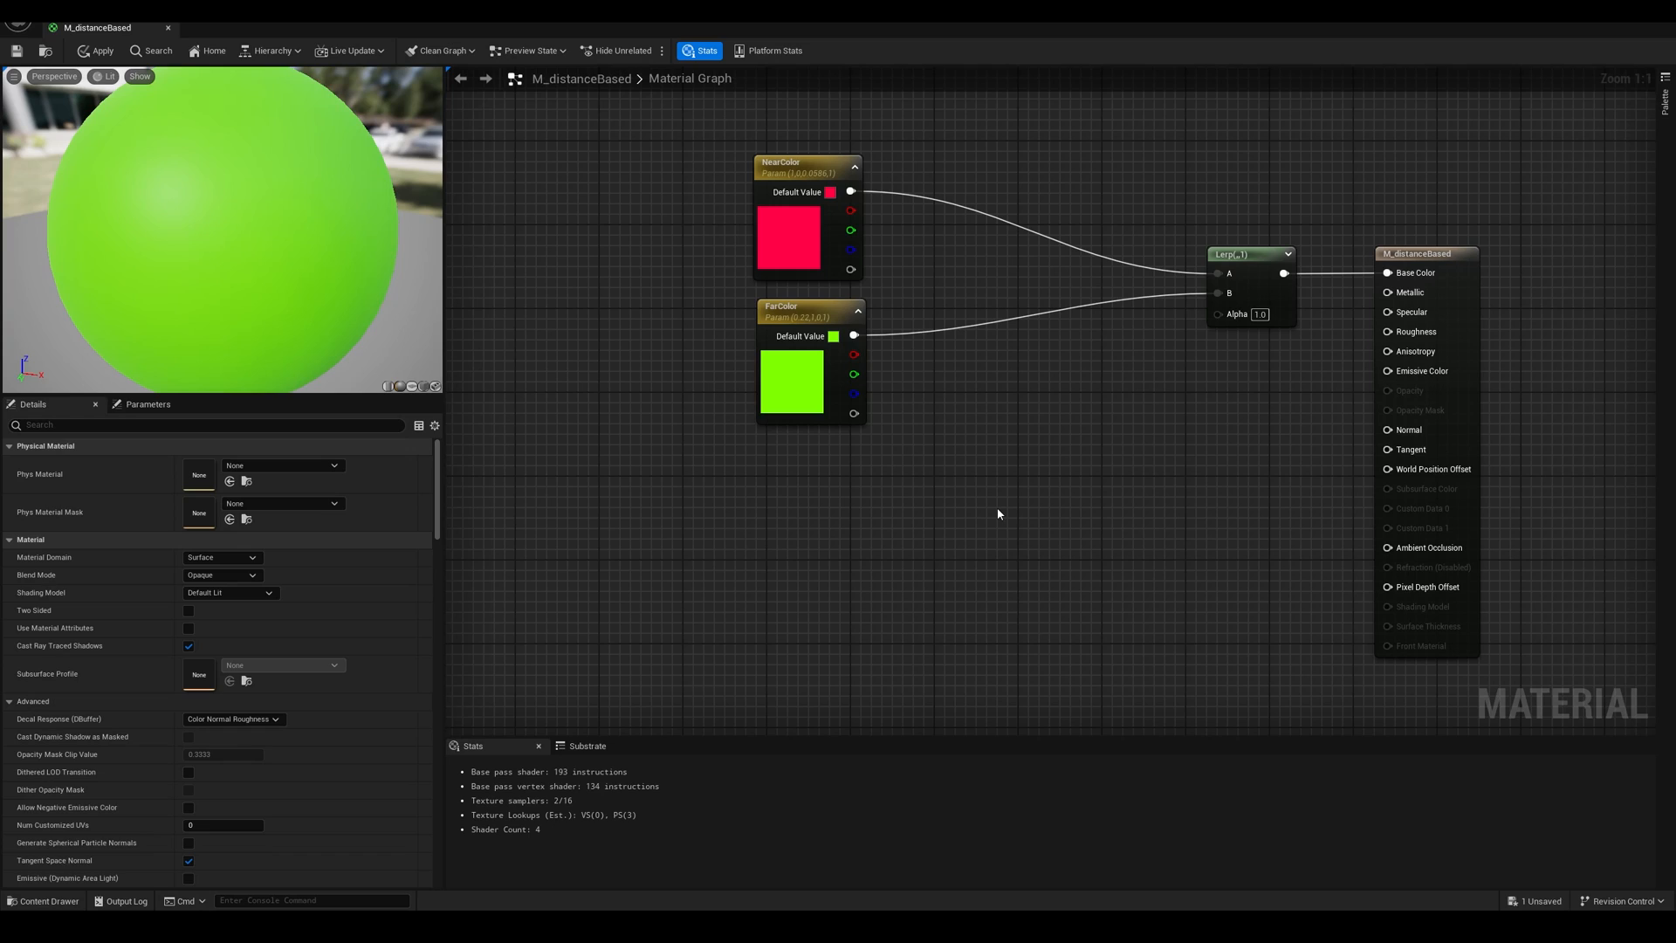
mouse_move(875, 552)
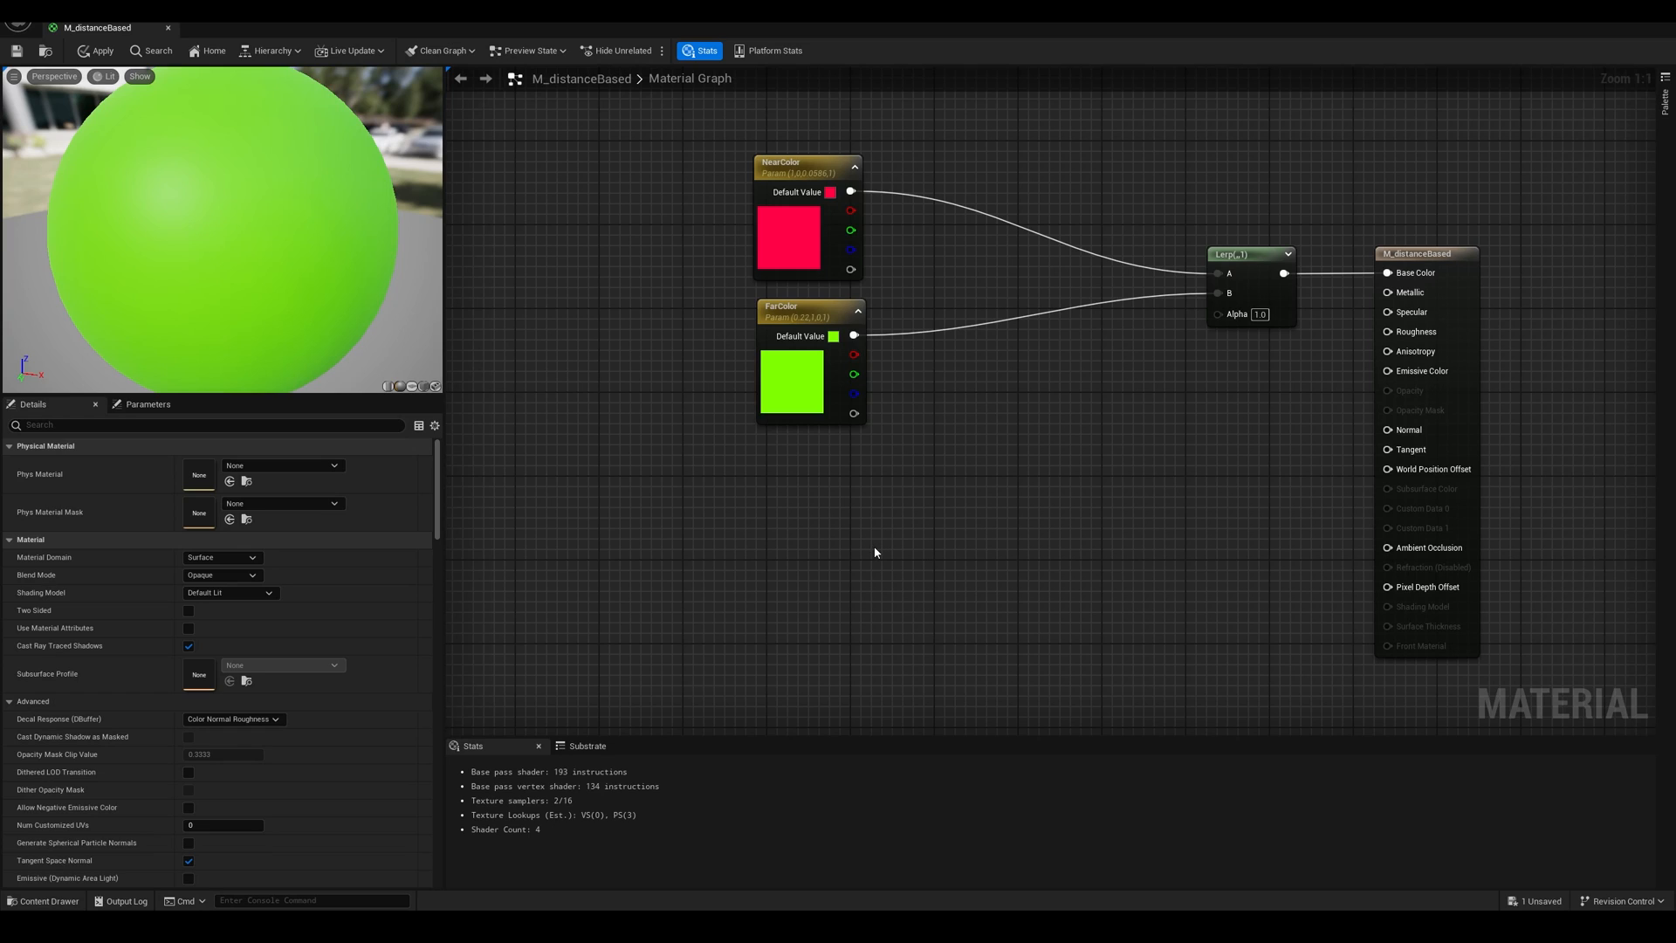
mouse_move(743, 548)
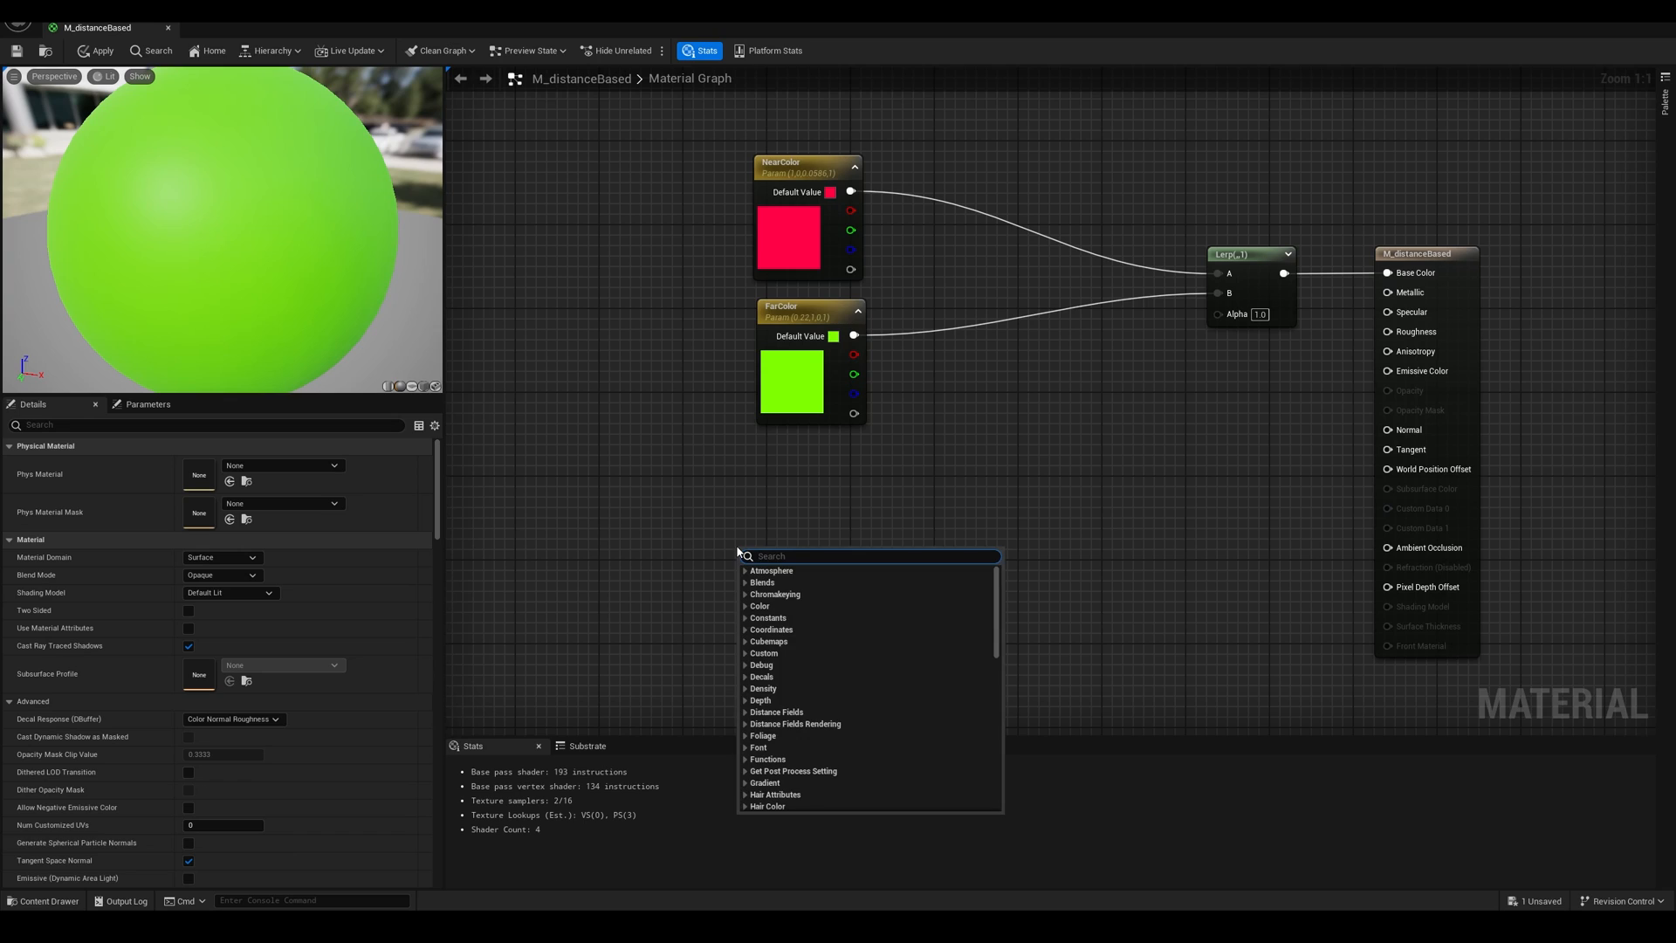
Add Absolute World Position minus Camera Position through Subtract, then a Length node.
type("world")
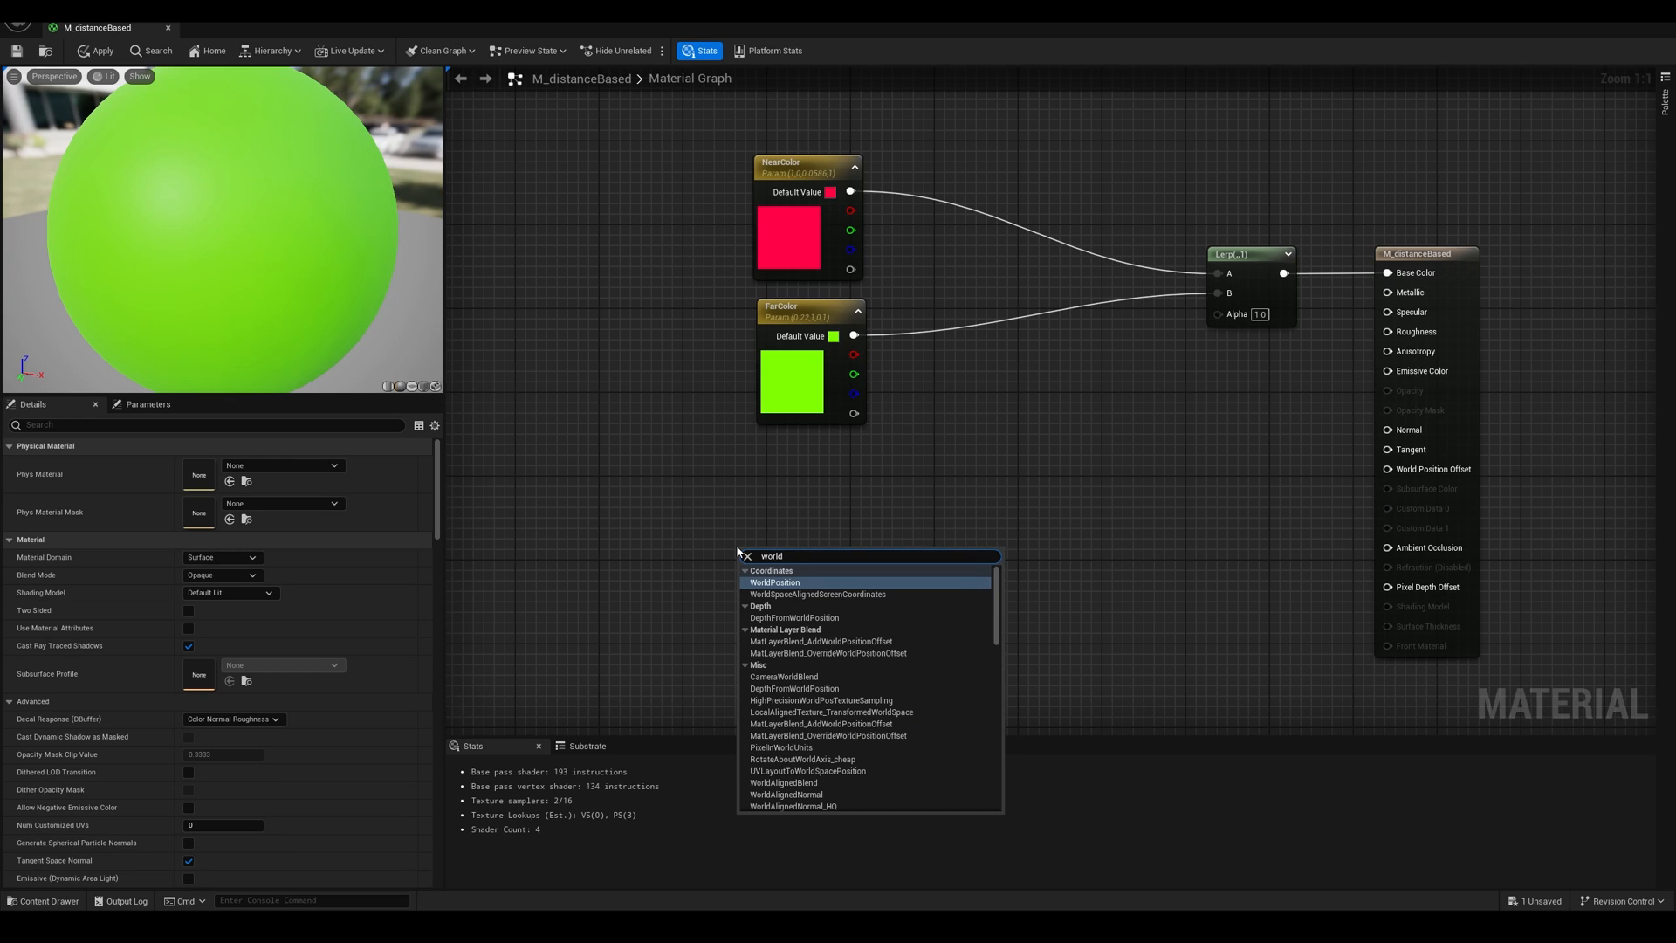
left_click(774, 581)
type("sub")
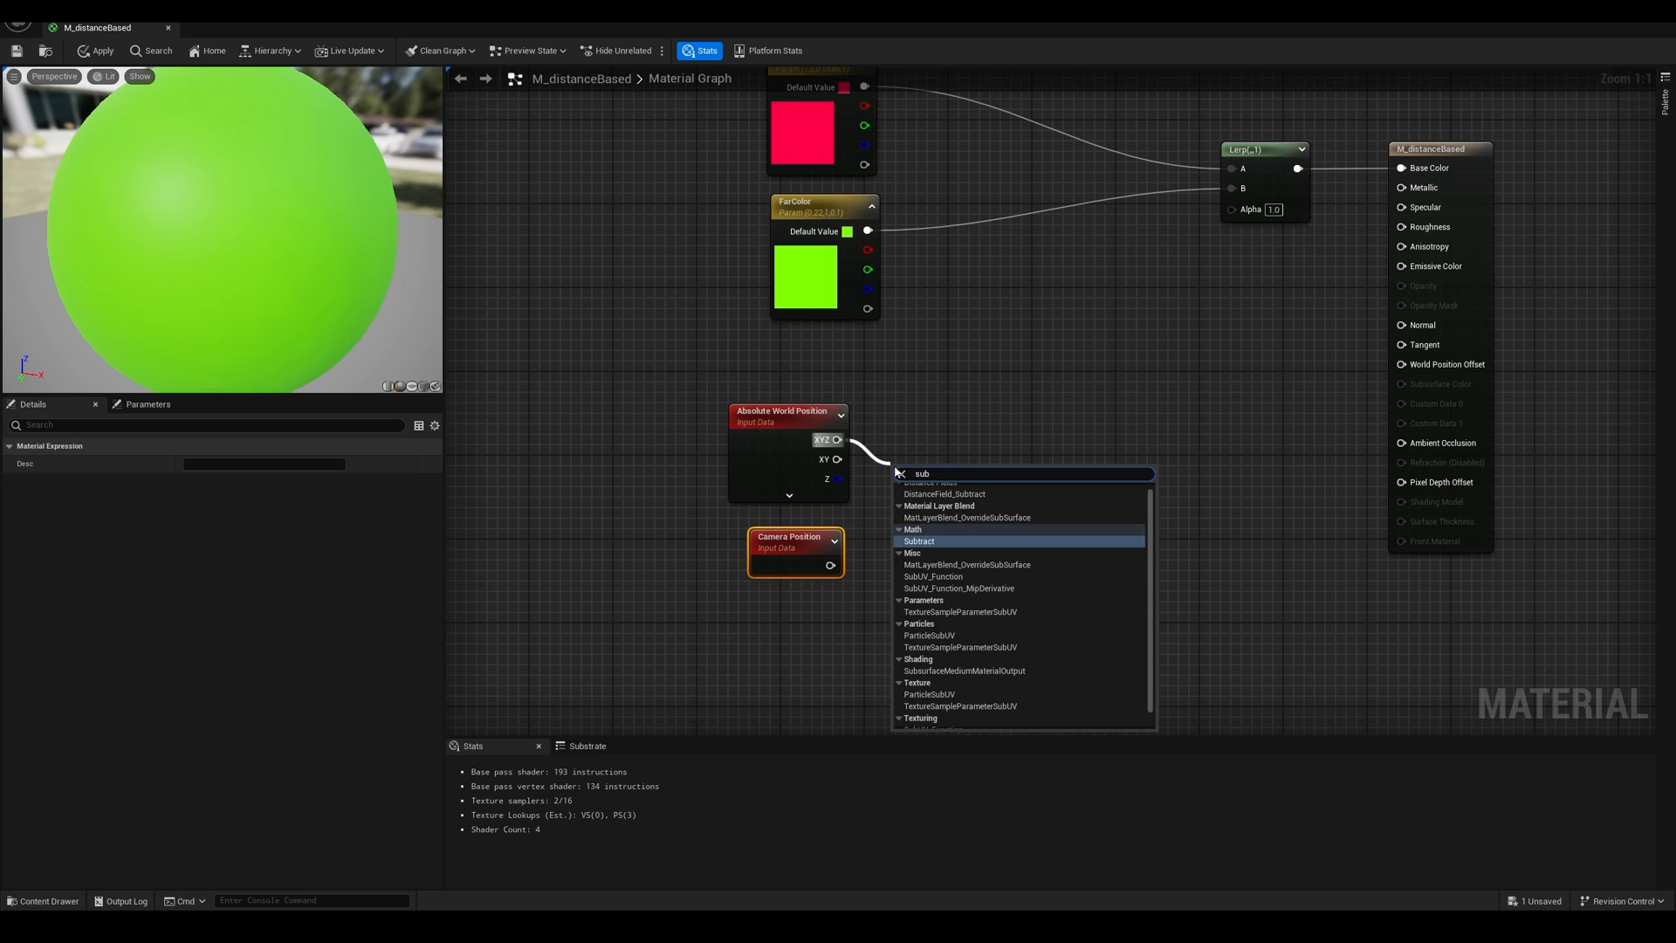
left_click(918, 540)
type("l")
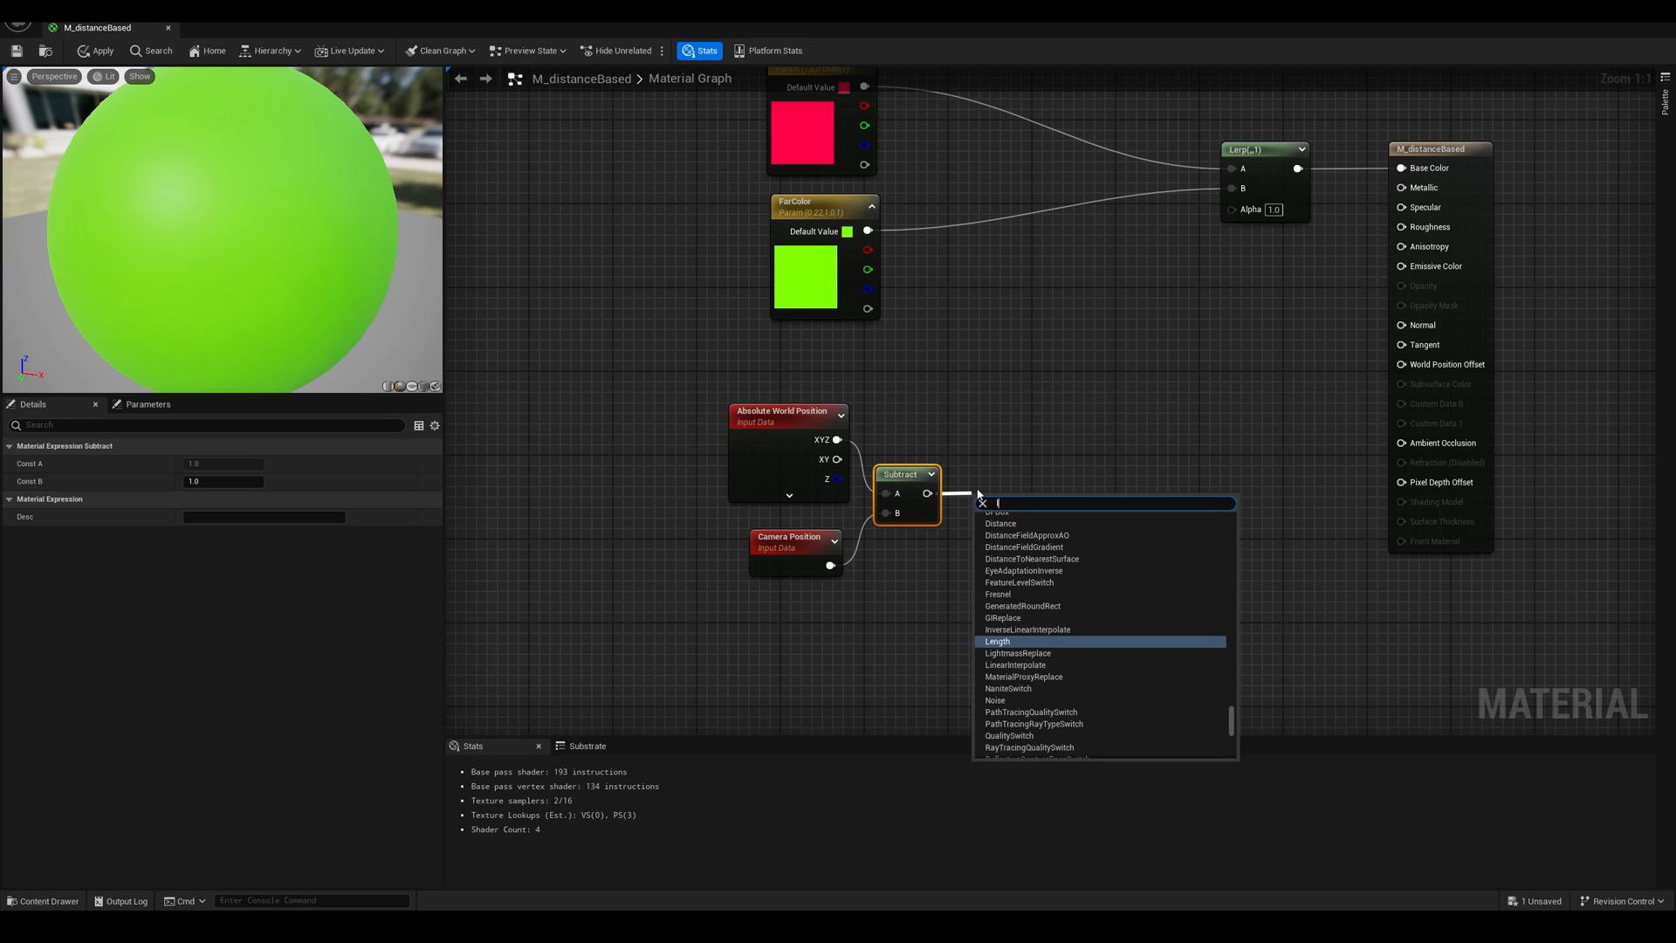
left_click(997, 642)
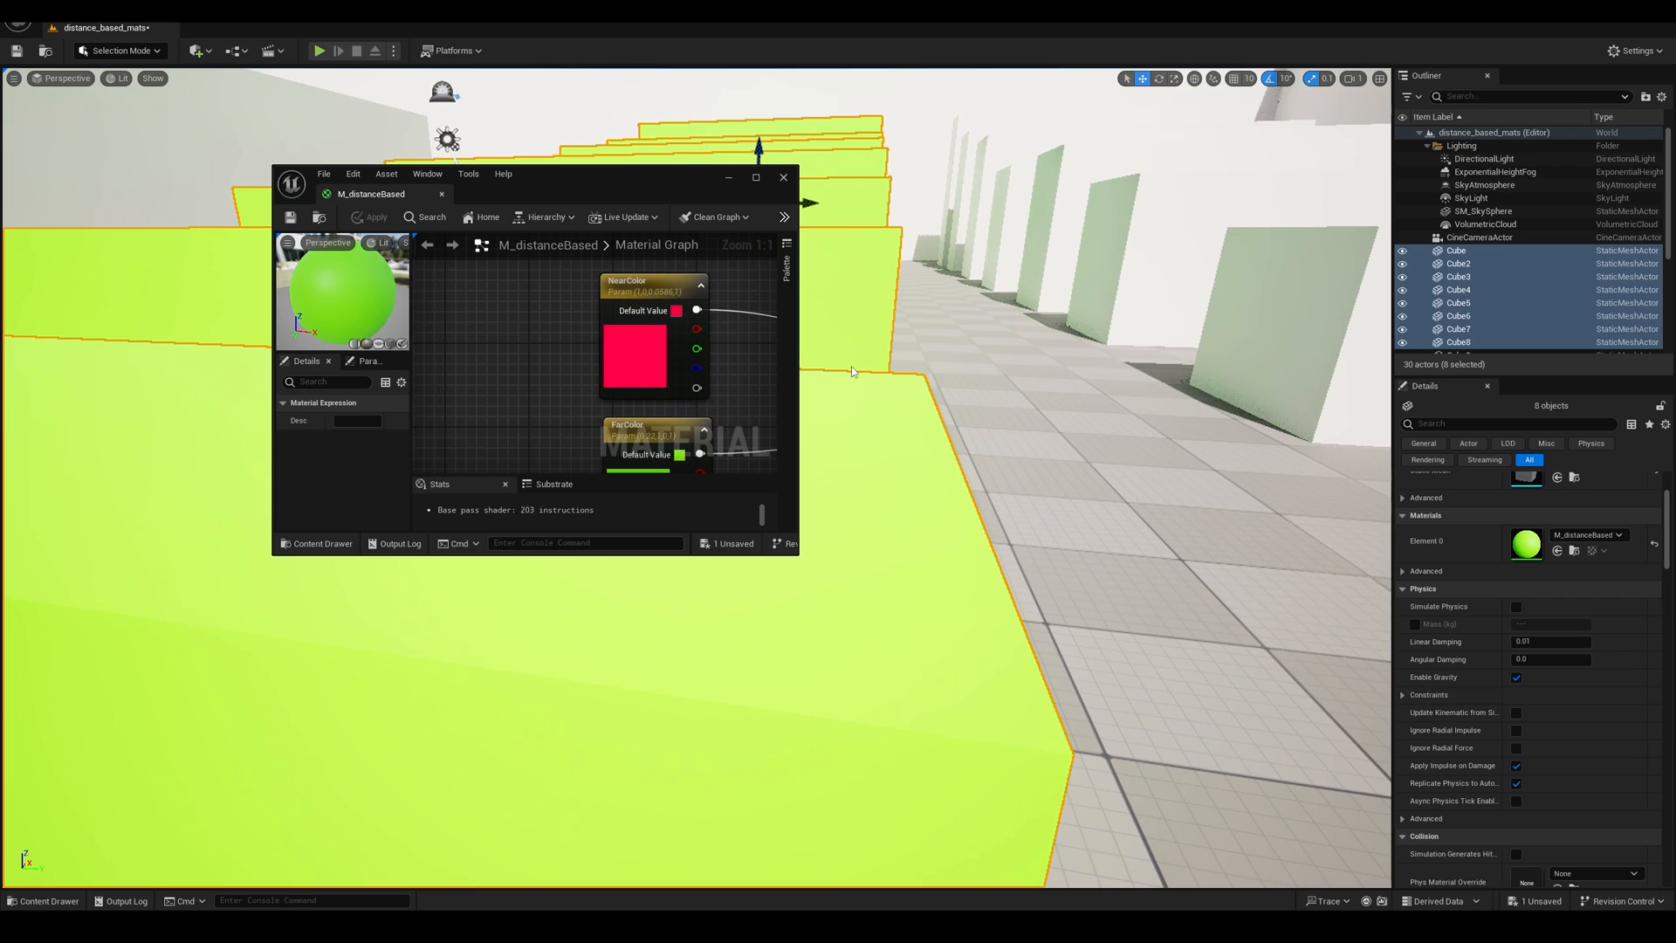
left_click(754, 176)
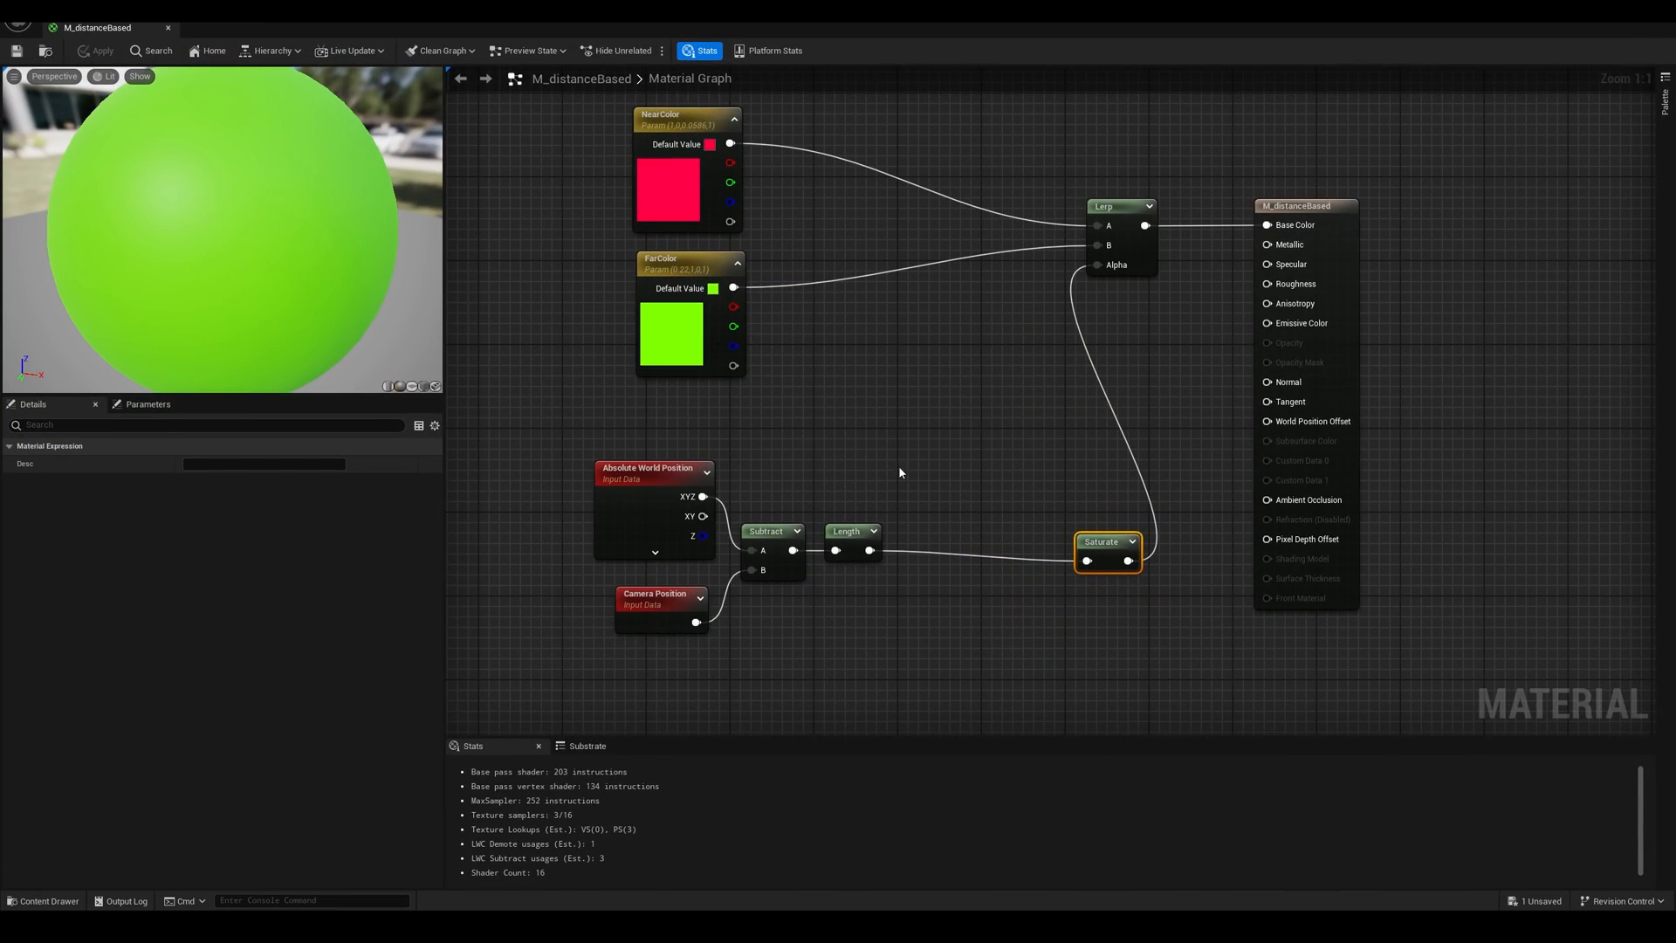
mouse_move(791, 257)
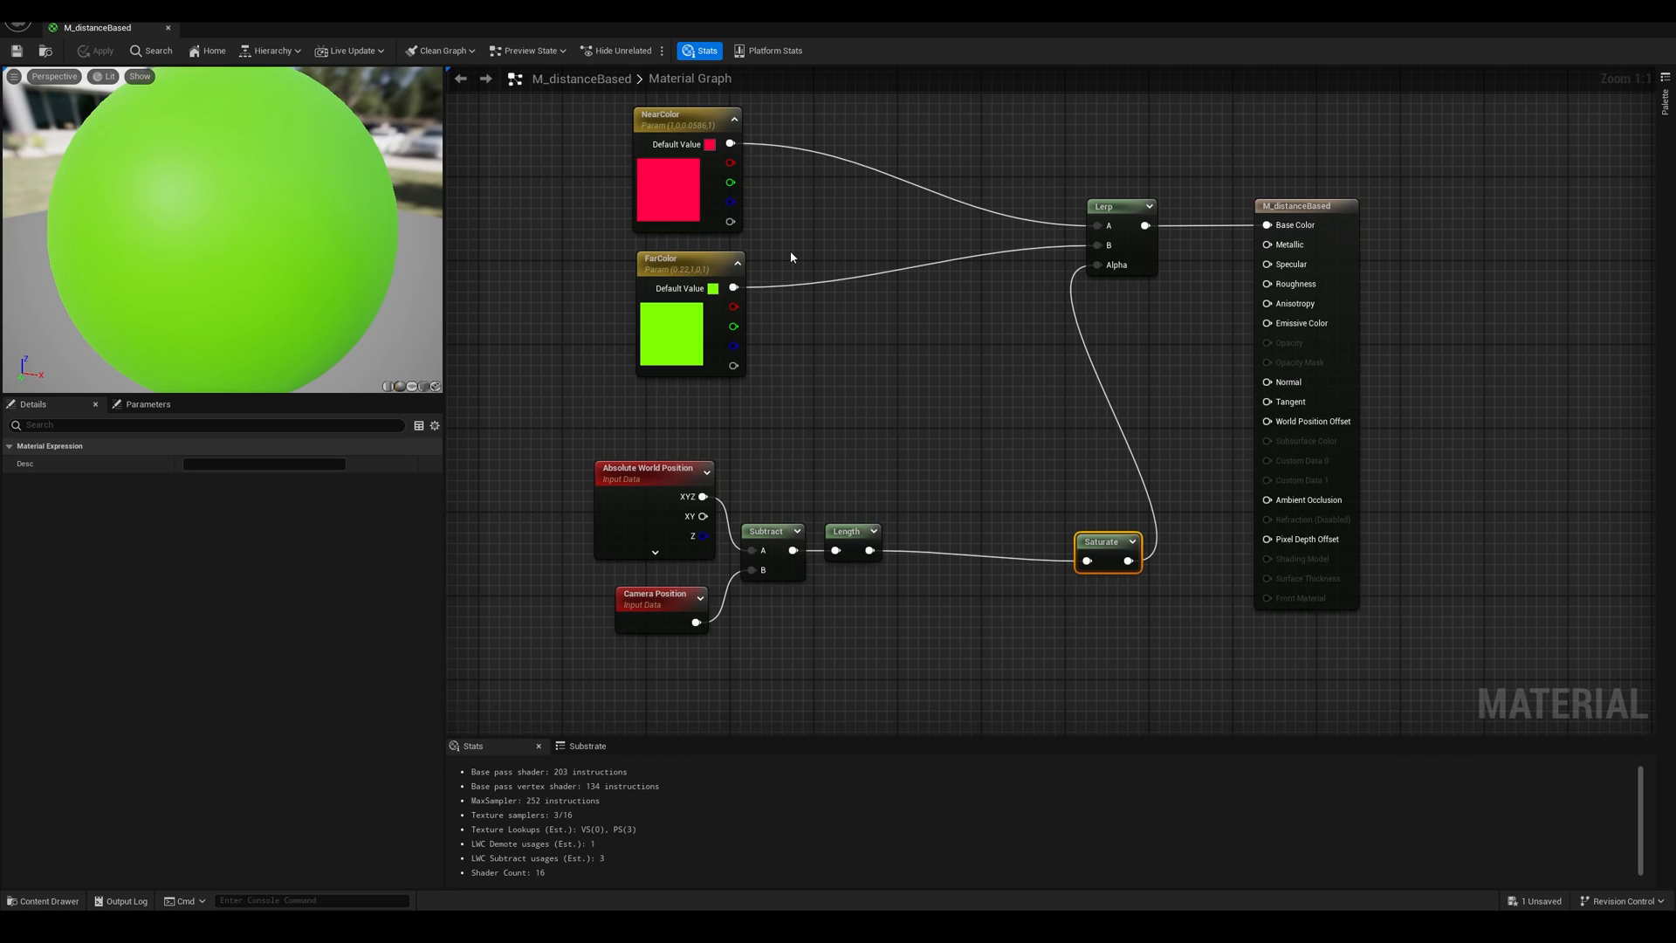
mouse_move(815, 348)
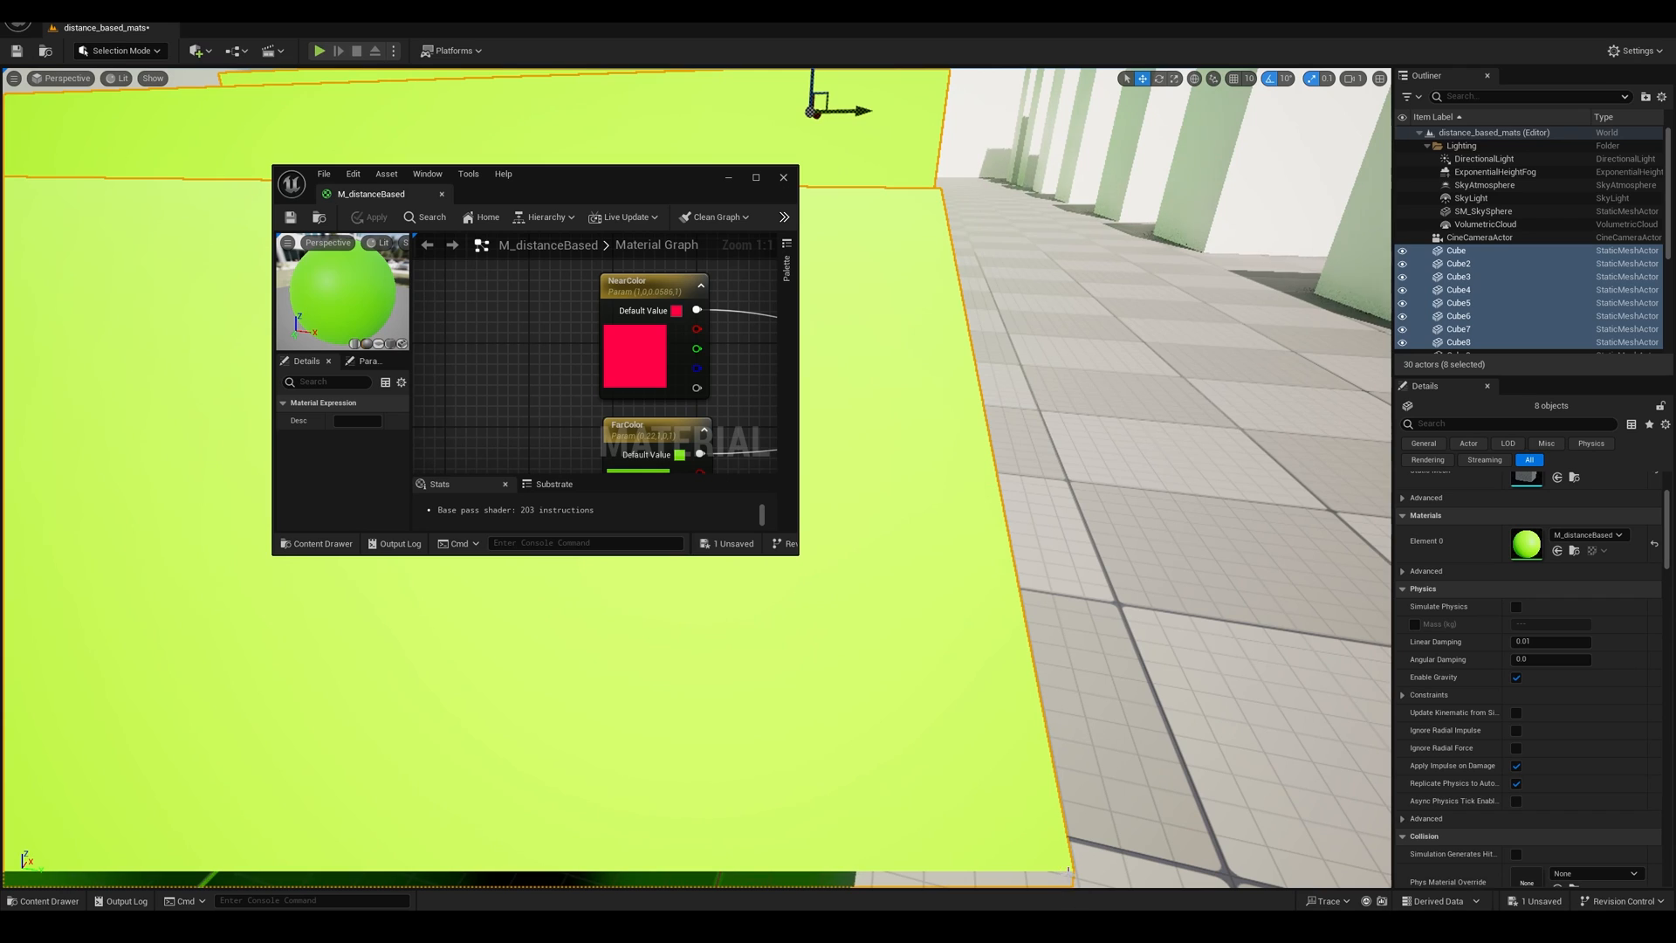
left_click(756, 176)
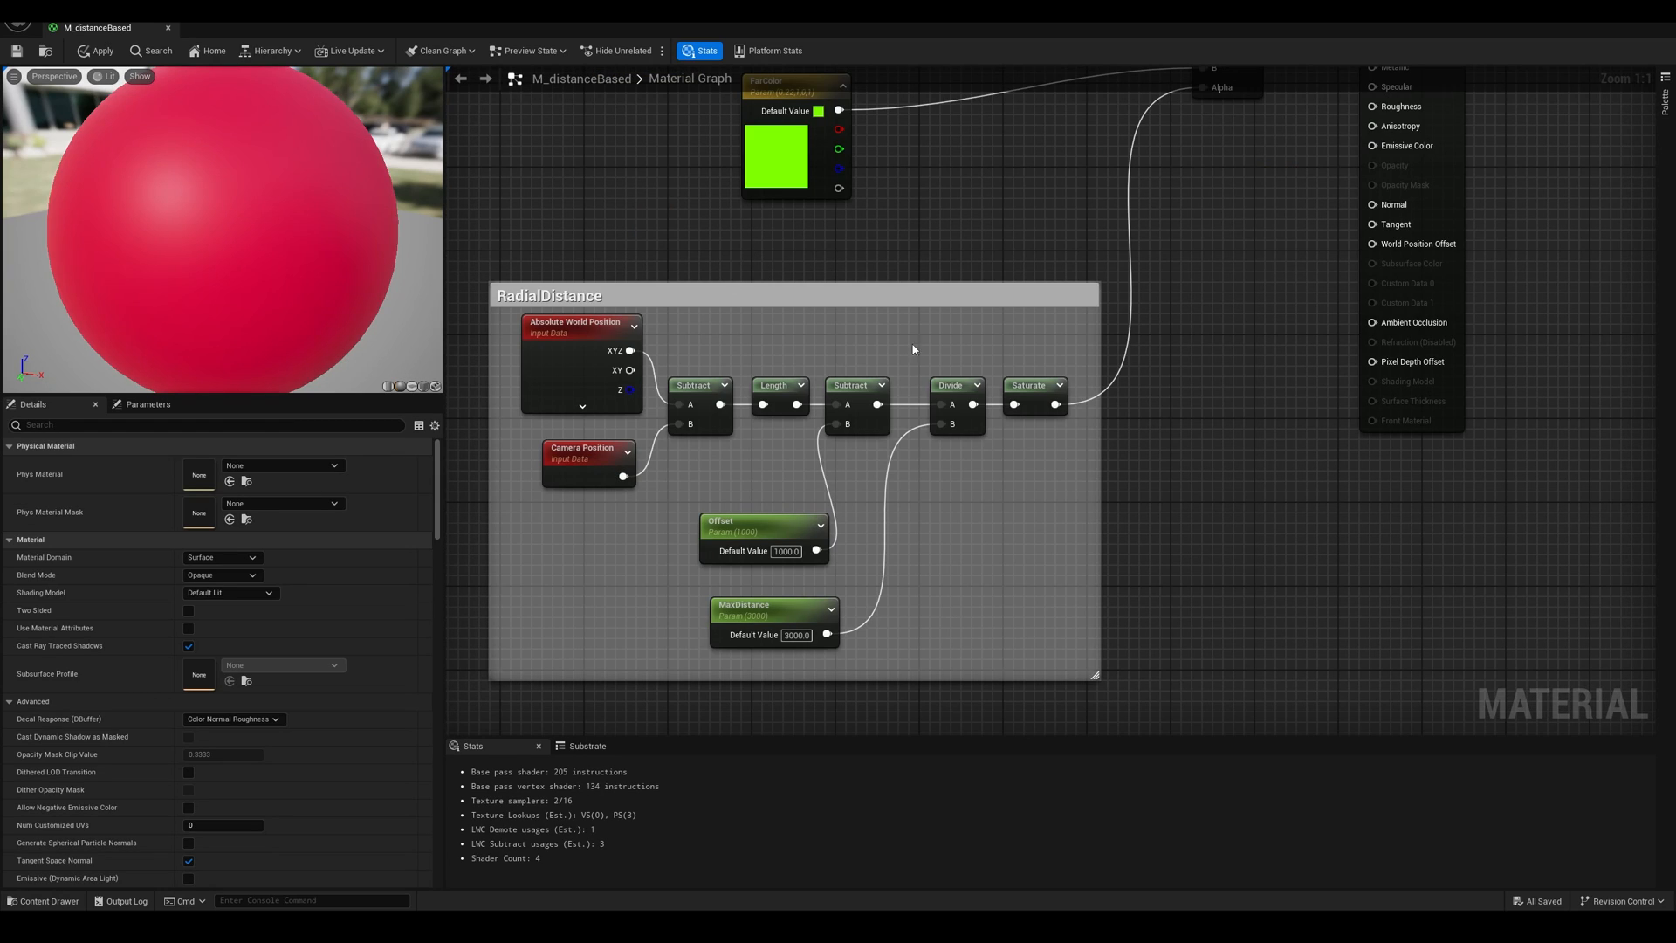
mouse_move(906, 305)
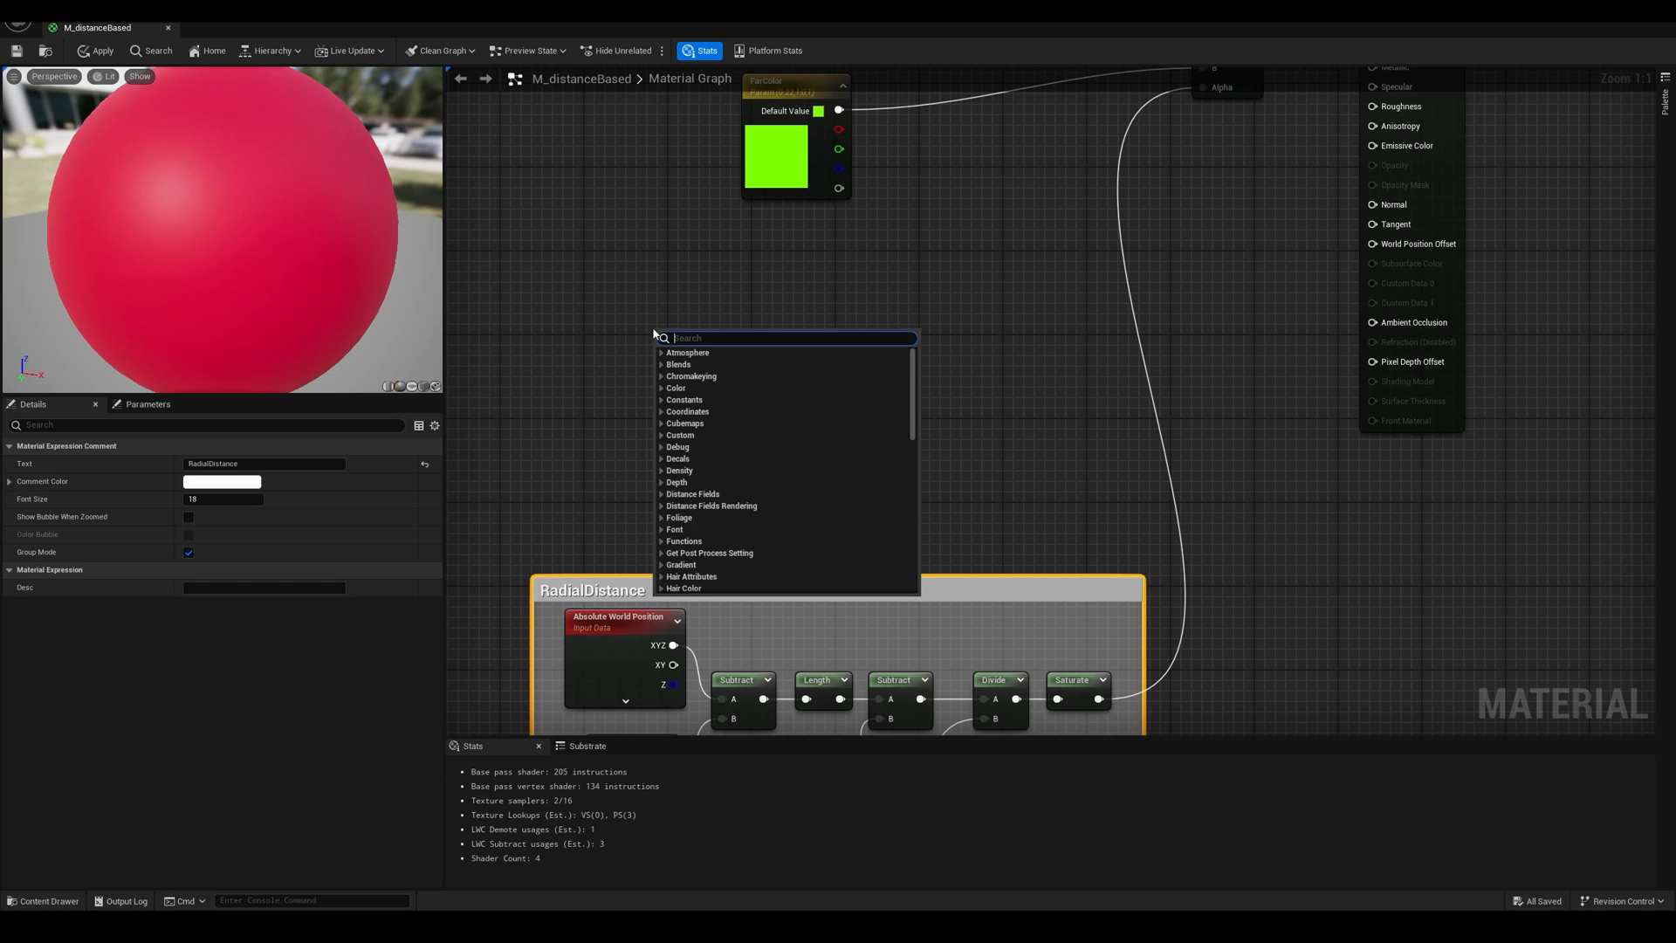
Search 'pix' and place a PixelDepth node beside the RadialDistance group.
type("pix")
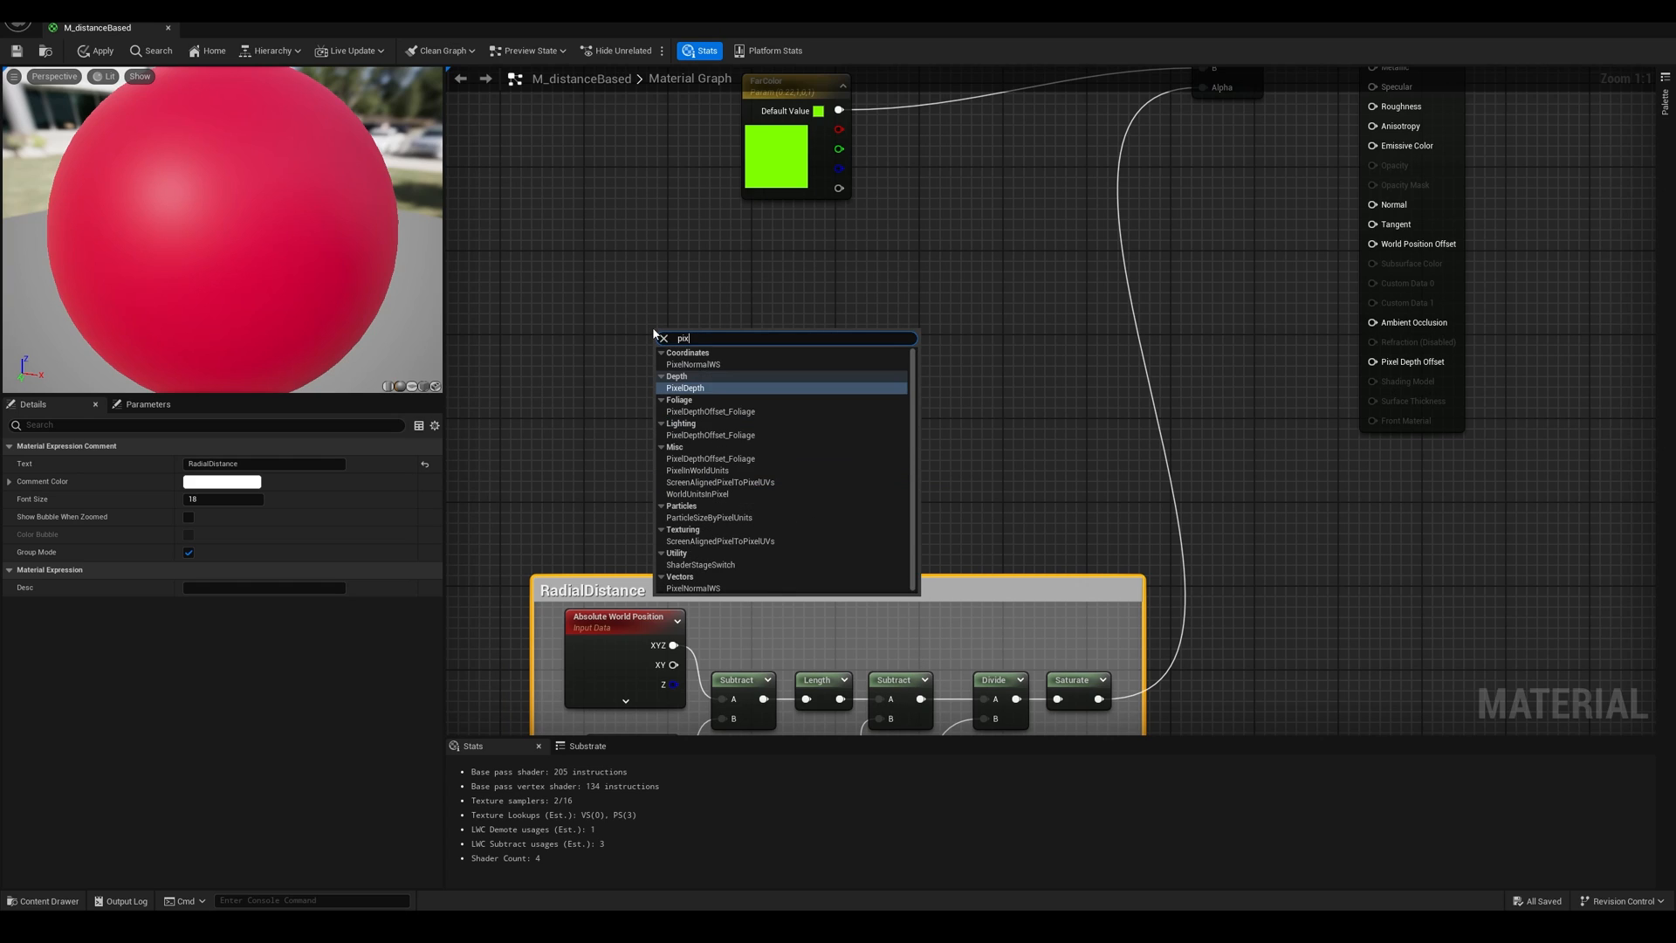
left_click(685, 387)
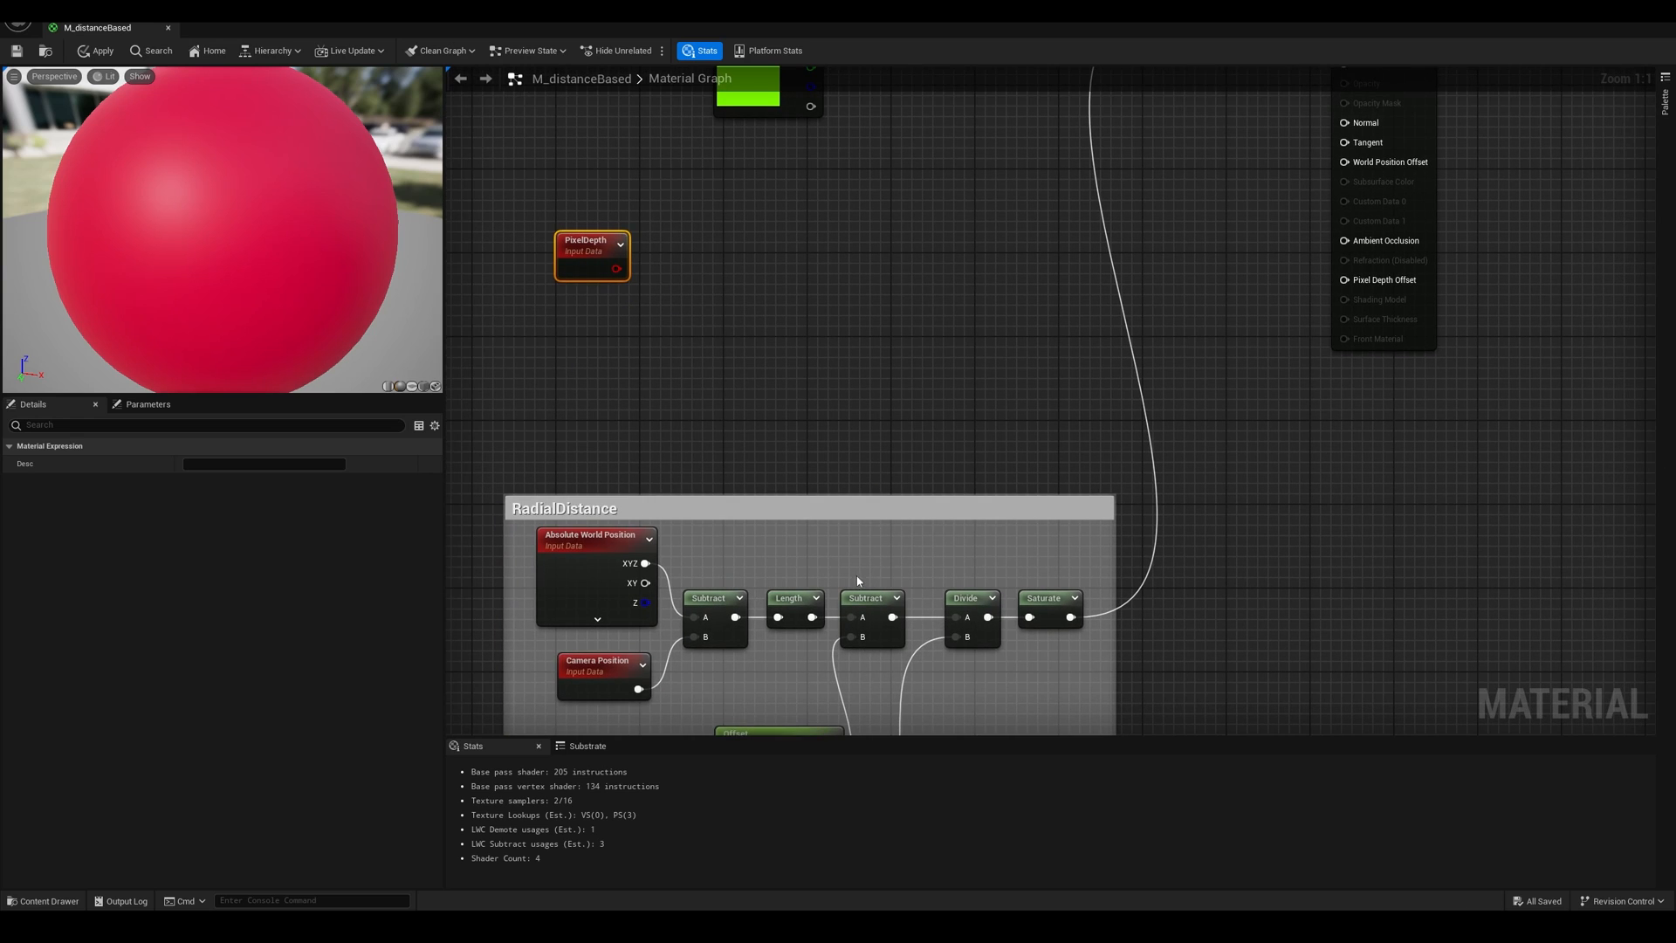
Duplicate Subtract, Divide and Saturate for PixelDepth, wiring Offset and MaxDistance.
left_click(871, 617)
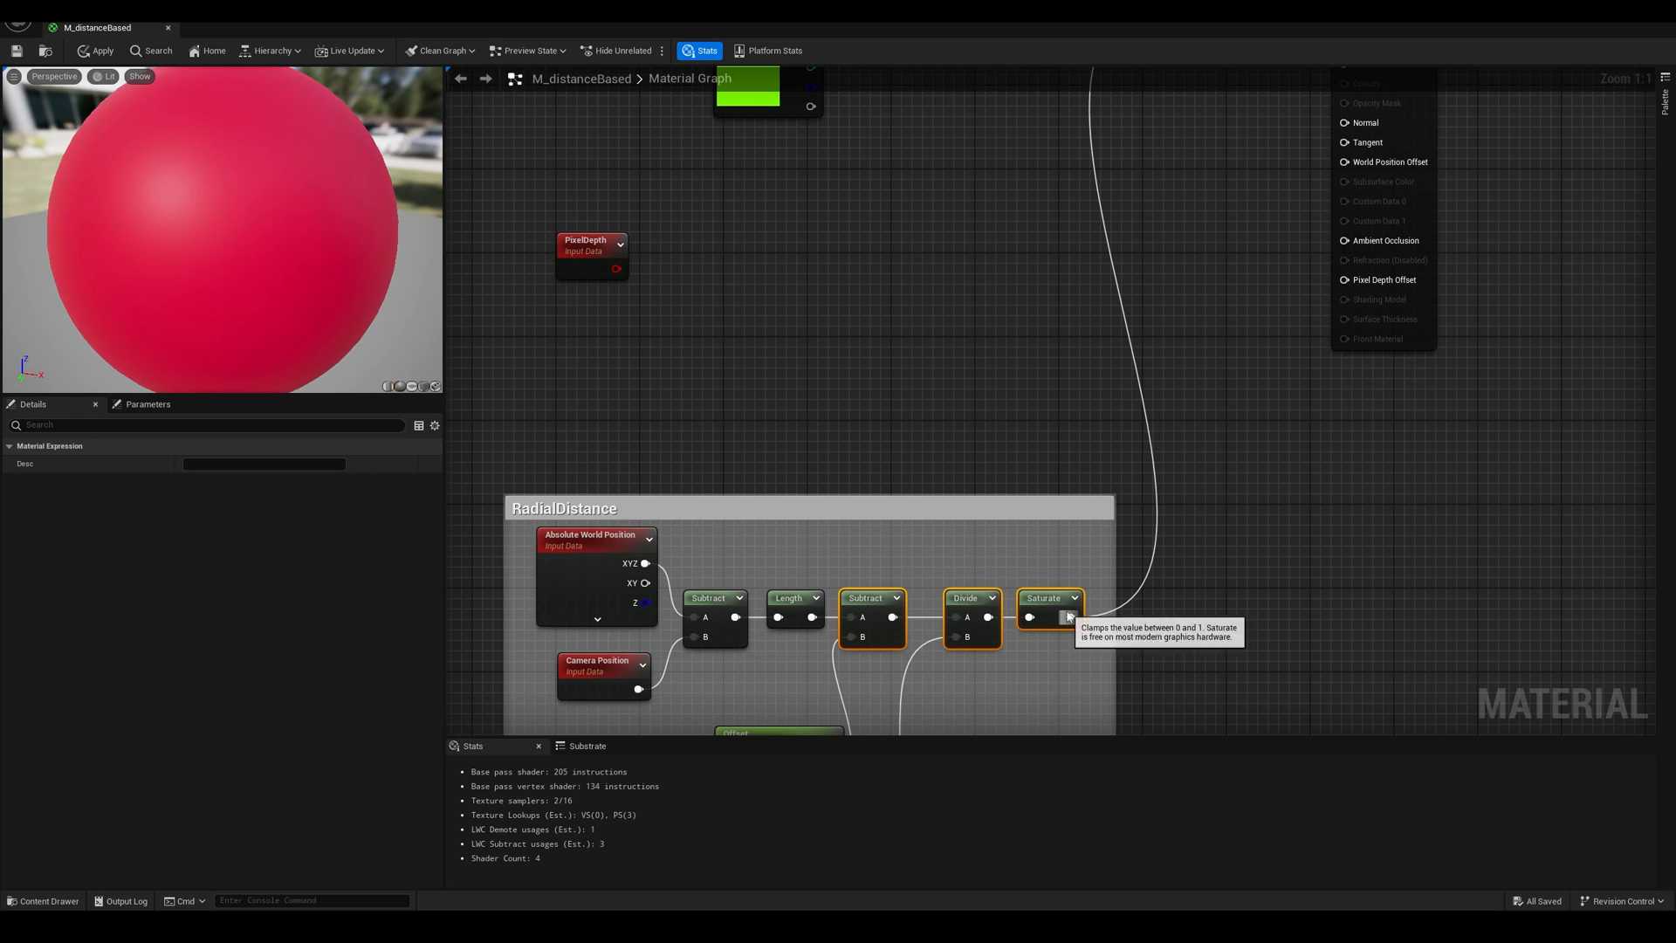
left_click(756, 390)
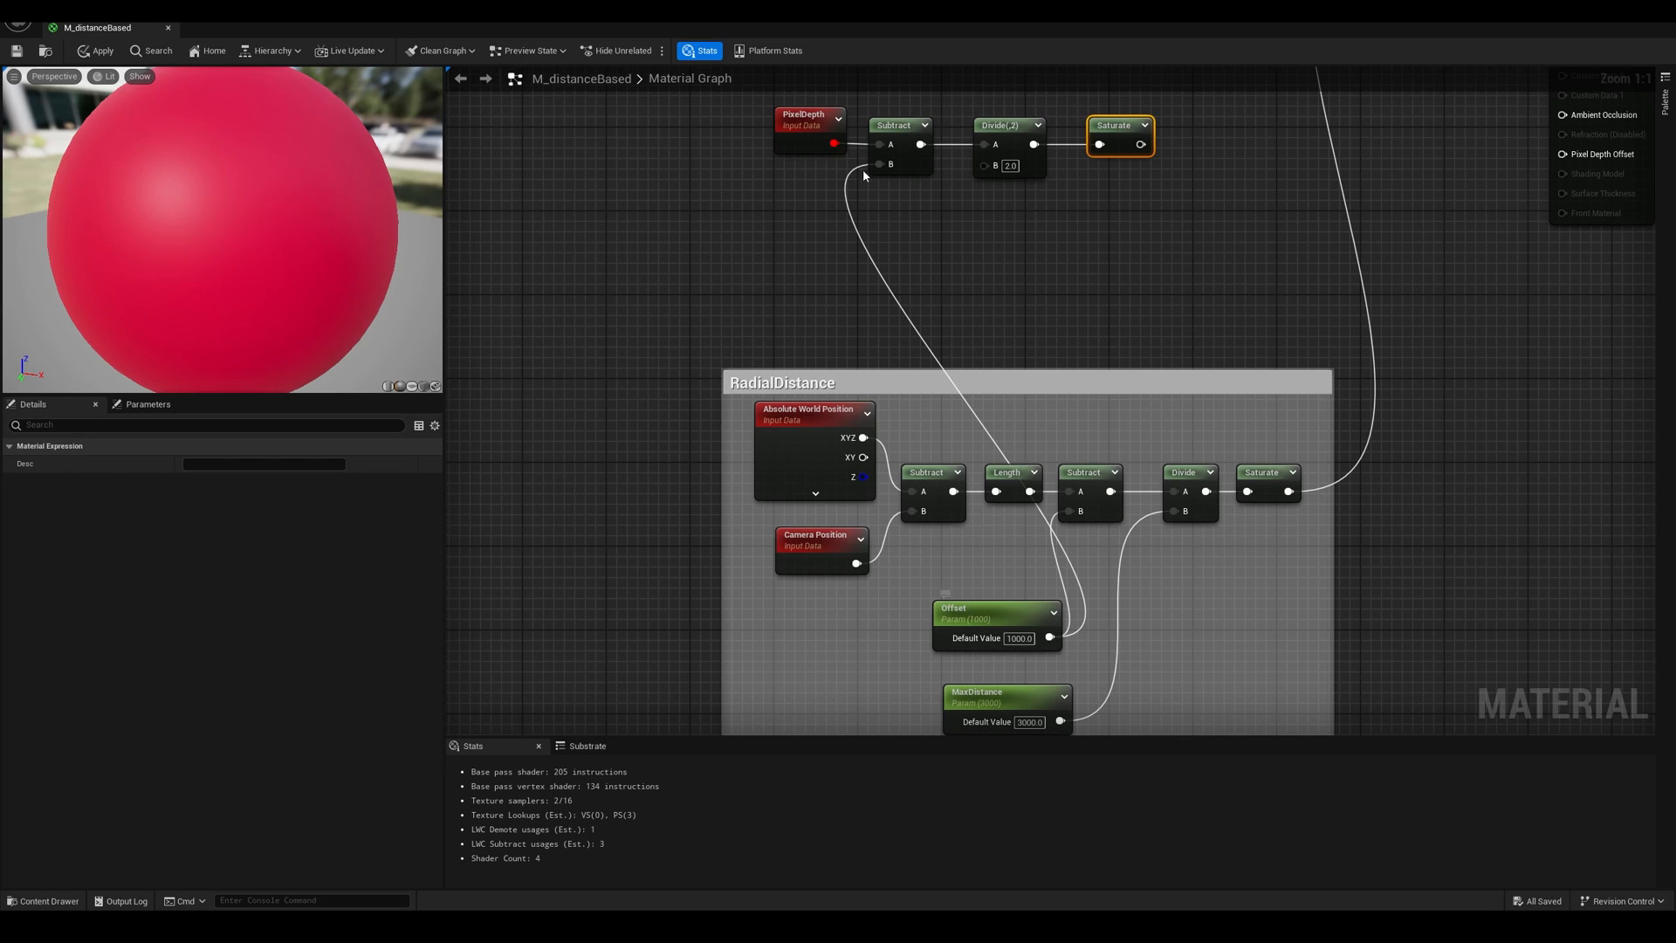
scroll("down", 3)
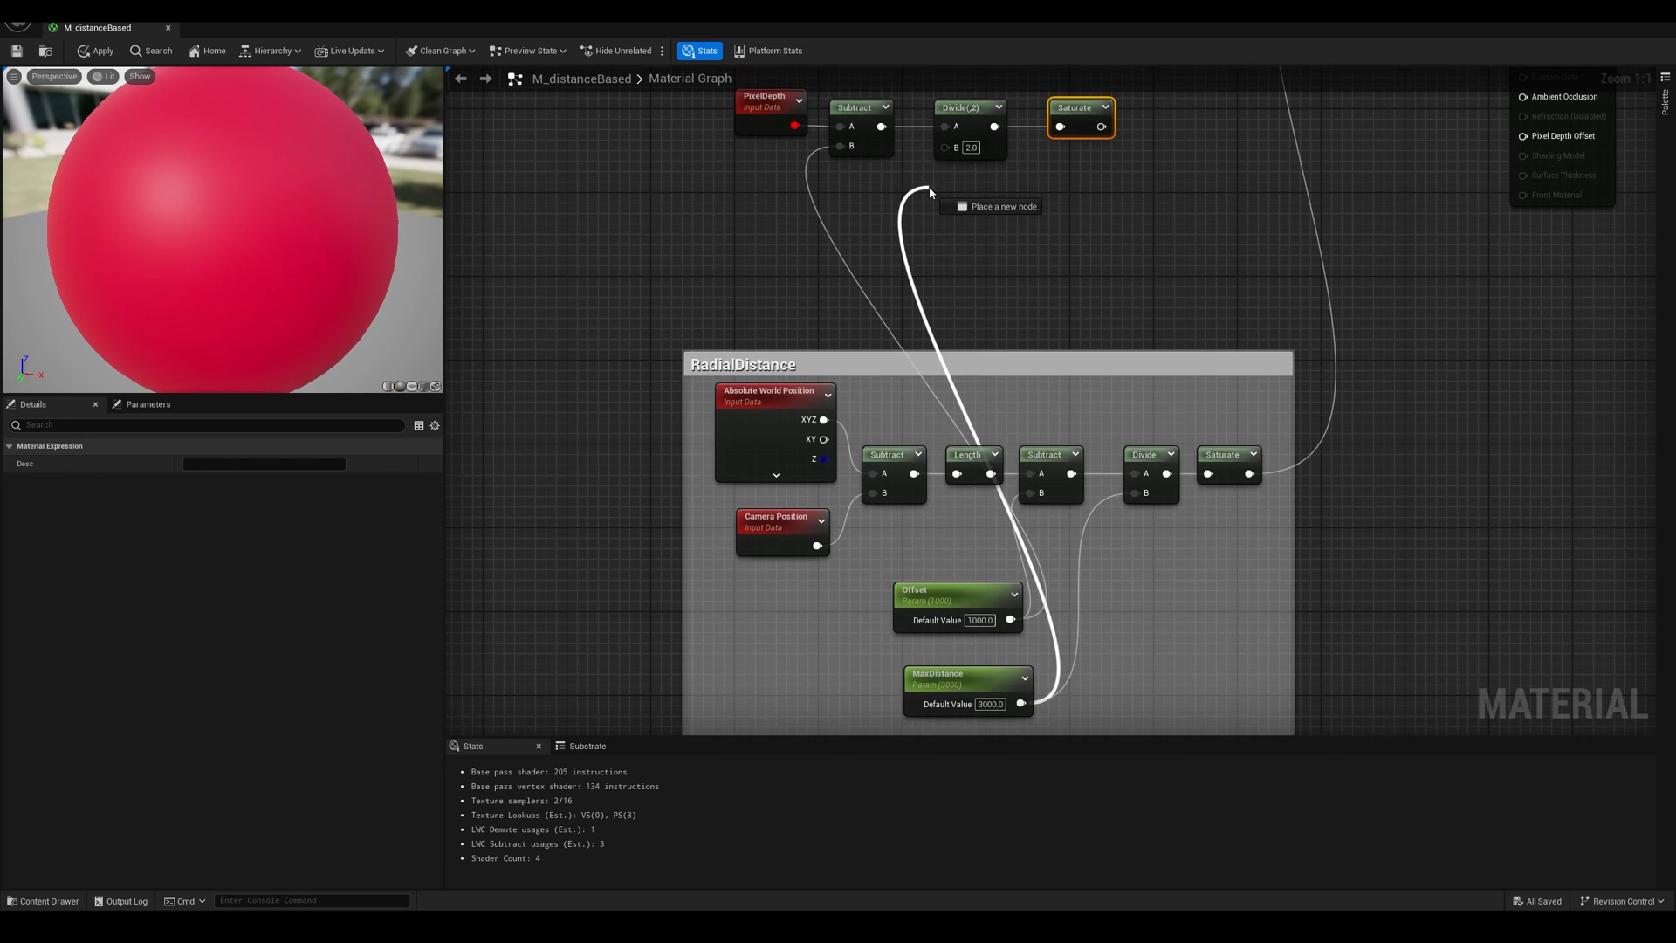
left_click(1001, 214)
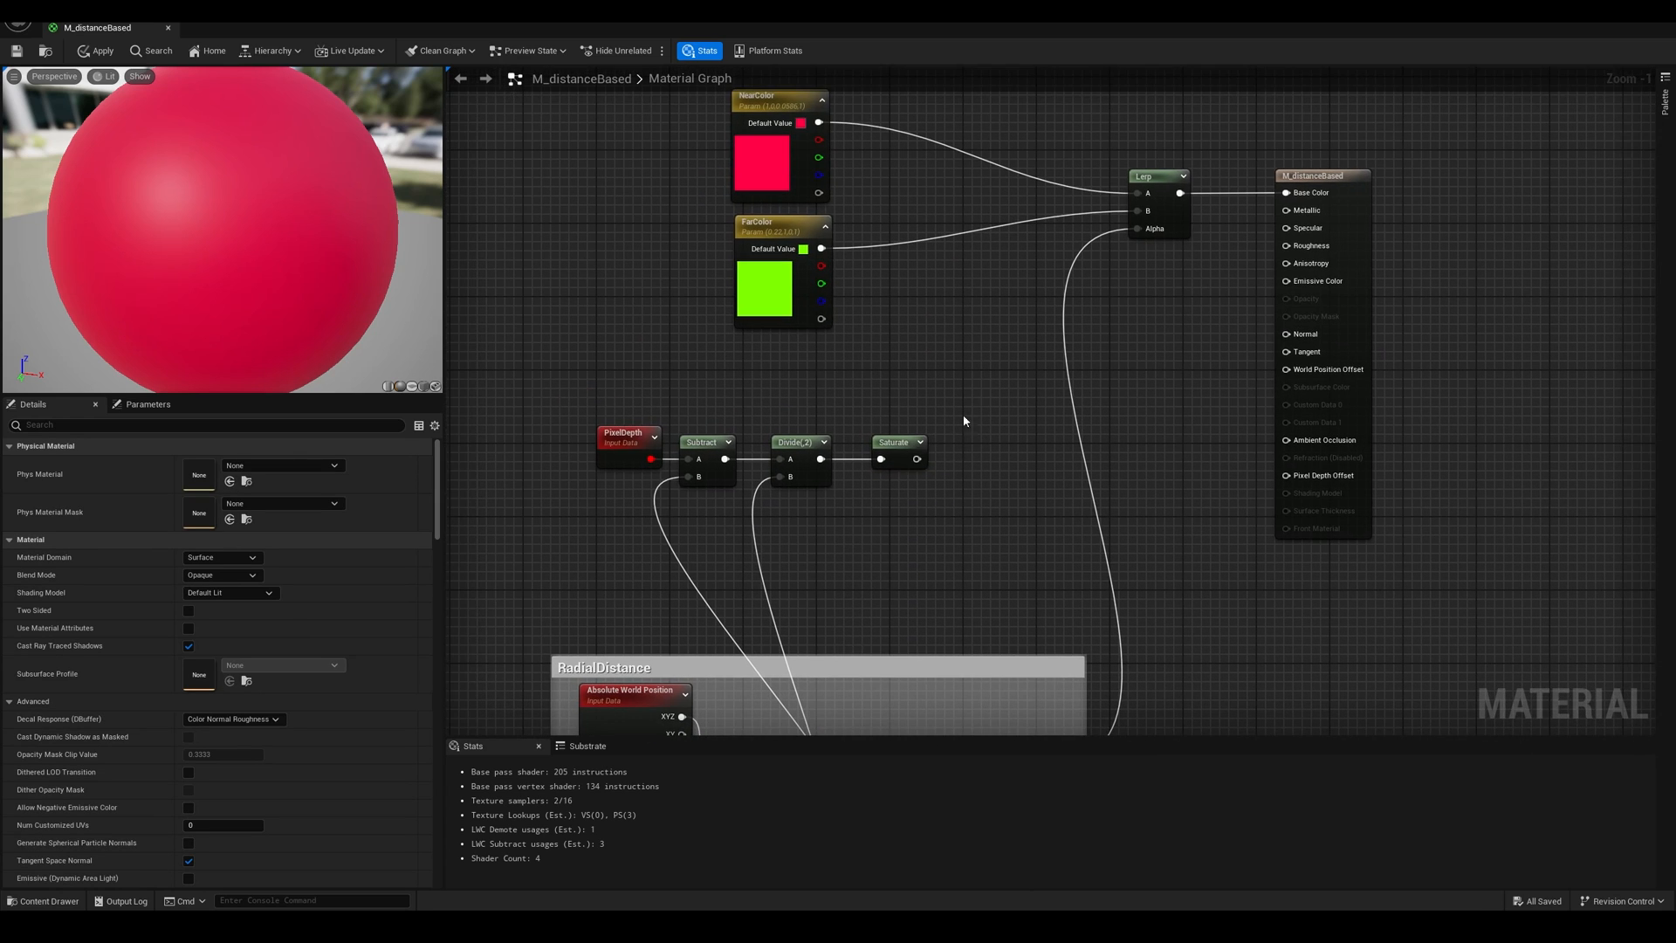
mouse_move(99, 50)
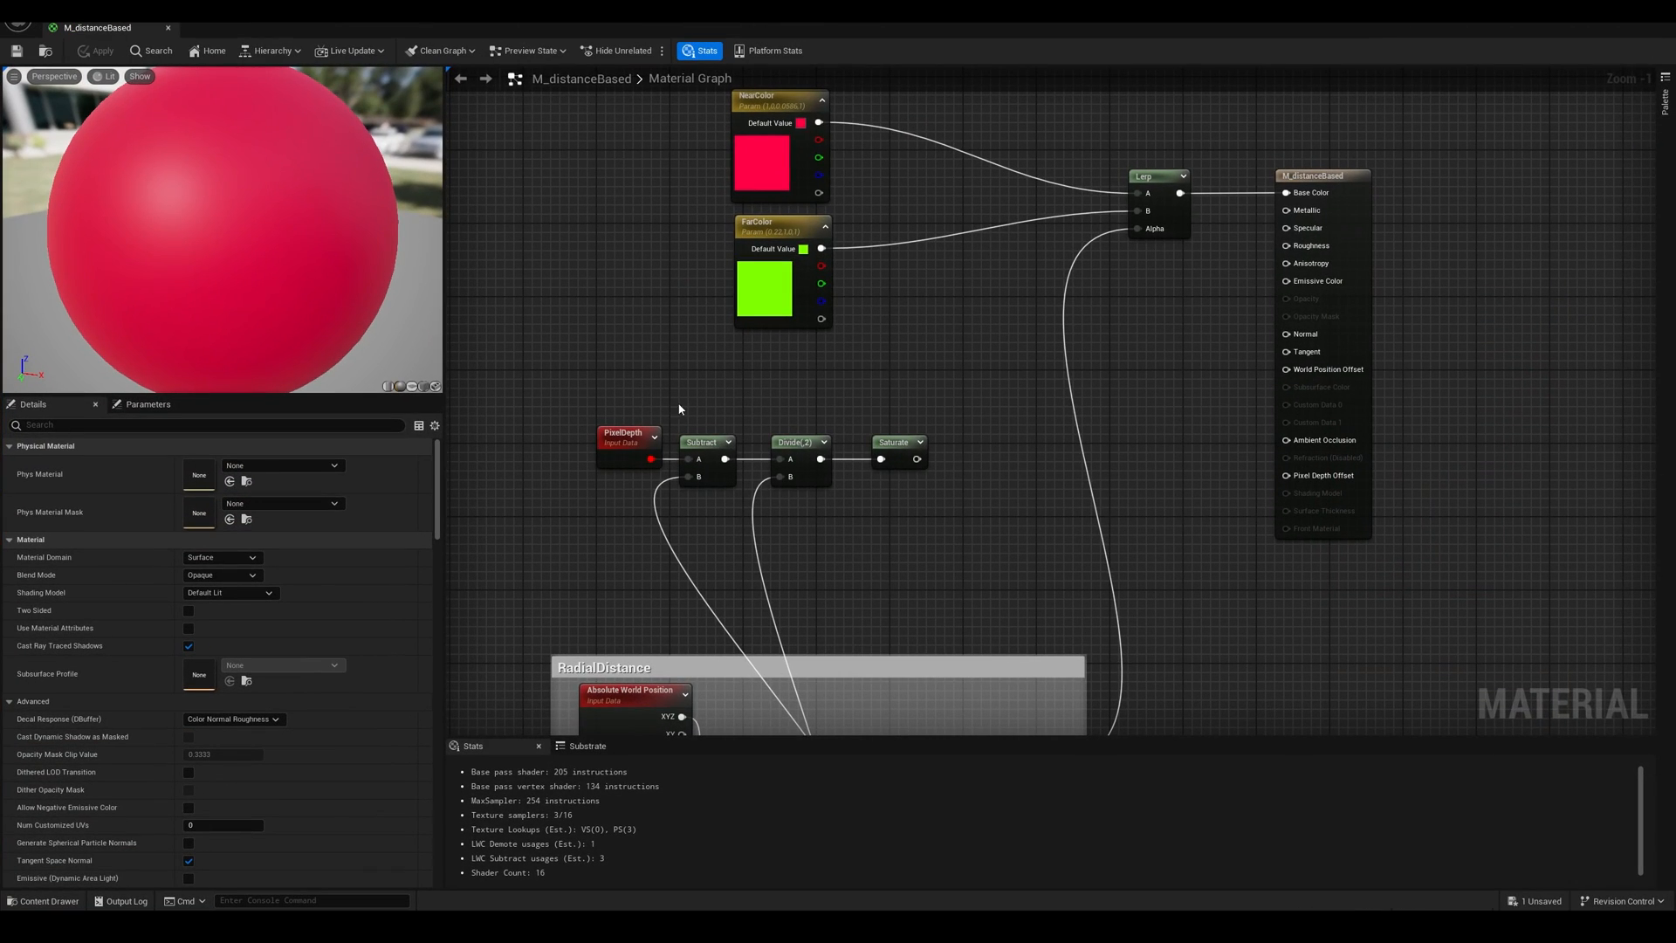
mouse_move(945, 455)
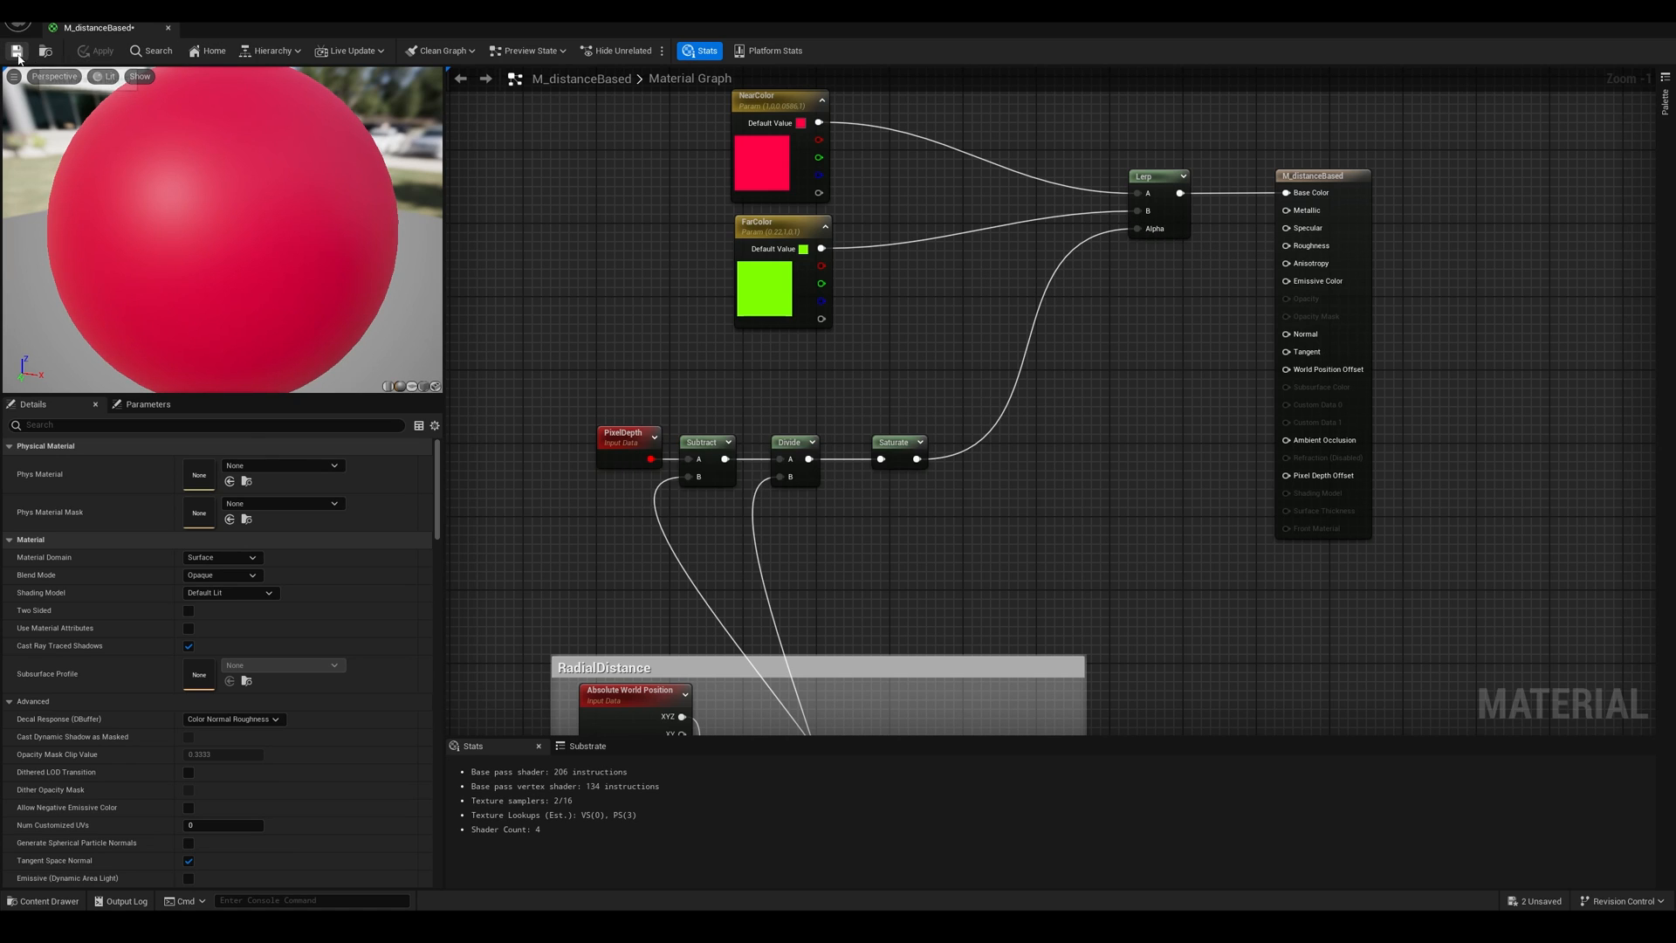
Save M_distanceBased and inspect the red-to-lime depth shading in the level.
left_click(1348, 44)
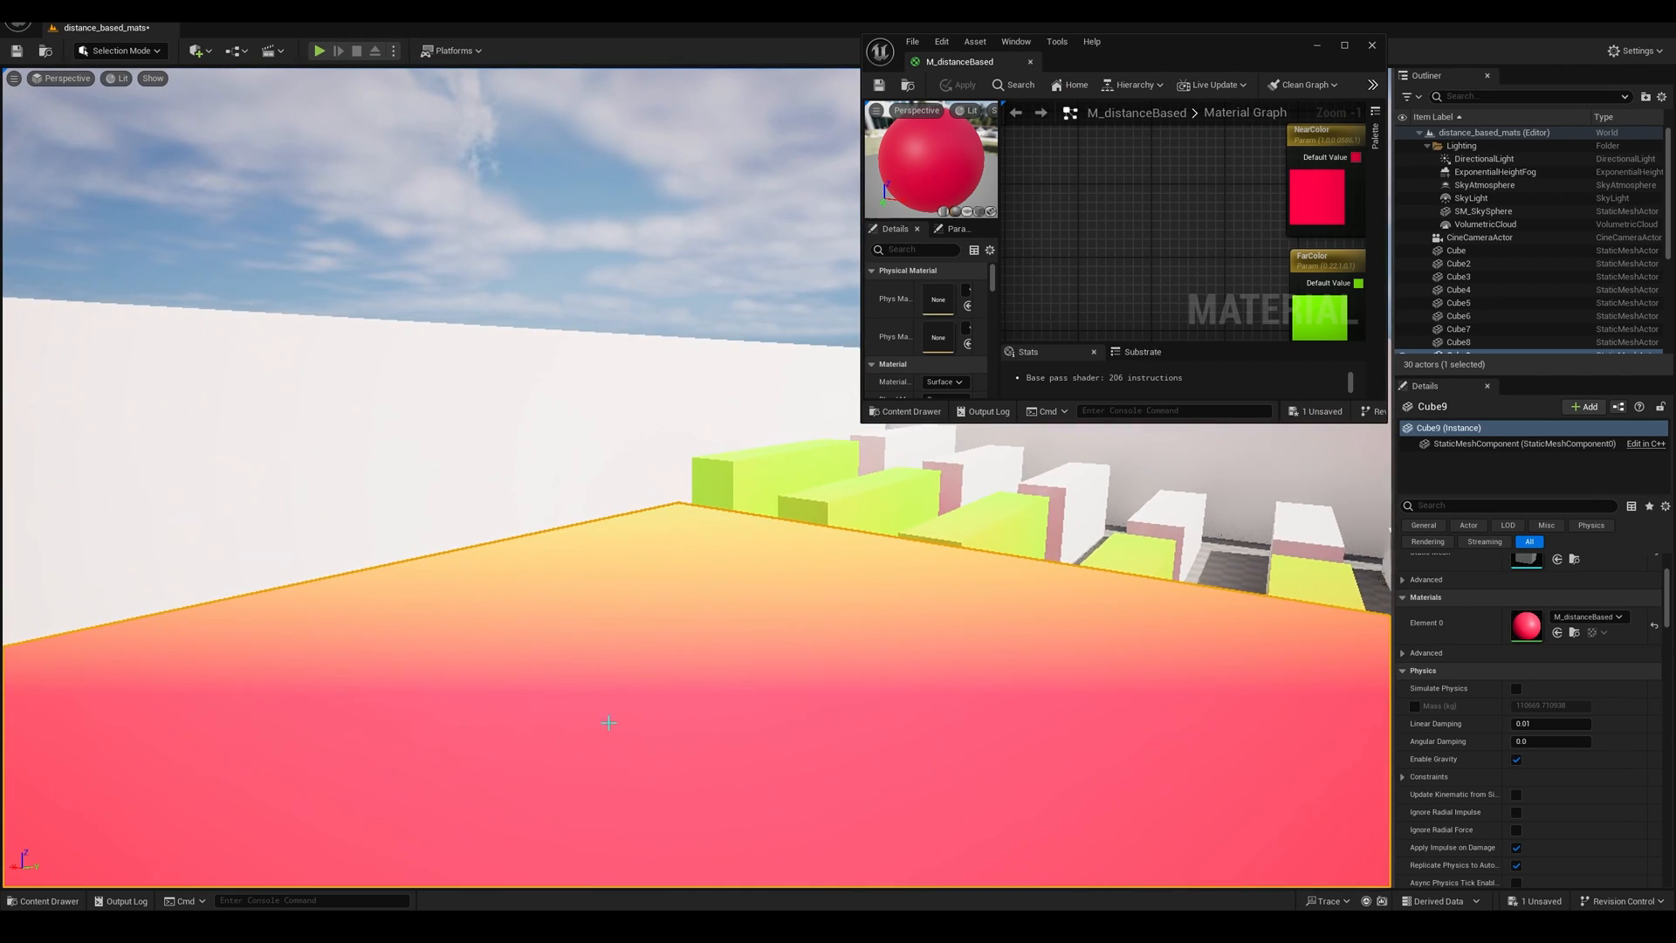
mouse_move(852, 766)
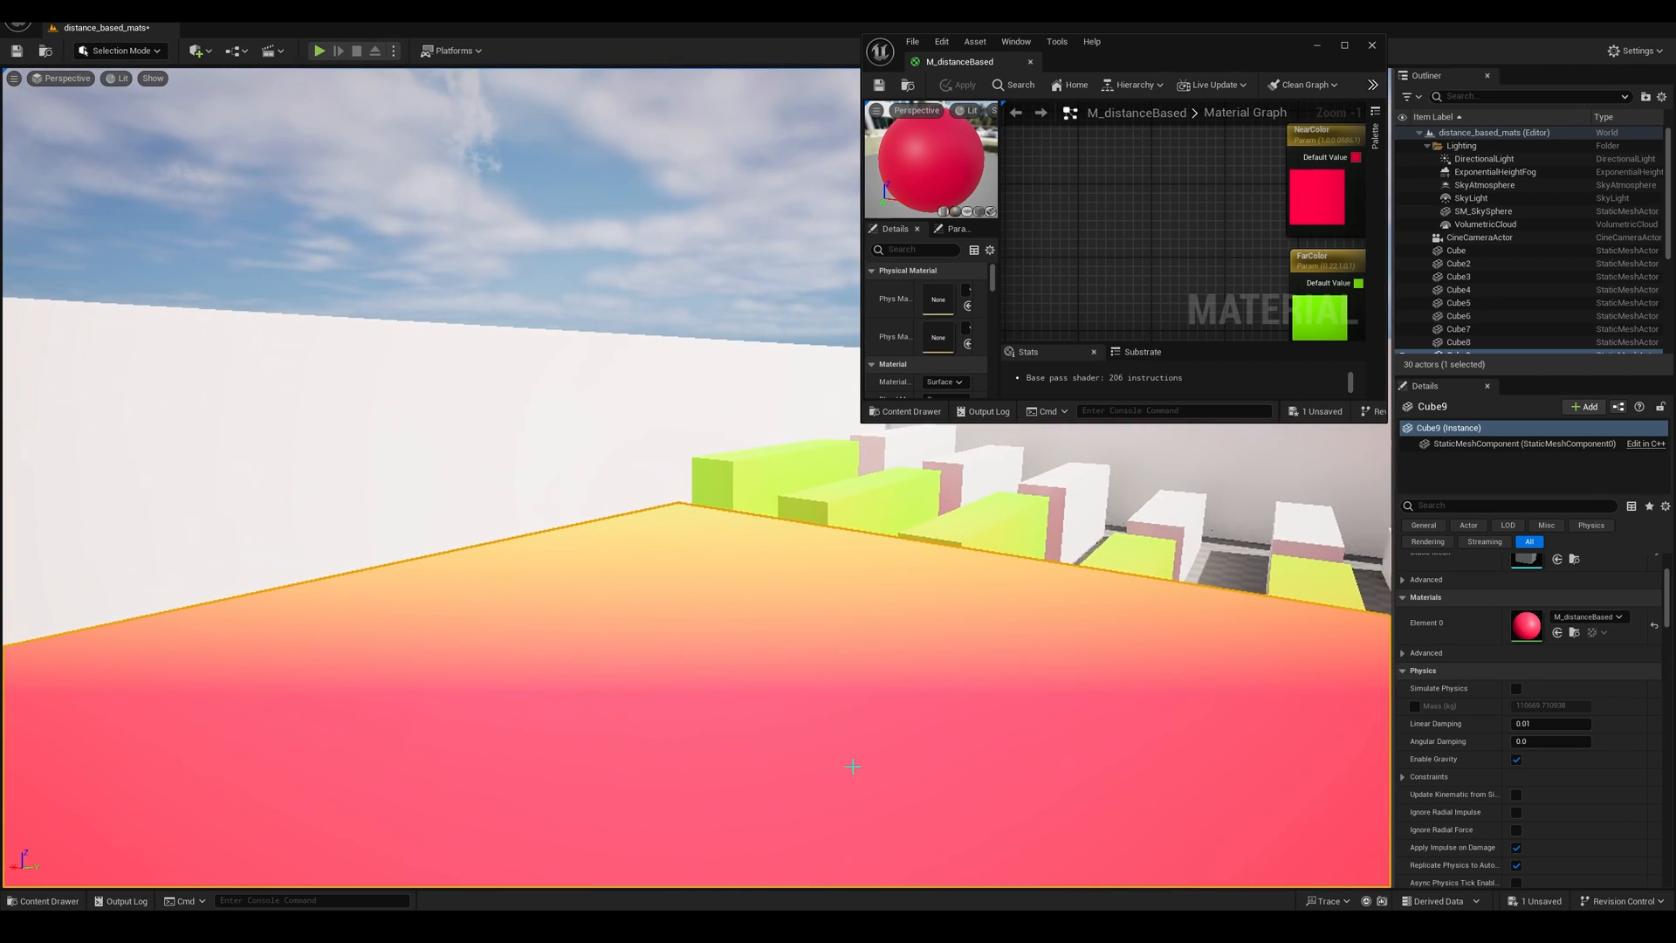
mouse_move(761, 604)
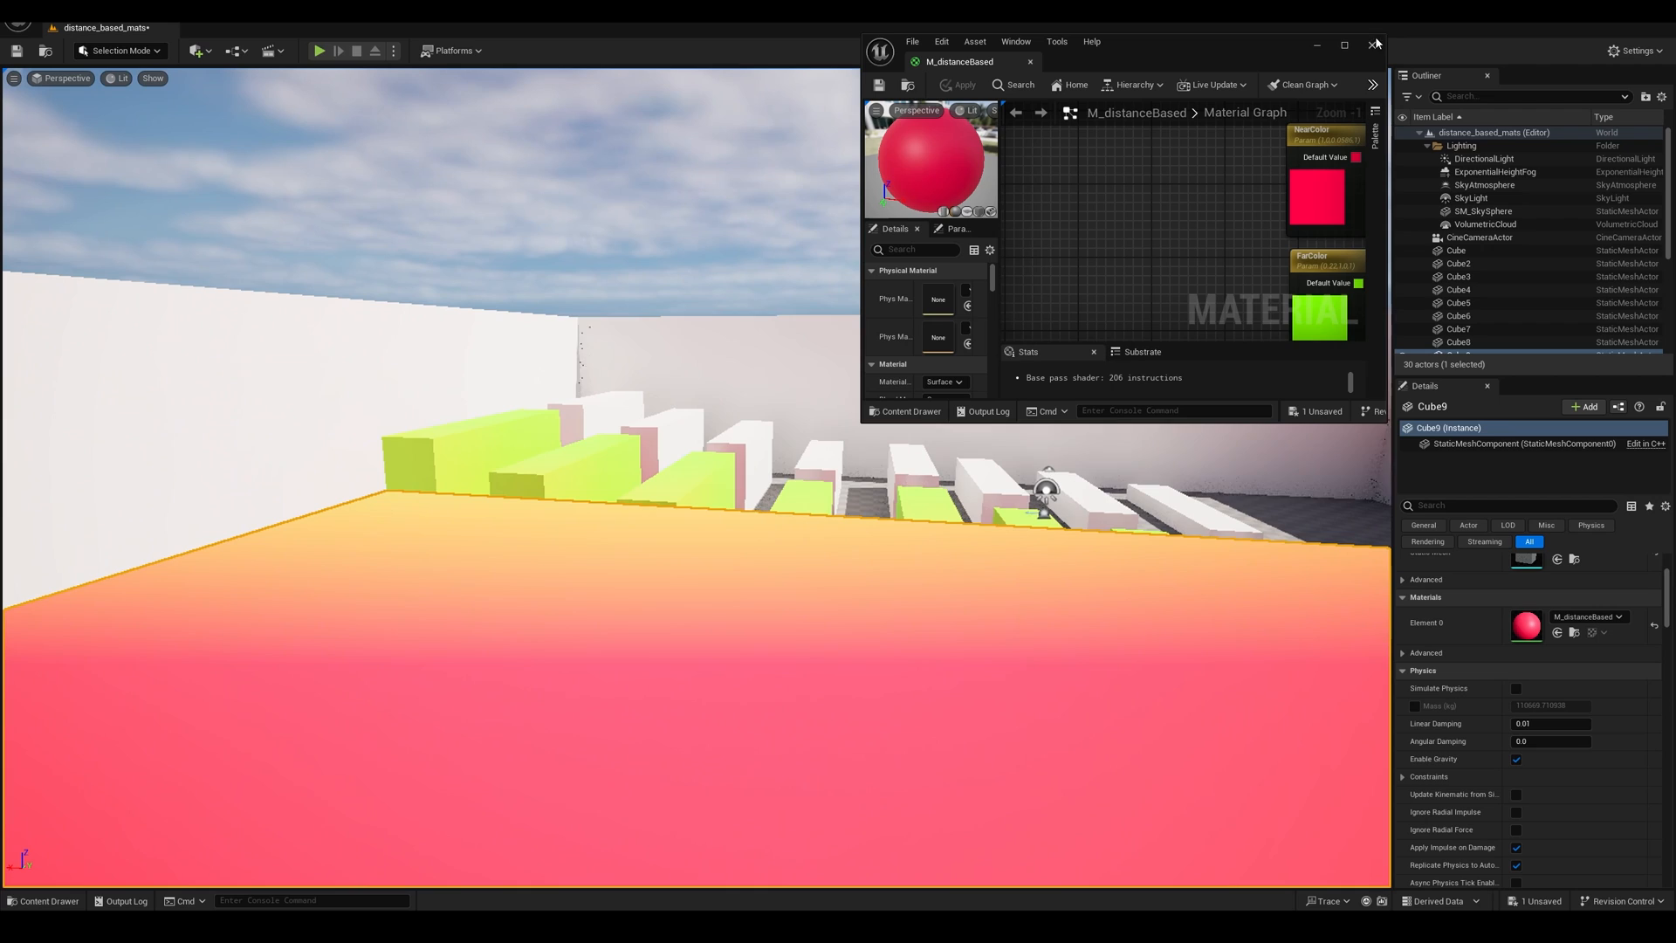
left_click(1344, 44)
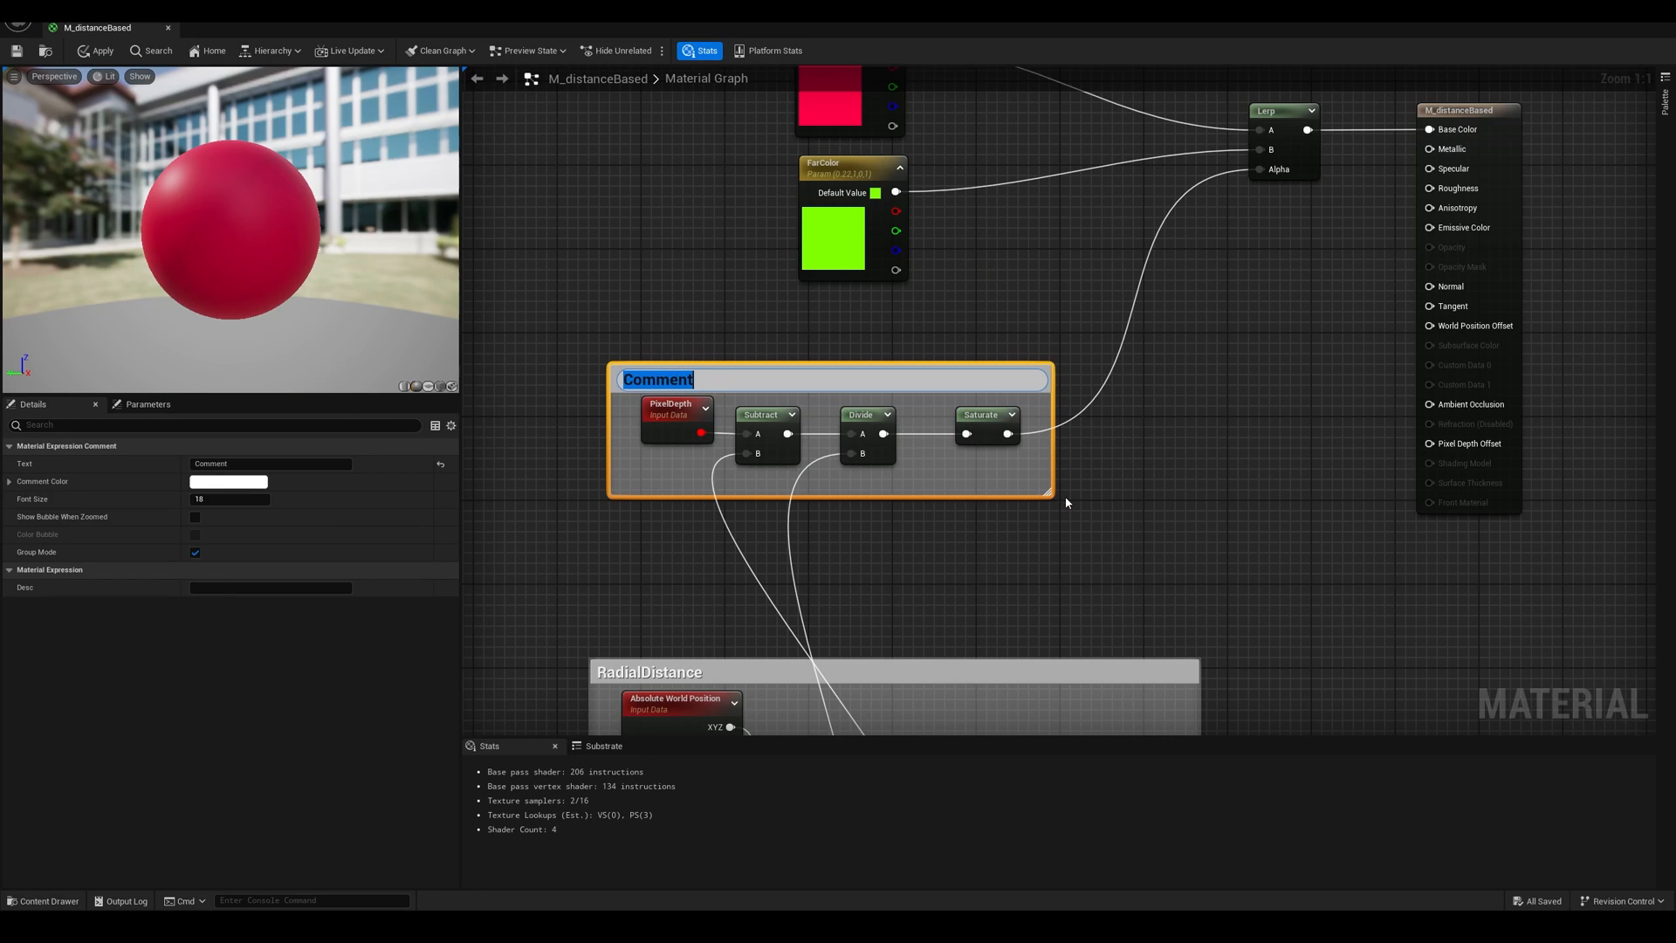
Title the PixelDepth chain's comment group 'CameraDepth'.
type("CameraDepth")
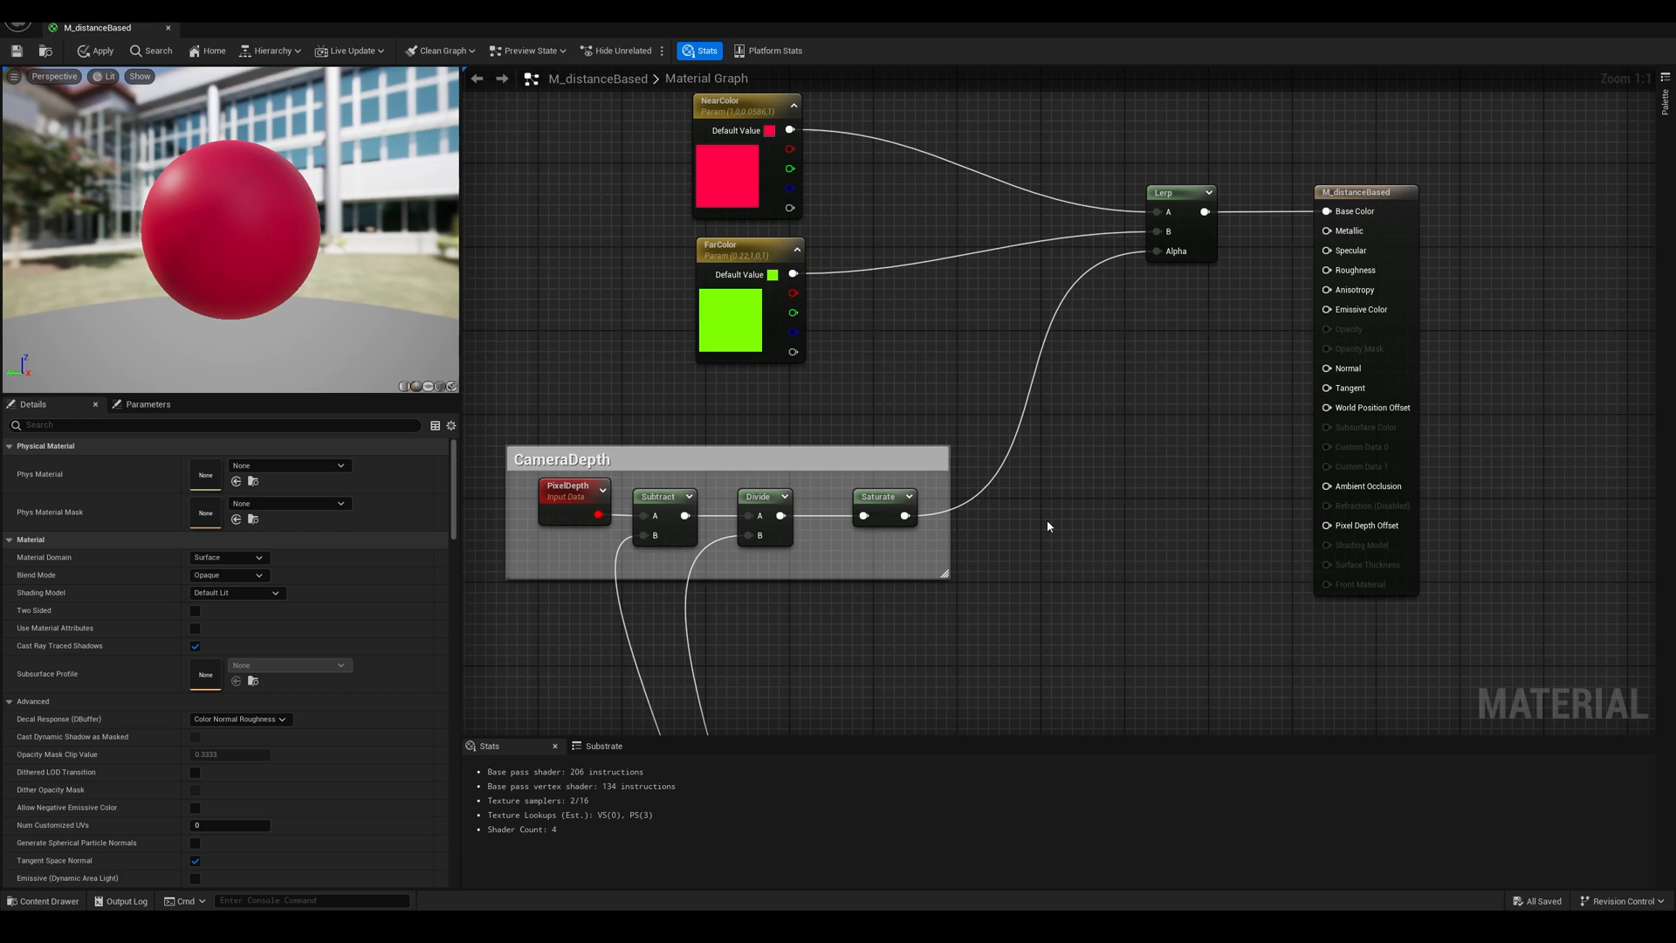
mouse_move(1072, 520)
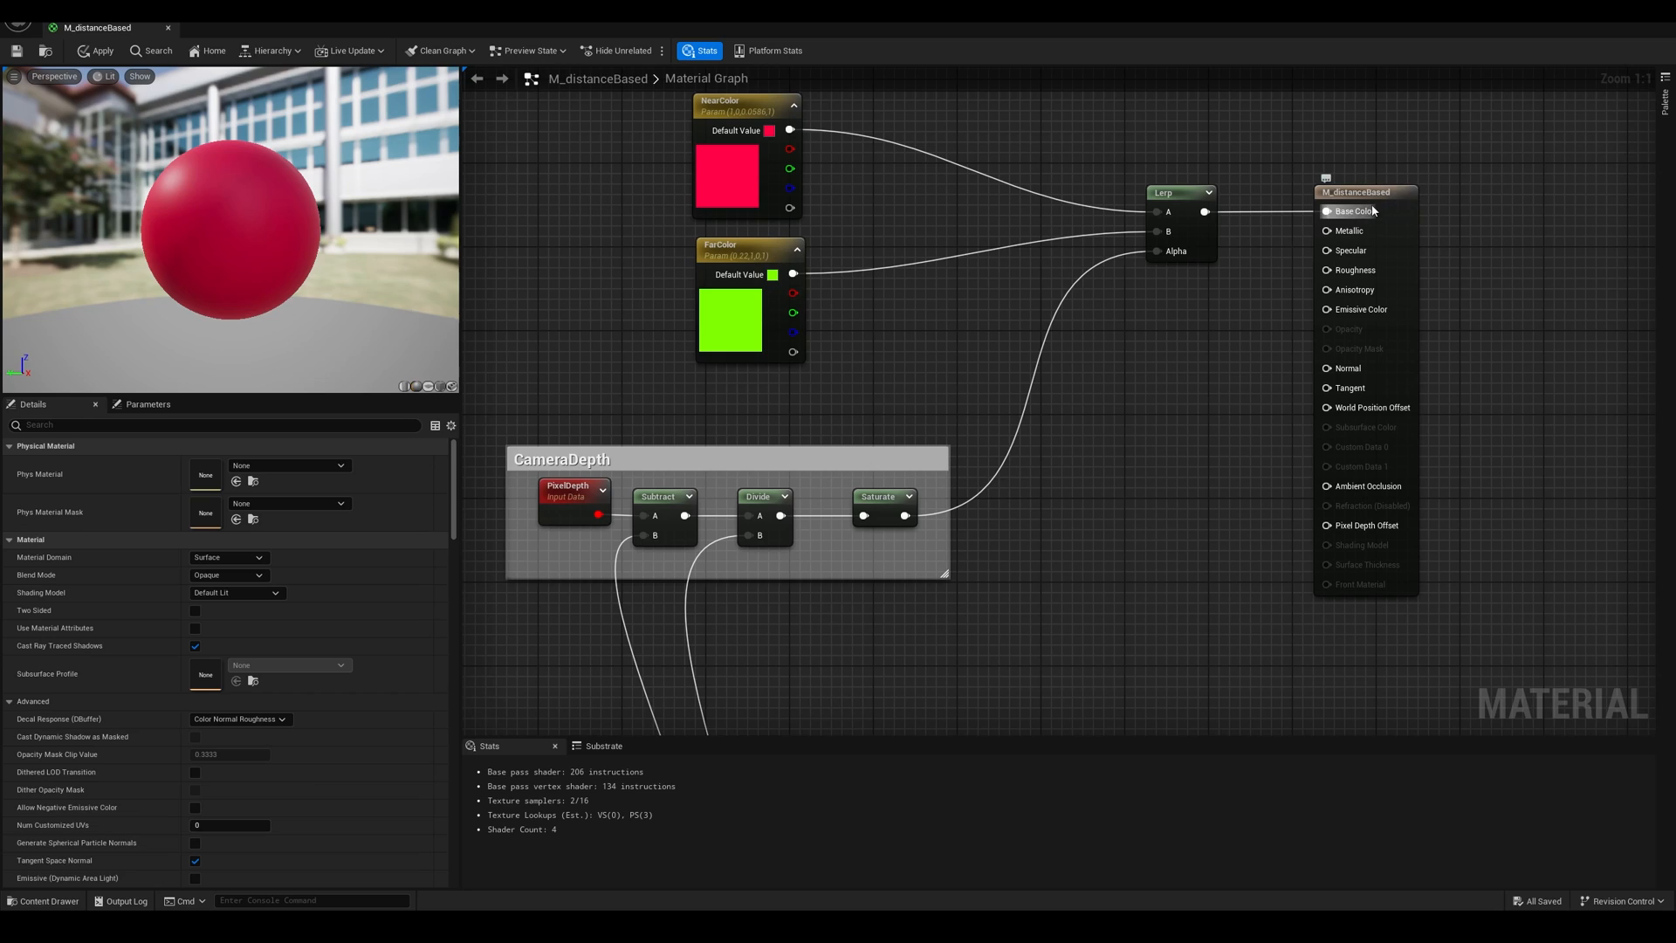
mouse_move(1411, 203)
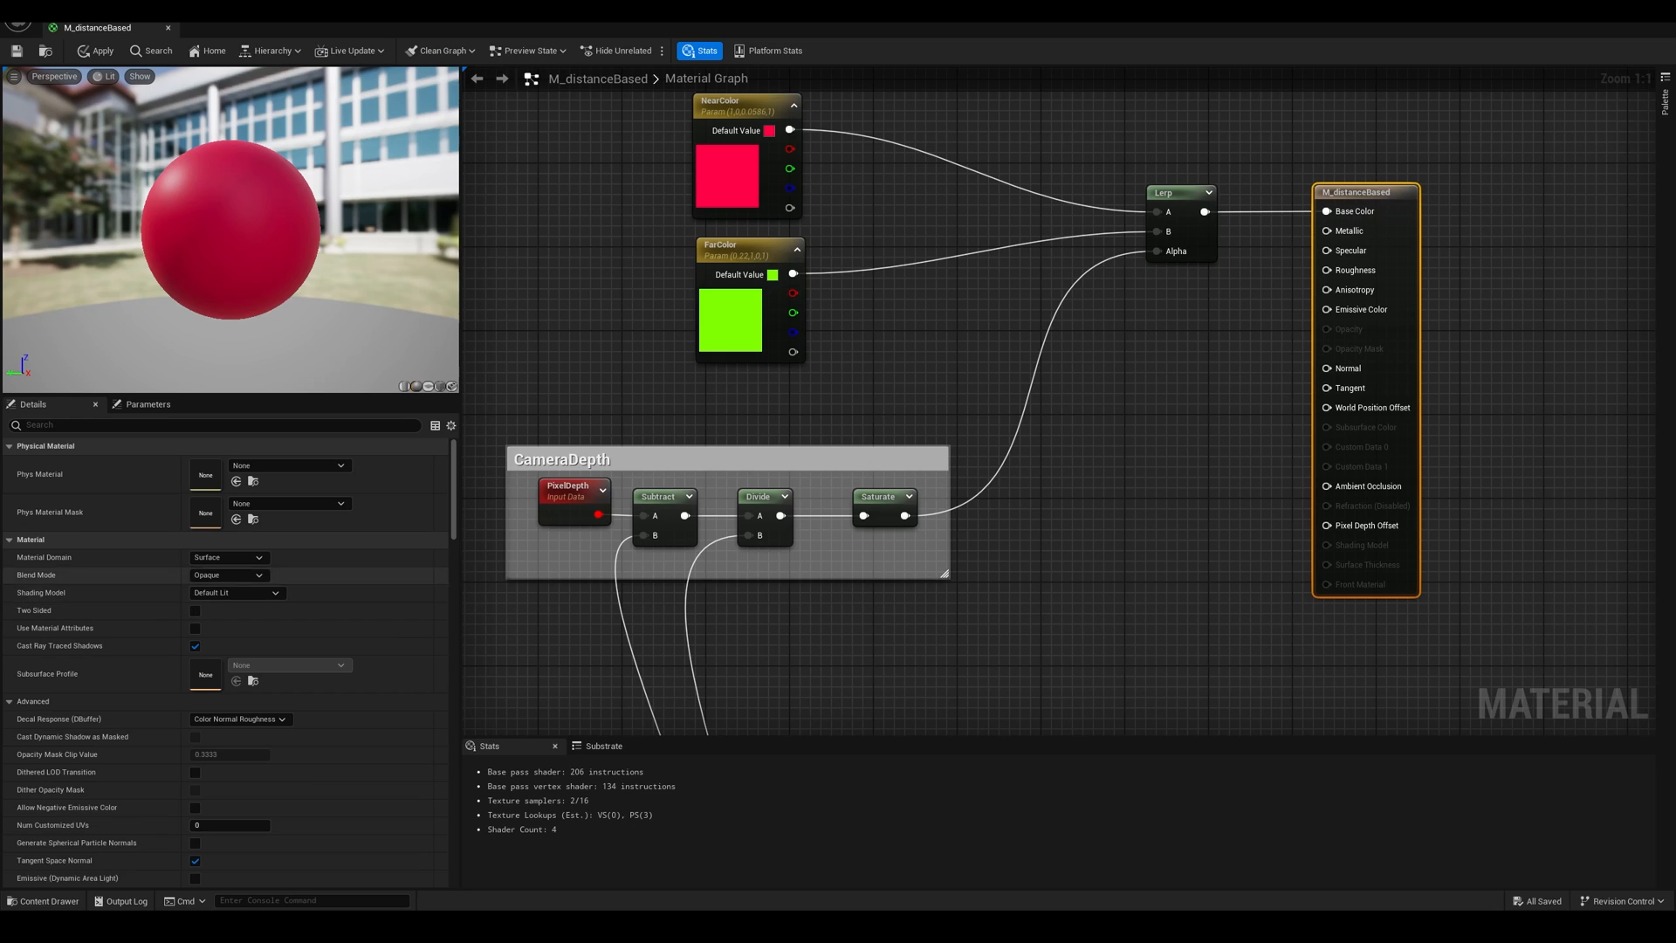
Set the material Blend Mode to Masked in the Details panel.
left_click(228, 575)
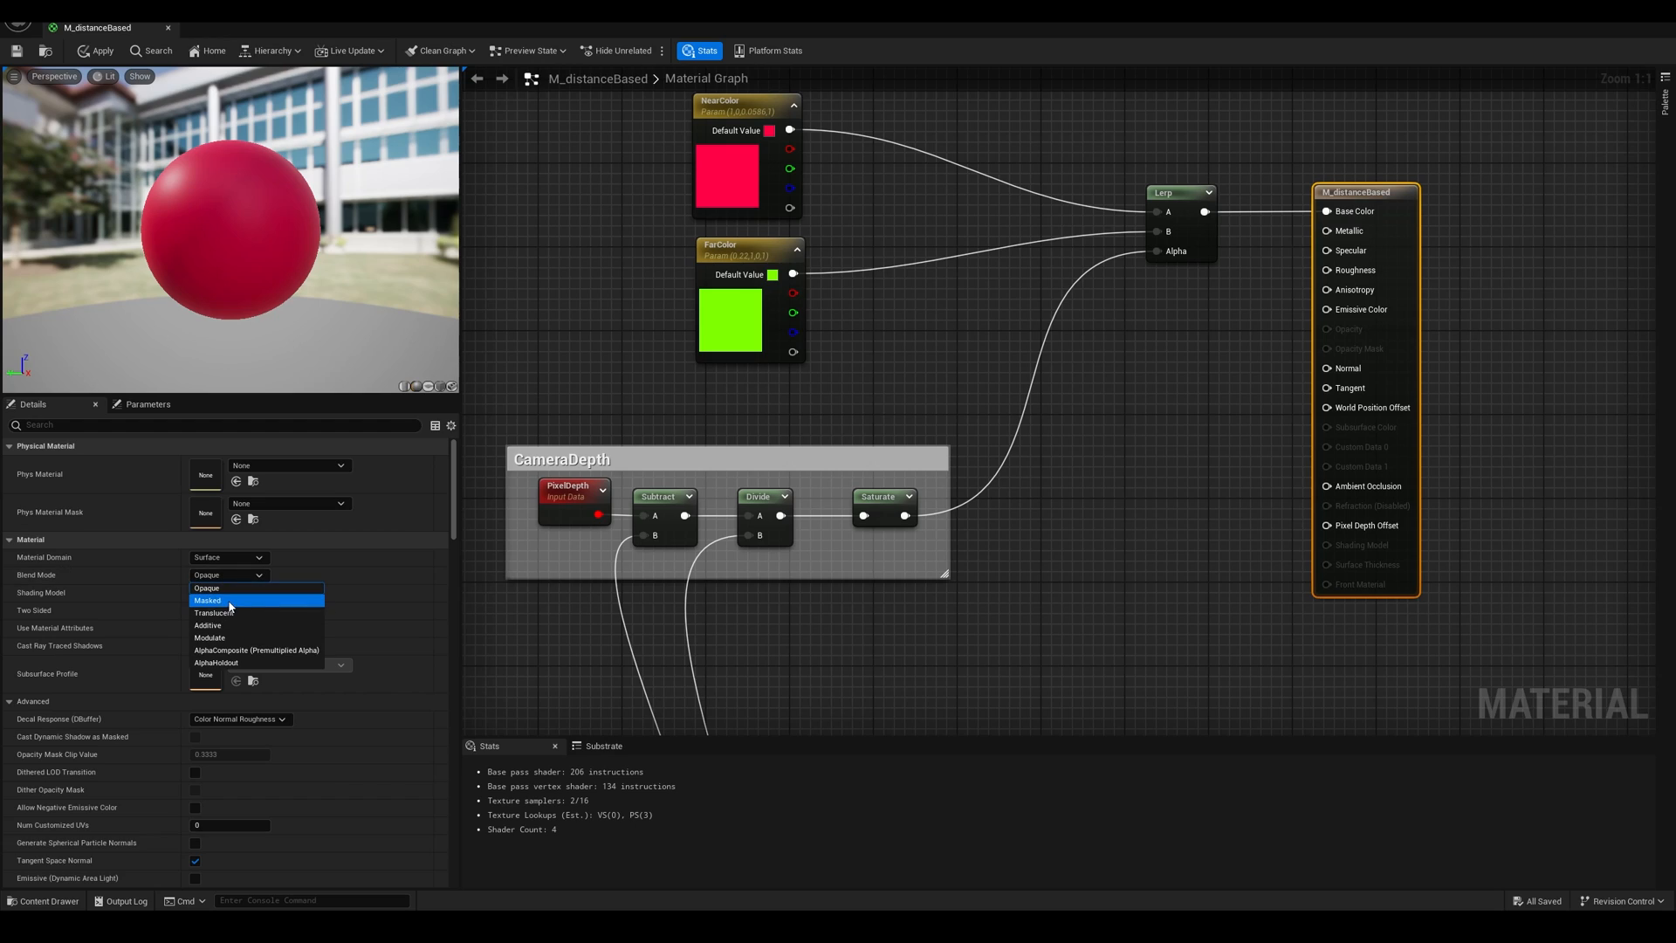
mouse_move(214, 612)
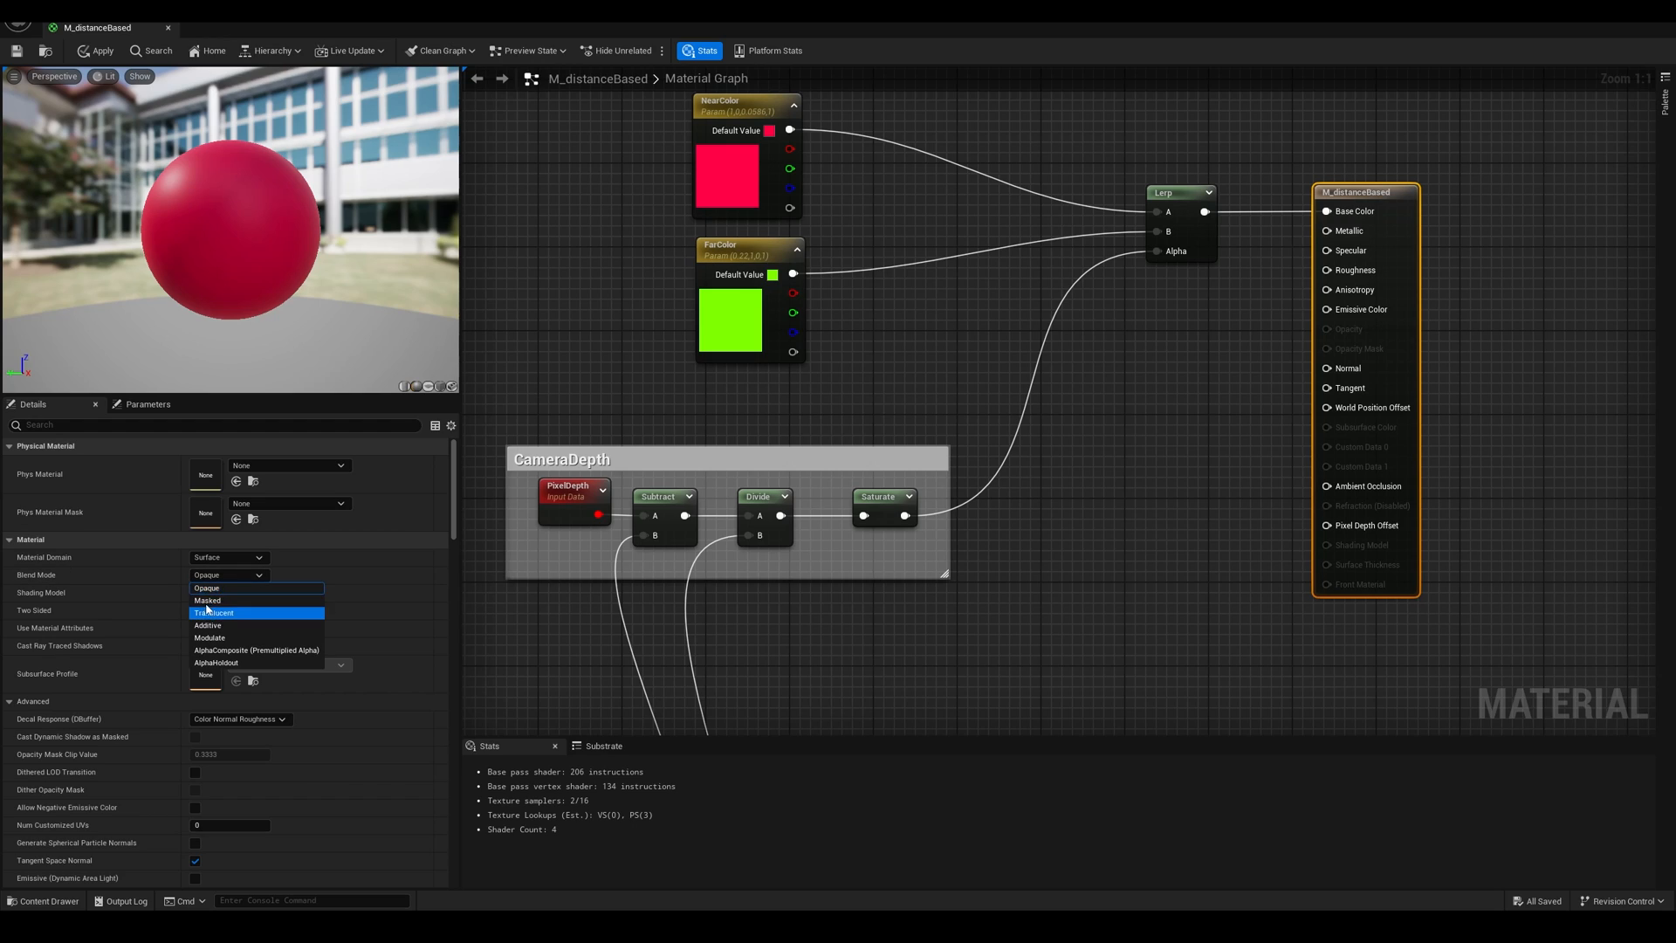
mouse_move(211, 613)
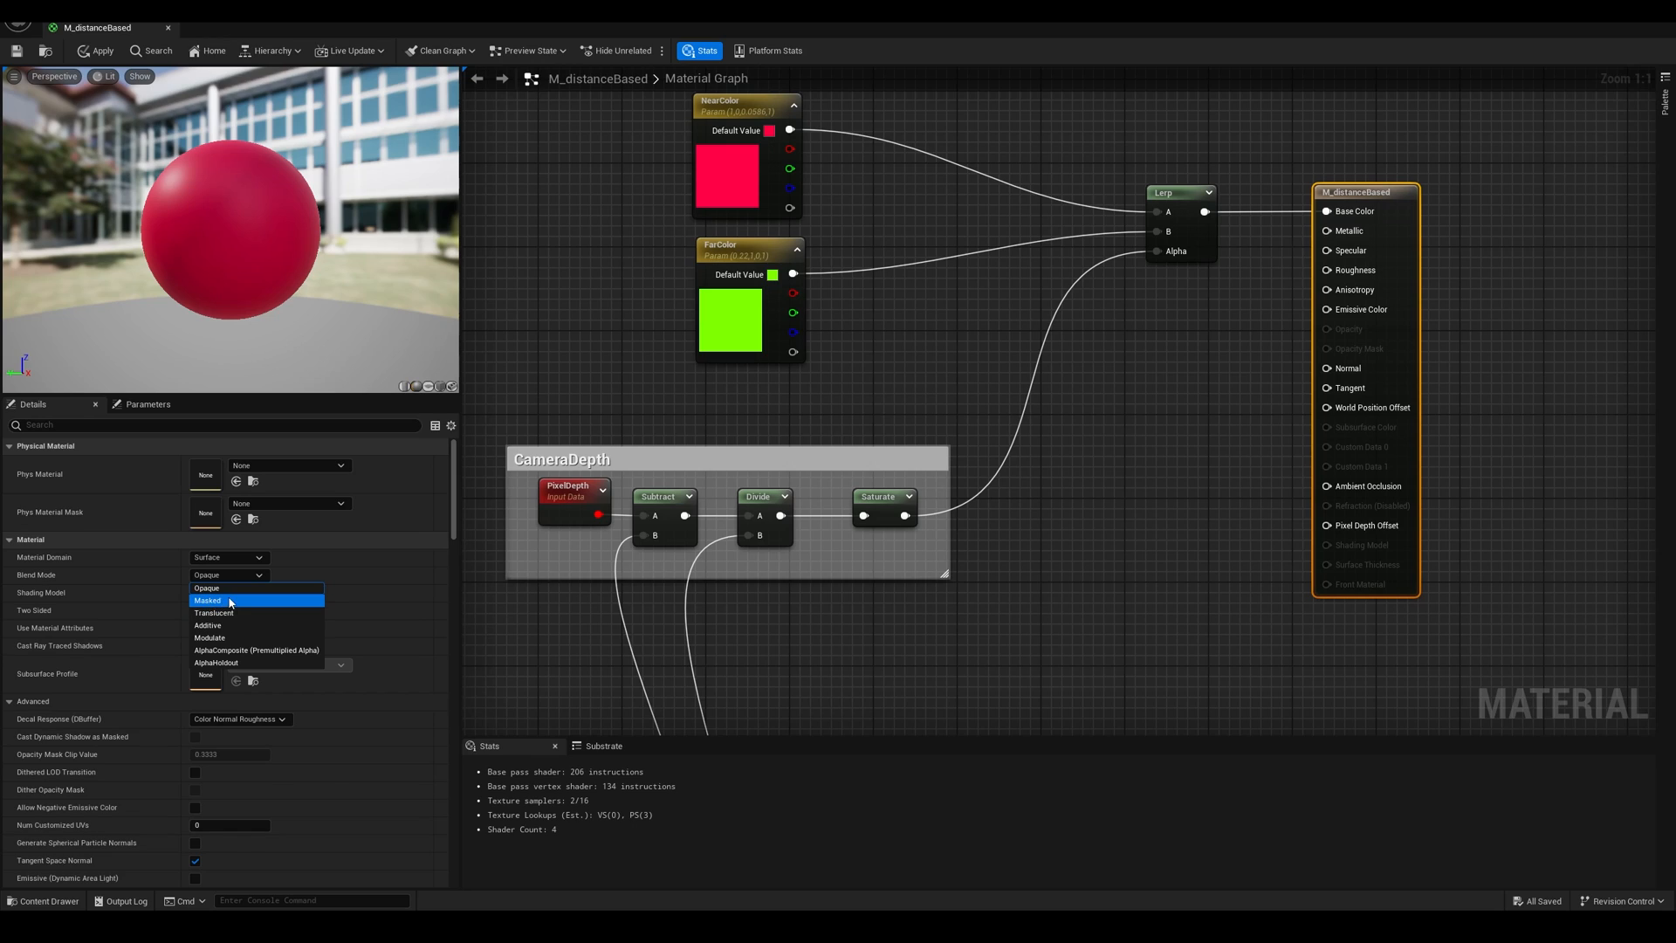
mouse_move(228, 603)
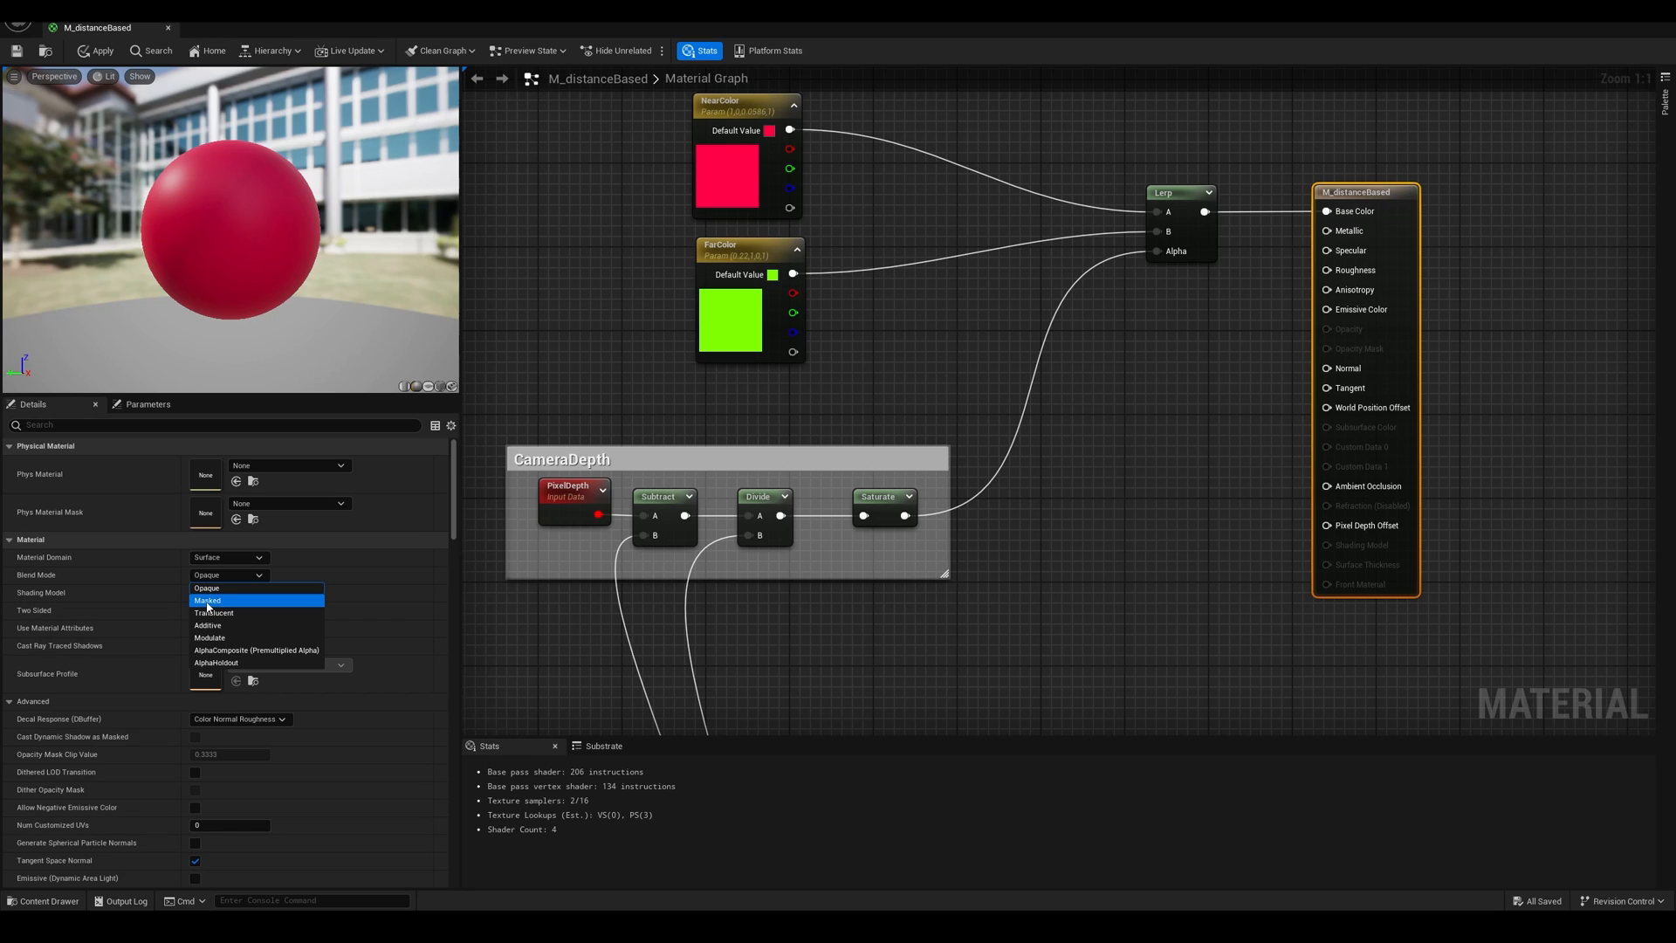
left_click(208, 600)
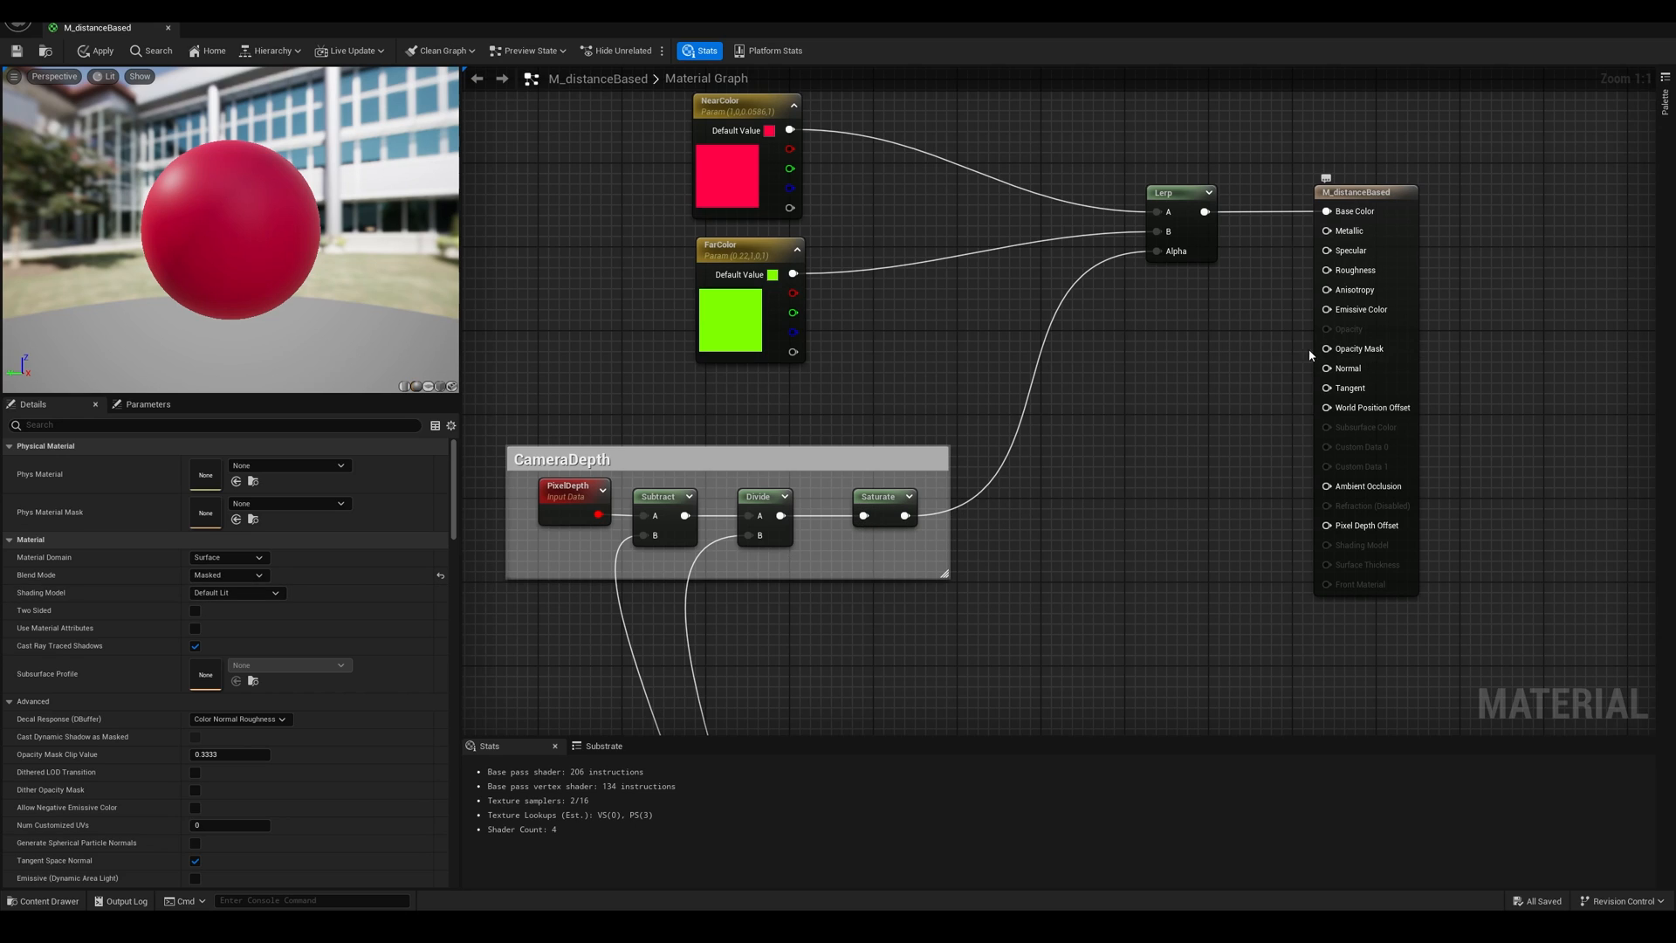
mouse_move(1378, 213)
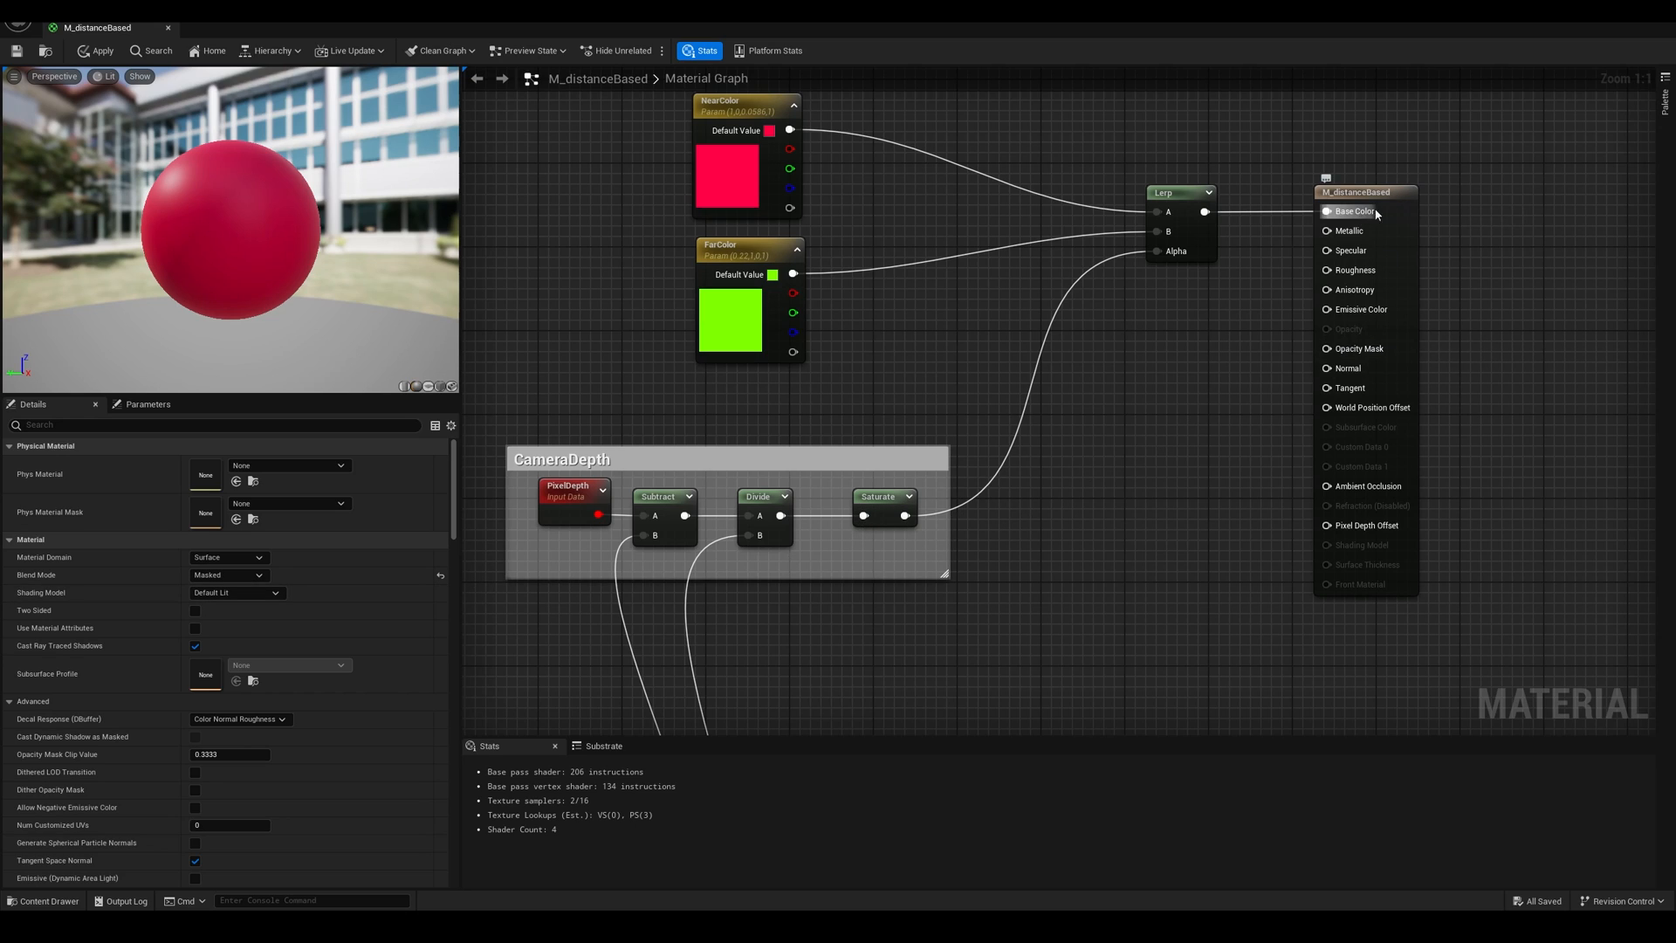
mouse_move(1358, 348)
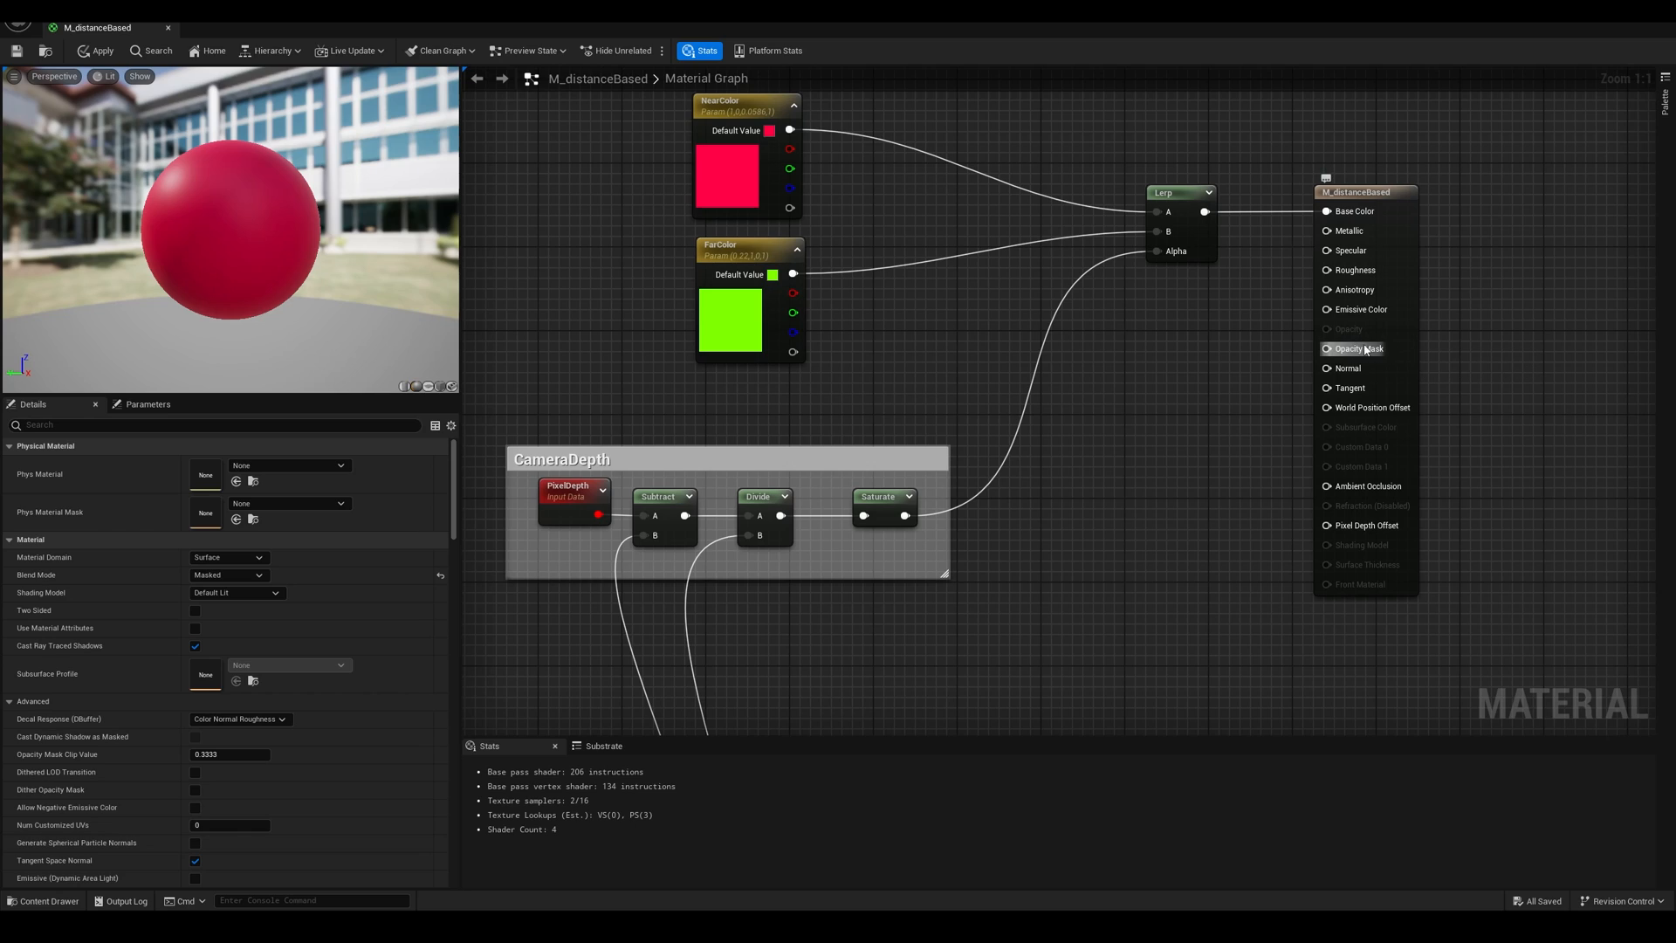
Add DitherTemporalAA, feed Saturate into Alpha Threshold and Result into Opacity Mask.
right_click(1096, 486)
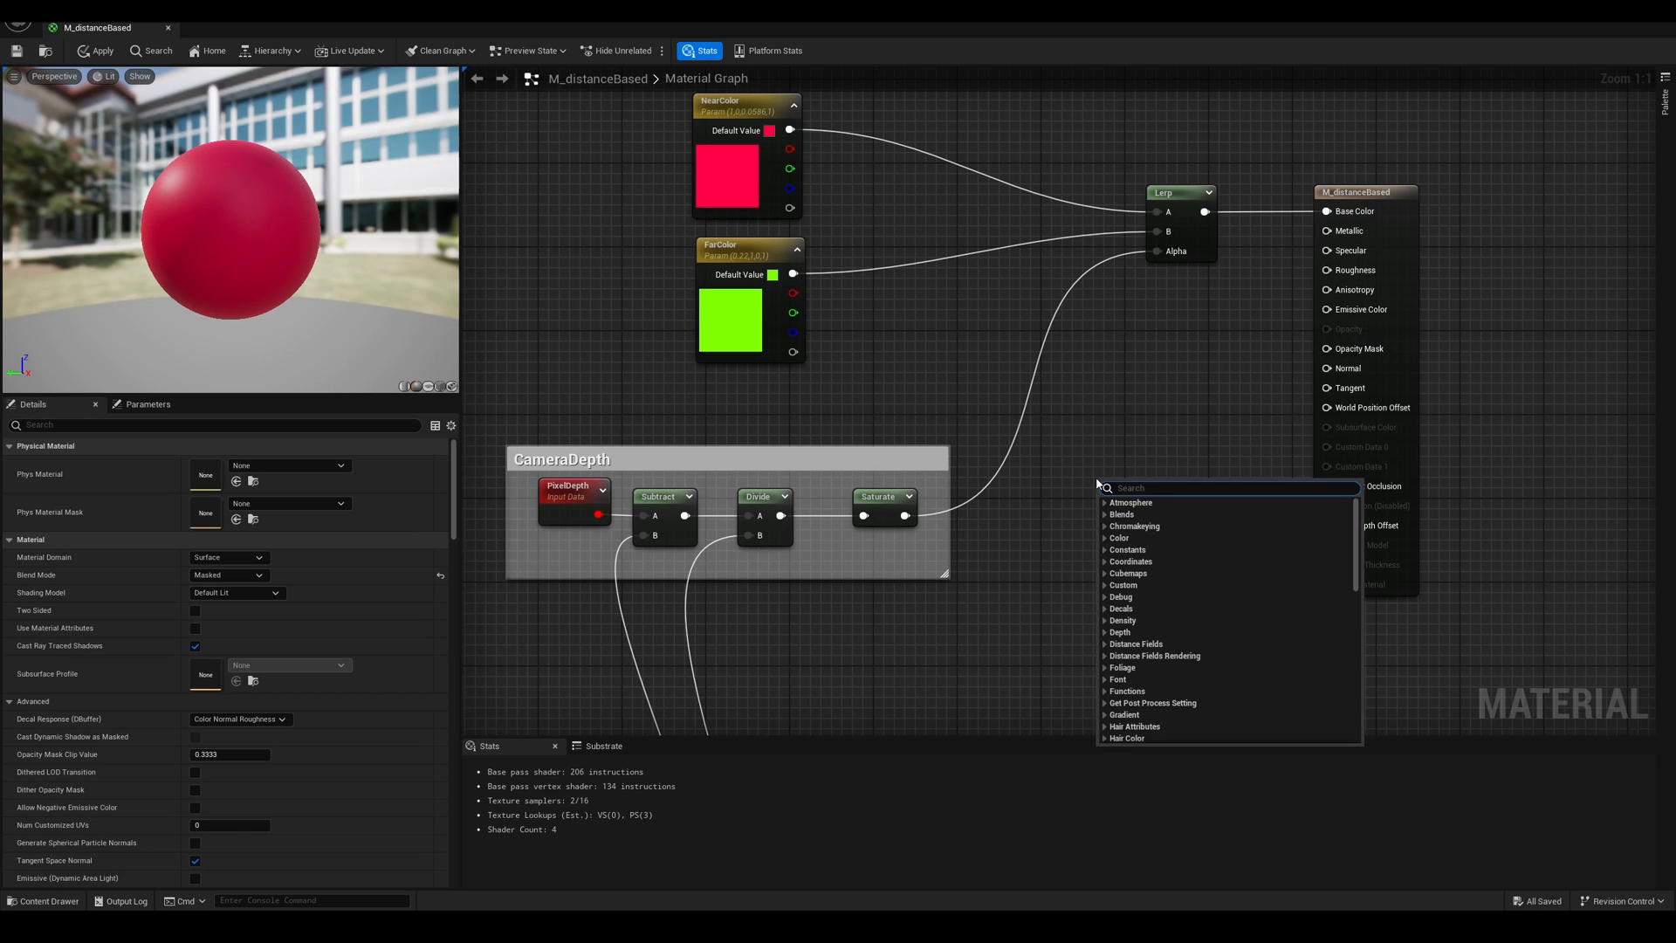
type("dither")
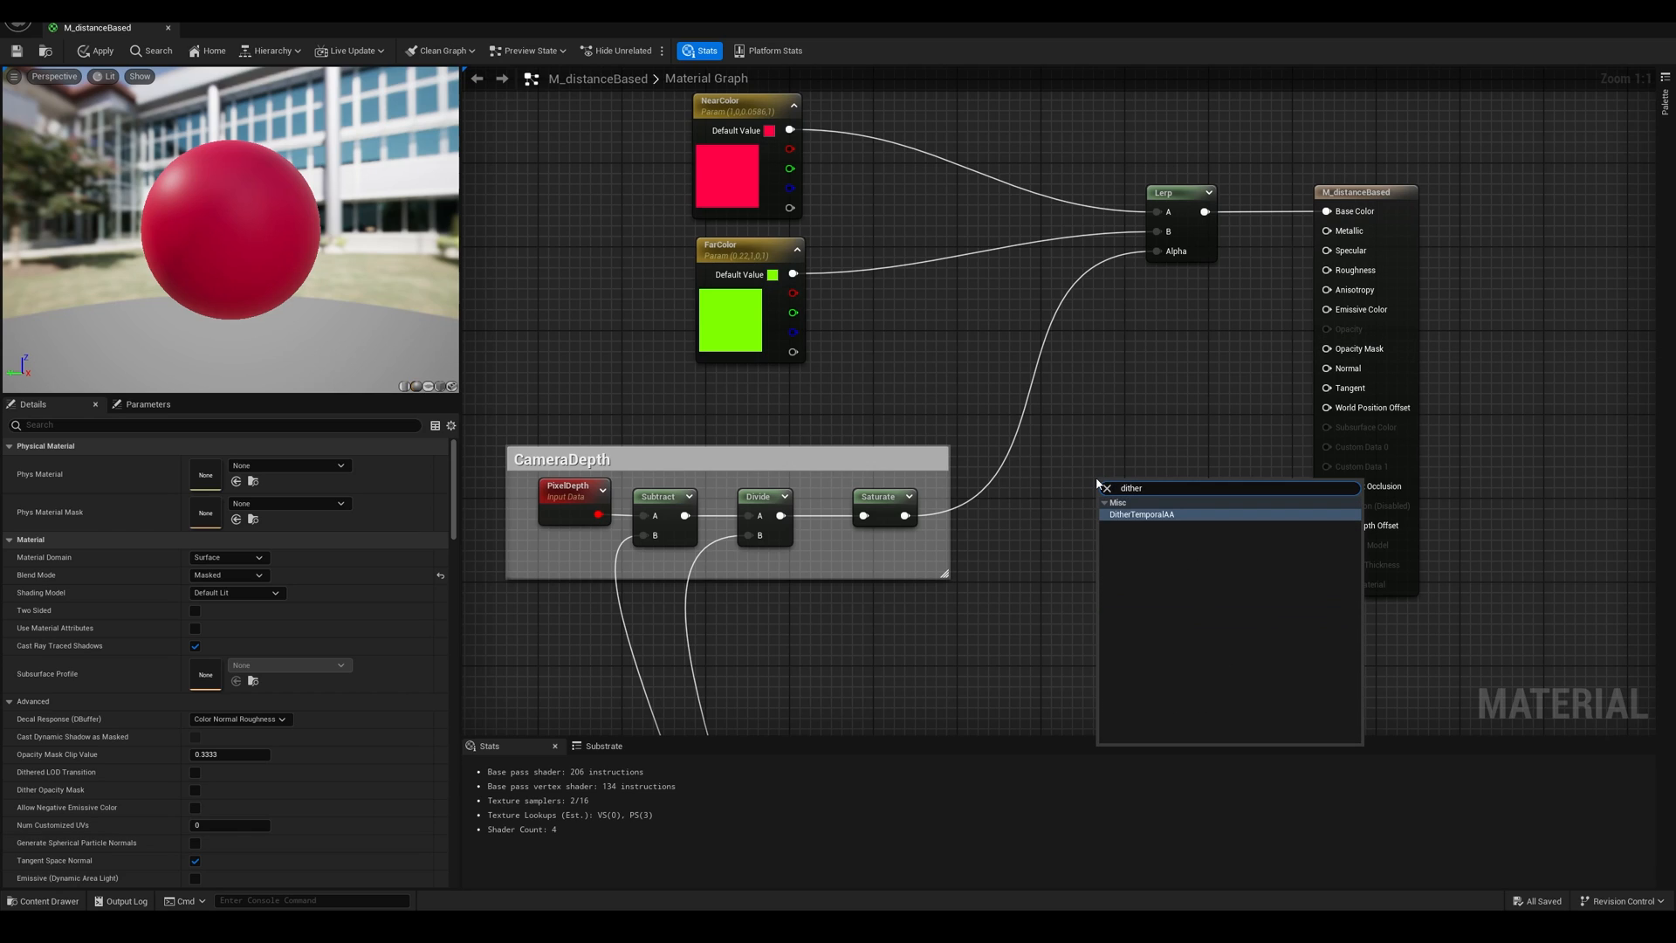
mouse_move(1126, 523)
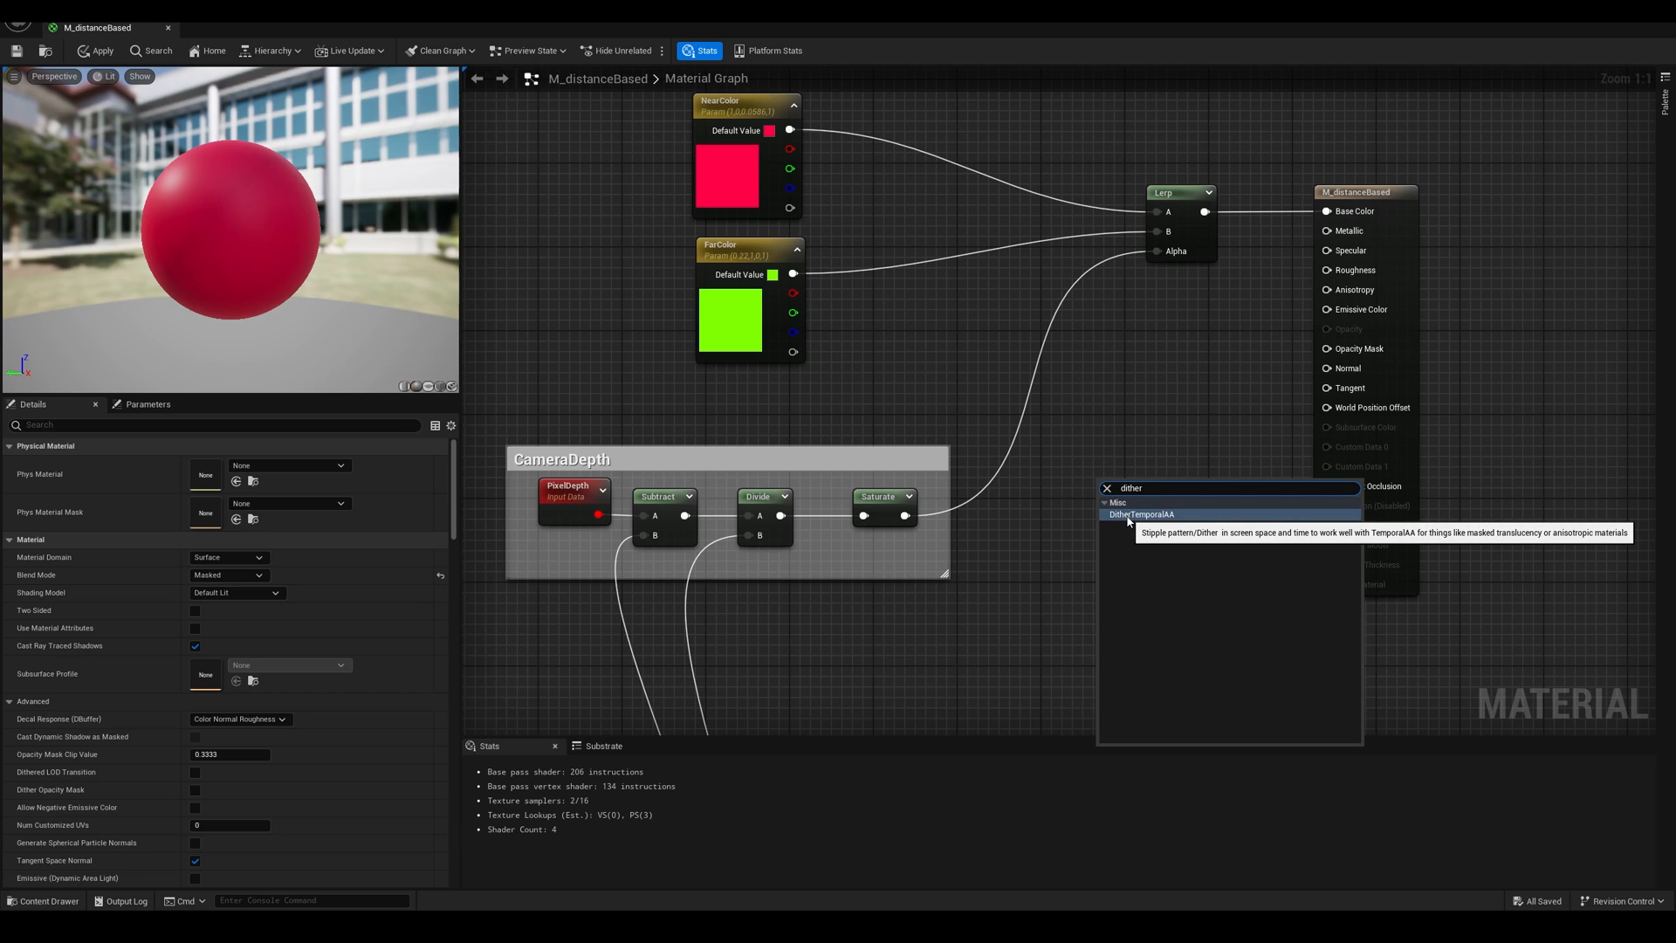
left_click(1143, 514)
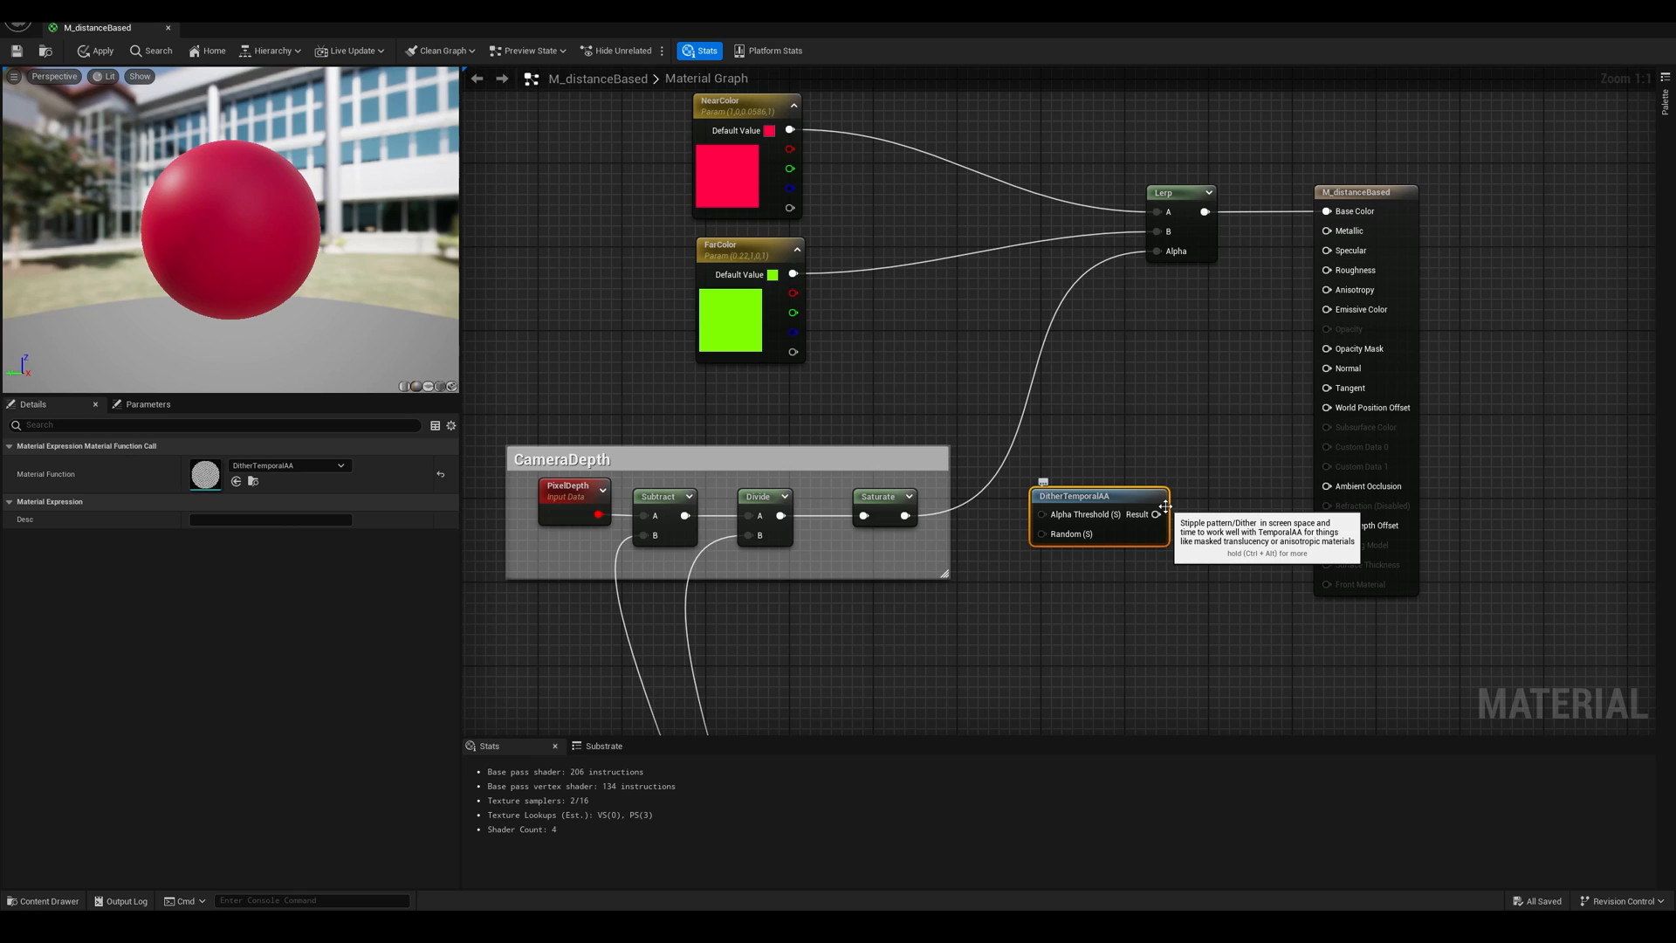
mouse_move(1157, 514)
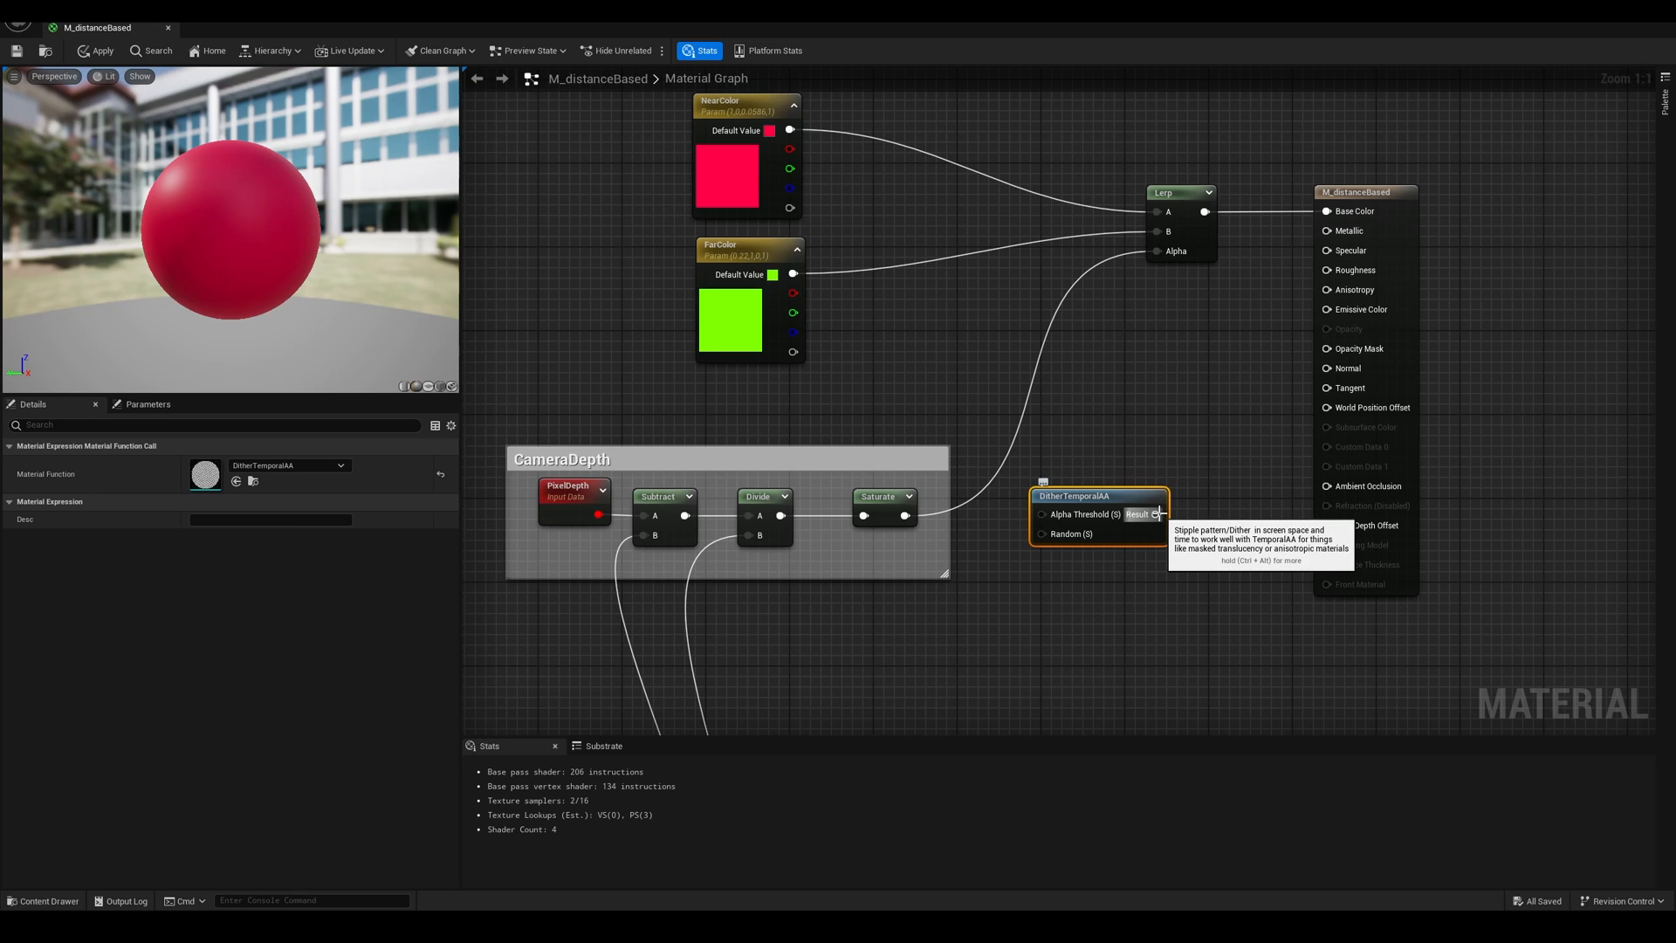
mouse_move(1076, 505)
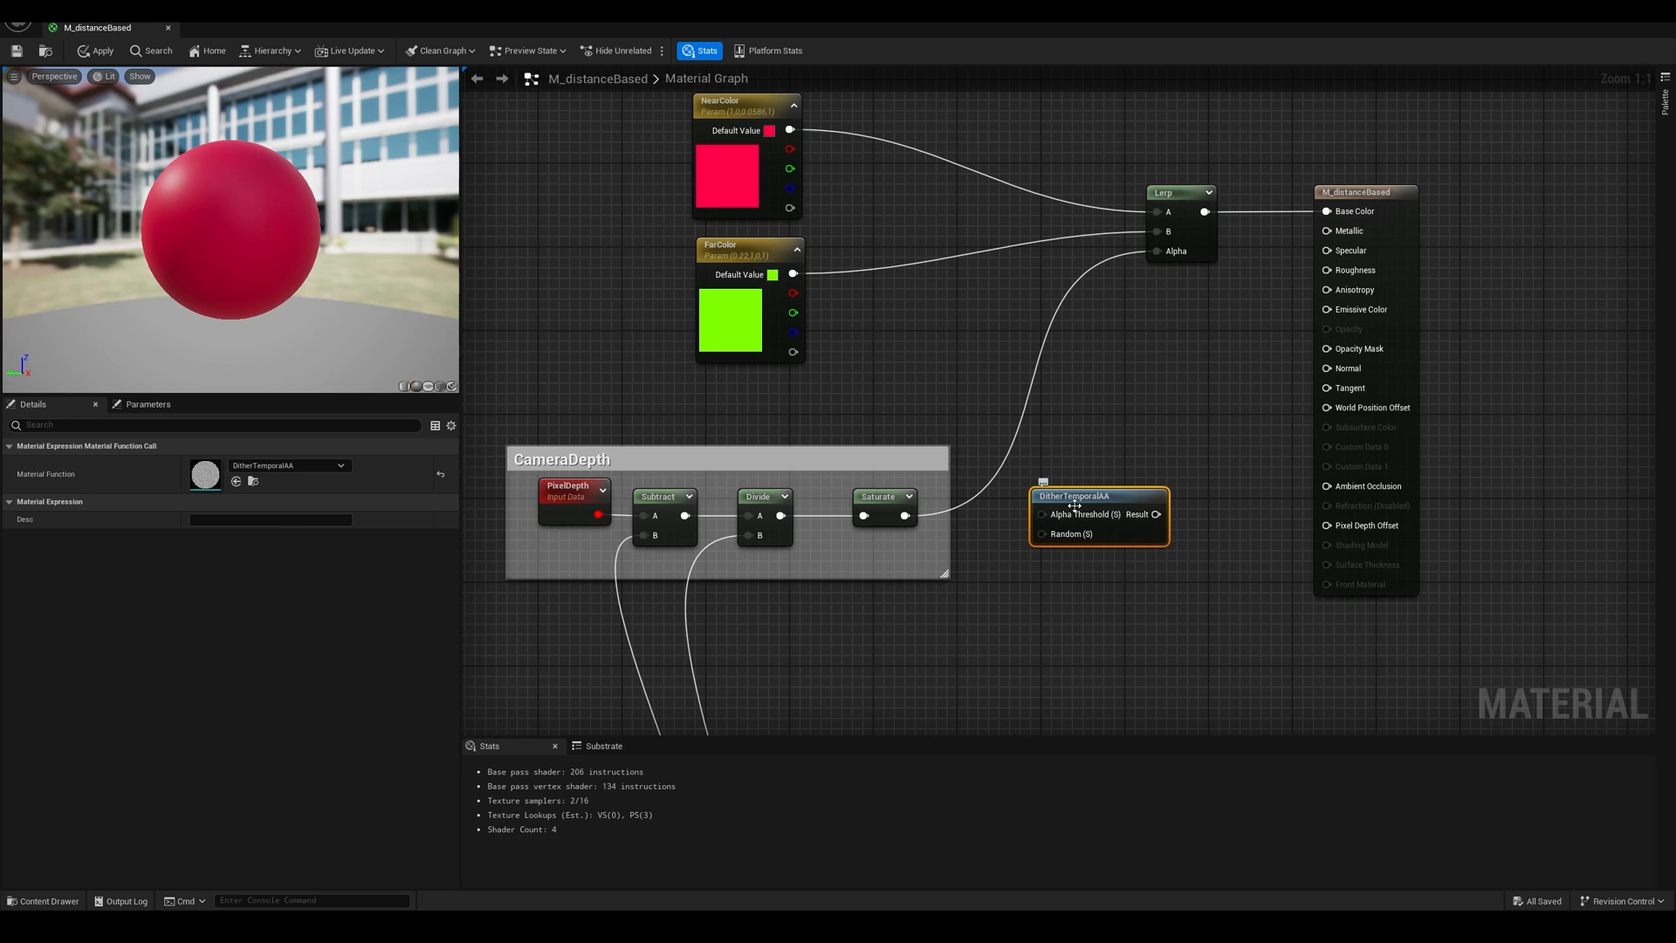
mouse_move(1063, 514)
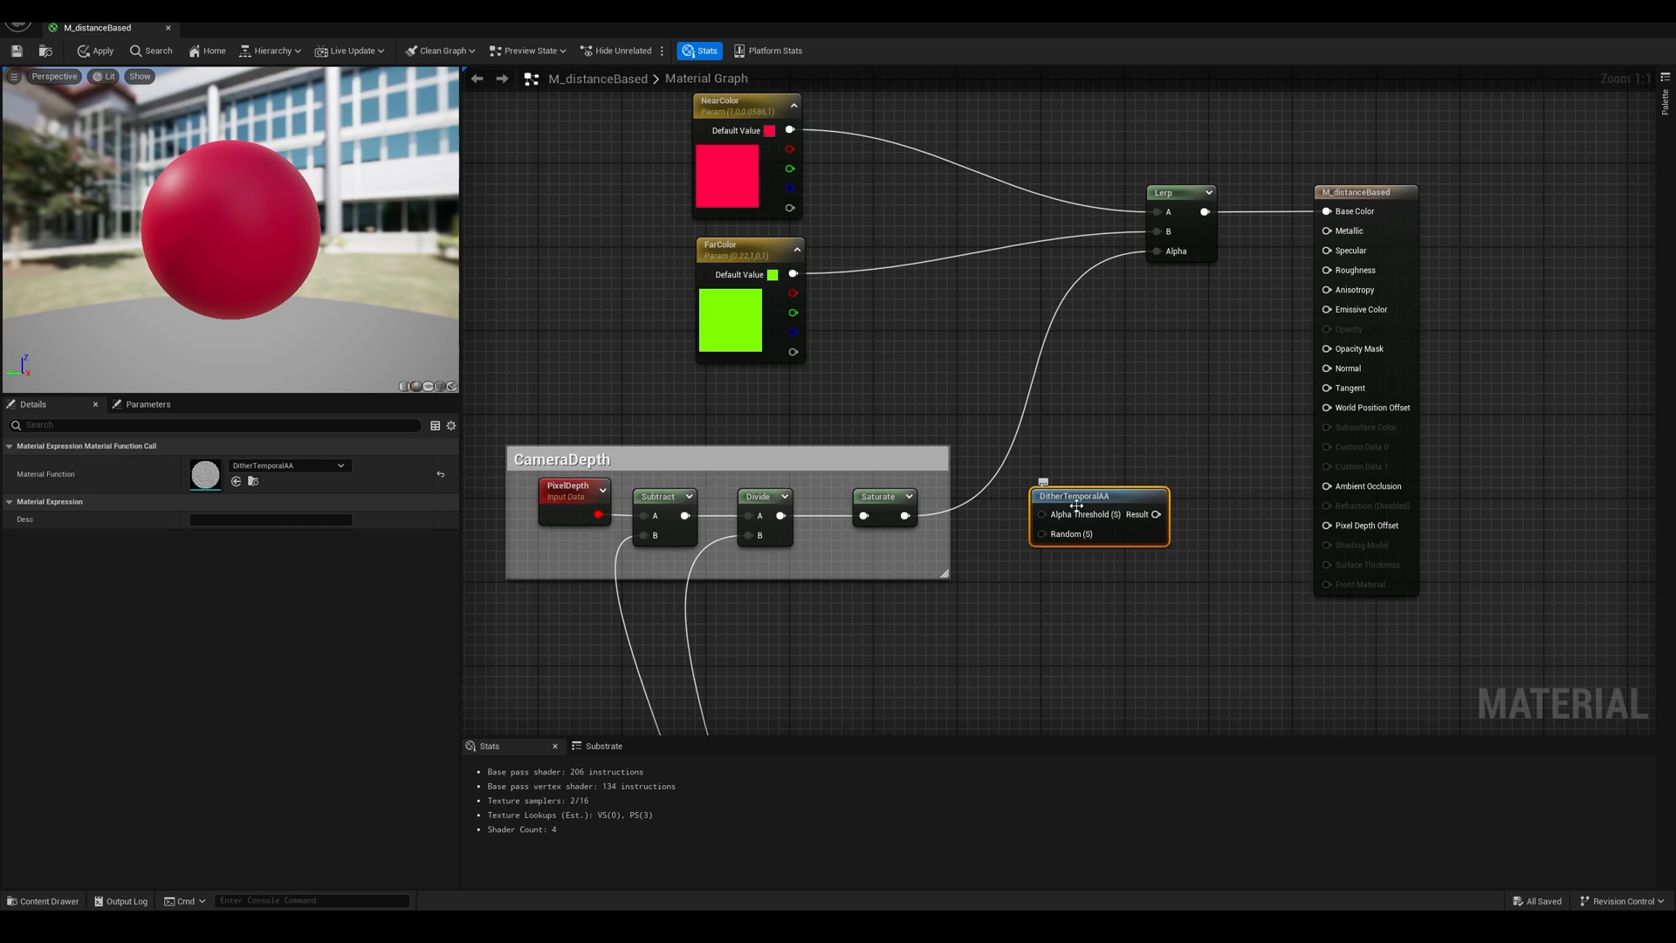
mouse_move(1180, 521)
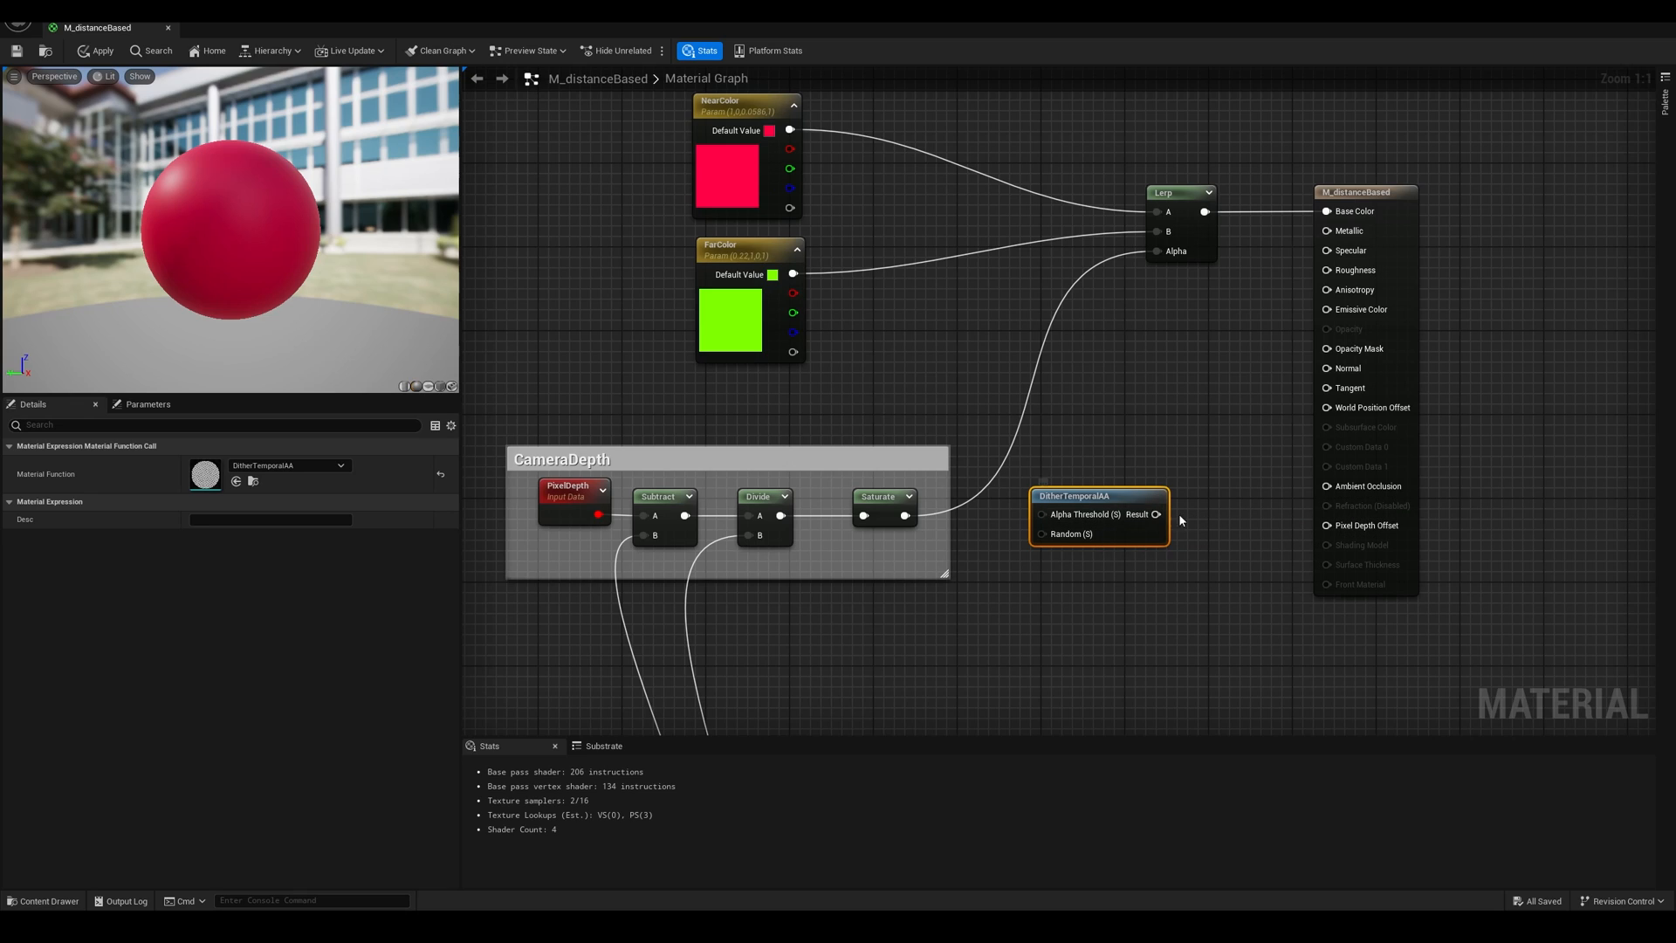
mouse_move(1176, 519)
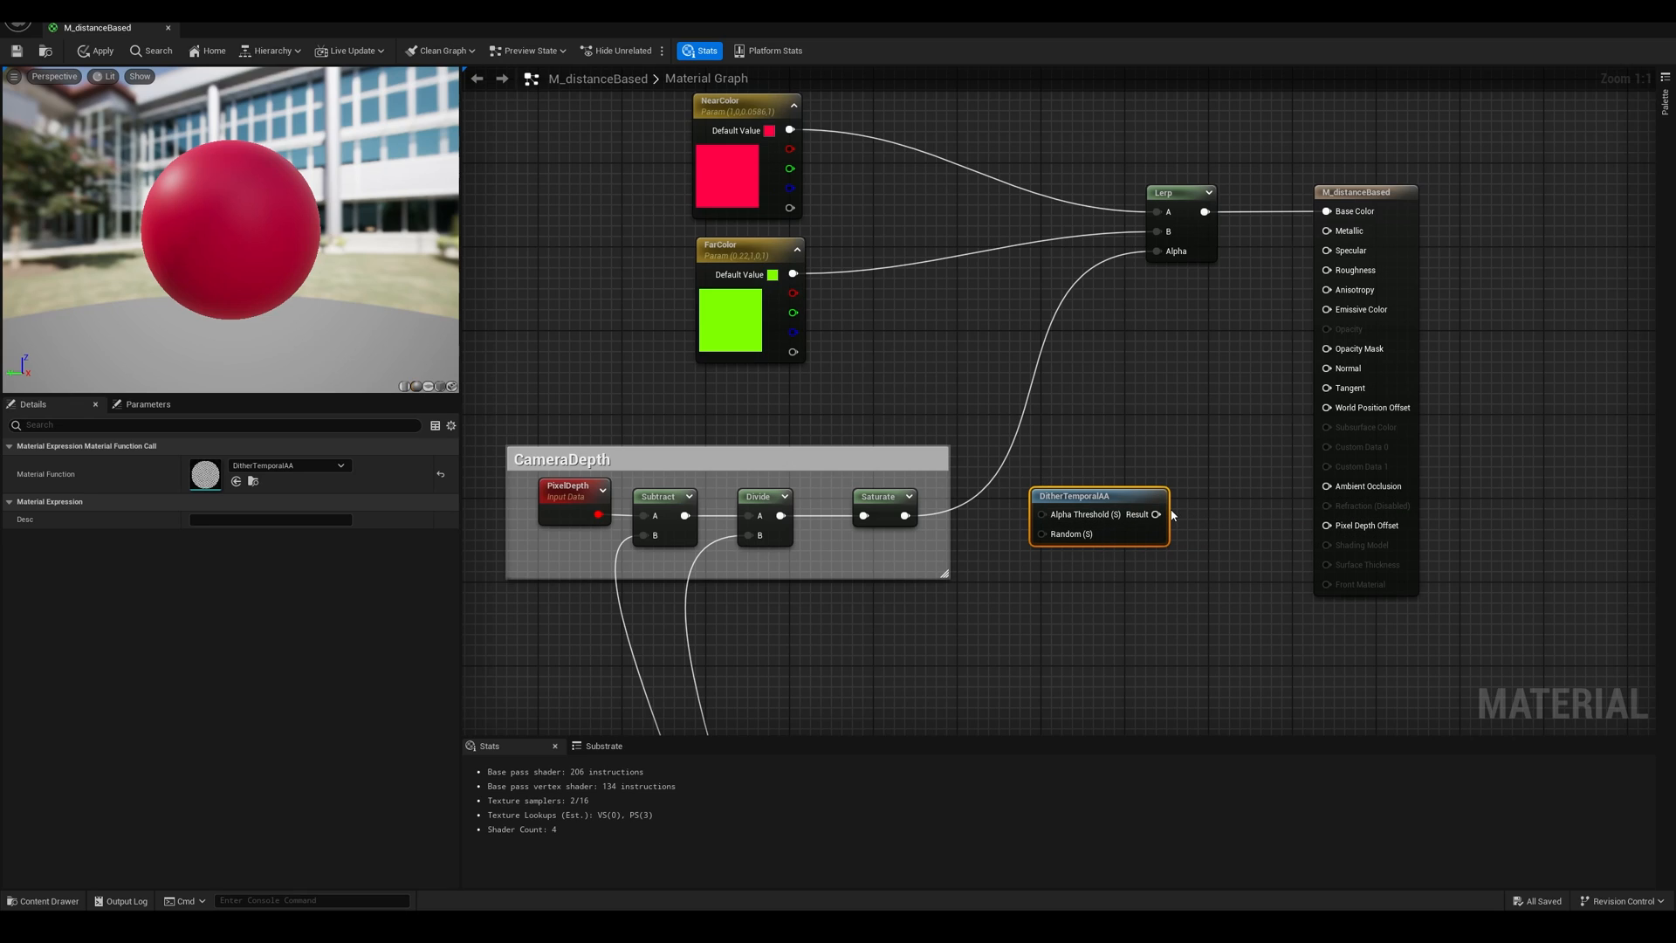
mouse_move(1154, 514)
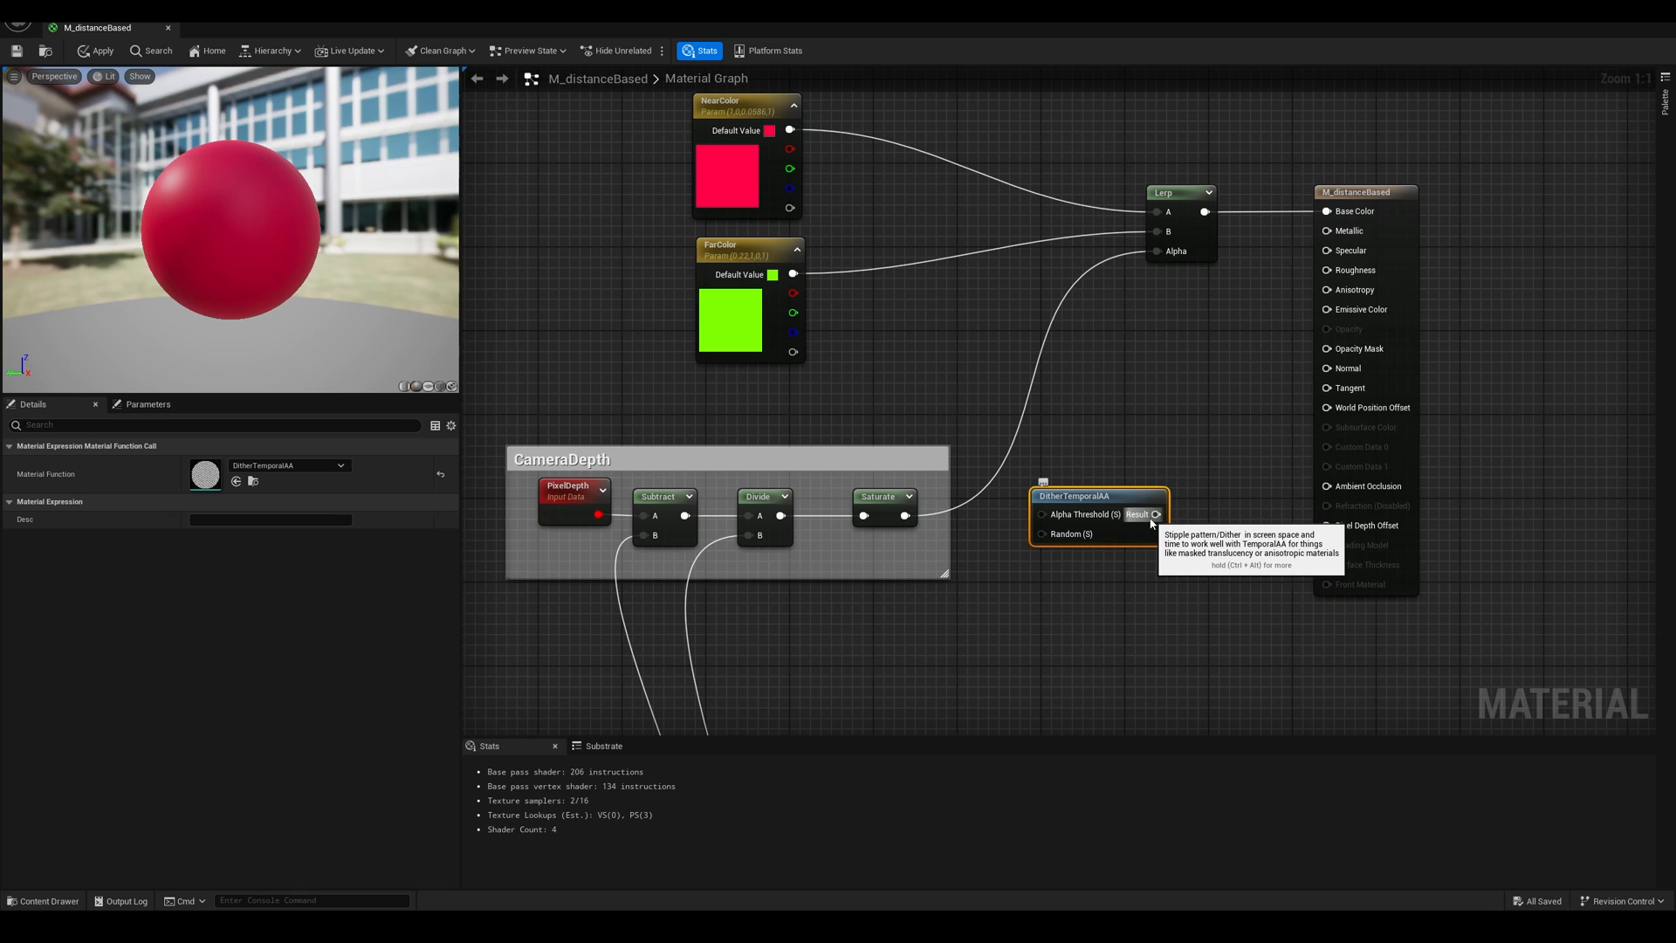
mouse_move(948, 560)
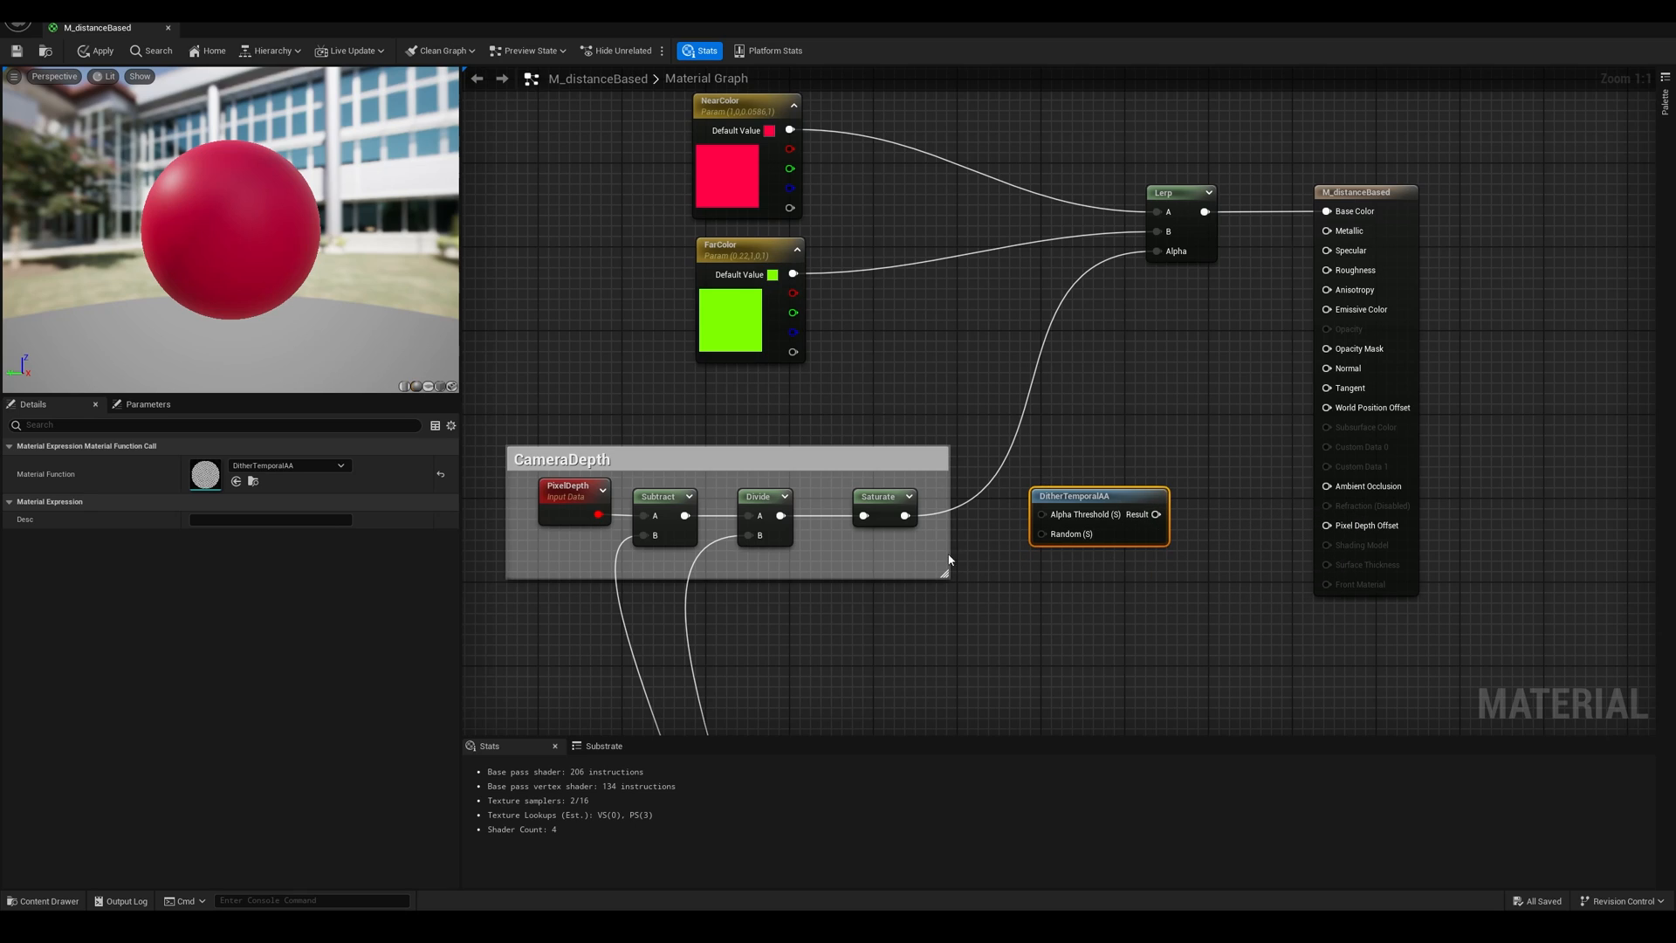
mouse_move(1069, 514)
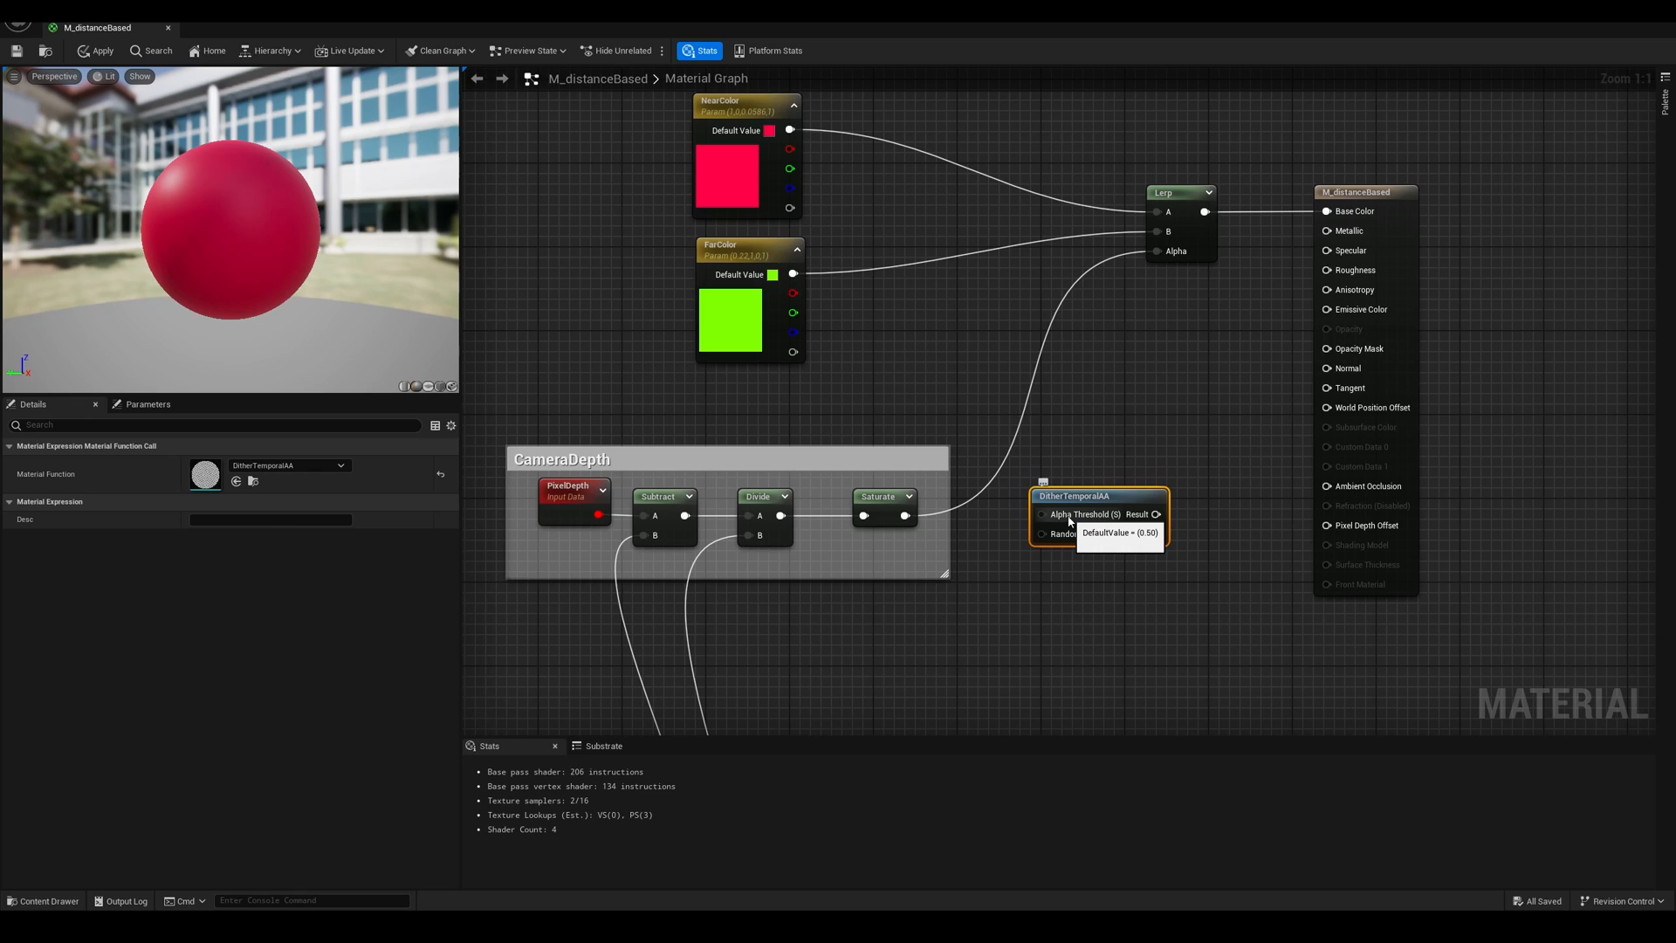
mouse_move(901, 516)
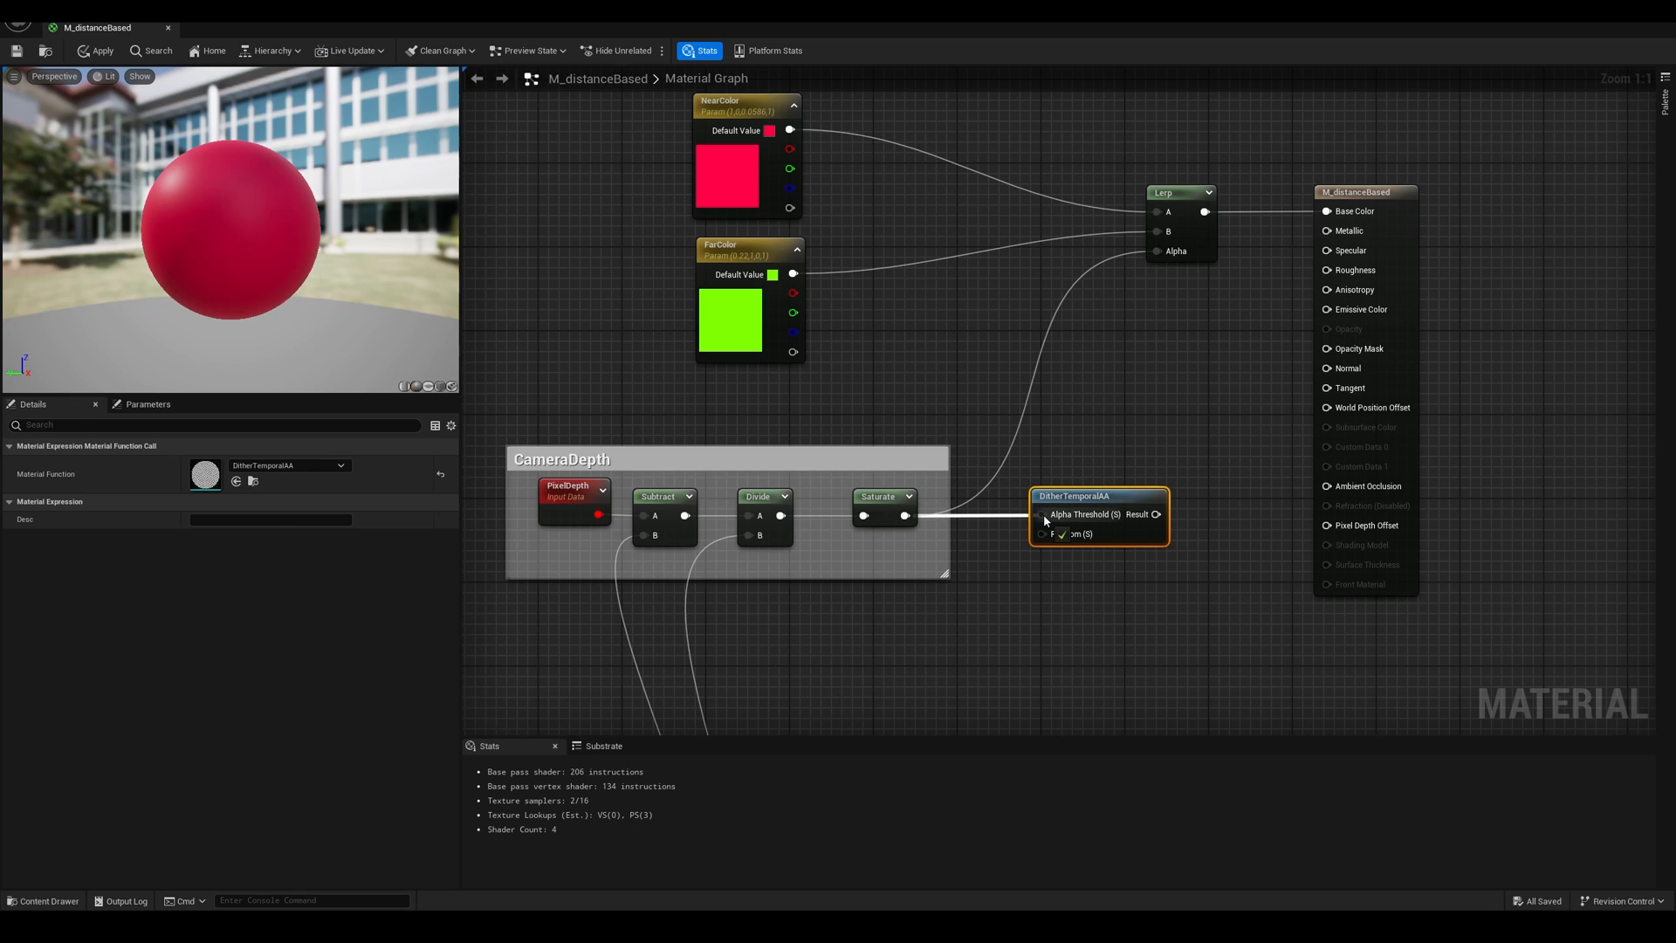
left_click(1058, 533)
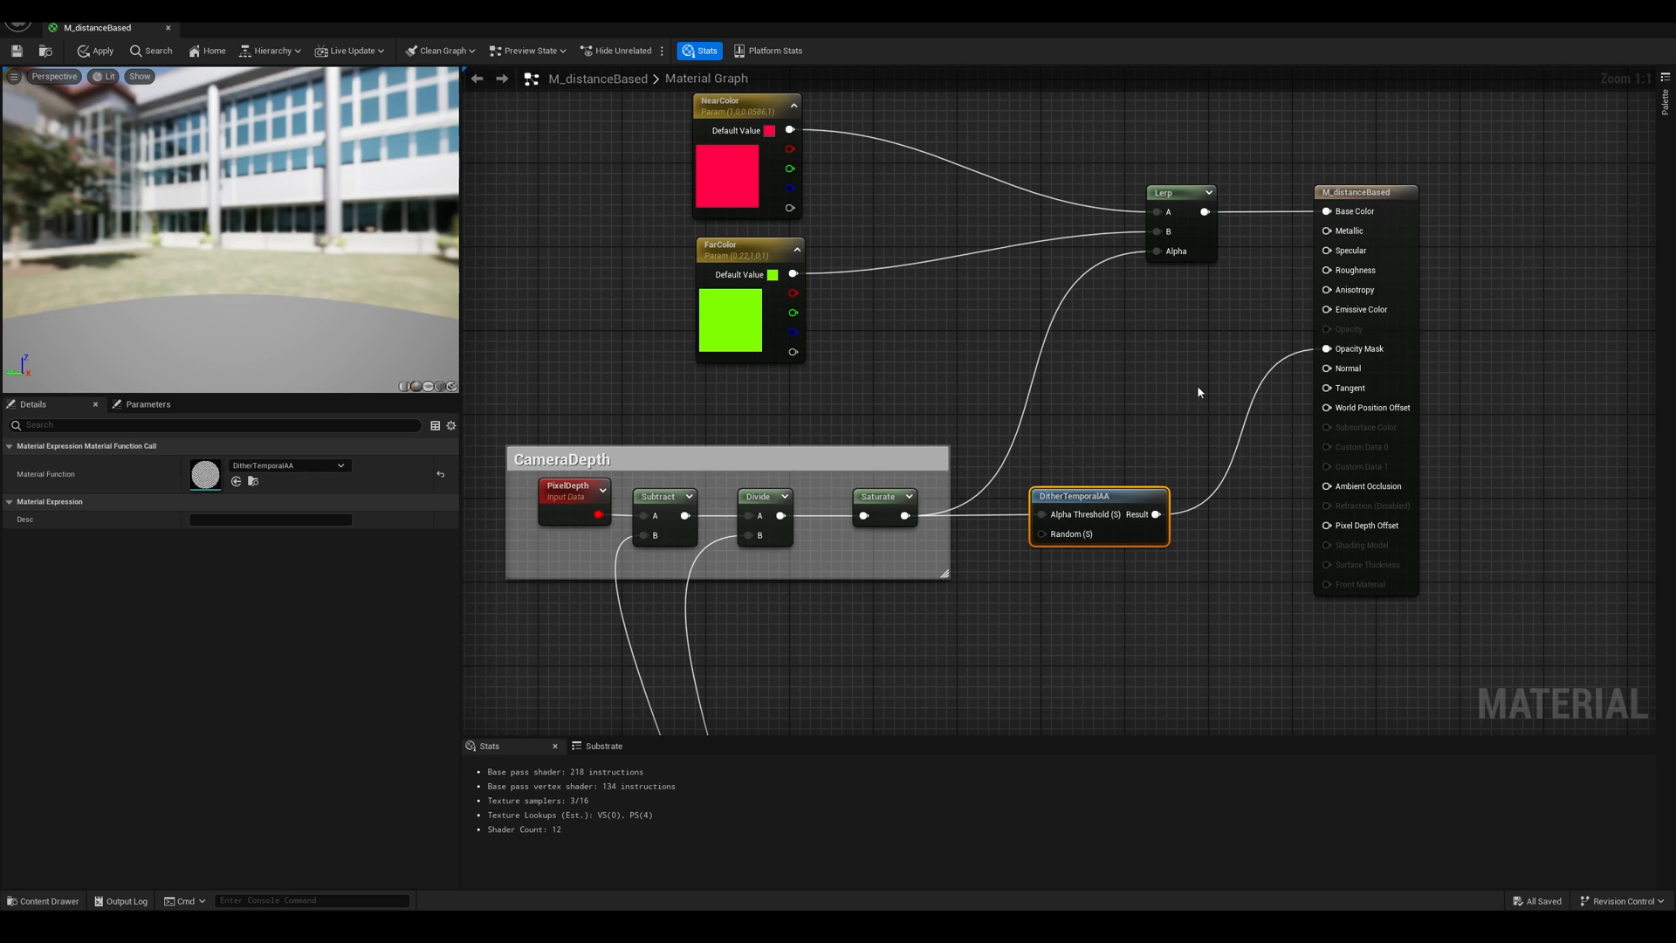
left_click(95, 51)
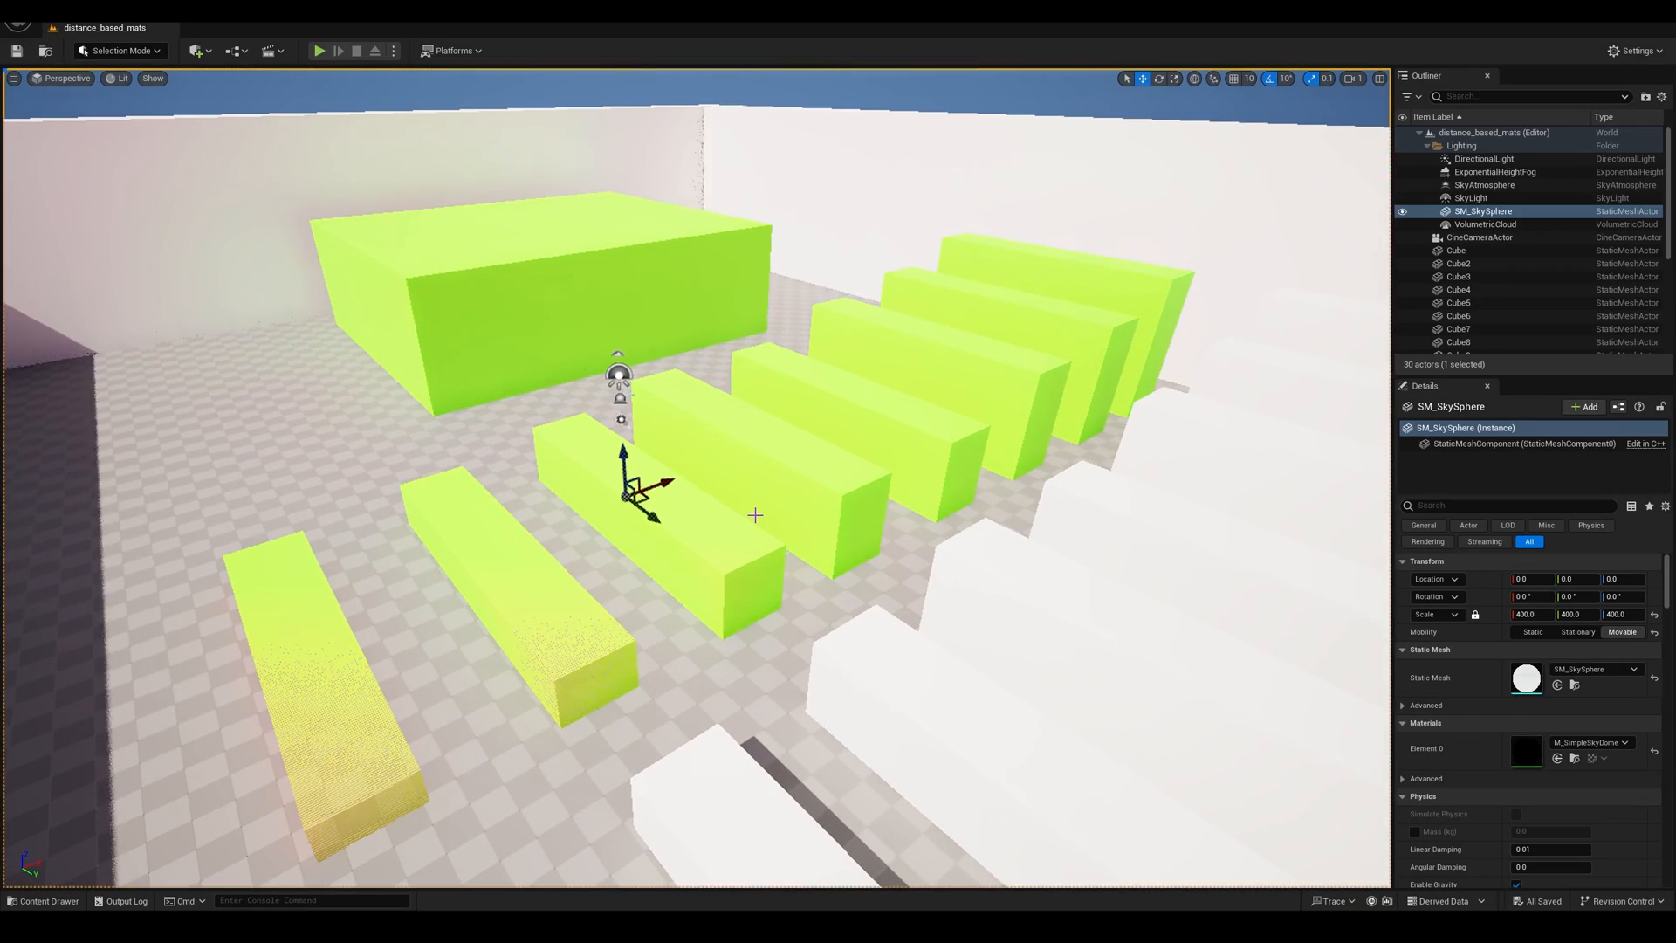
mouse_move(778, 509)
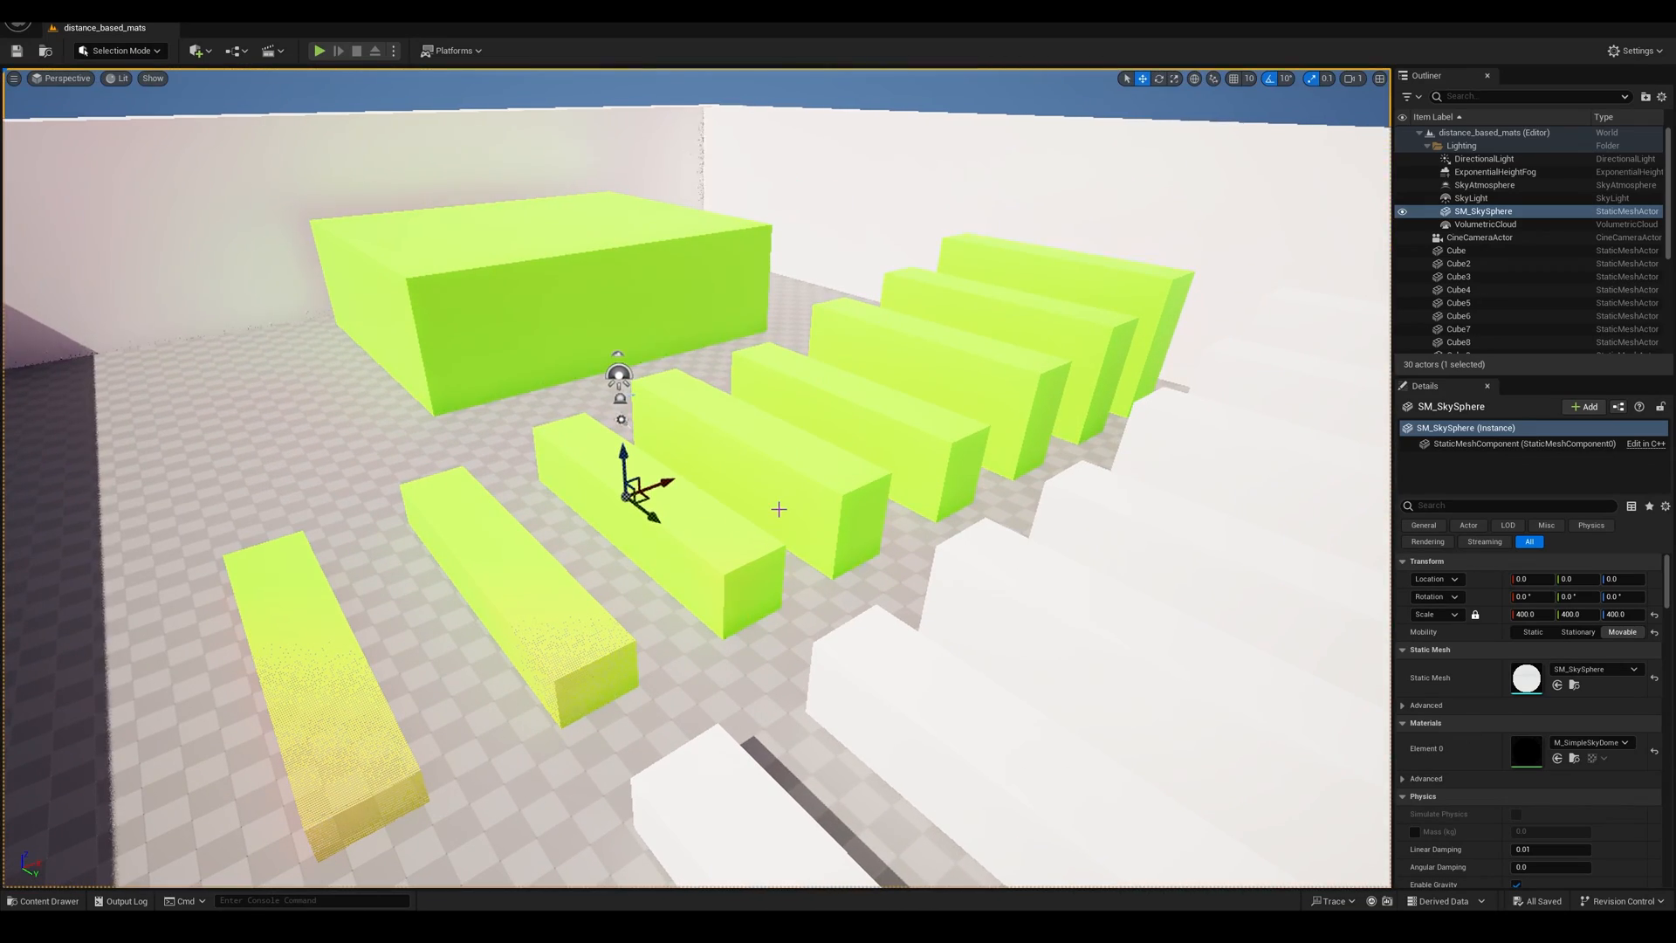
mouse_move(932, 570)
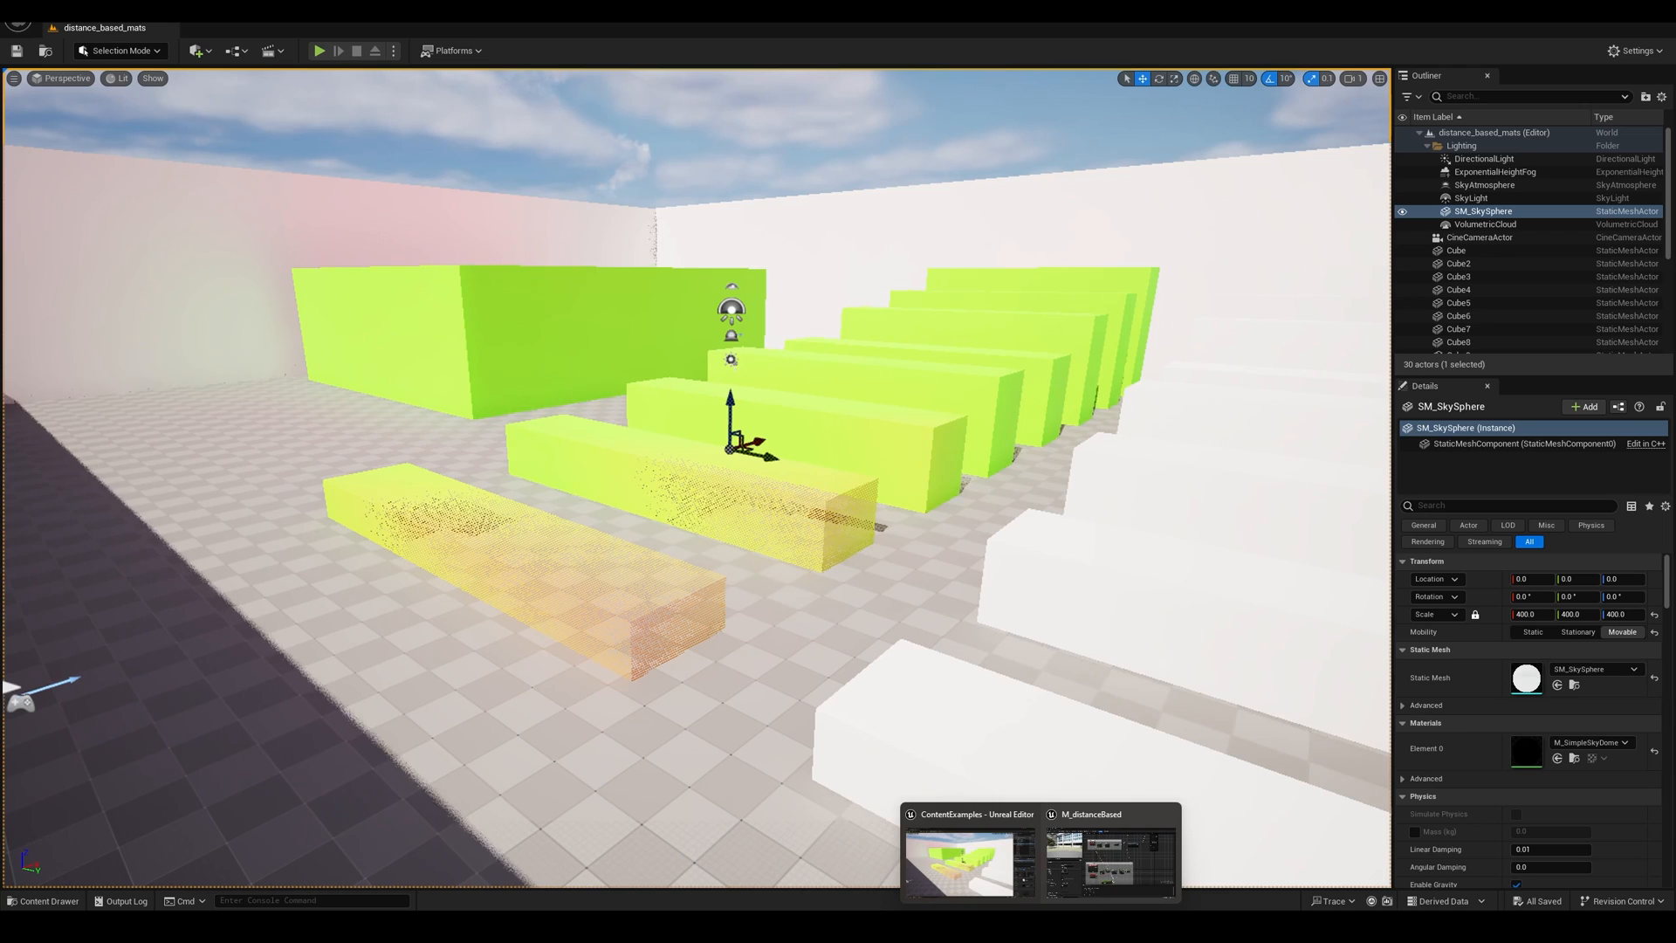
Leave the M_distanceBased graph and return to the distance_based_mats level with the coloured cubes.
left_click(1108, 855)
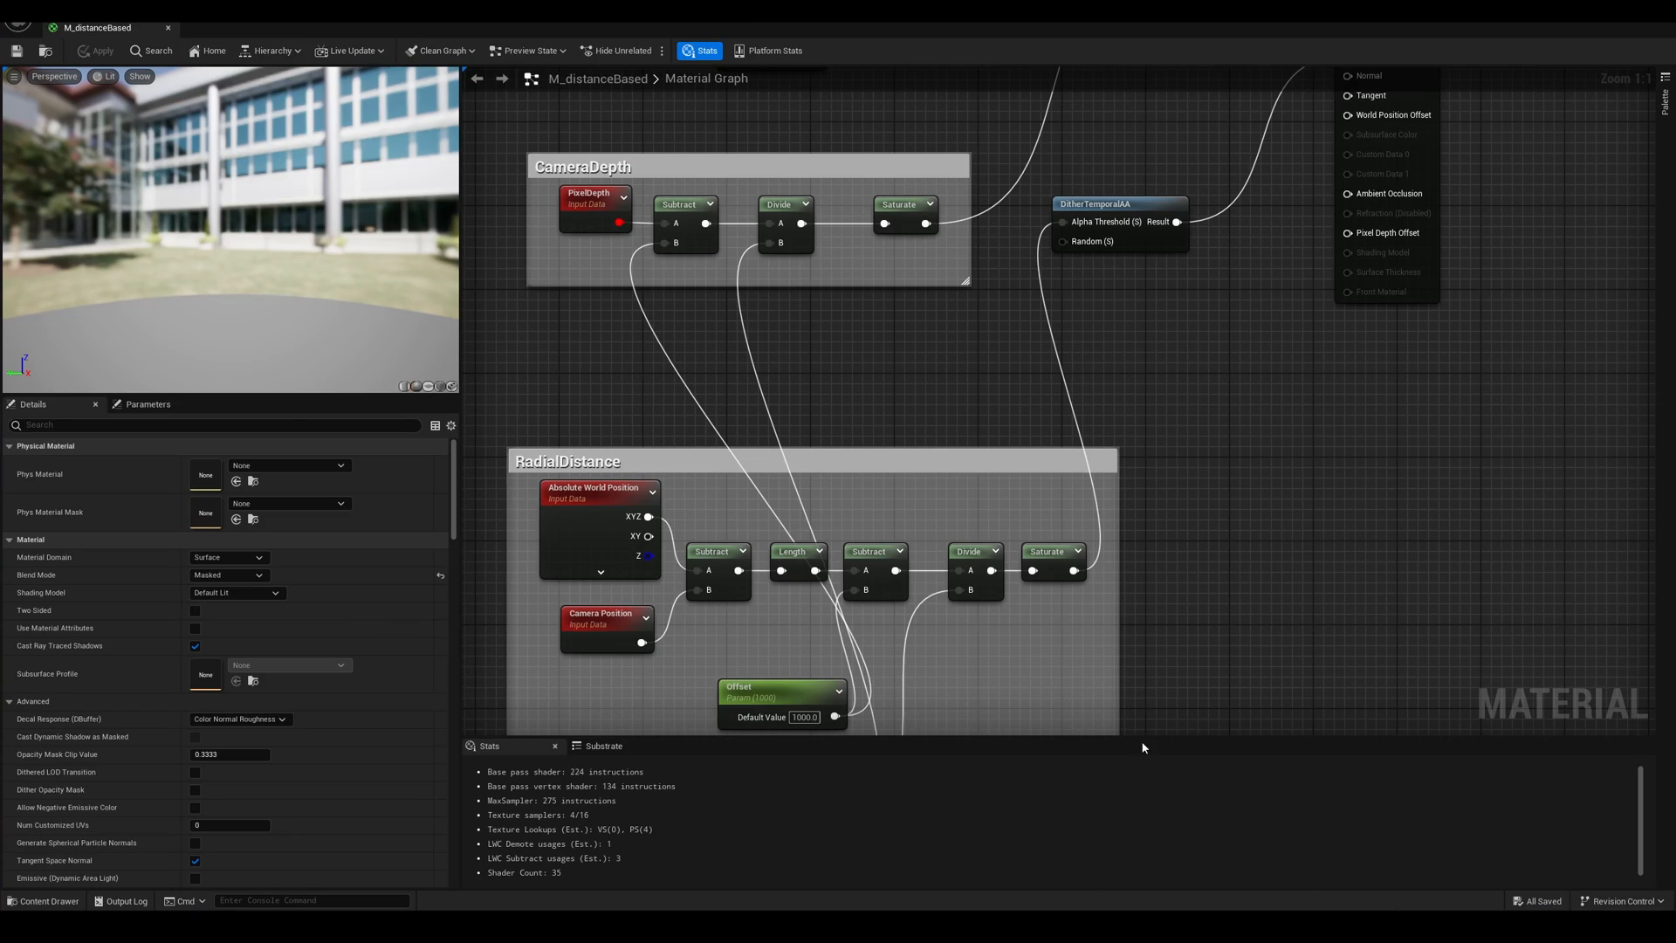
mouse_move(1176, 661)
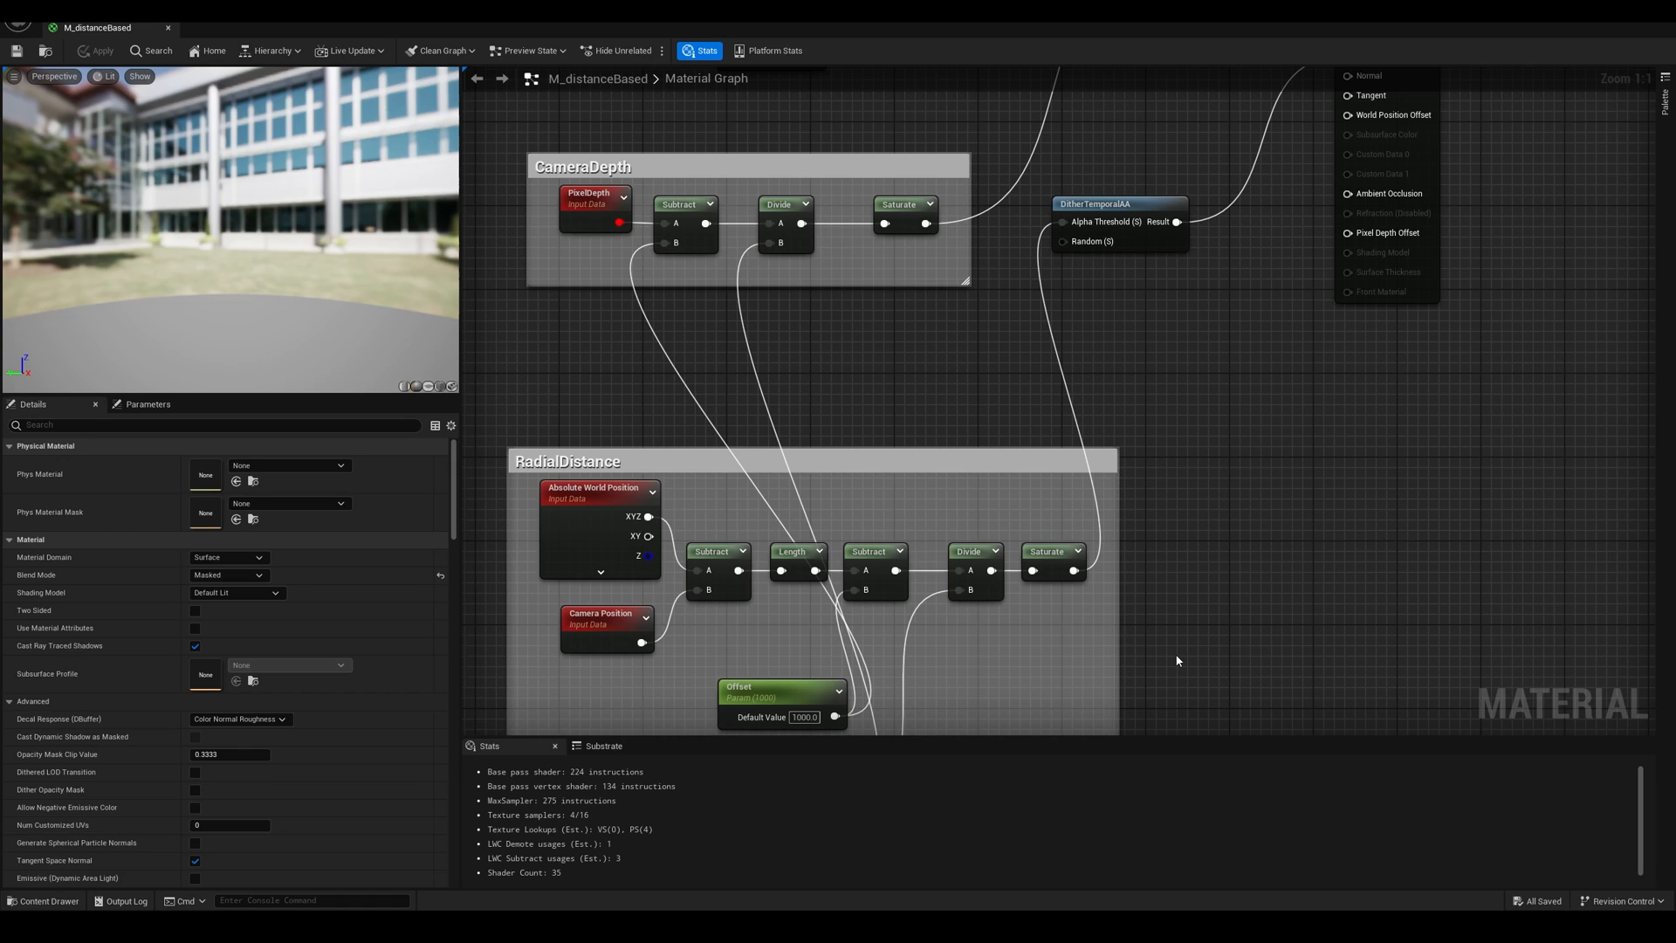
mouse_move(995, 432)
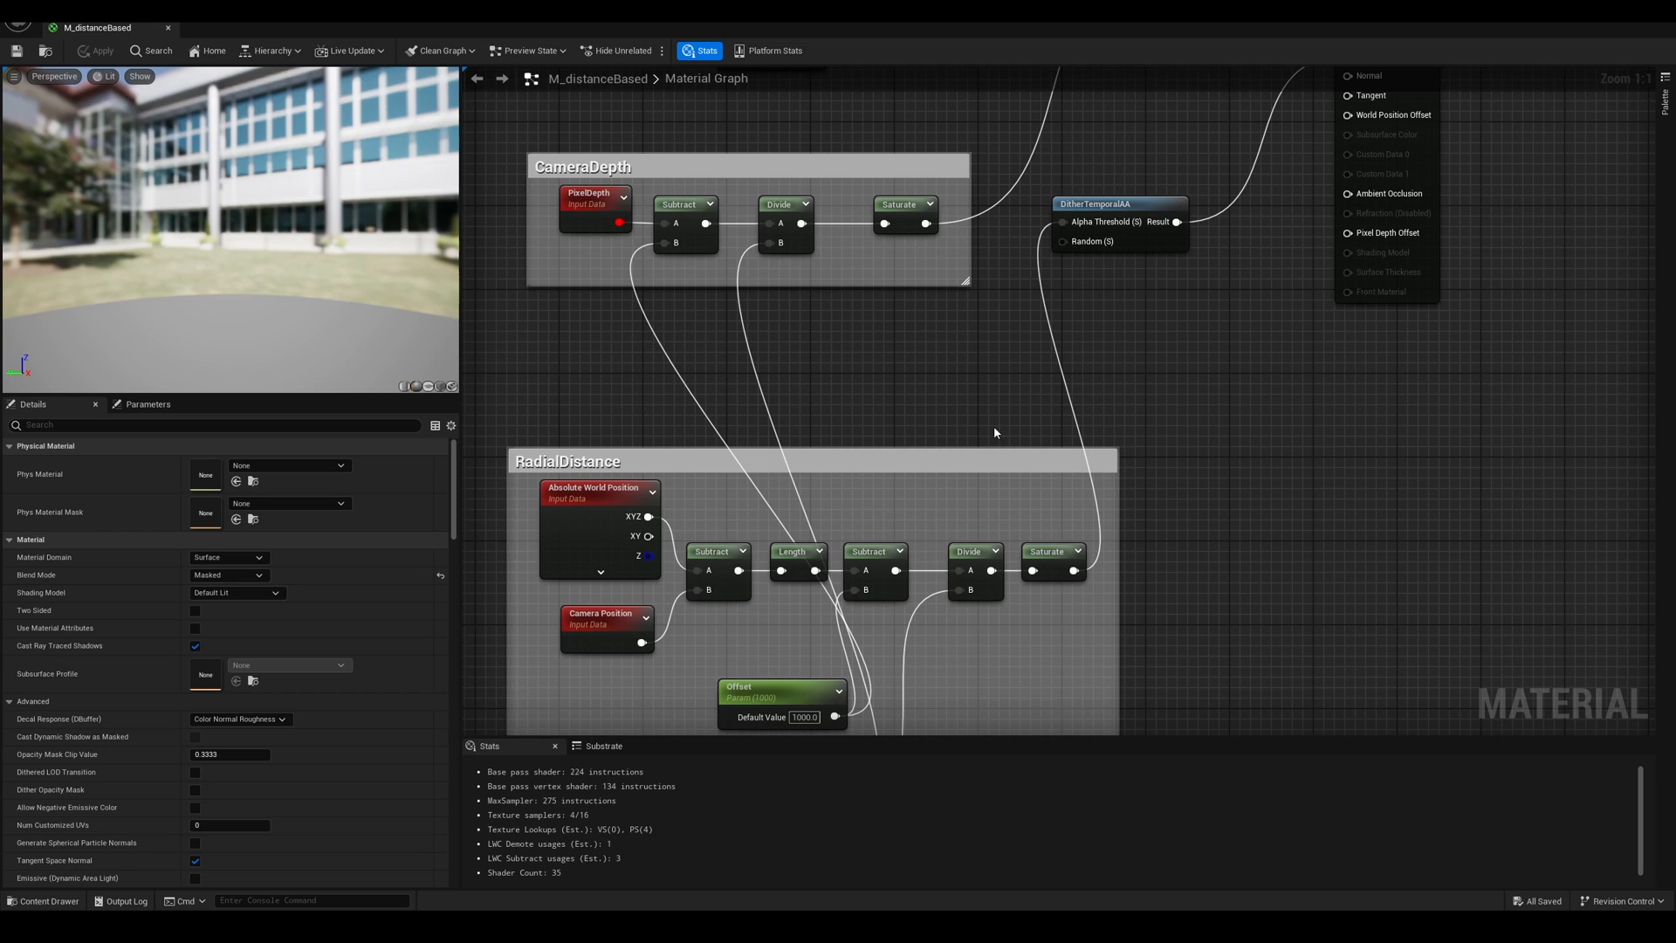
mouse_move(677, 204)
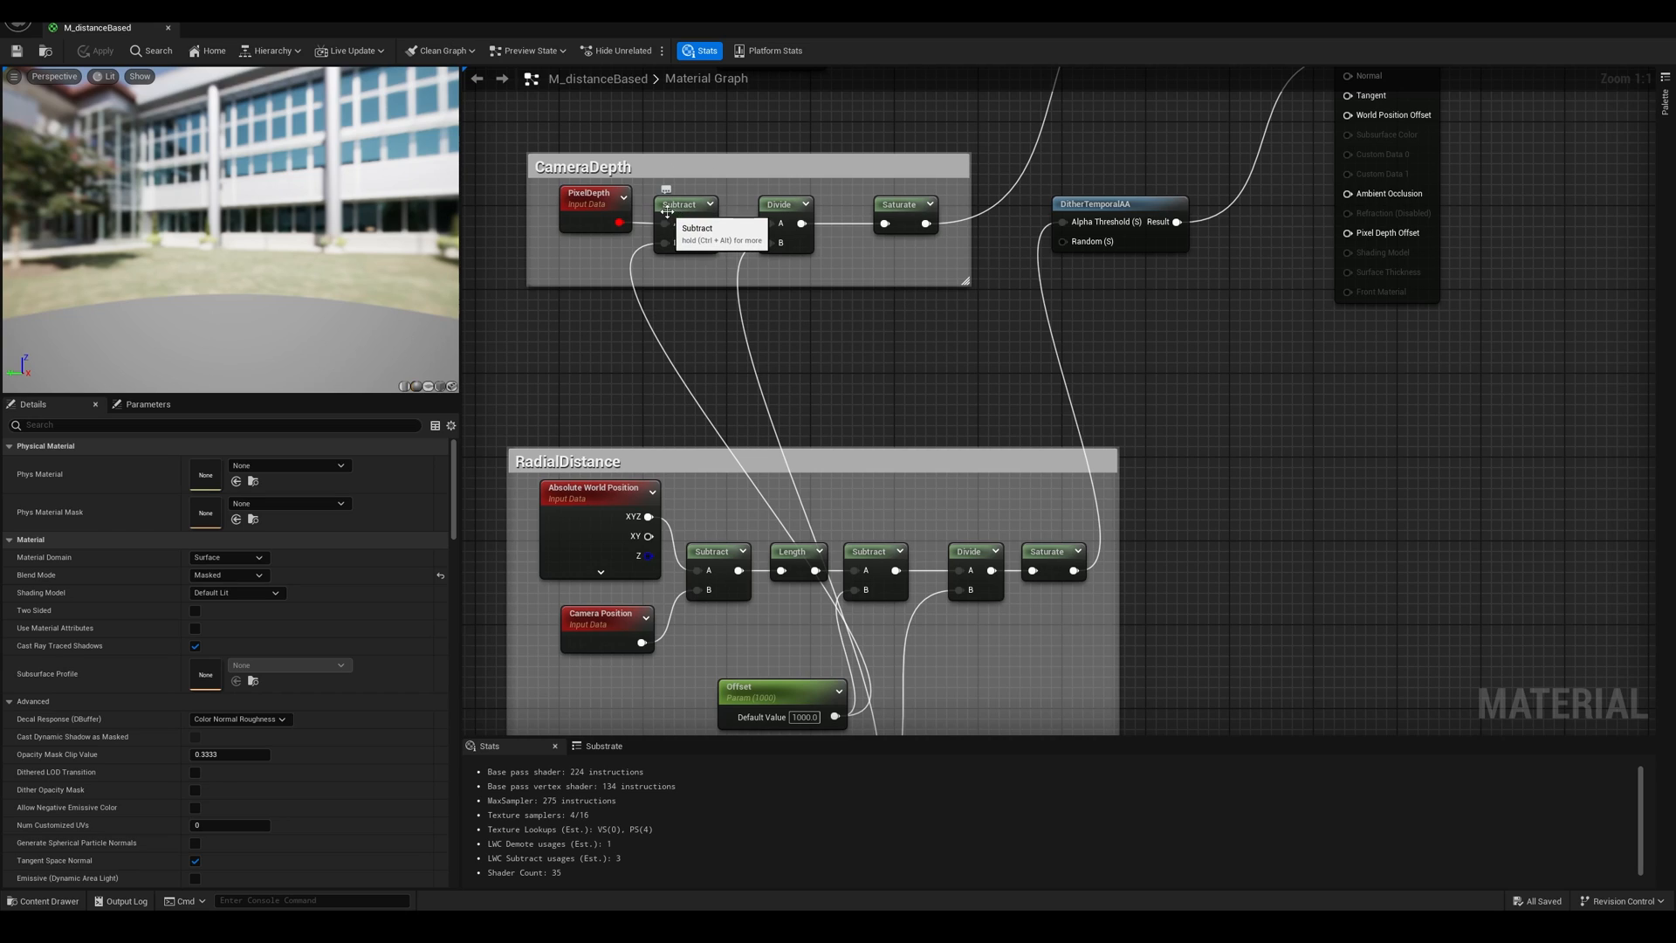
mouse_move(844, 352)
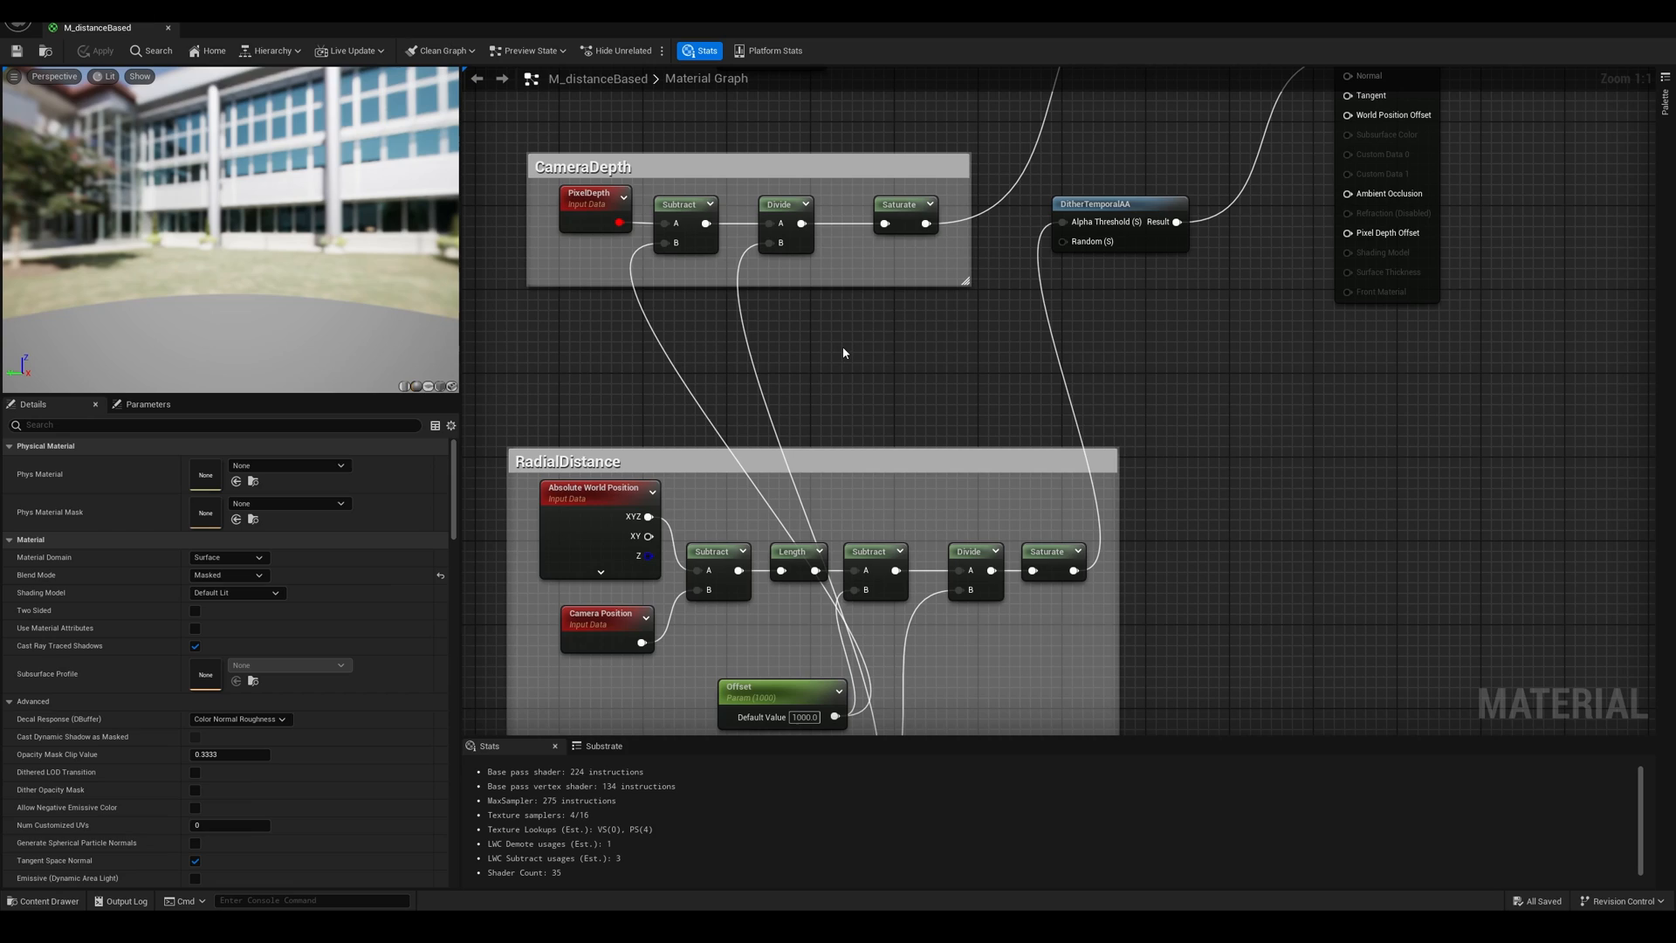
mouse_move(846, 356)
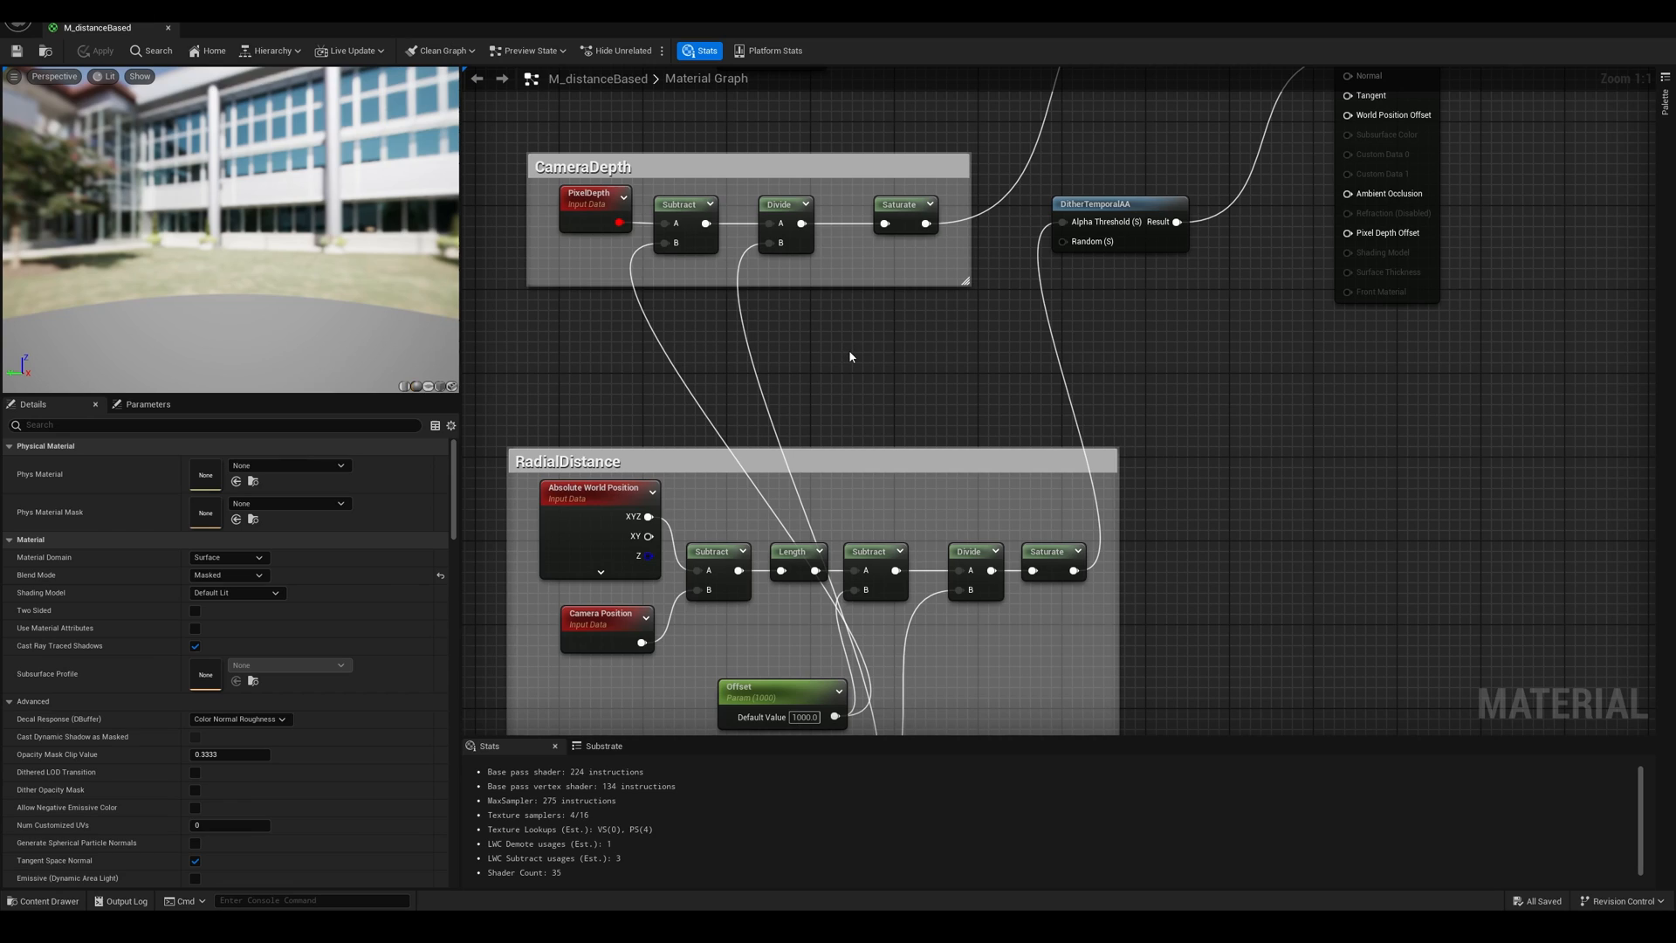
mouse_move(590, 502)
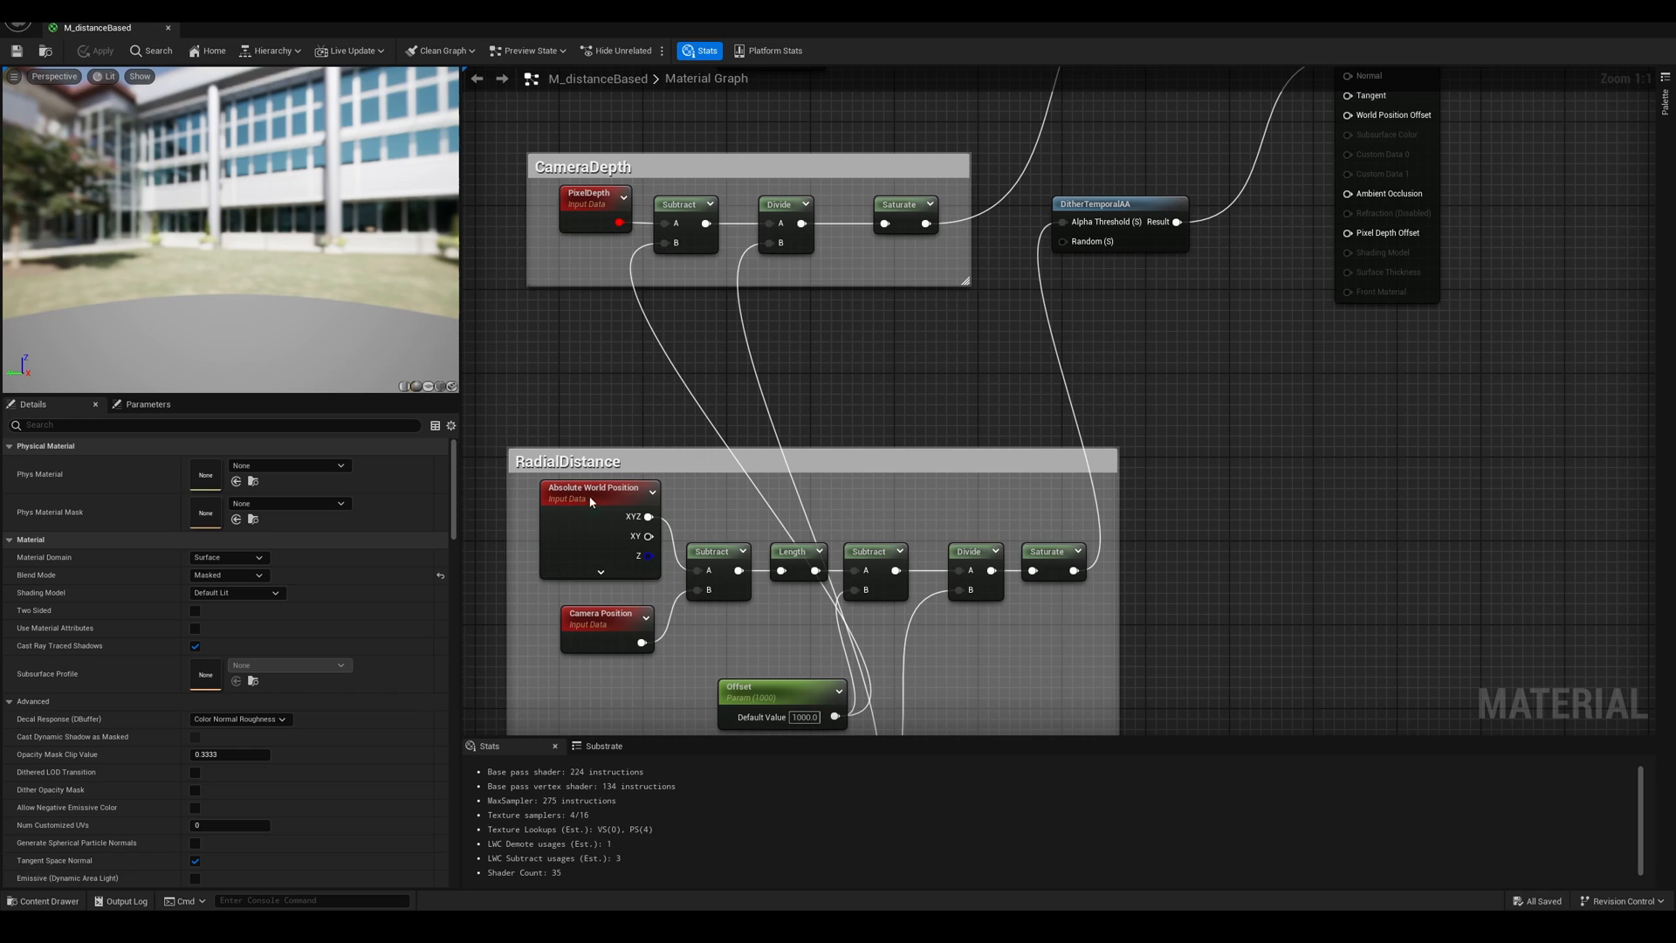
mouse_move(613, 518)
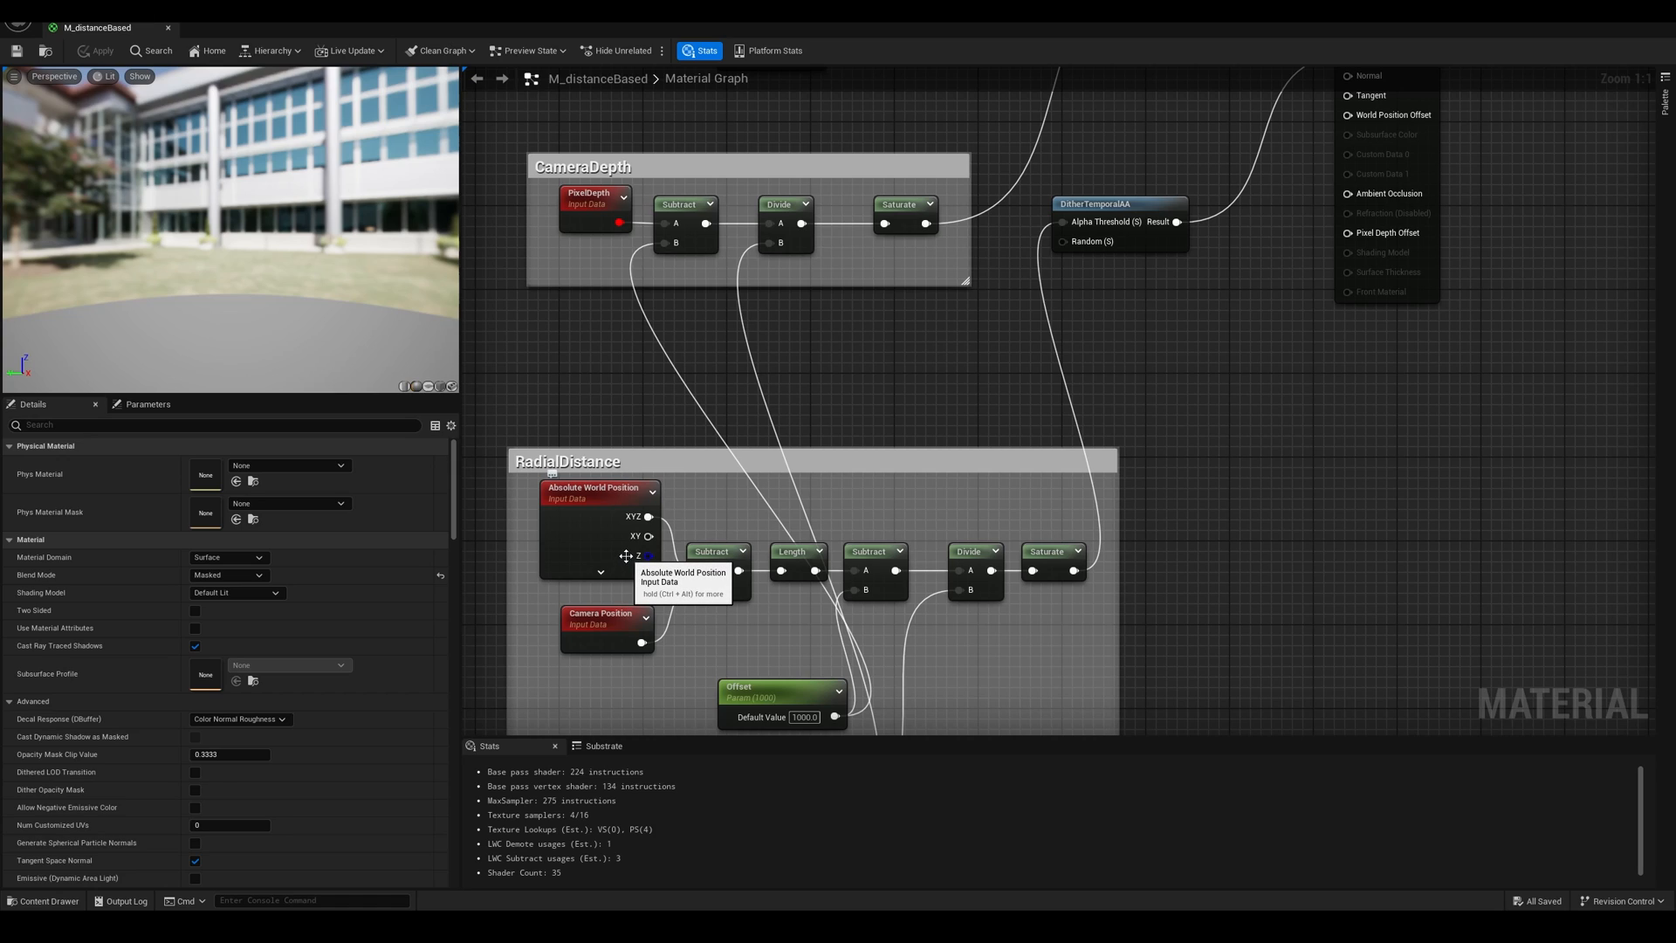
mouse_move(554, 152)
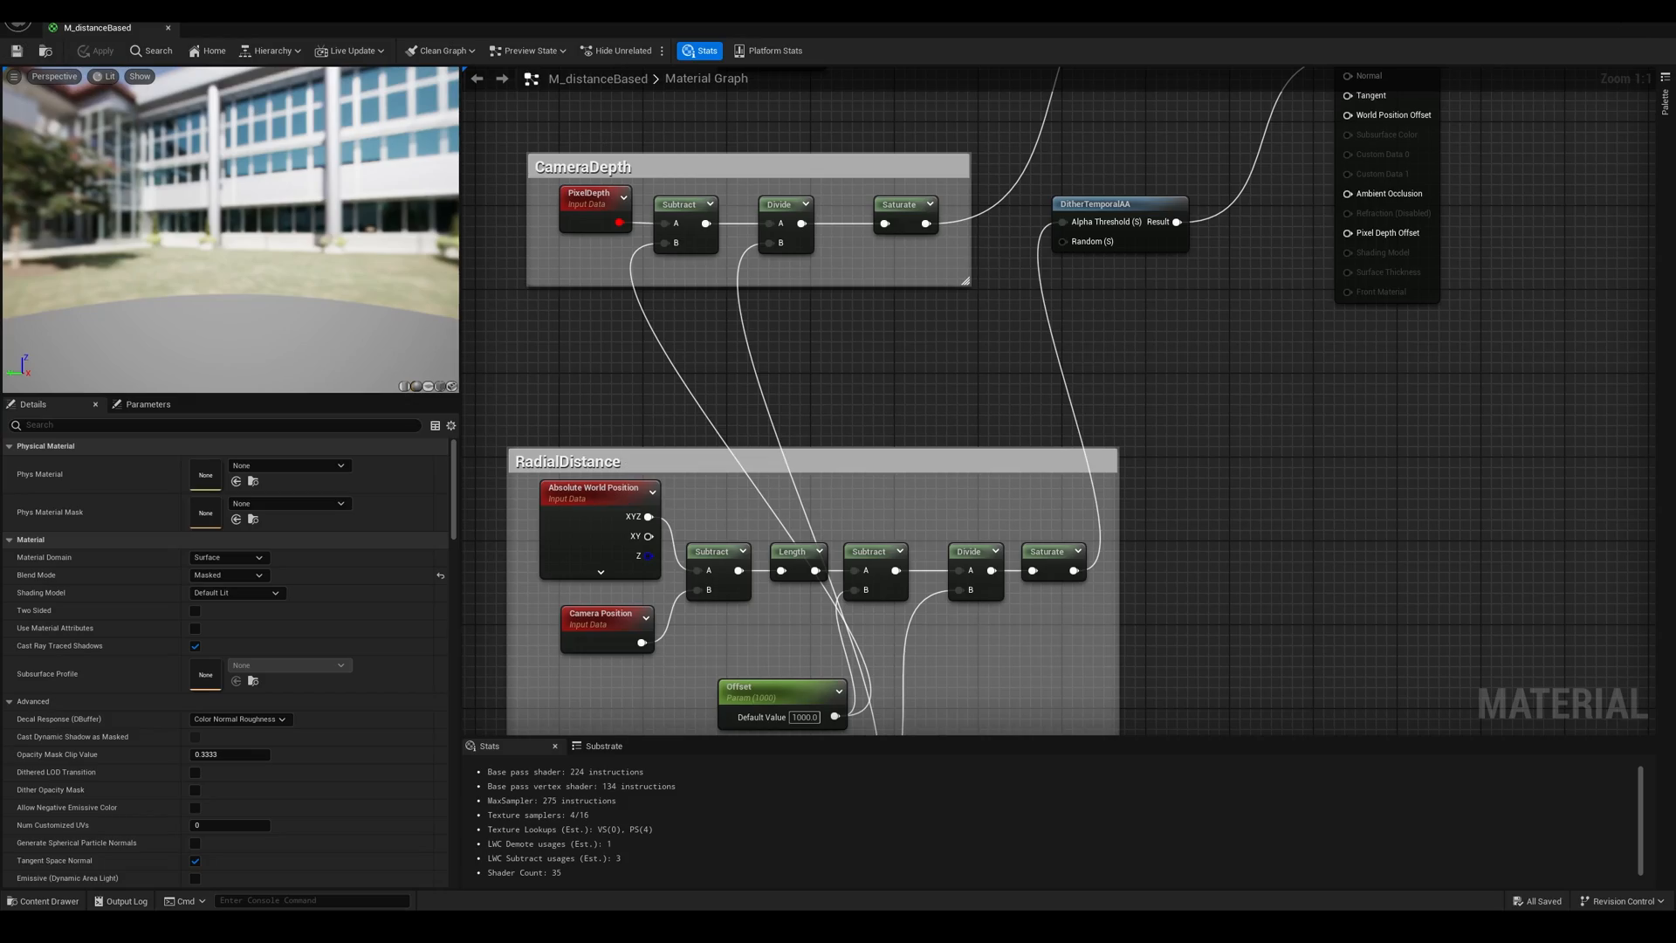
left_click(103, 27)
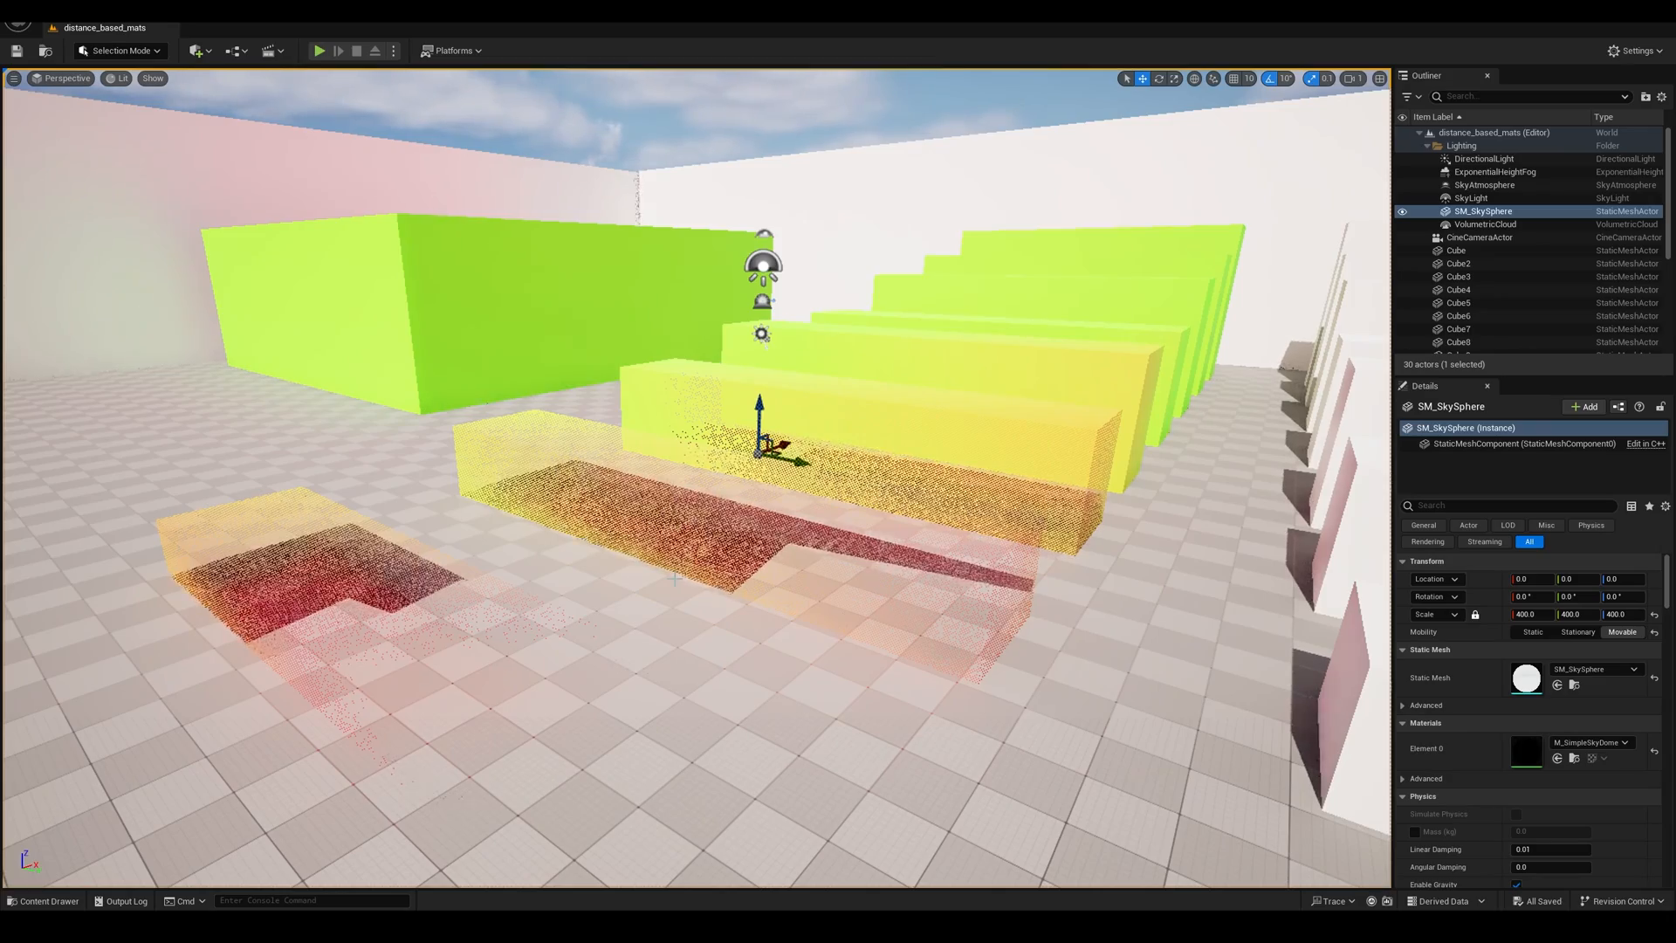
left_click_drag(759, 439, 663, 492)
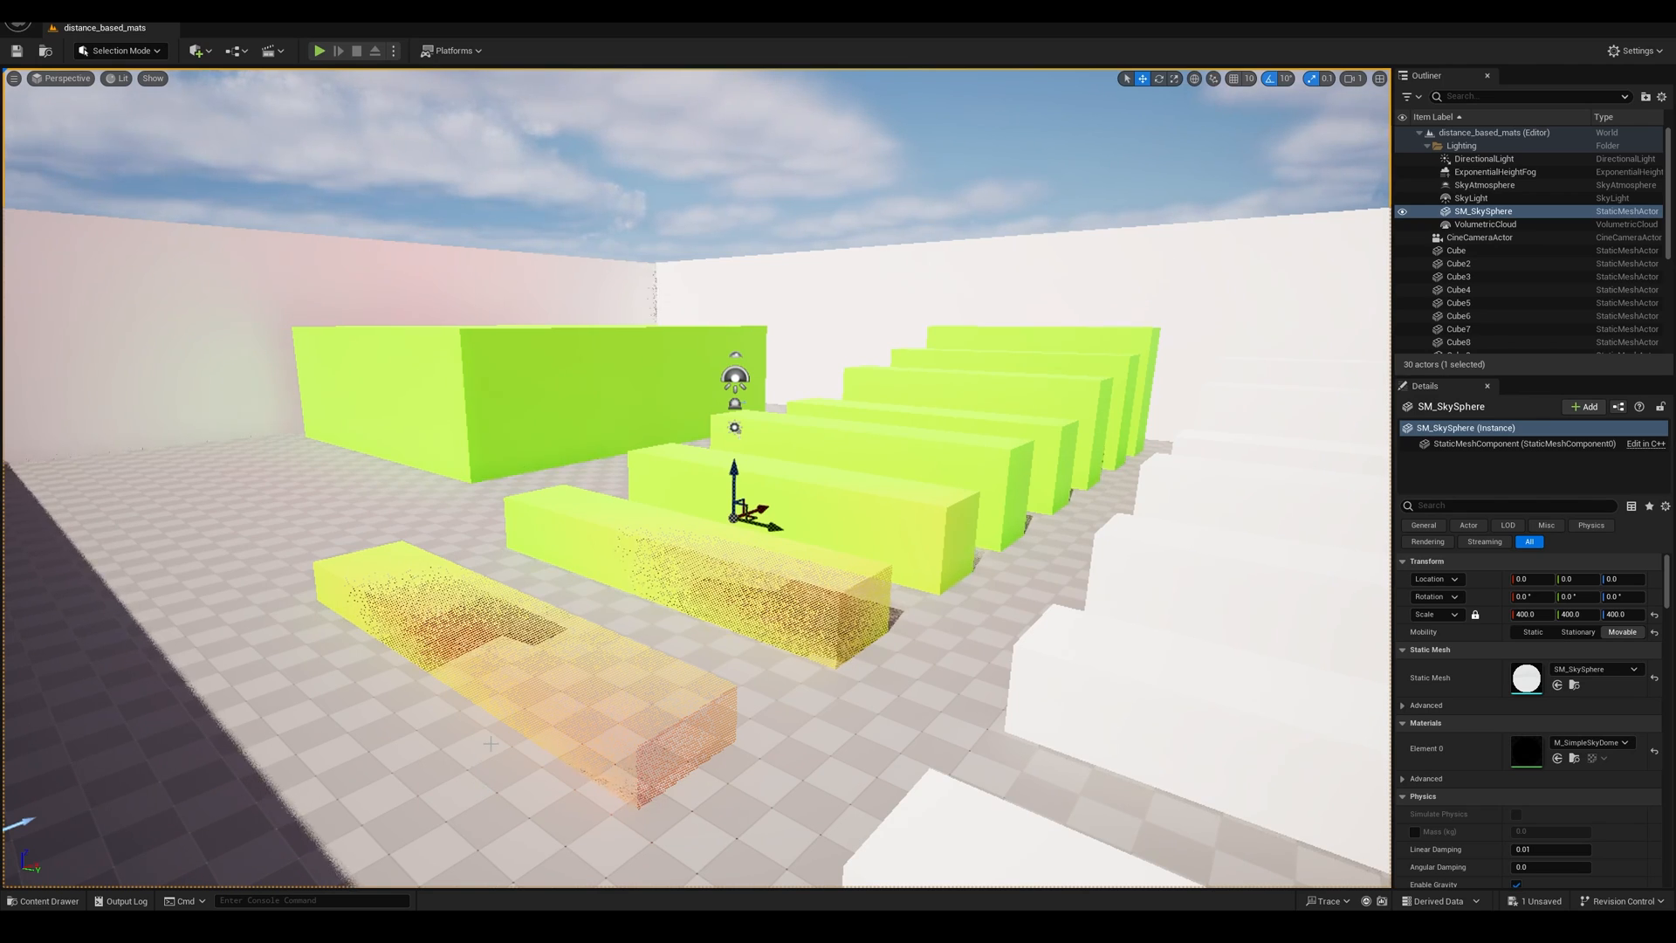
mouse_move(199, 50)
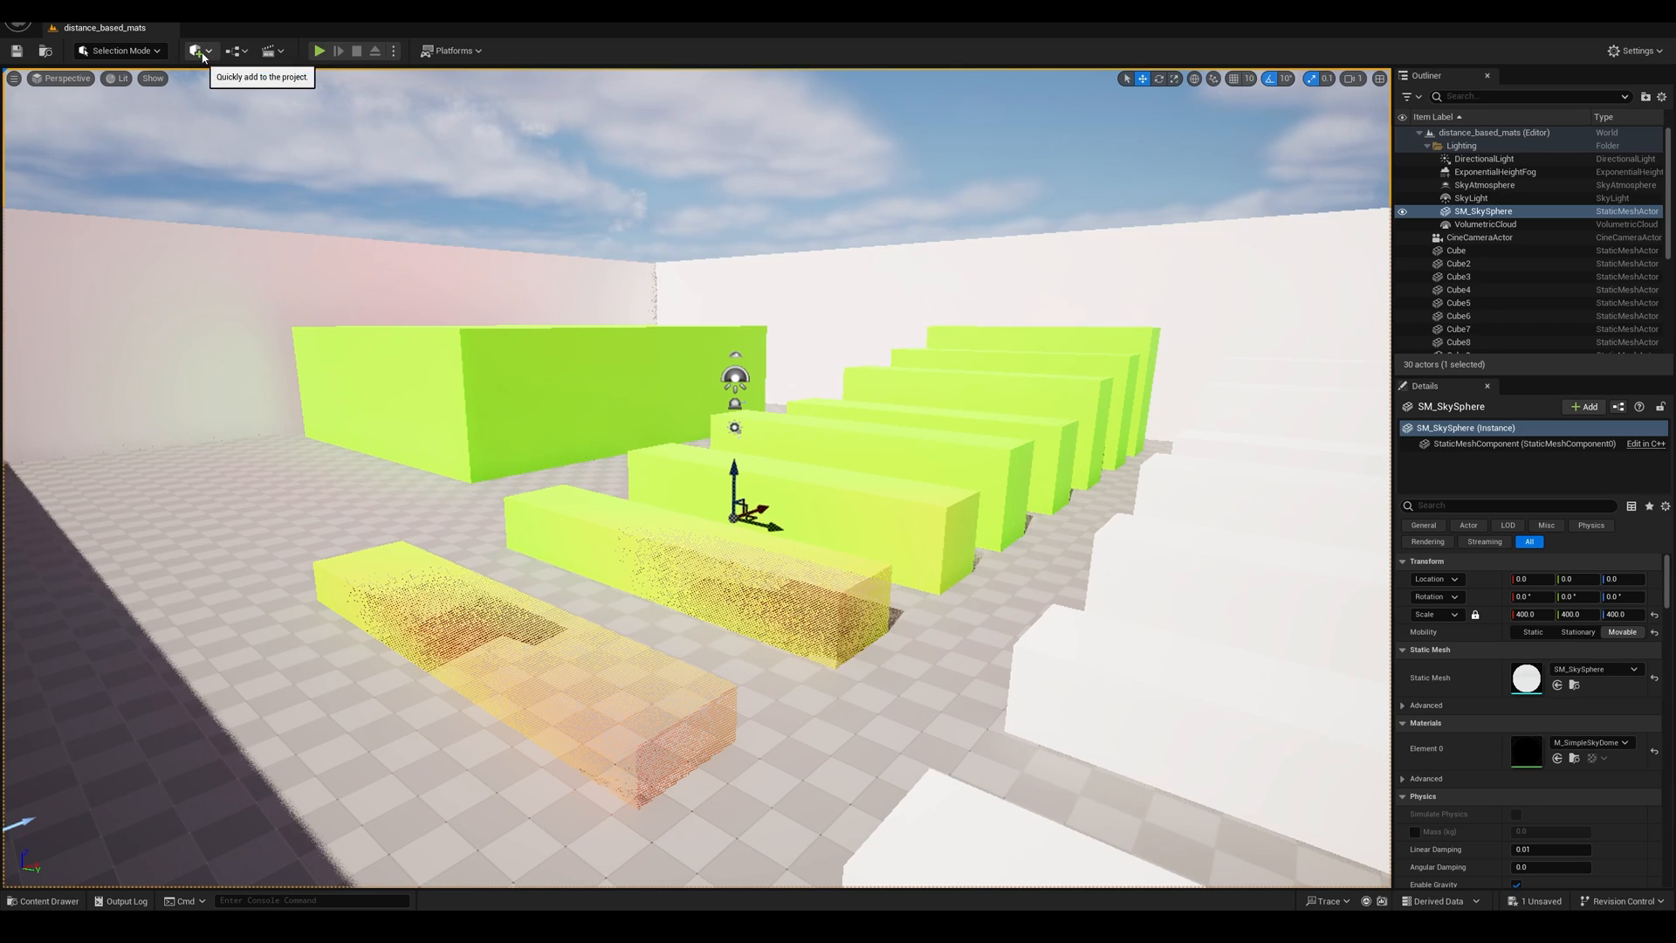
Place a PostProcessVolume and create a new material named PPM_distanceBased in the tutorial folder.
left_click(200, 51)
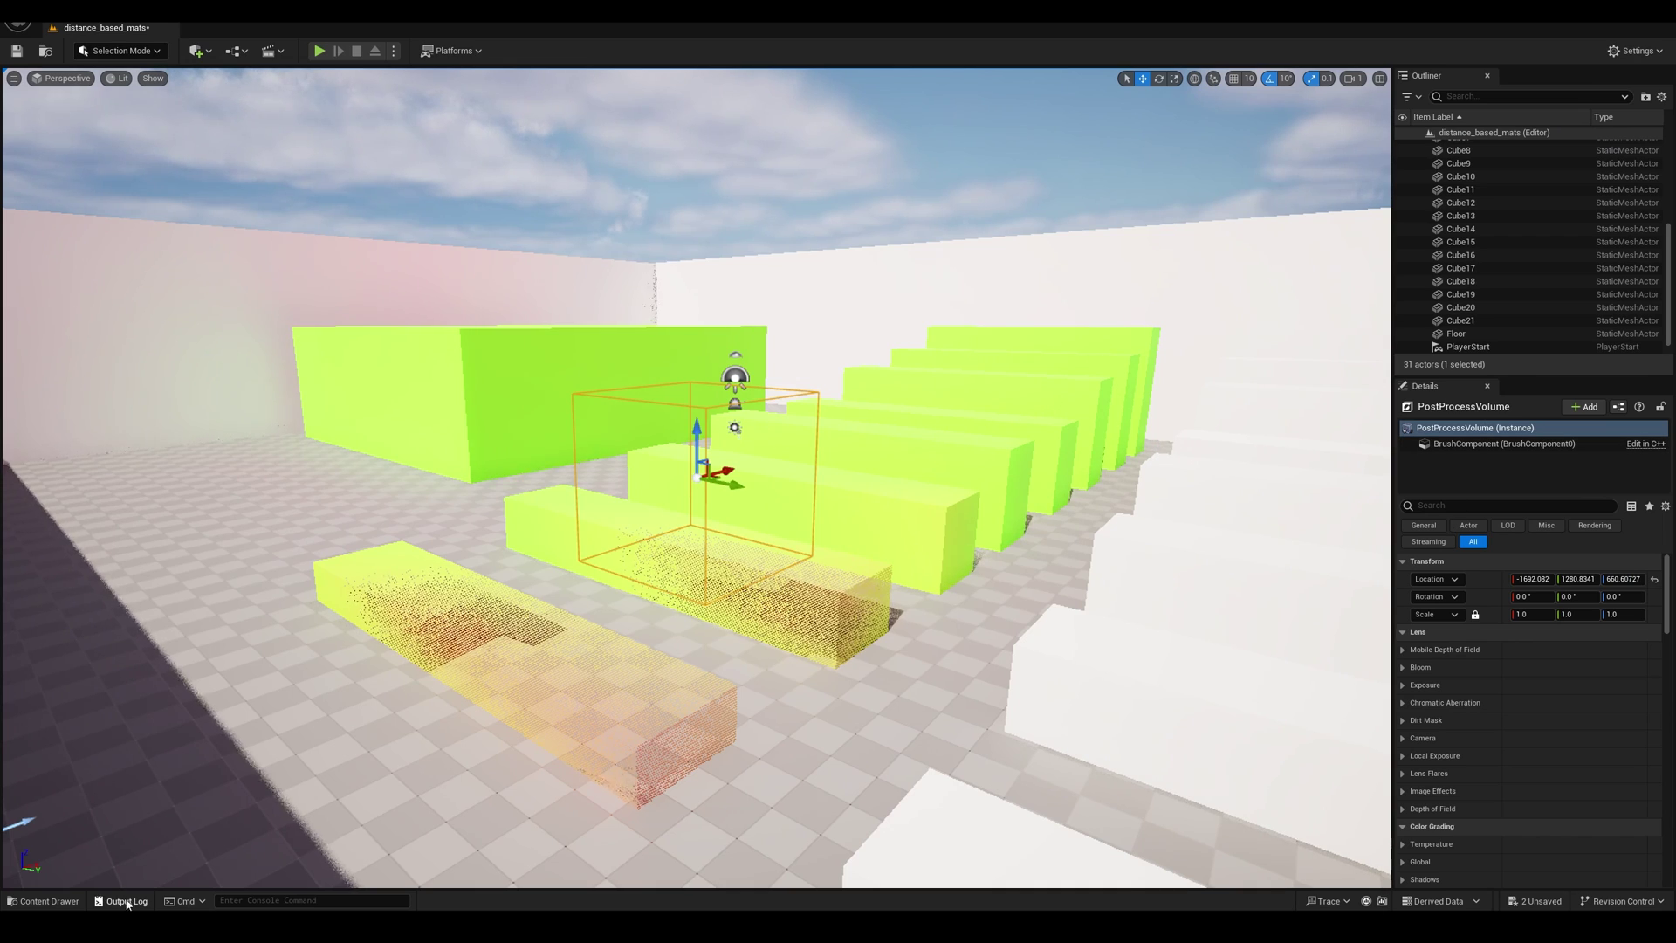
left_click(48, 900)
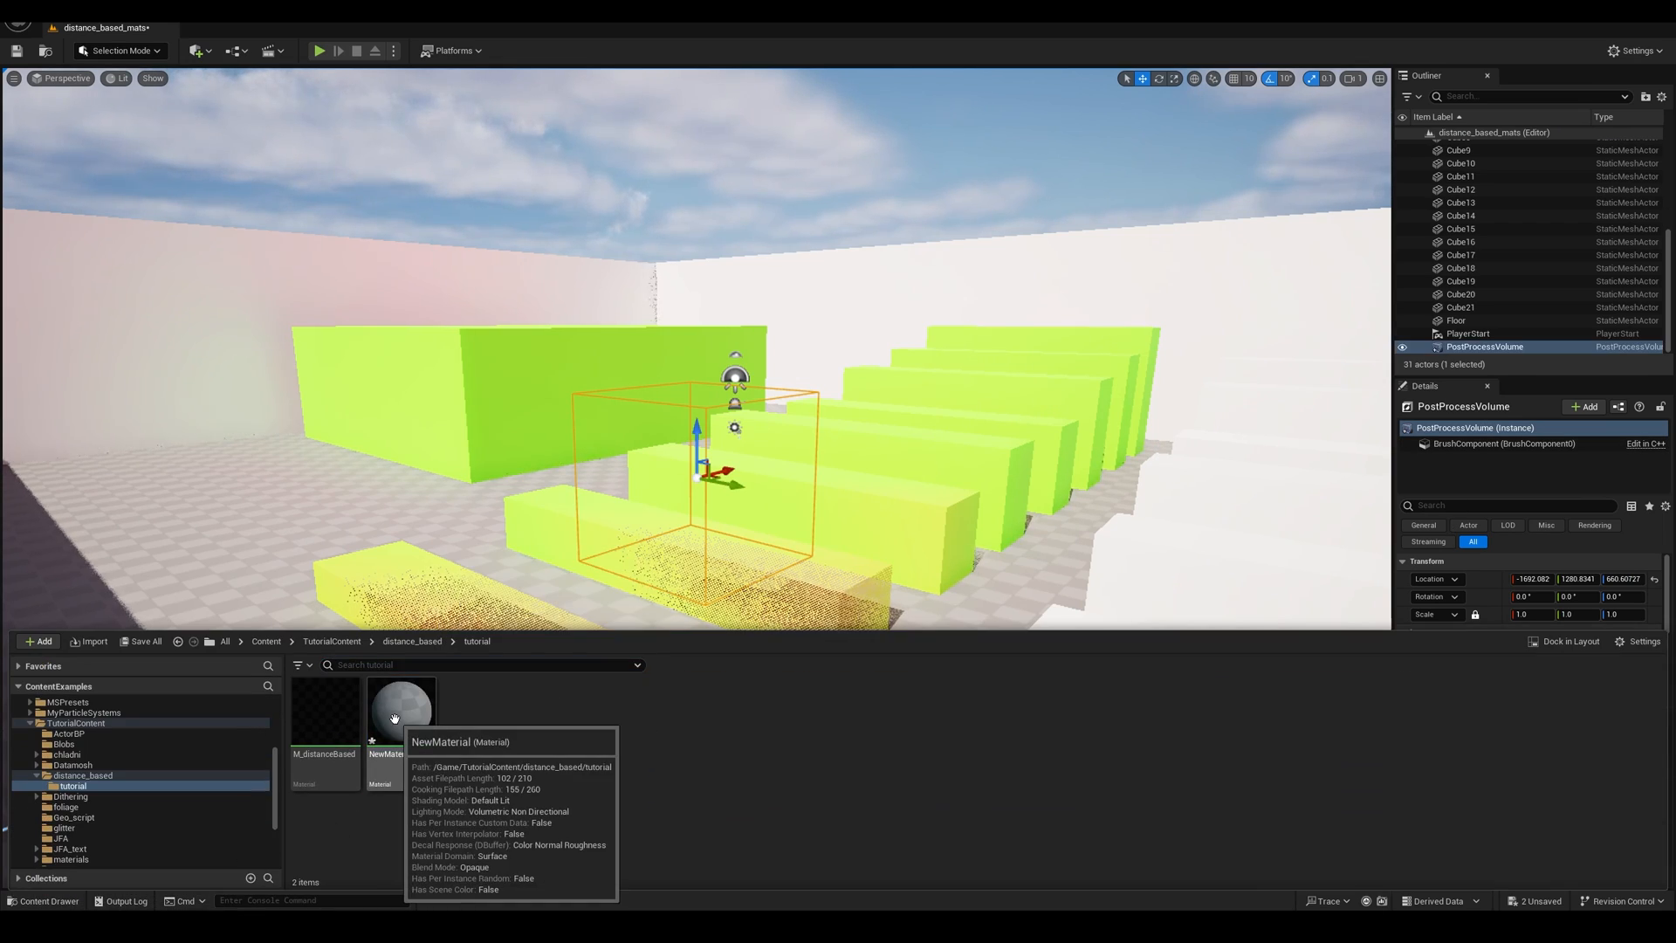
left_click(401, 711)
type("PPM_distanceBased")
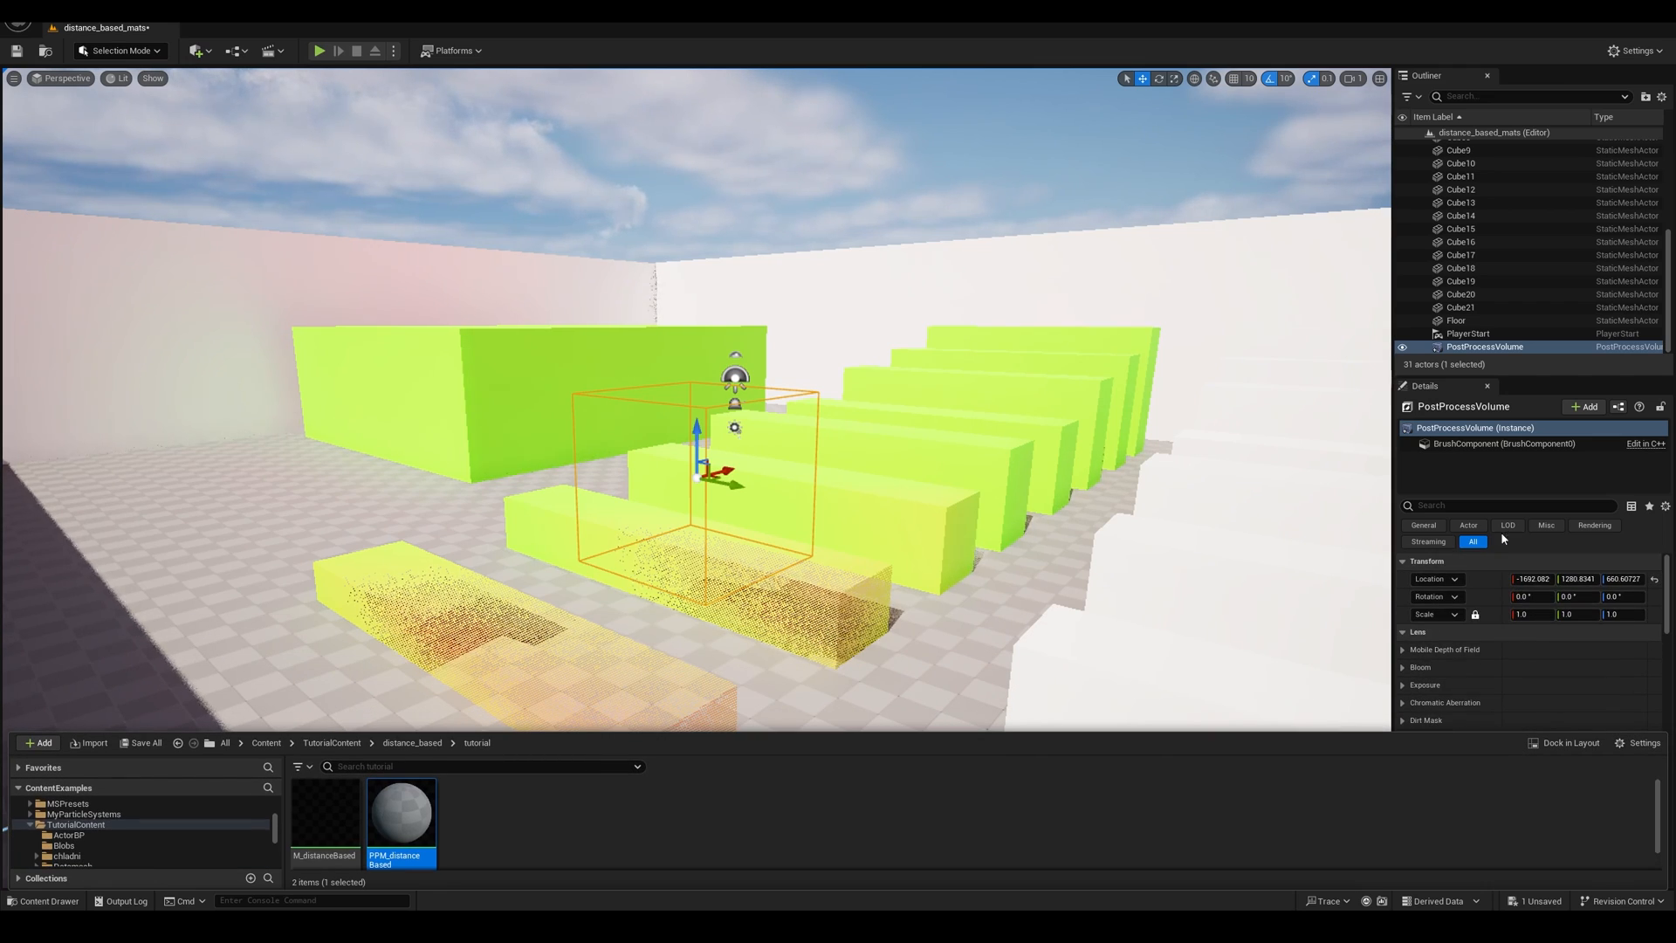
type("bound")
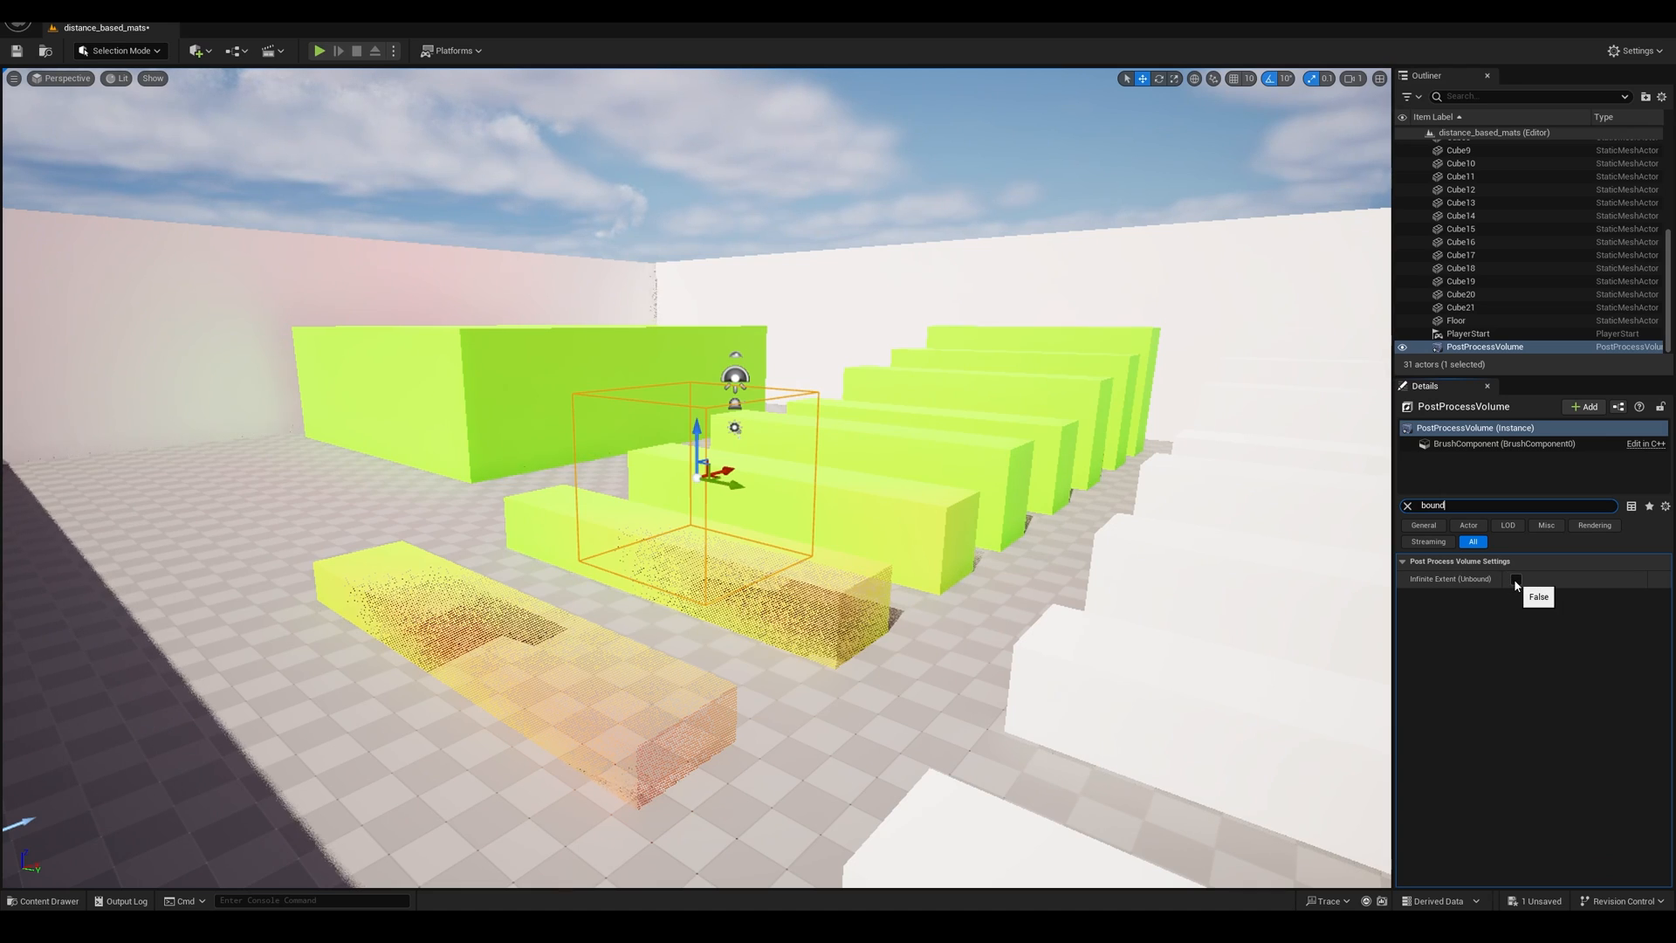
Enable Infinite Extent, add PPM_distanceBased as an Asset Reference post process material, and open it.
left_click(1516, 578)
type("mate")
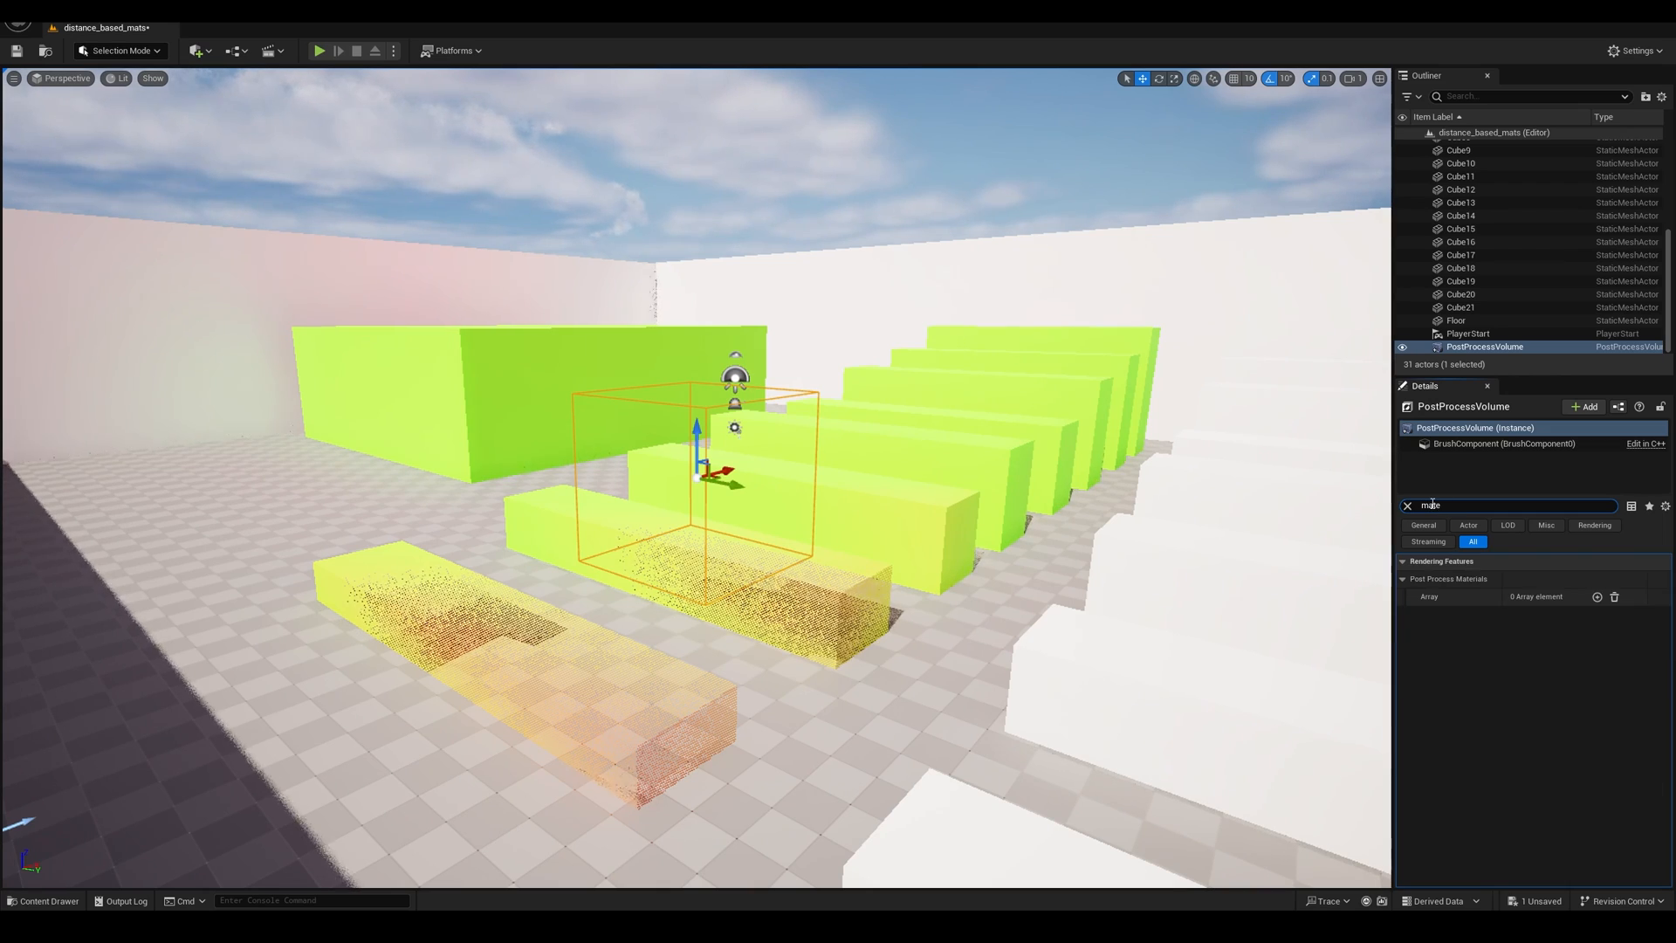
mouse_move(1597, 596)
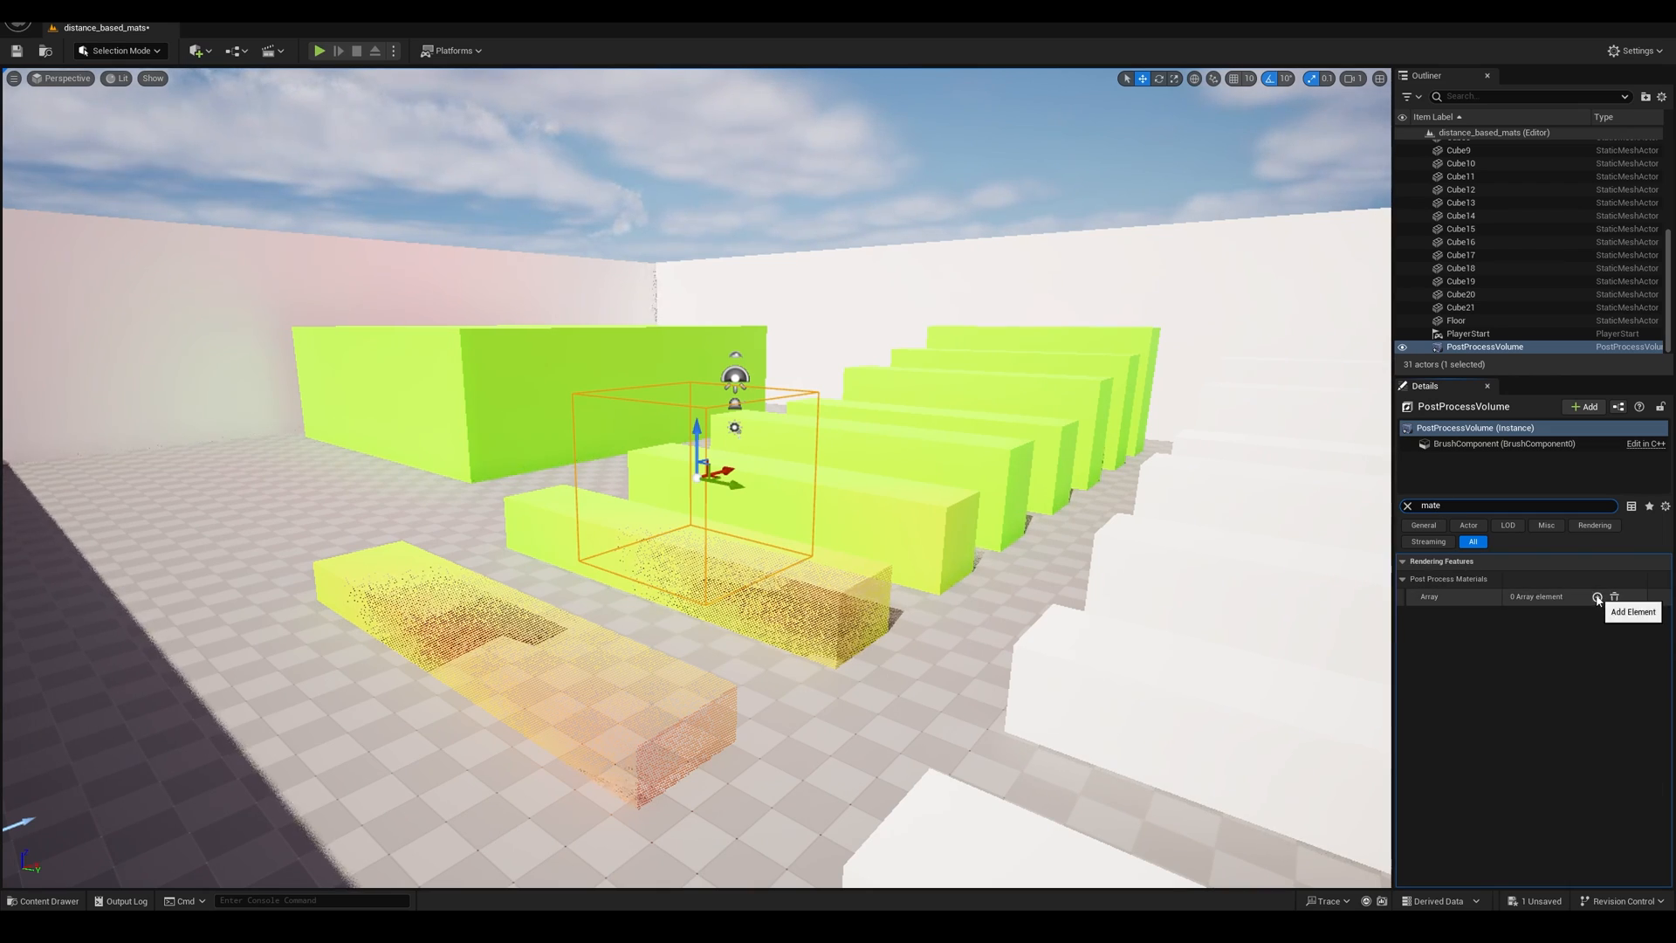
left_click(1596, 597)
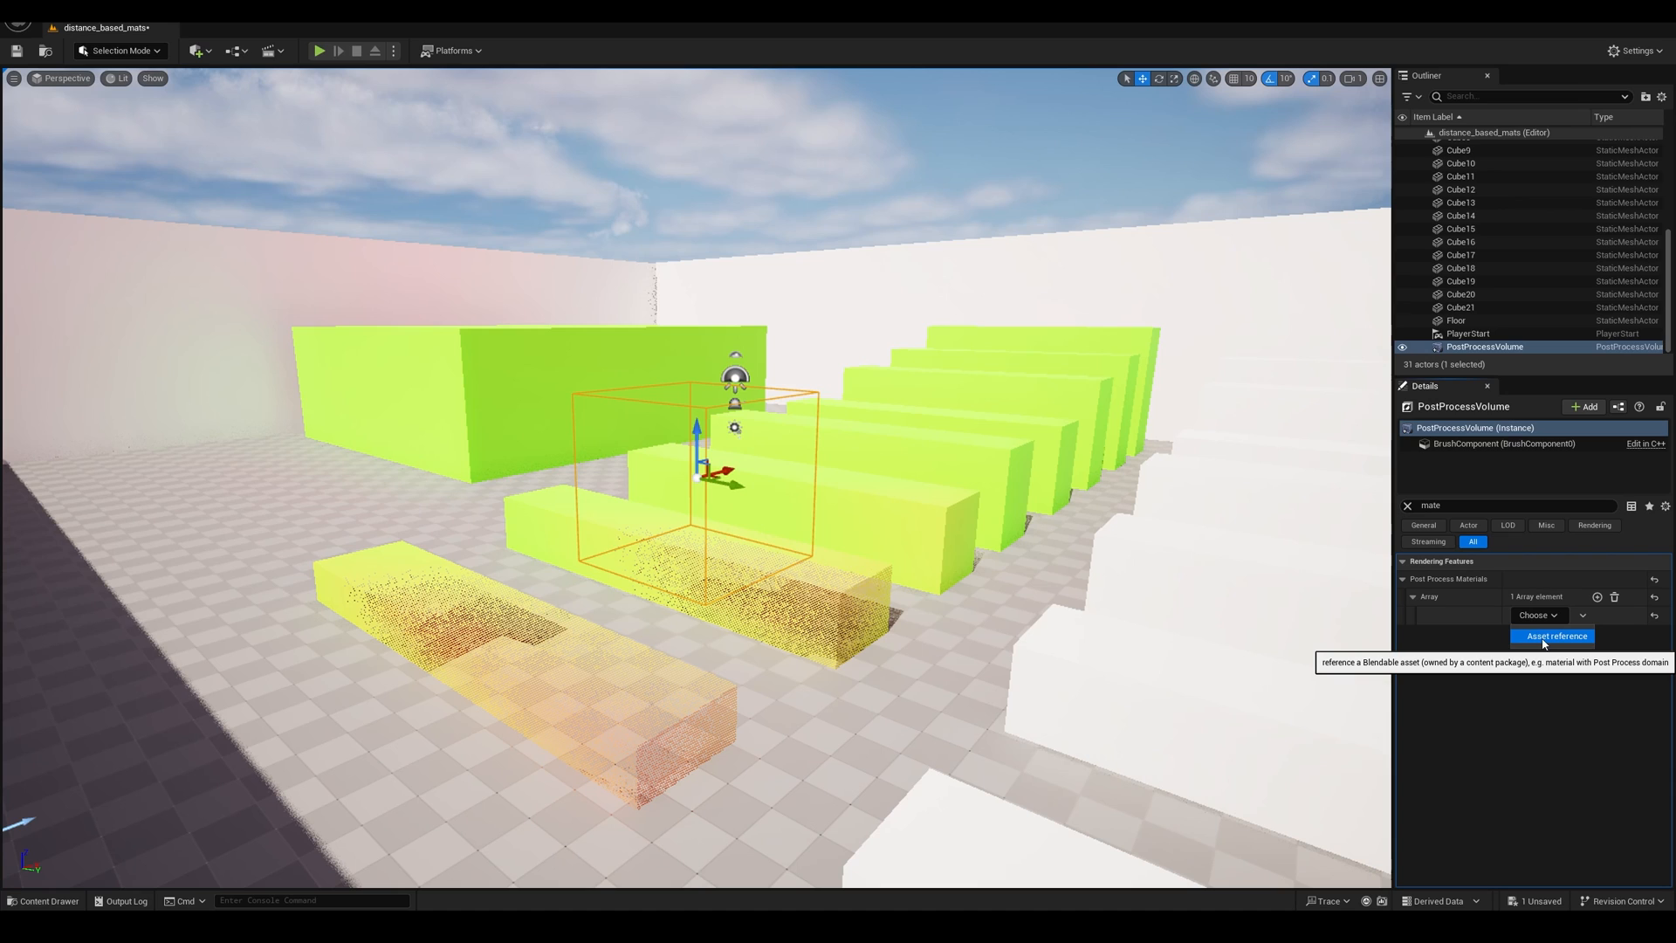
left_click(1551, 635)
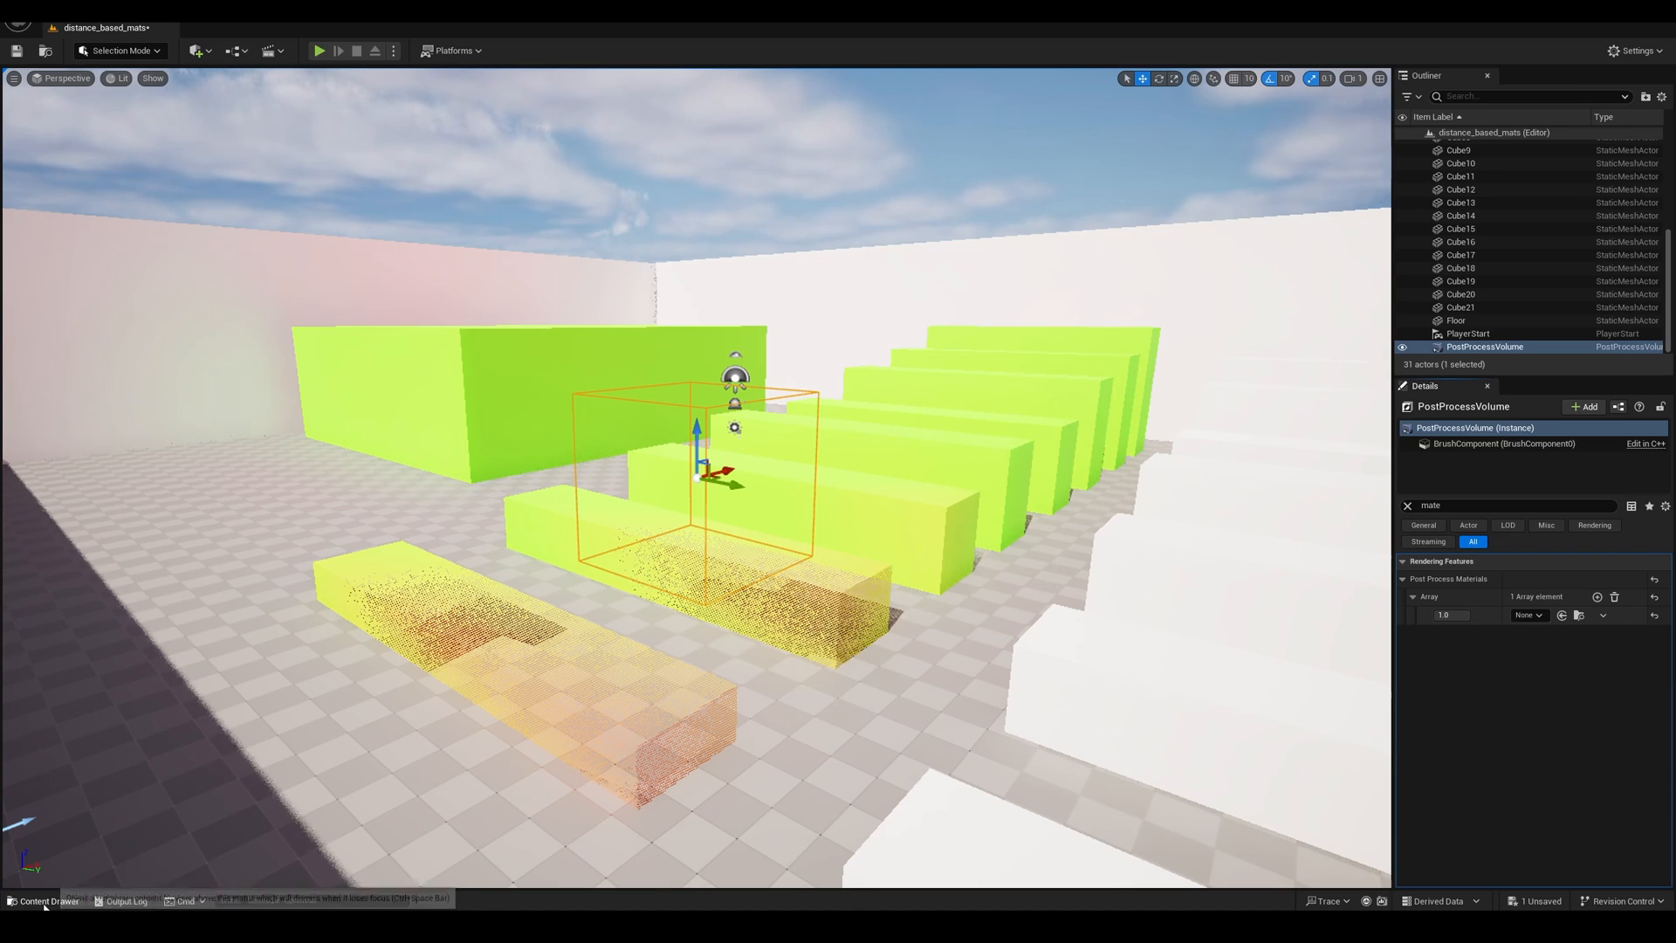
left_click(44, 900)
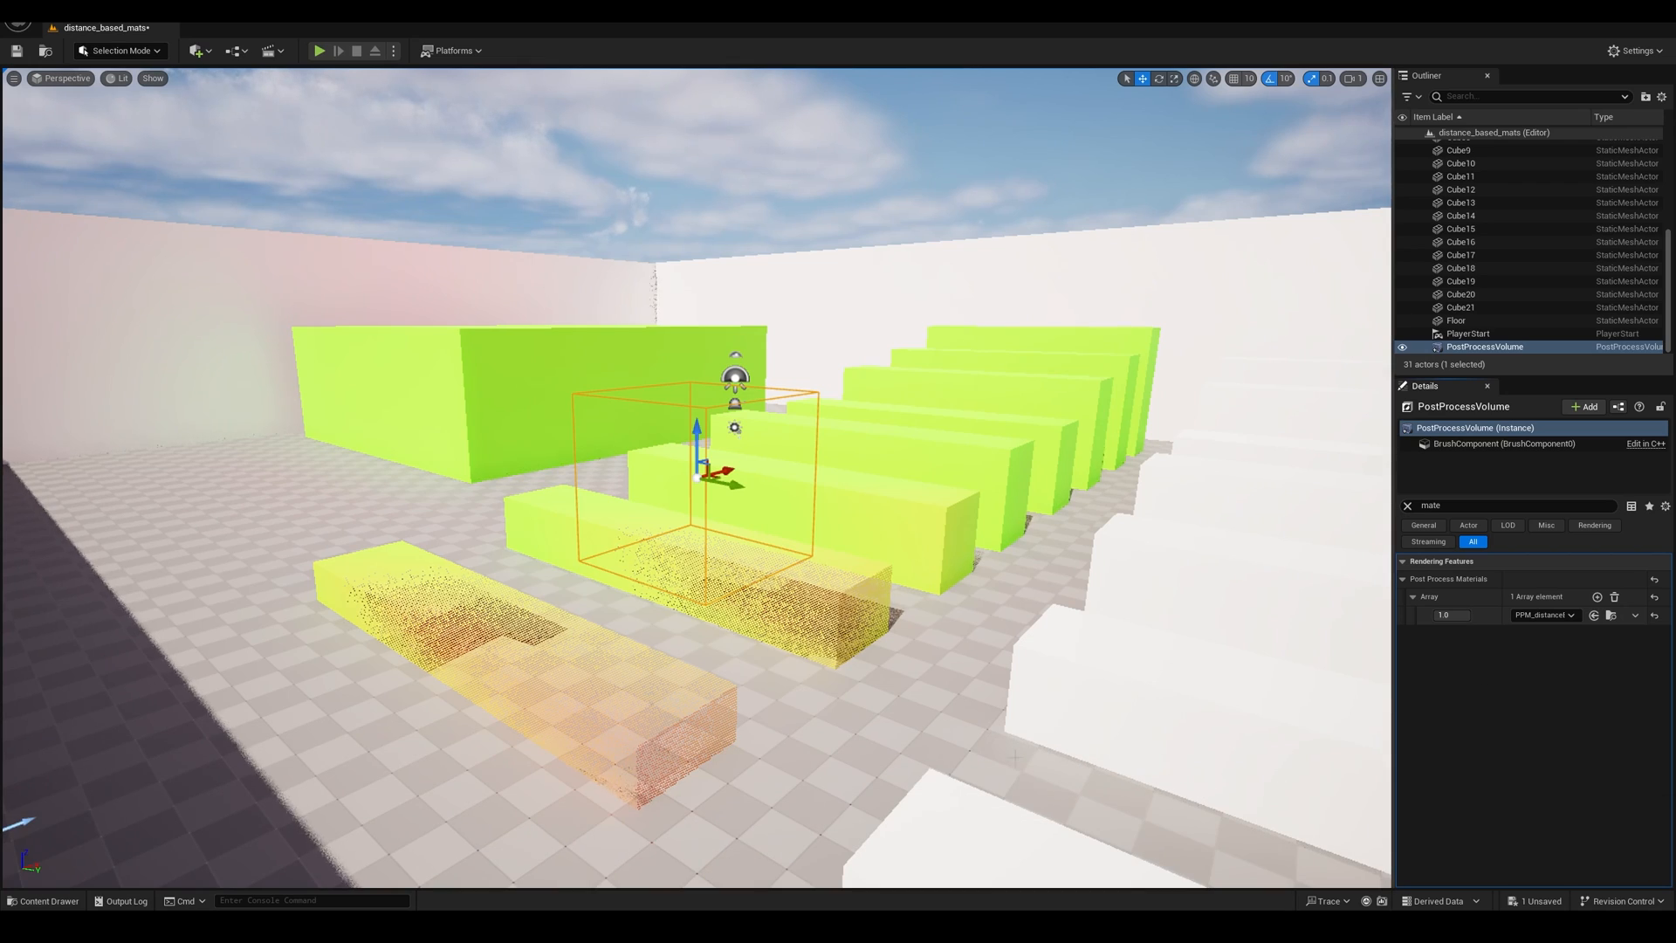
left_click(47, 900)
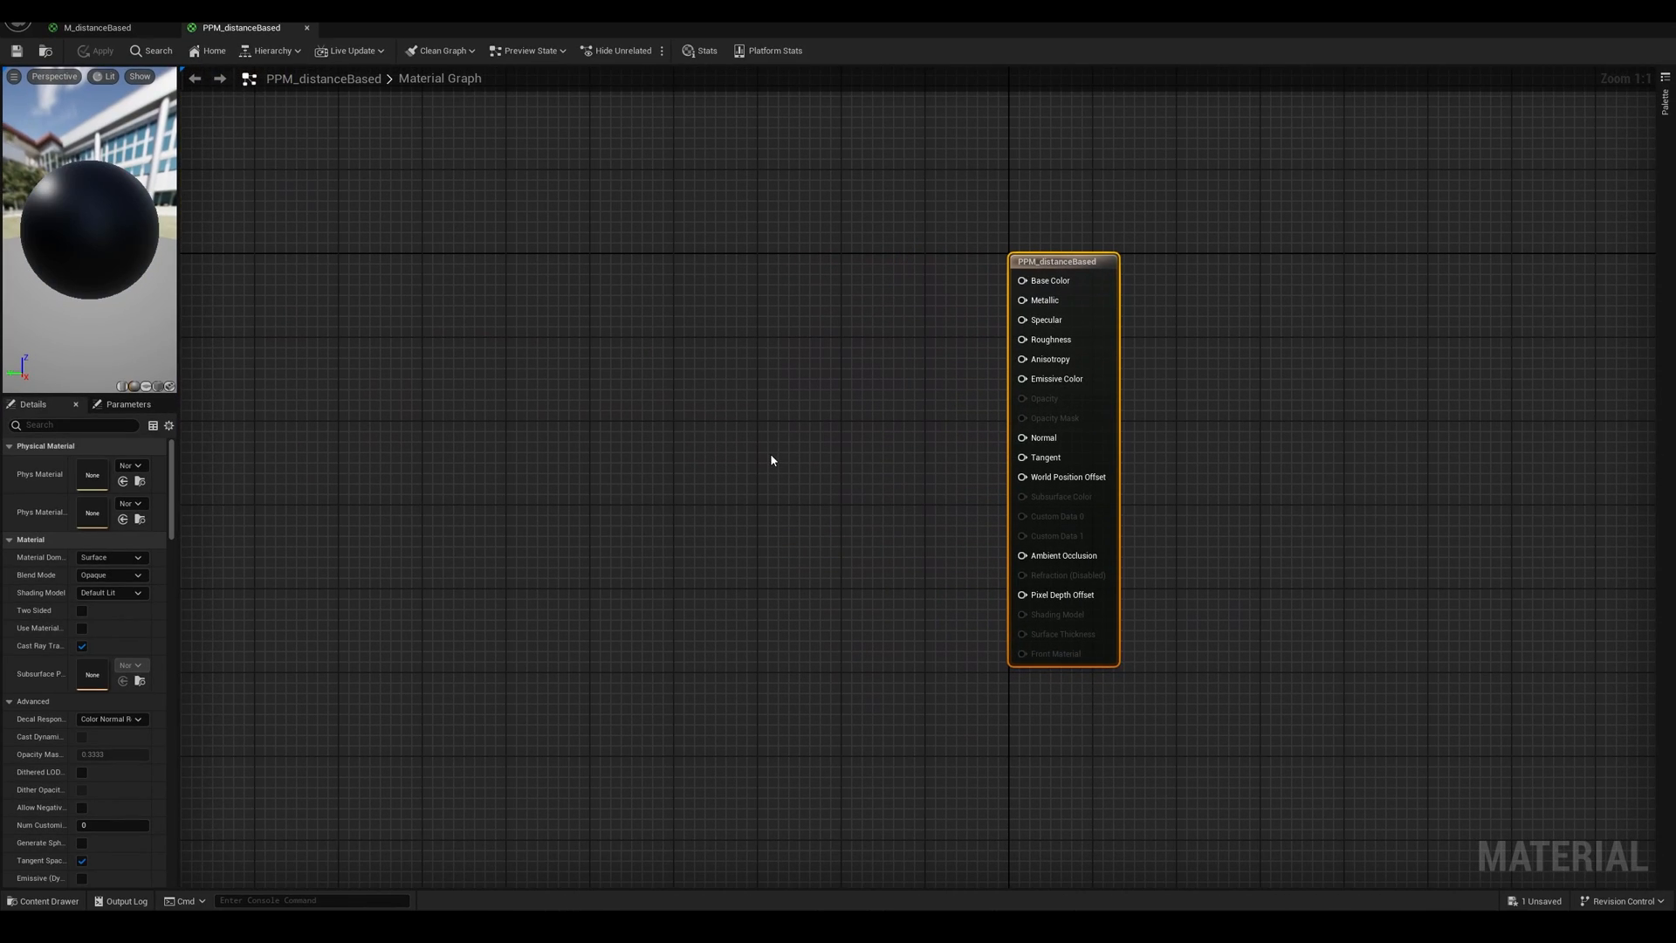
Set the PPM_distanceBased material domain to Post Process.
left_click(103, 50)
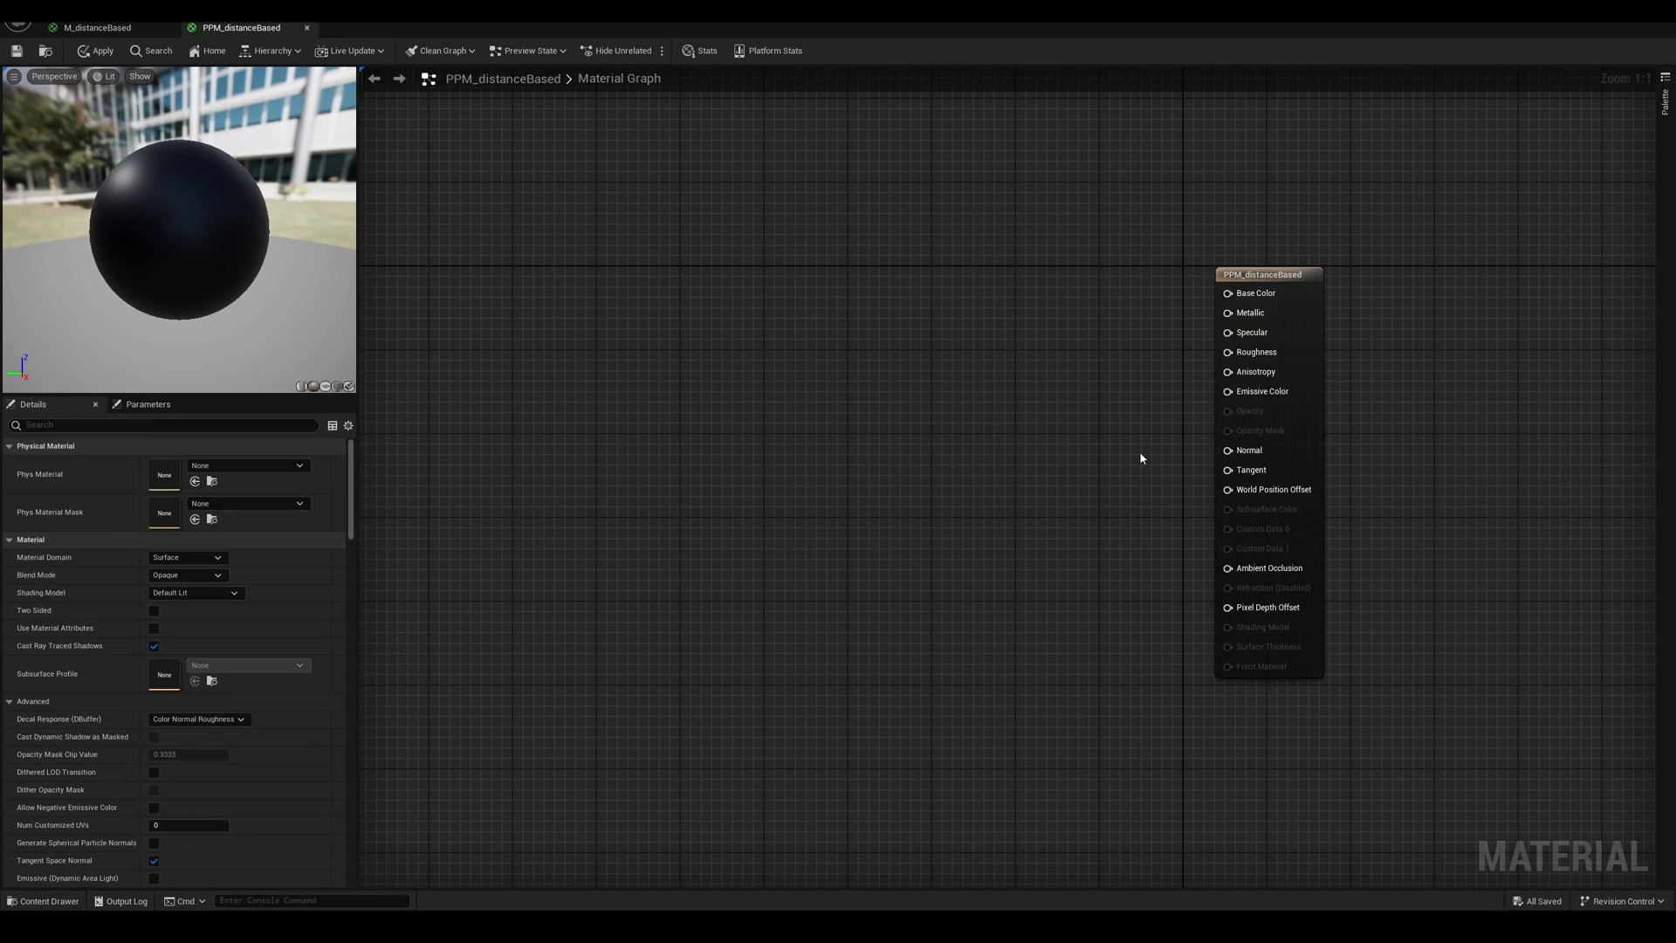
mouse_move(1293, 275)
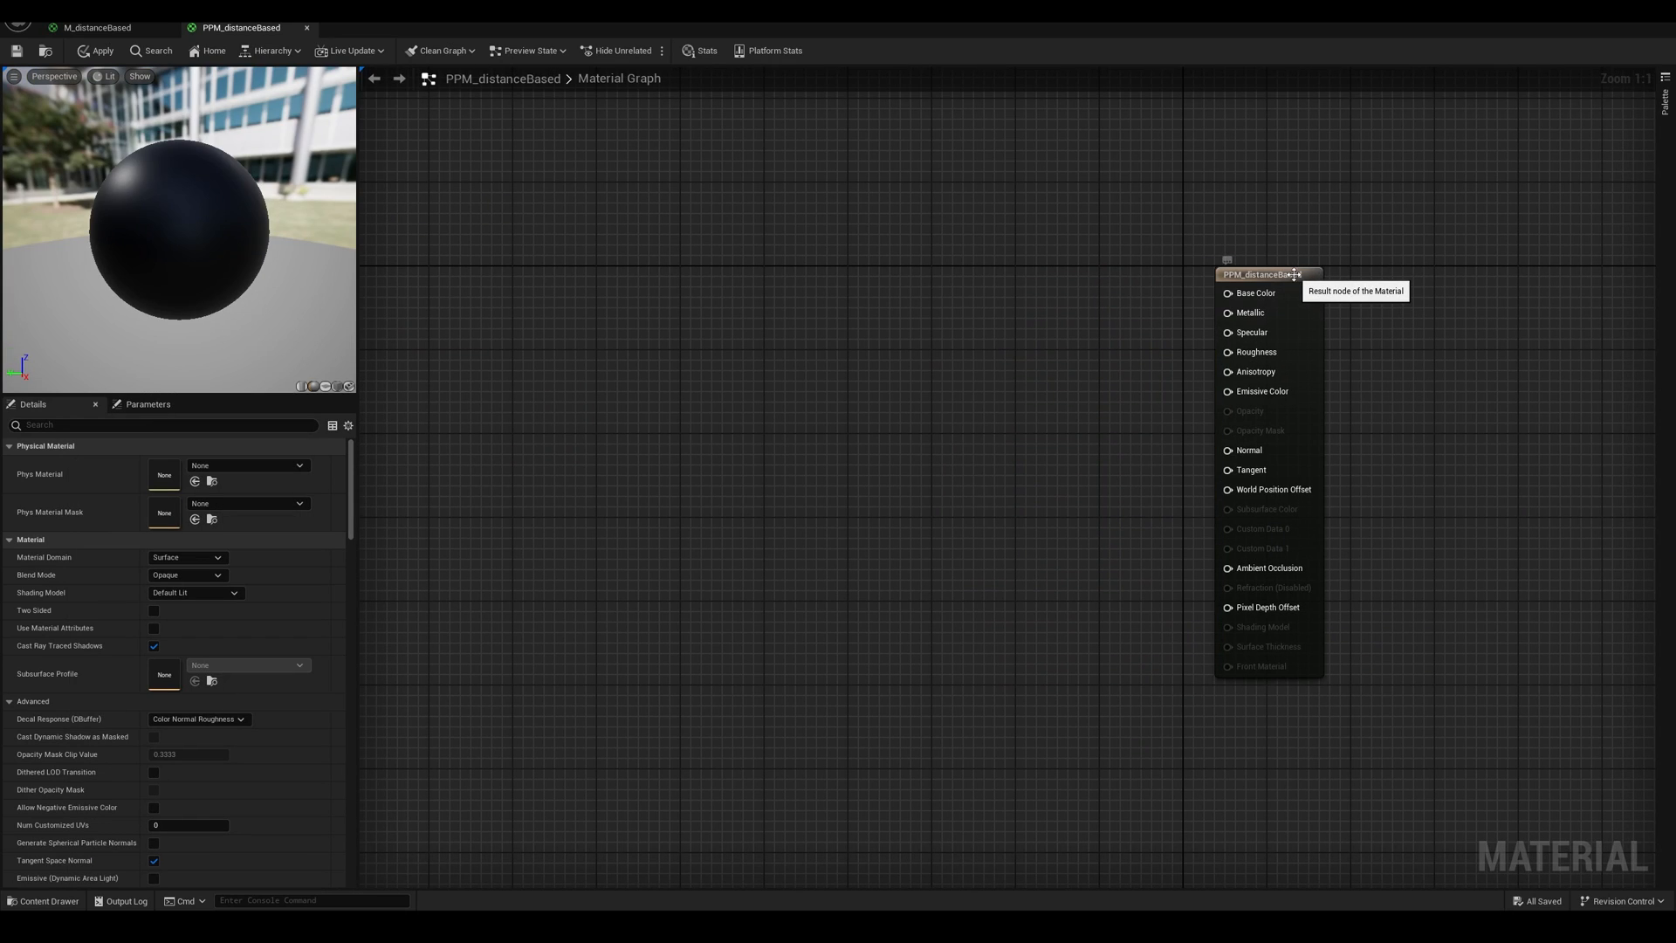
left_click(1267, 273)
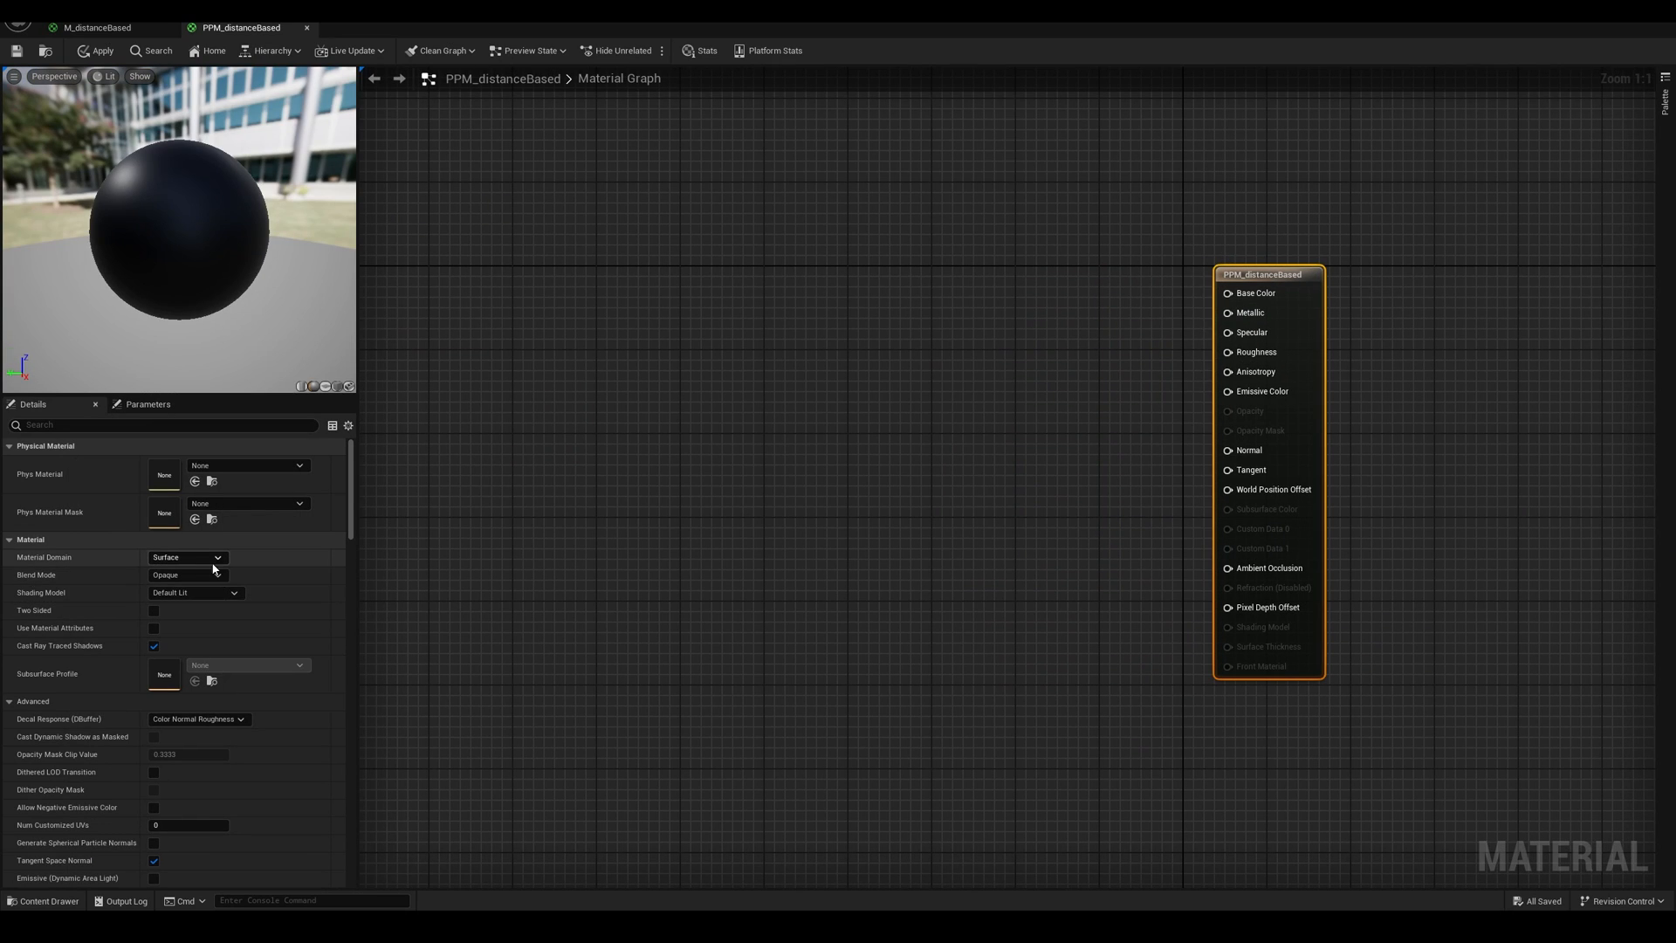
left_click(186, 556)
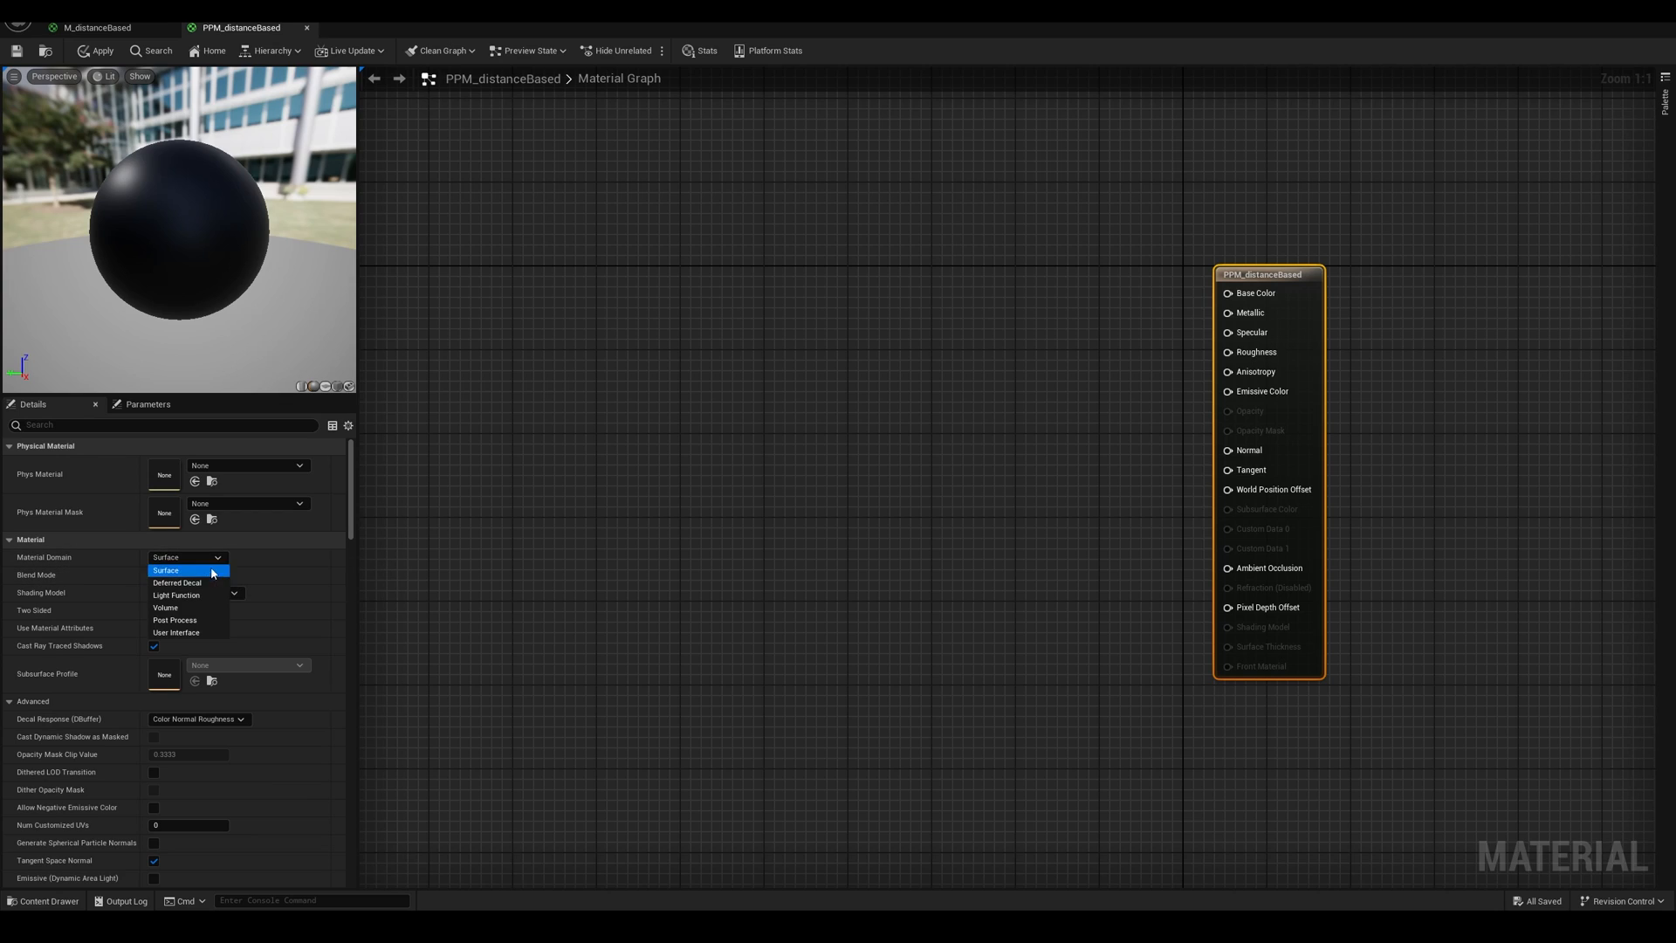
left_click(175, 620)
type("scene te")
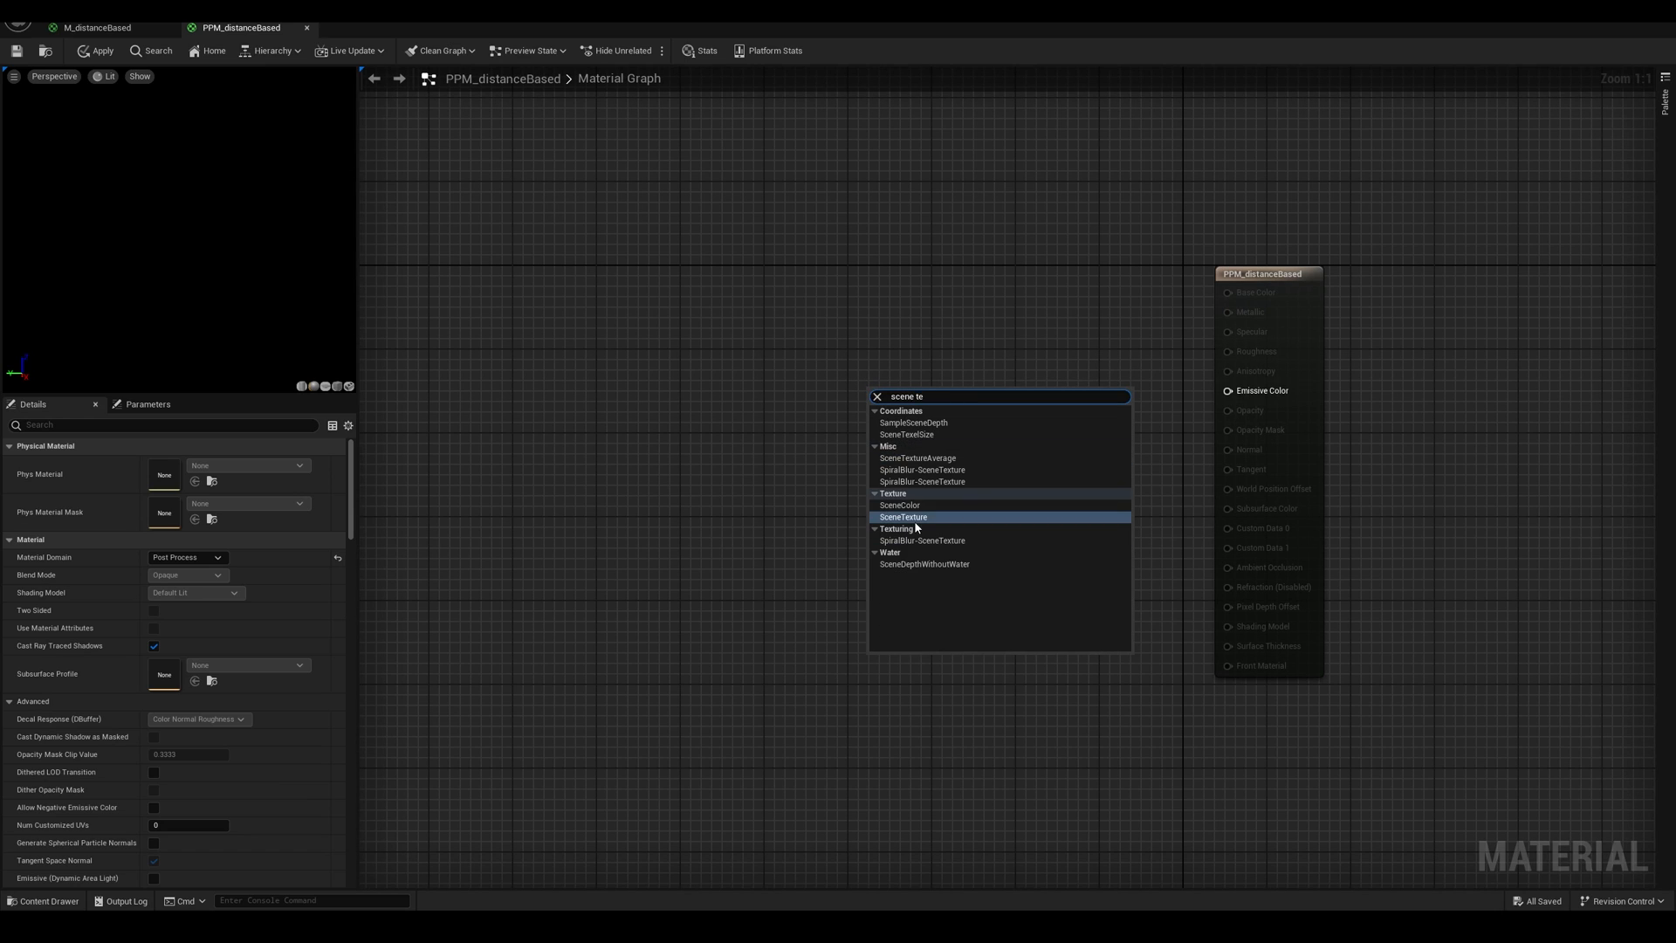
Add a SceneTexture node sampling PostProcessInput0, with Color feeding Emissive Color.
left_click(900, 505)
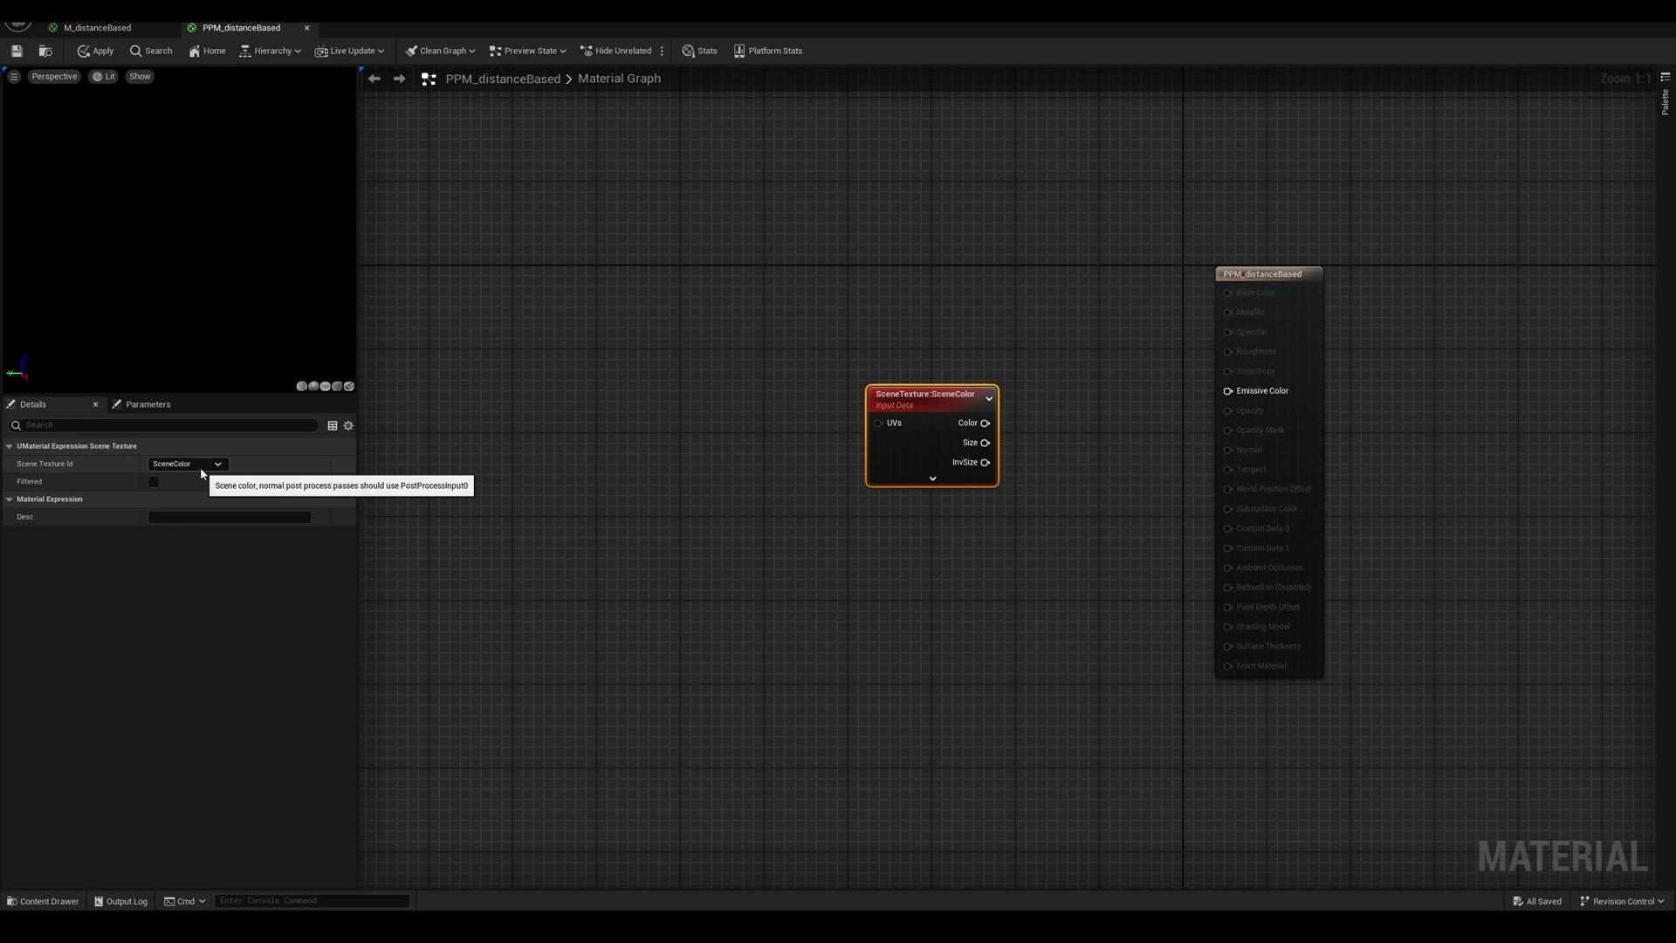
left_click(217, 463)
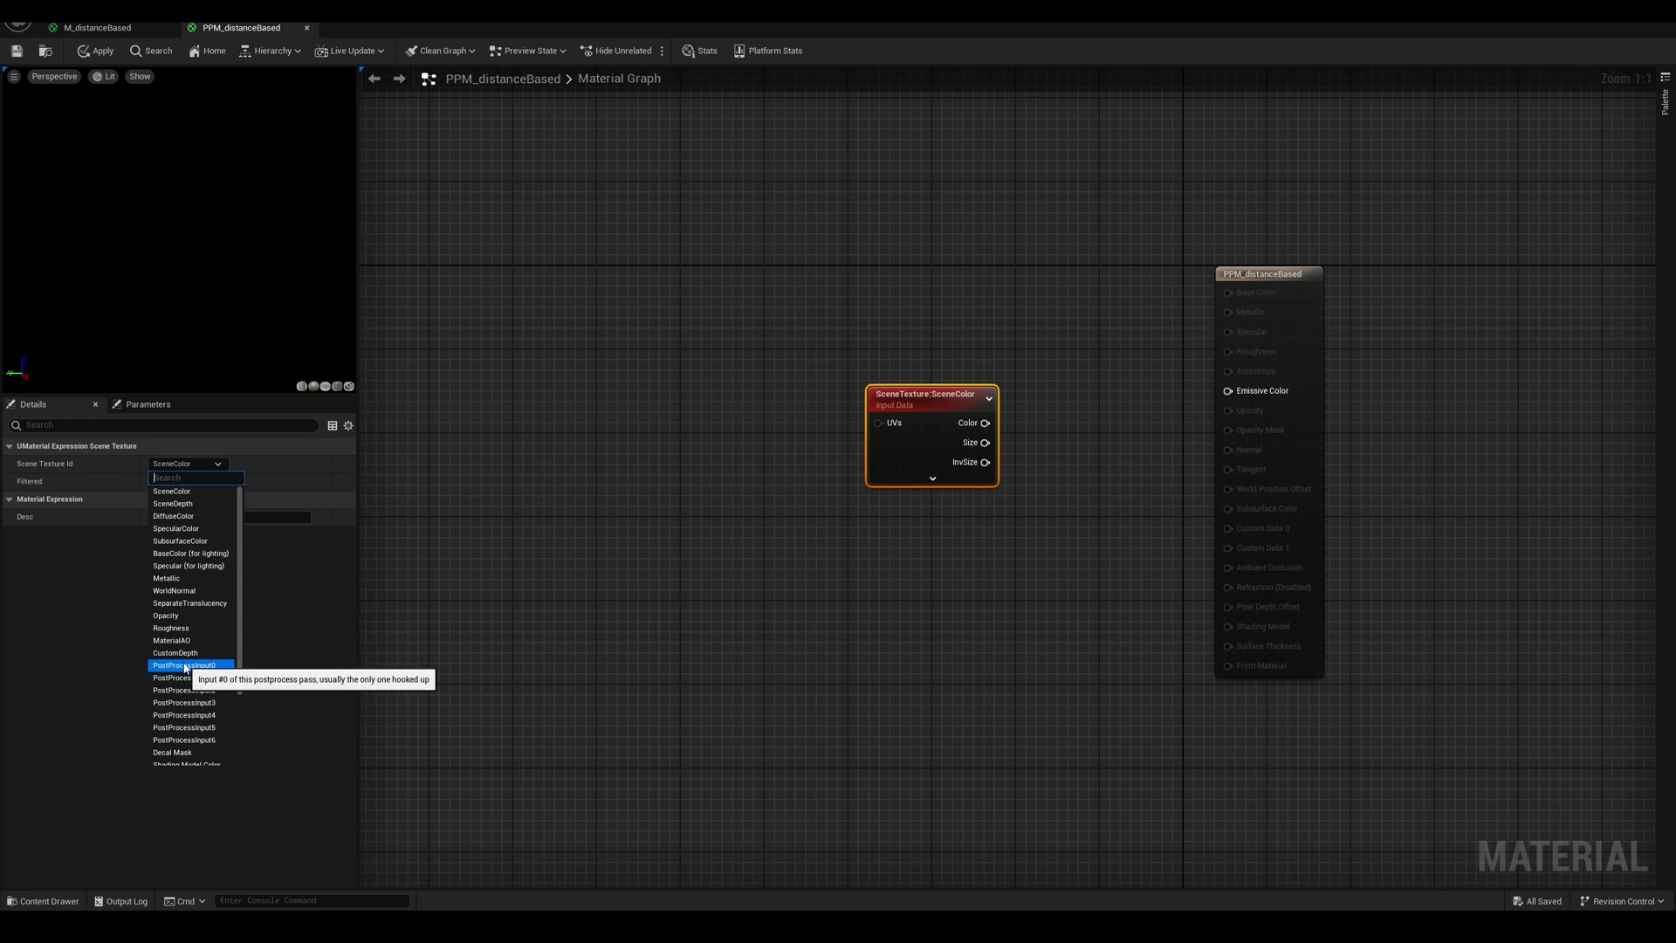
left_click(185, 663)
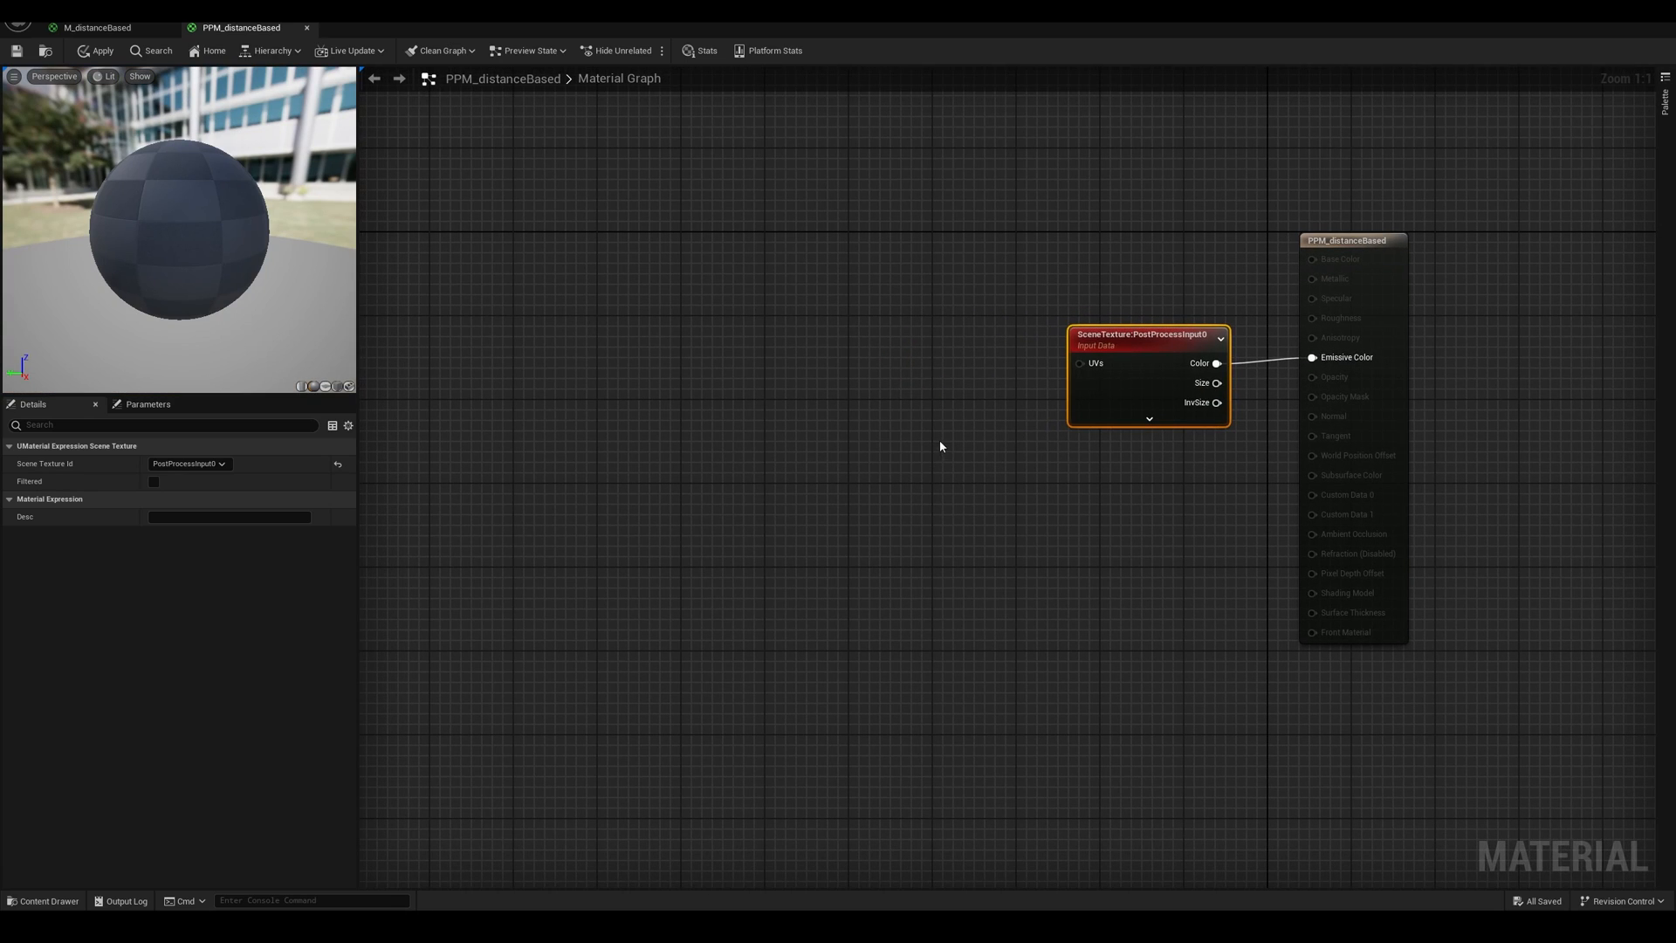
mouse_move(1080, 369)
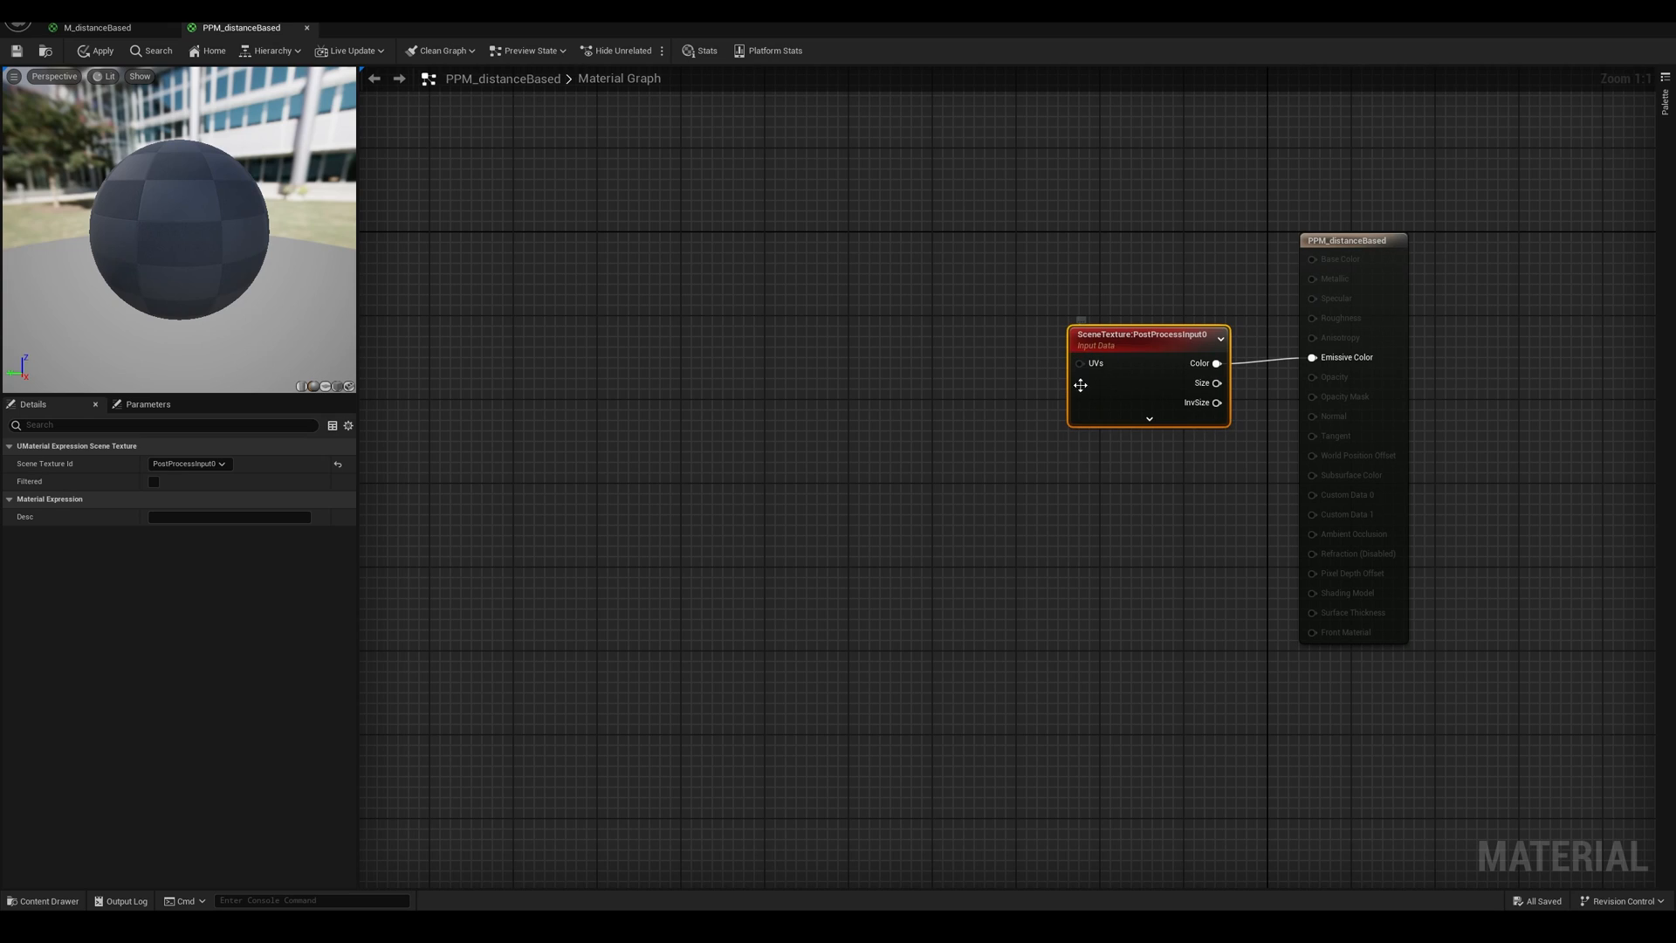
mouse_move(1029, 423)
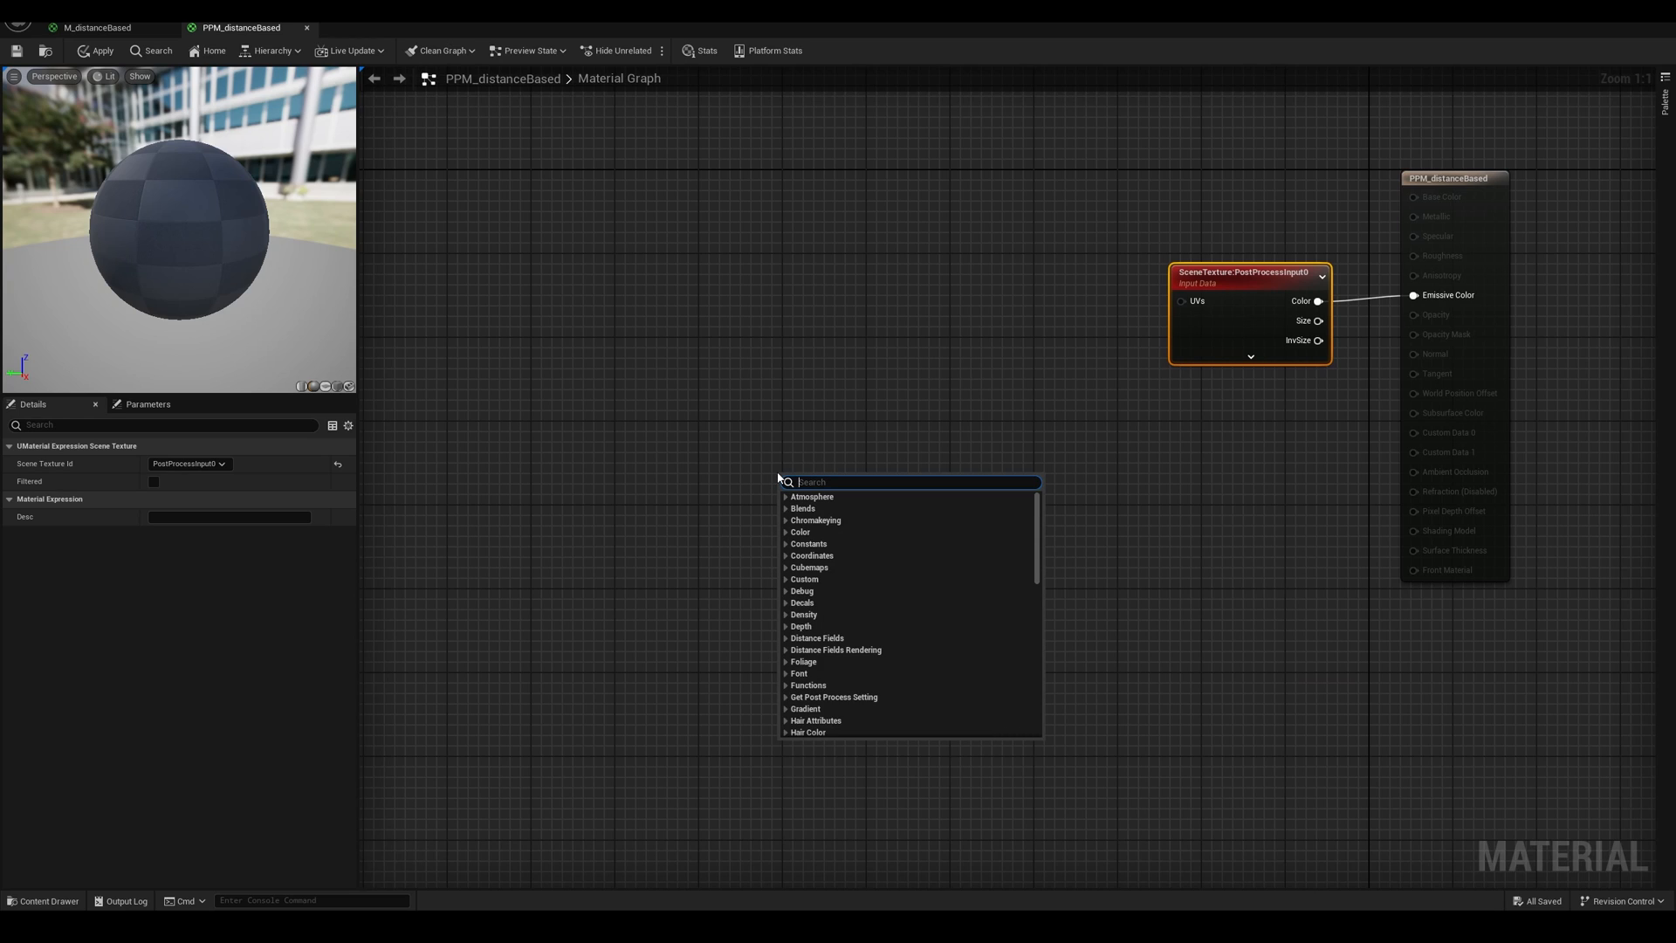
Add a game_wind_noise Texture Sample followed by an RG ComponentMask.
scroll("down", 3)
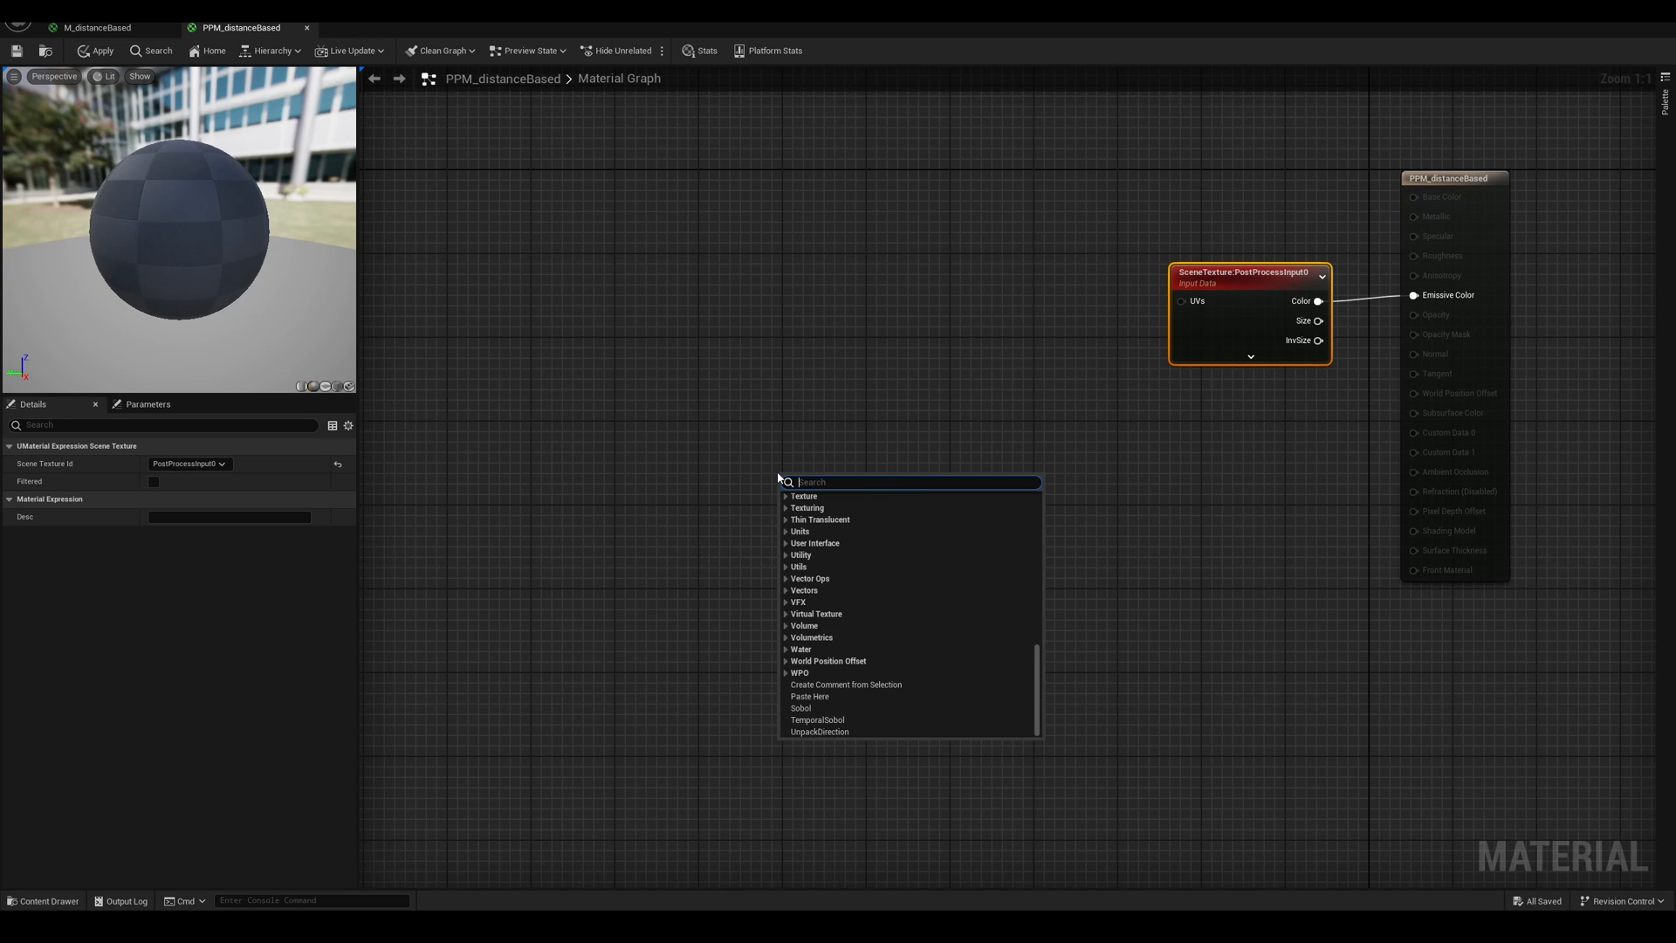
left_click(803, 495)
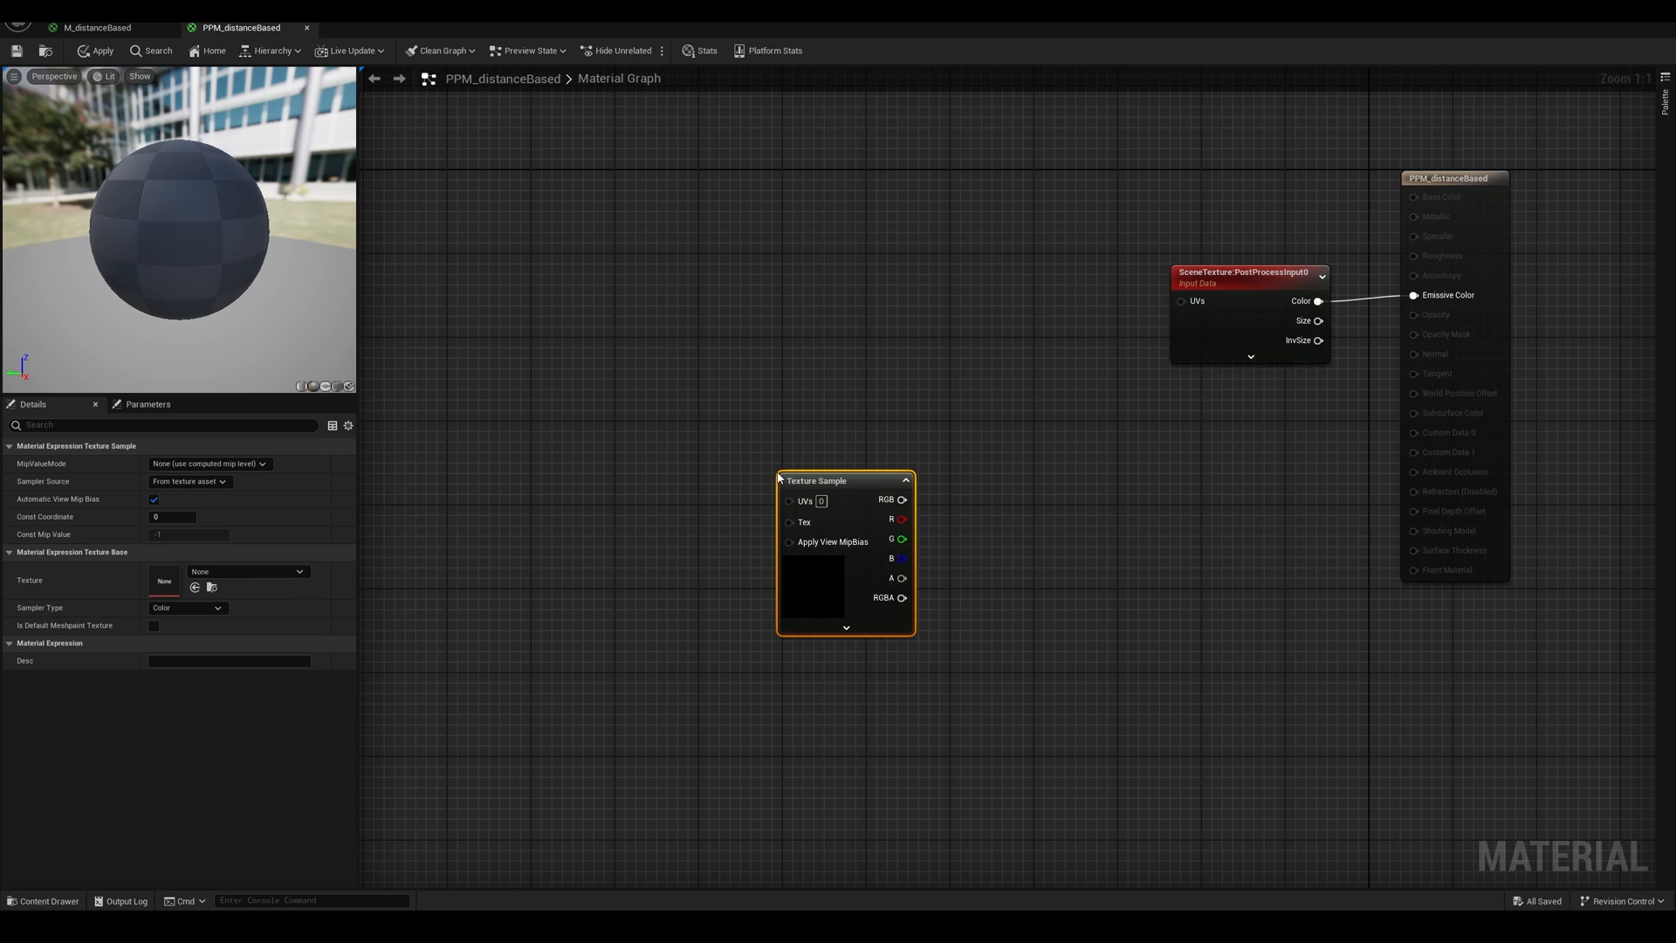
left_click(247, 570)
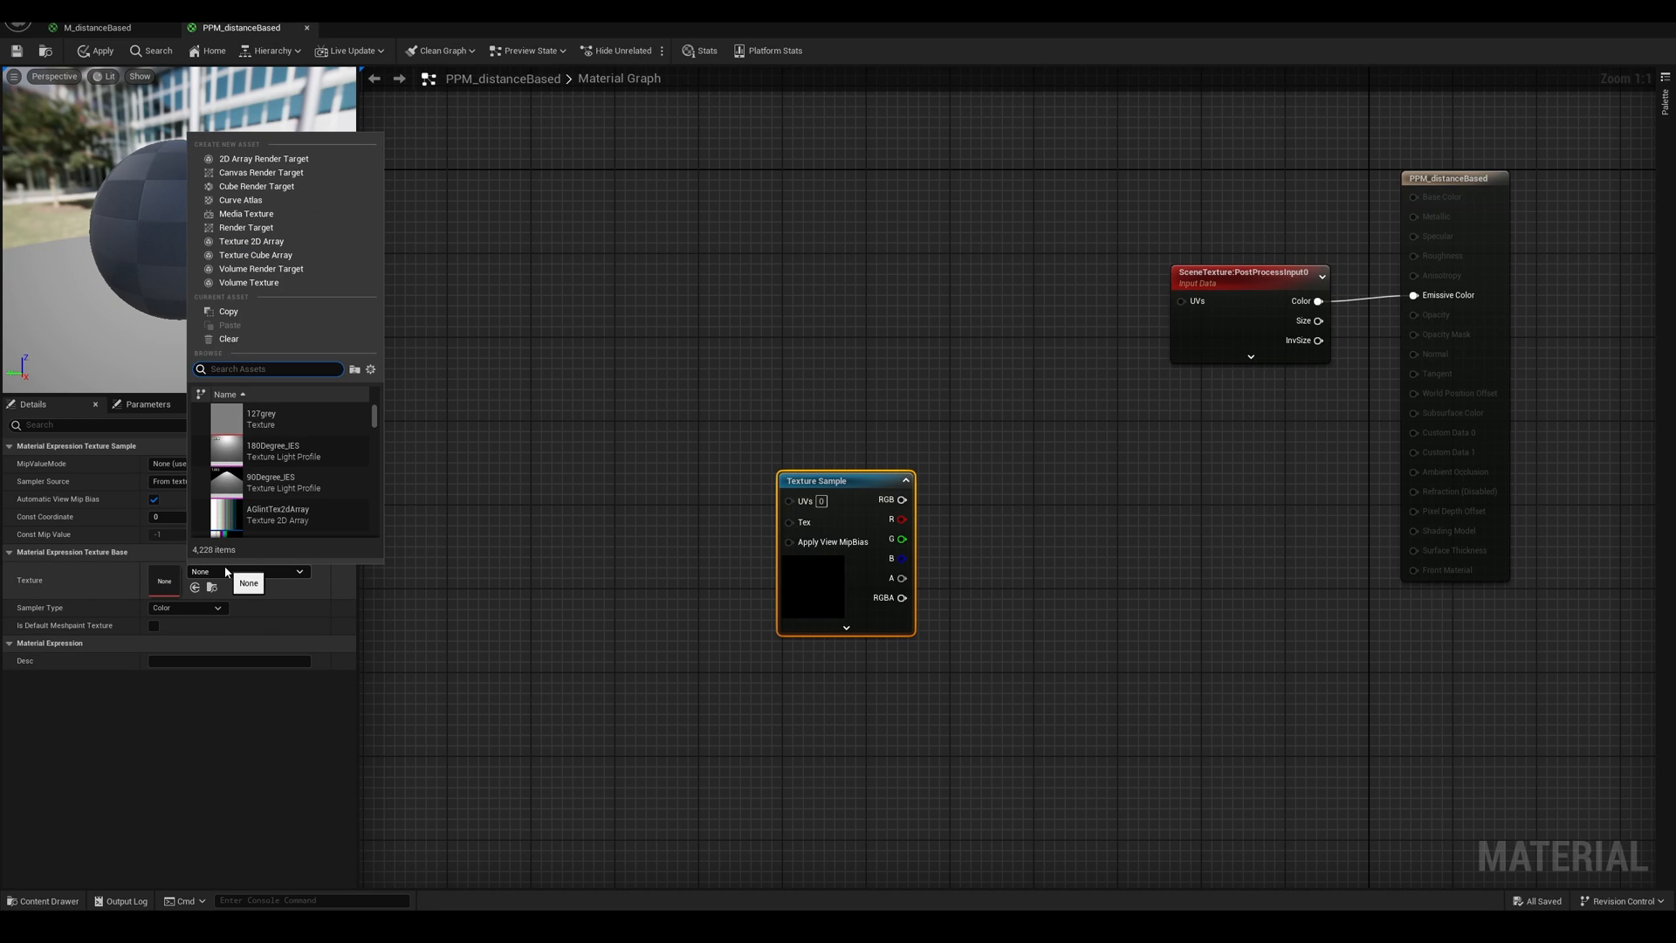
type("noise")
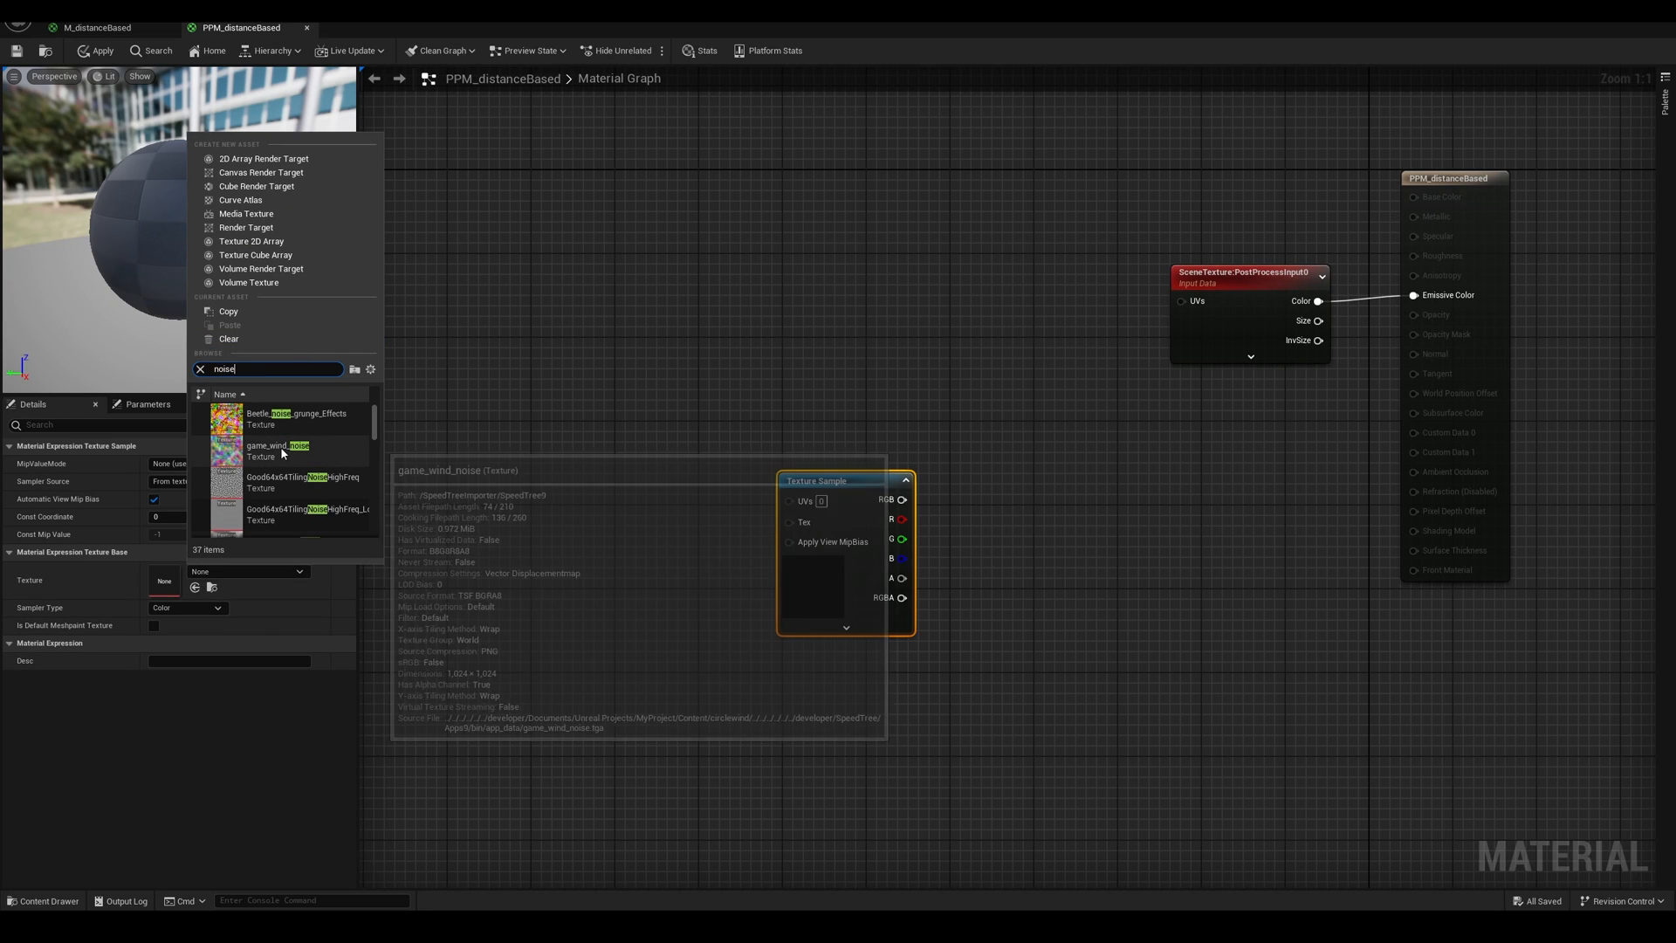
left_click(280, 450)
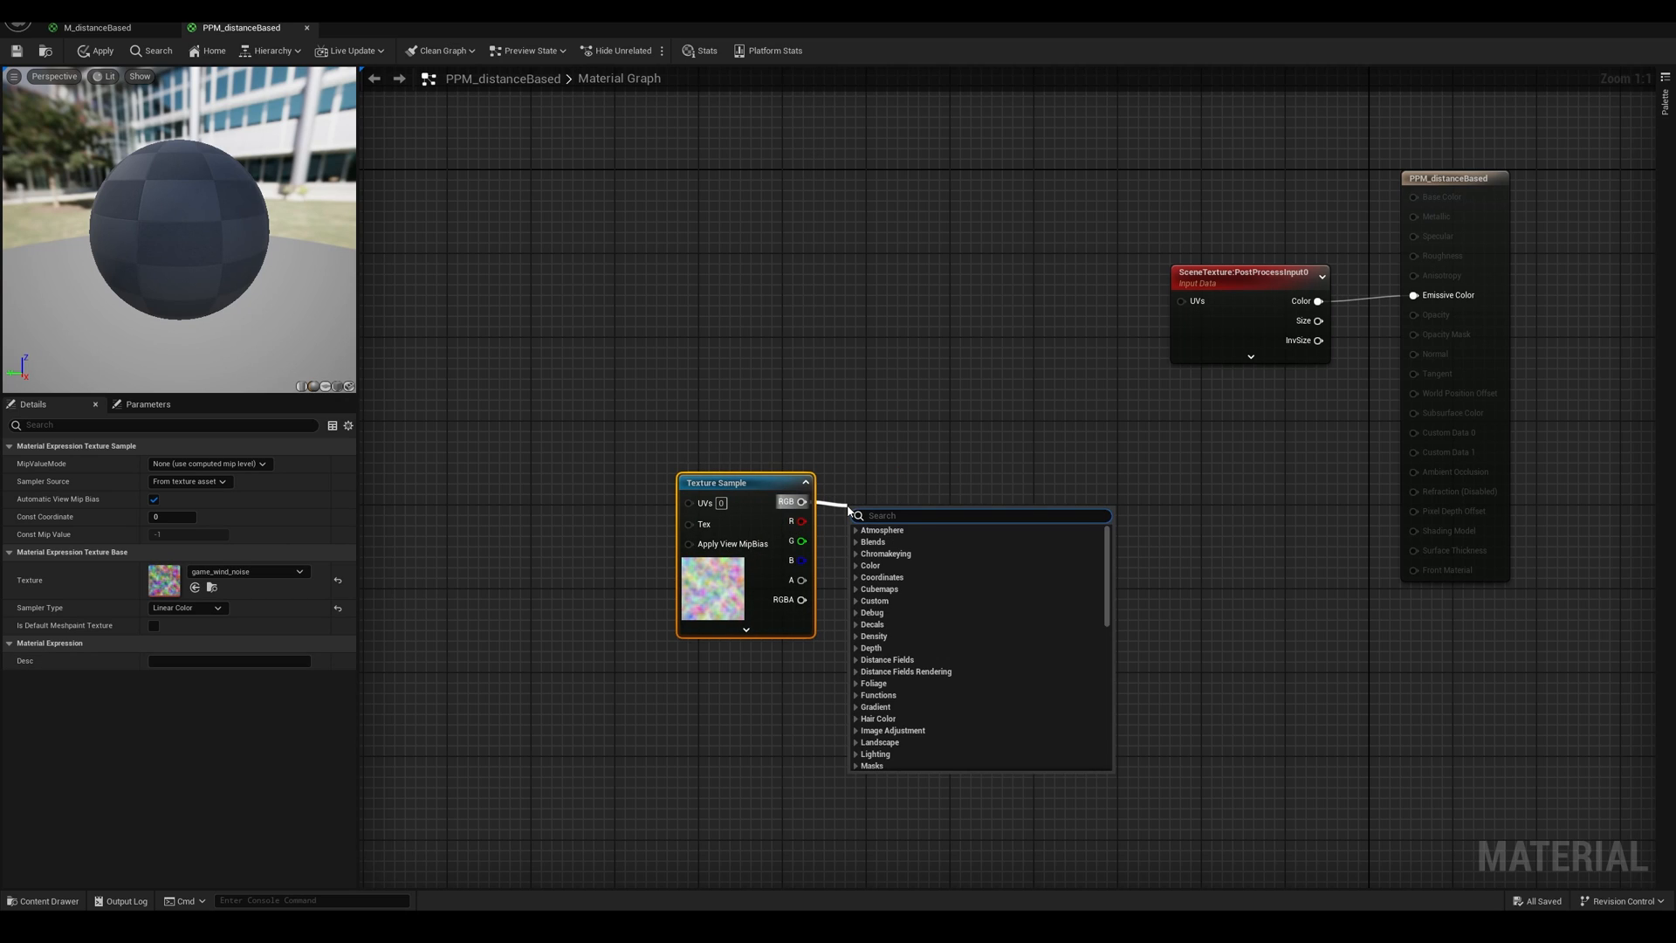
type("com")
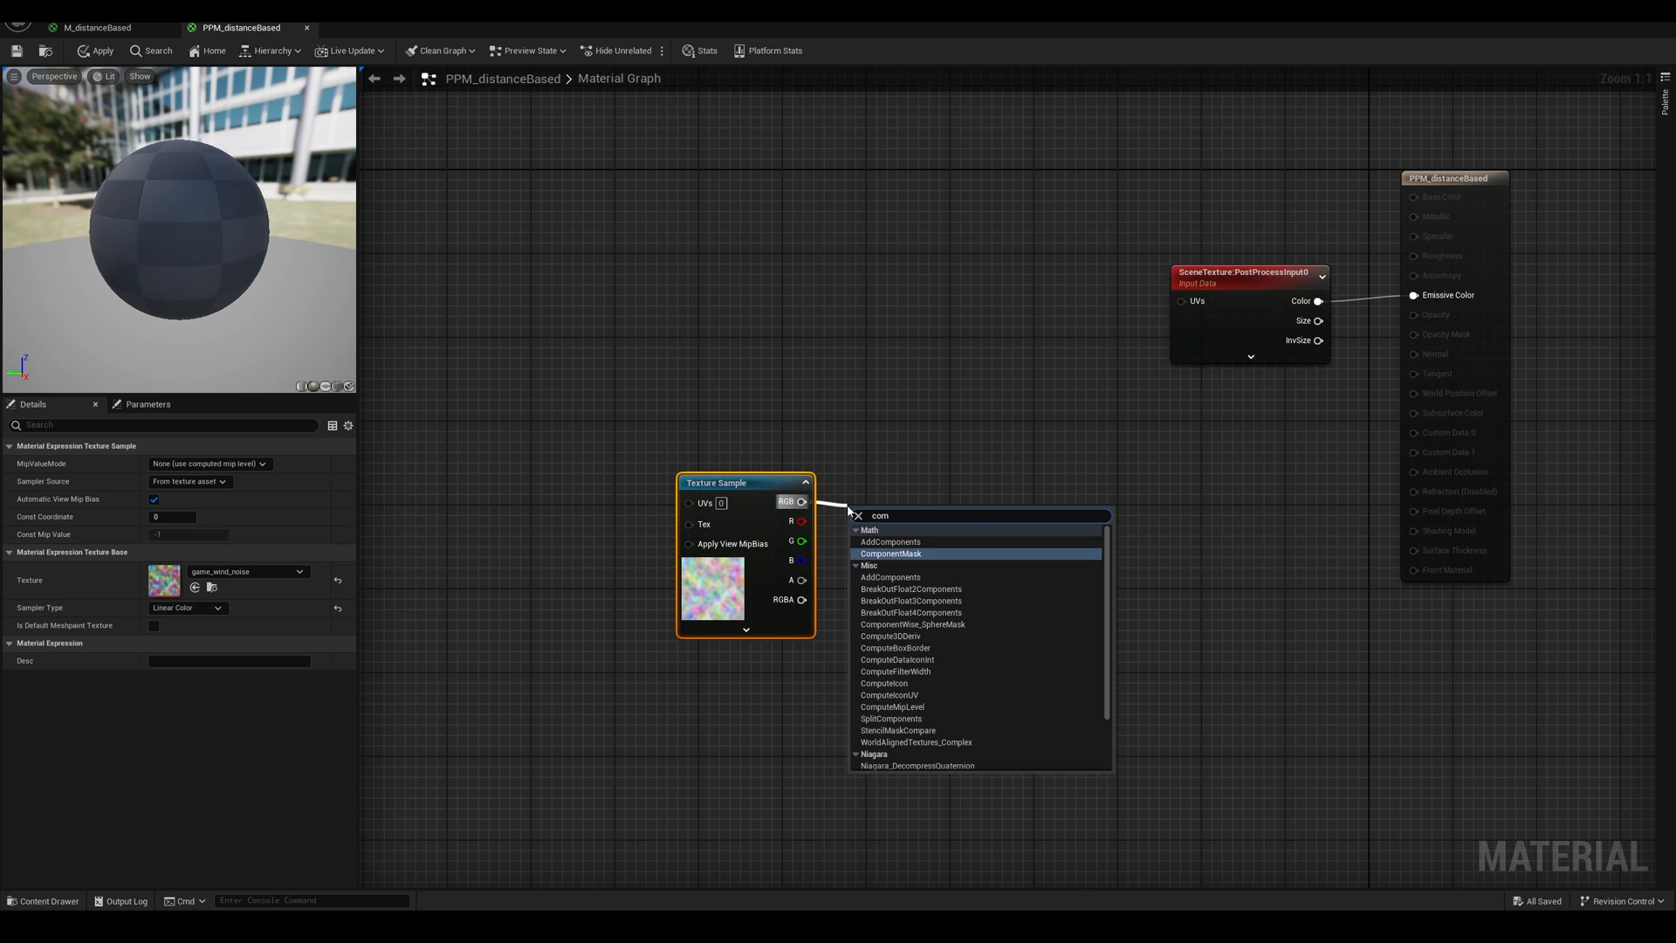
left_click(891, 553)
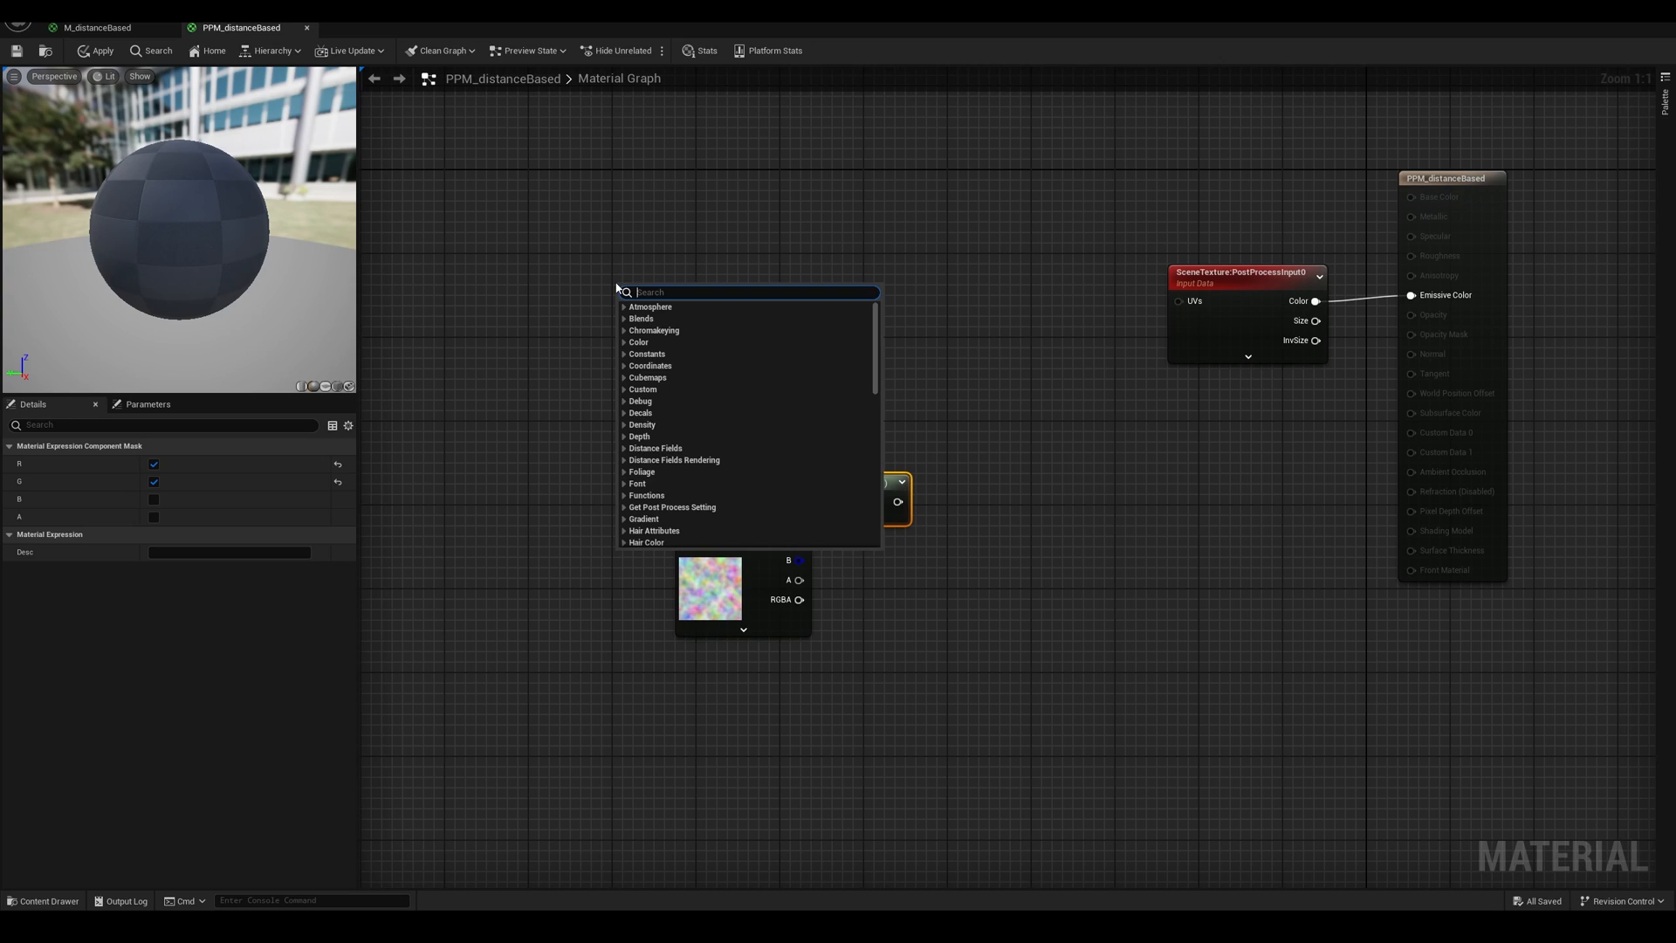
Add TexCoord, Add and Multiply nodes with a DistortionScale scalar parameter of 0.05.
type("tex")
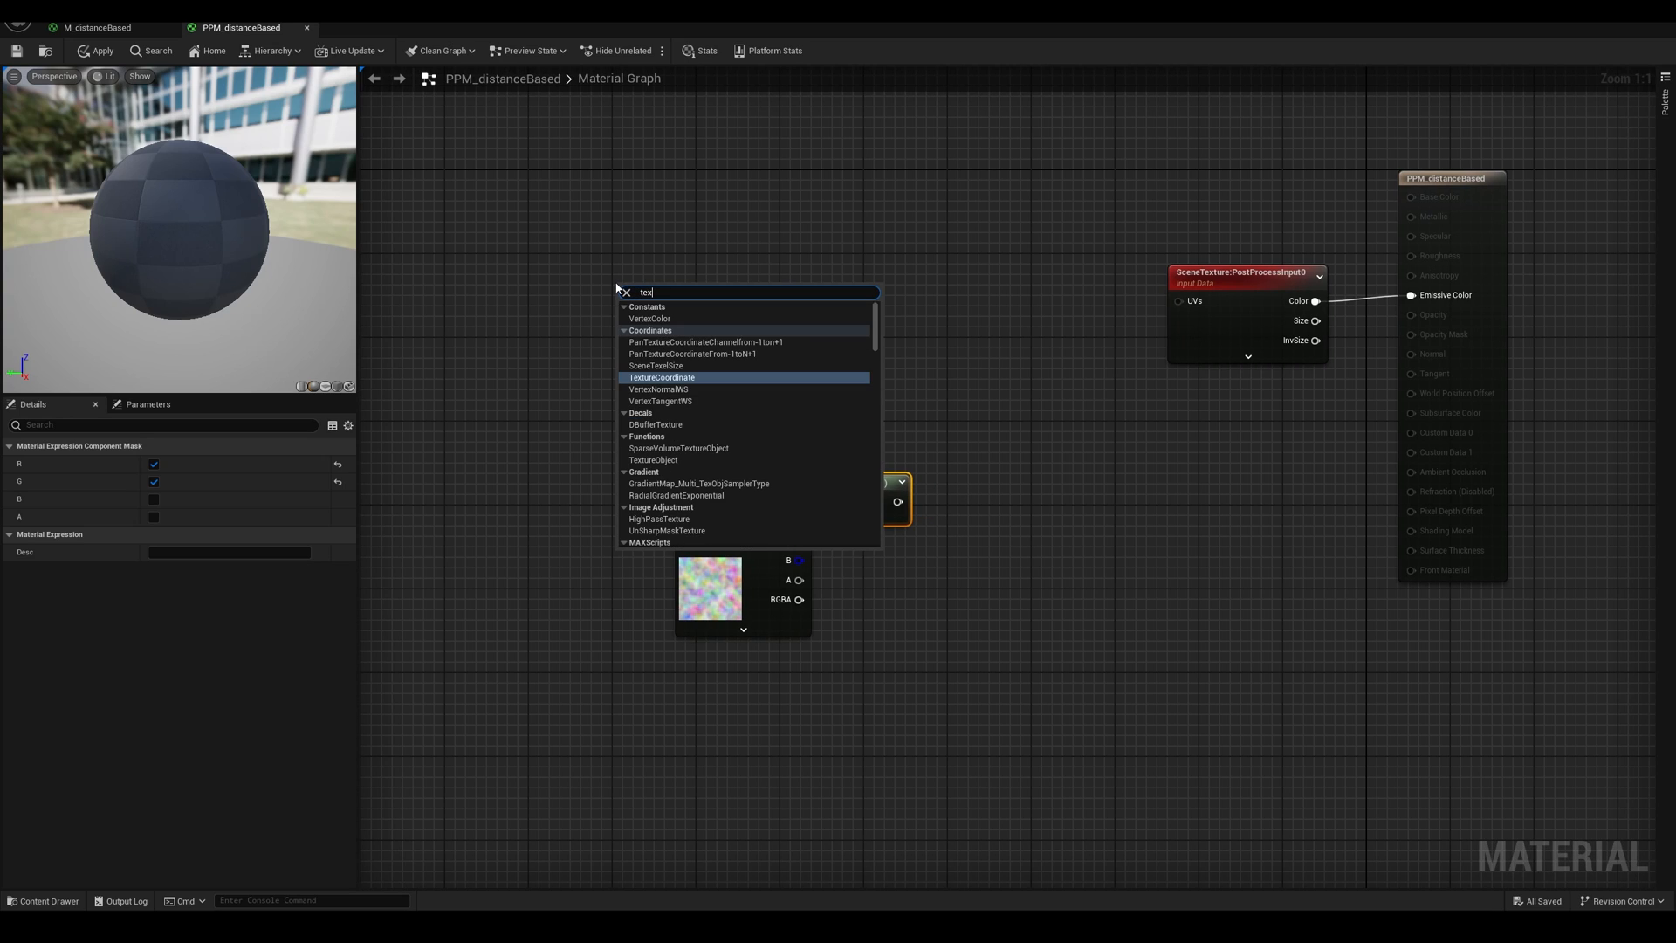
left_click(662, 376)
type("add")
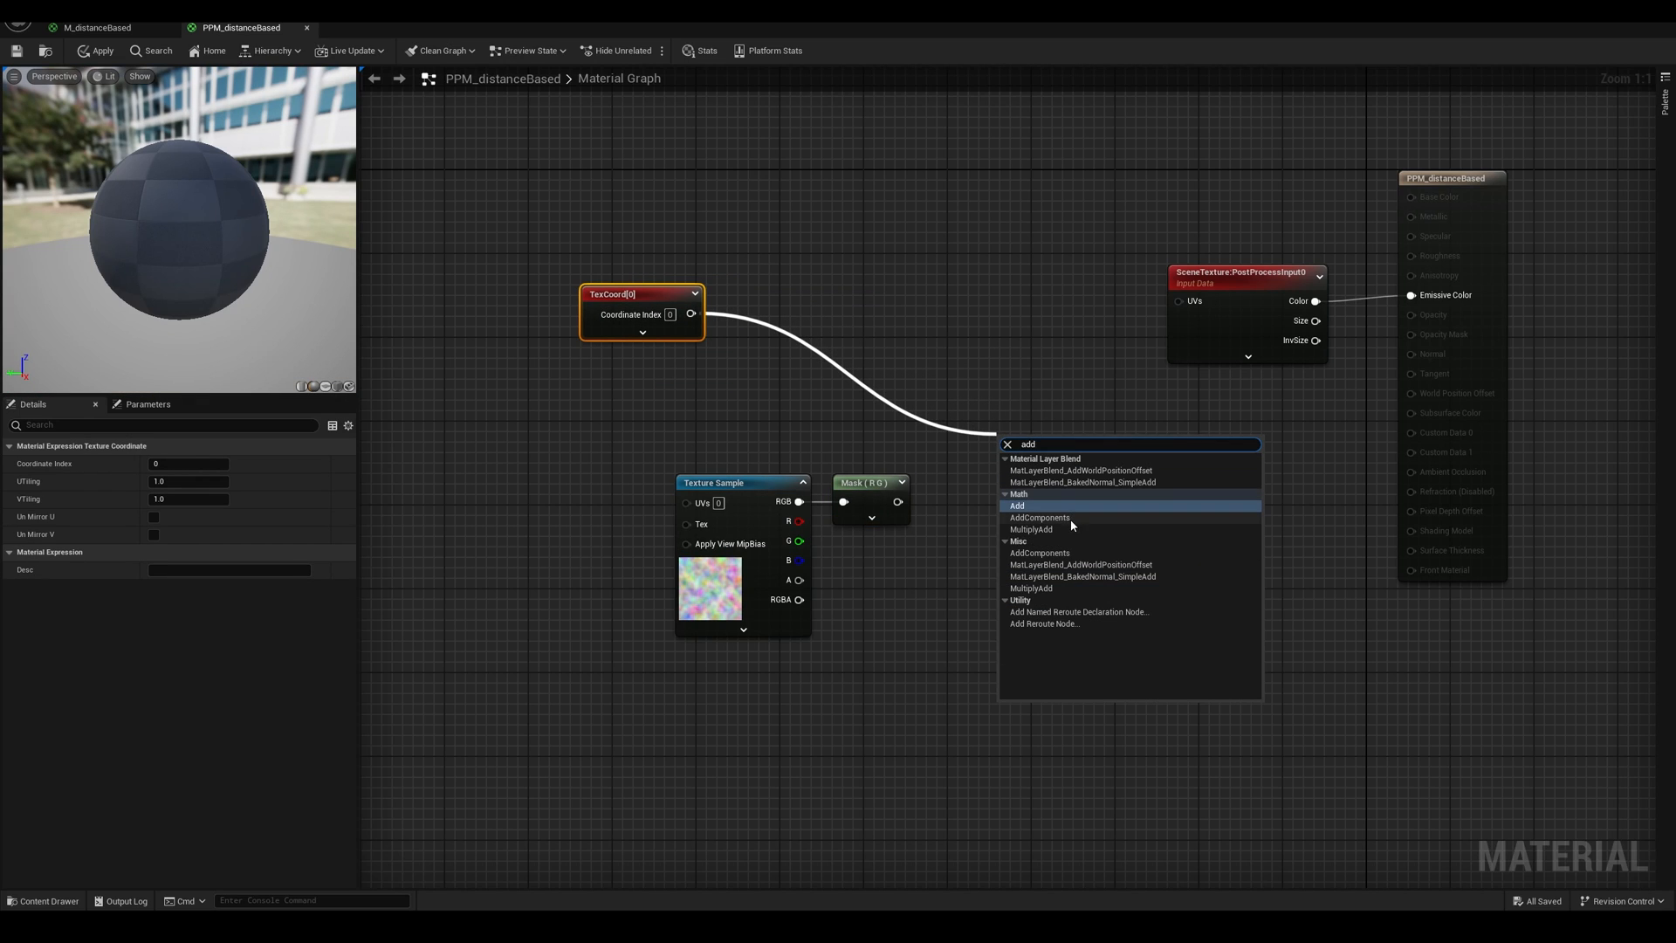
left_click(1016, 505)
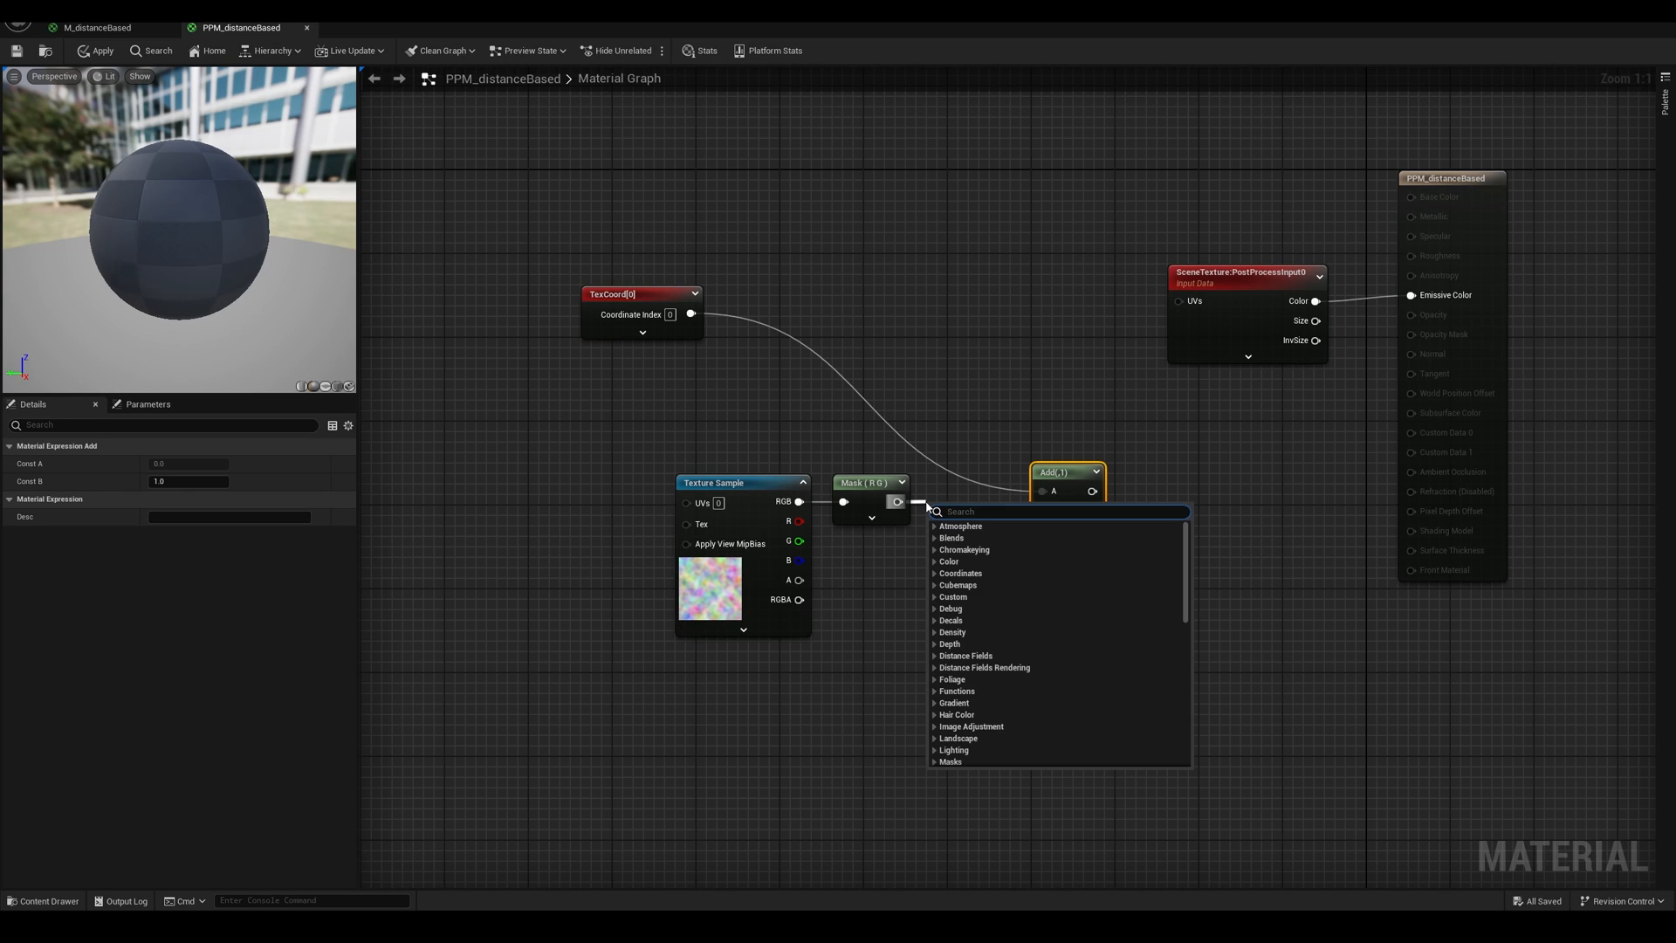
type("mul")
type("sc")
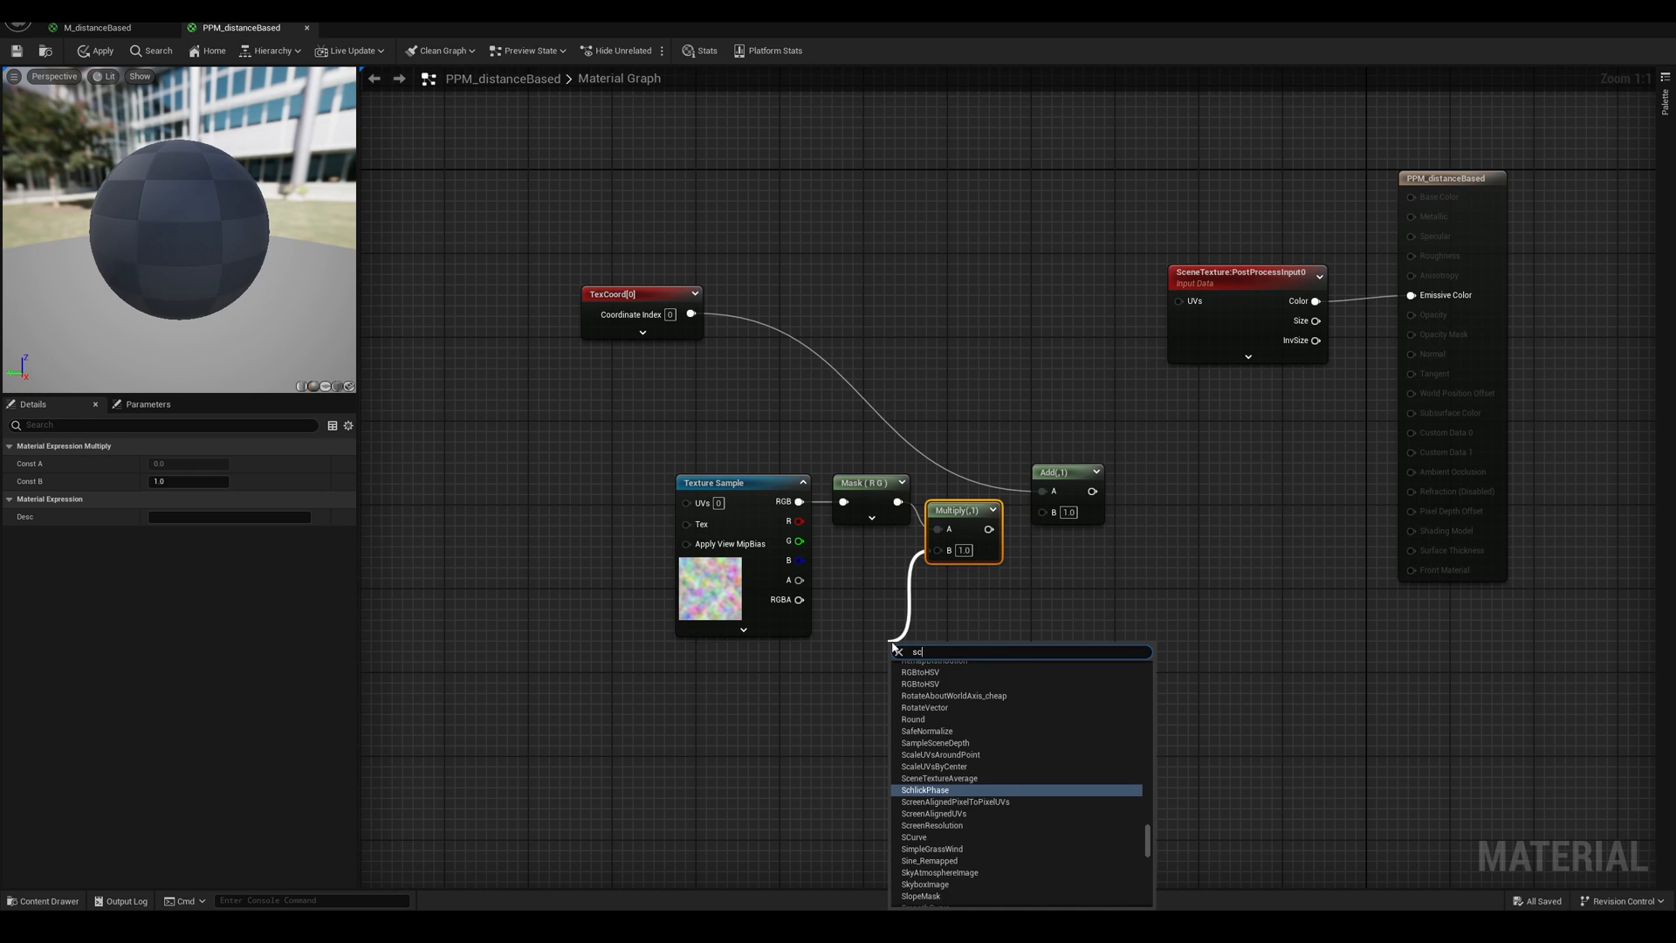
left_click(925, 652)
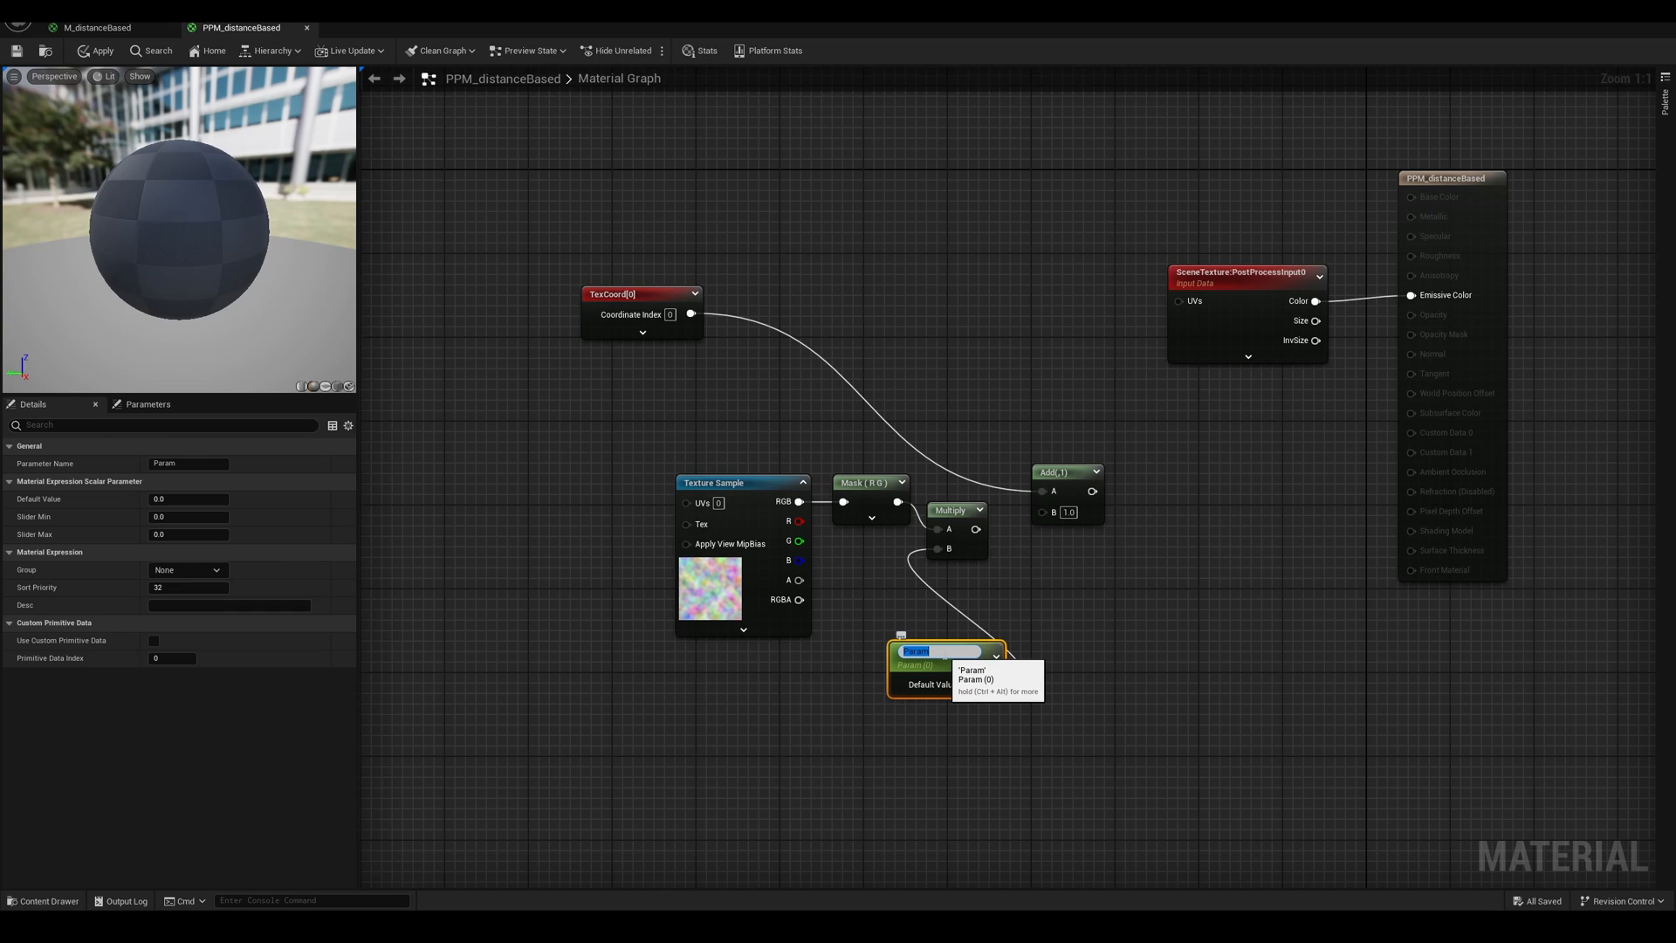
type("DistortionScale")
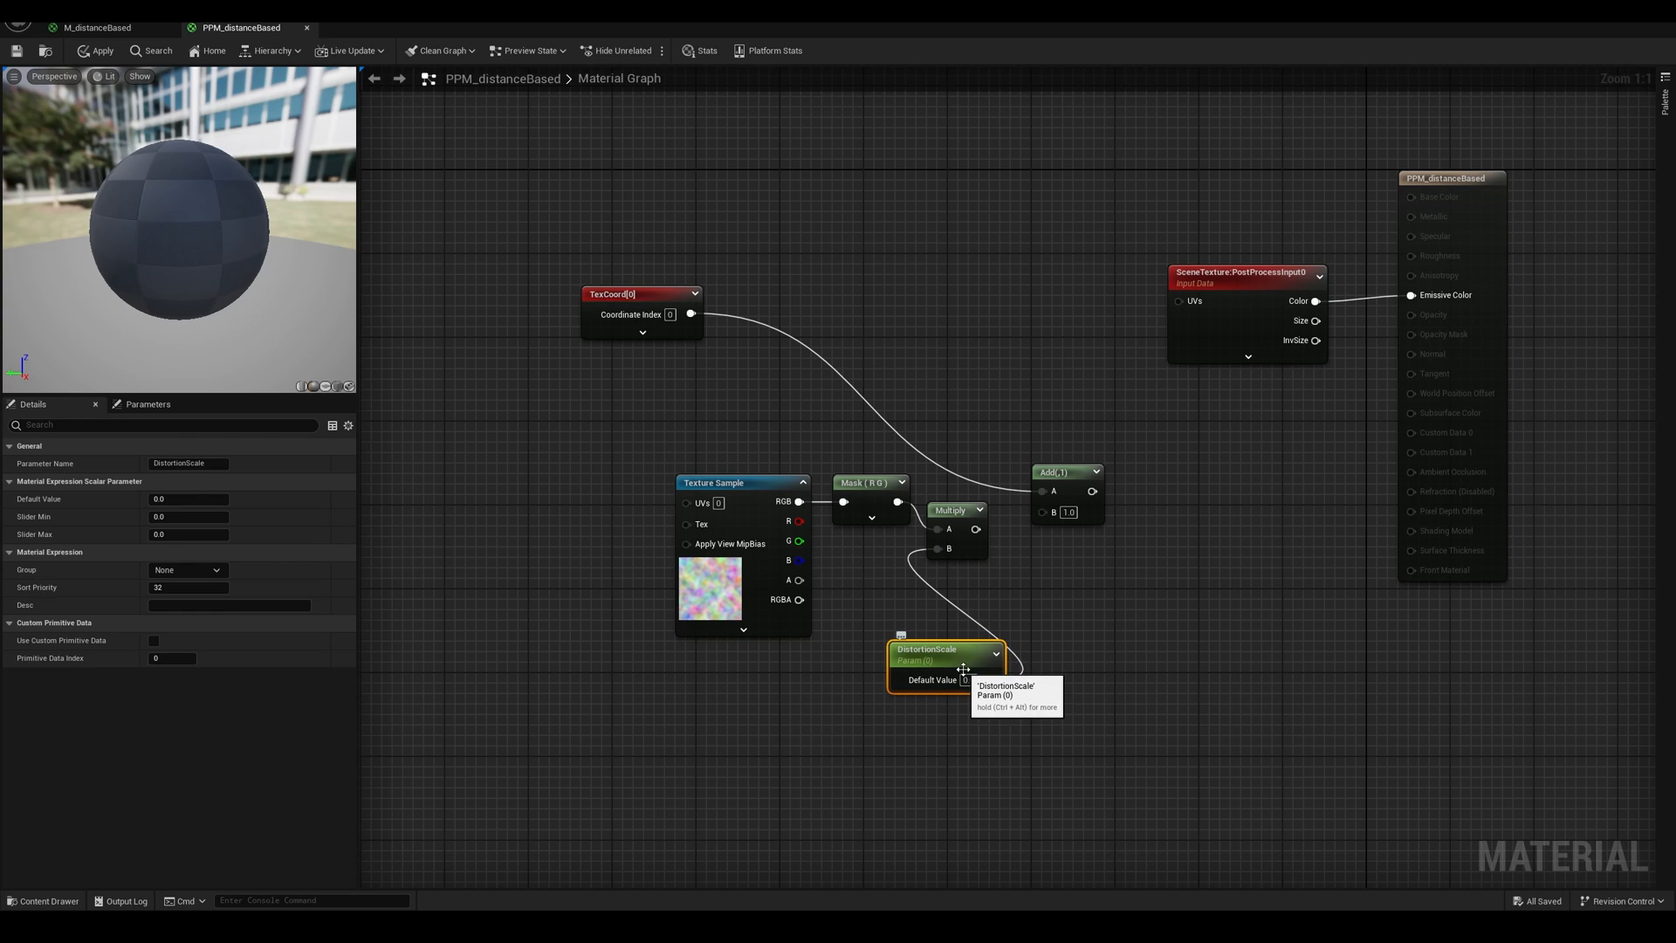
mouse_move(1281, 871)
type(".05")
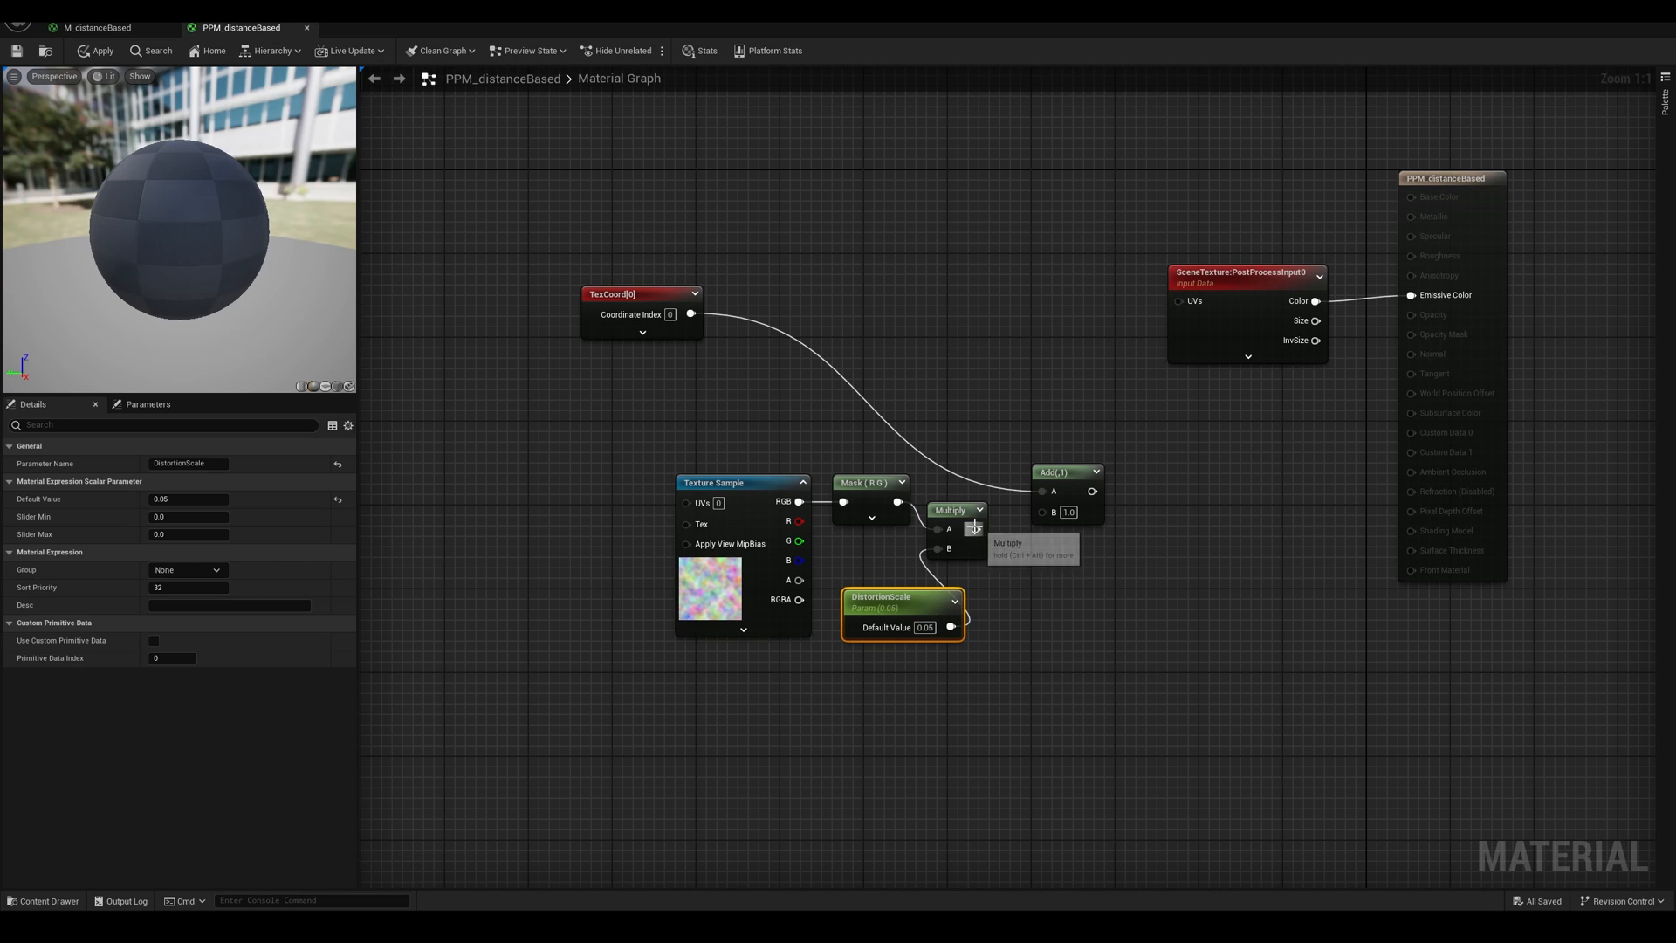
Wire the scaled noise into Add and multiply the texture coordinates by 8.0.
left_click(958, 482)
type("mul")
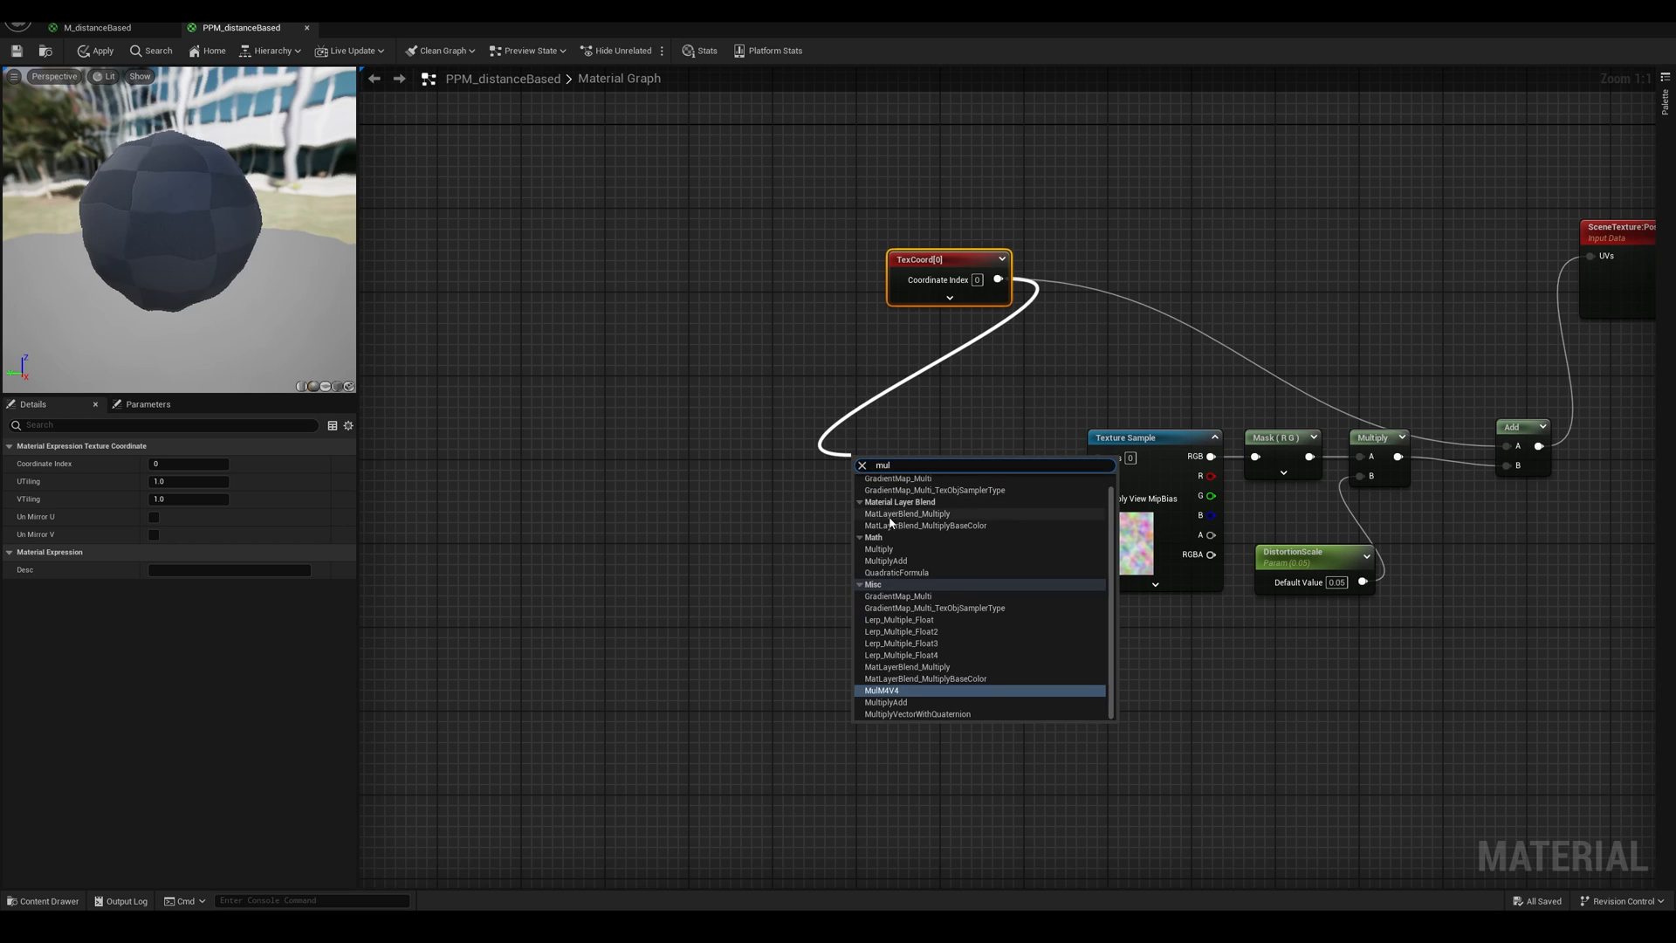
left_click(877, 548)
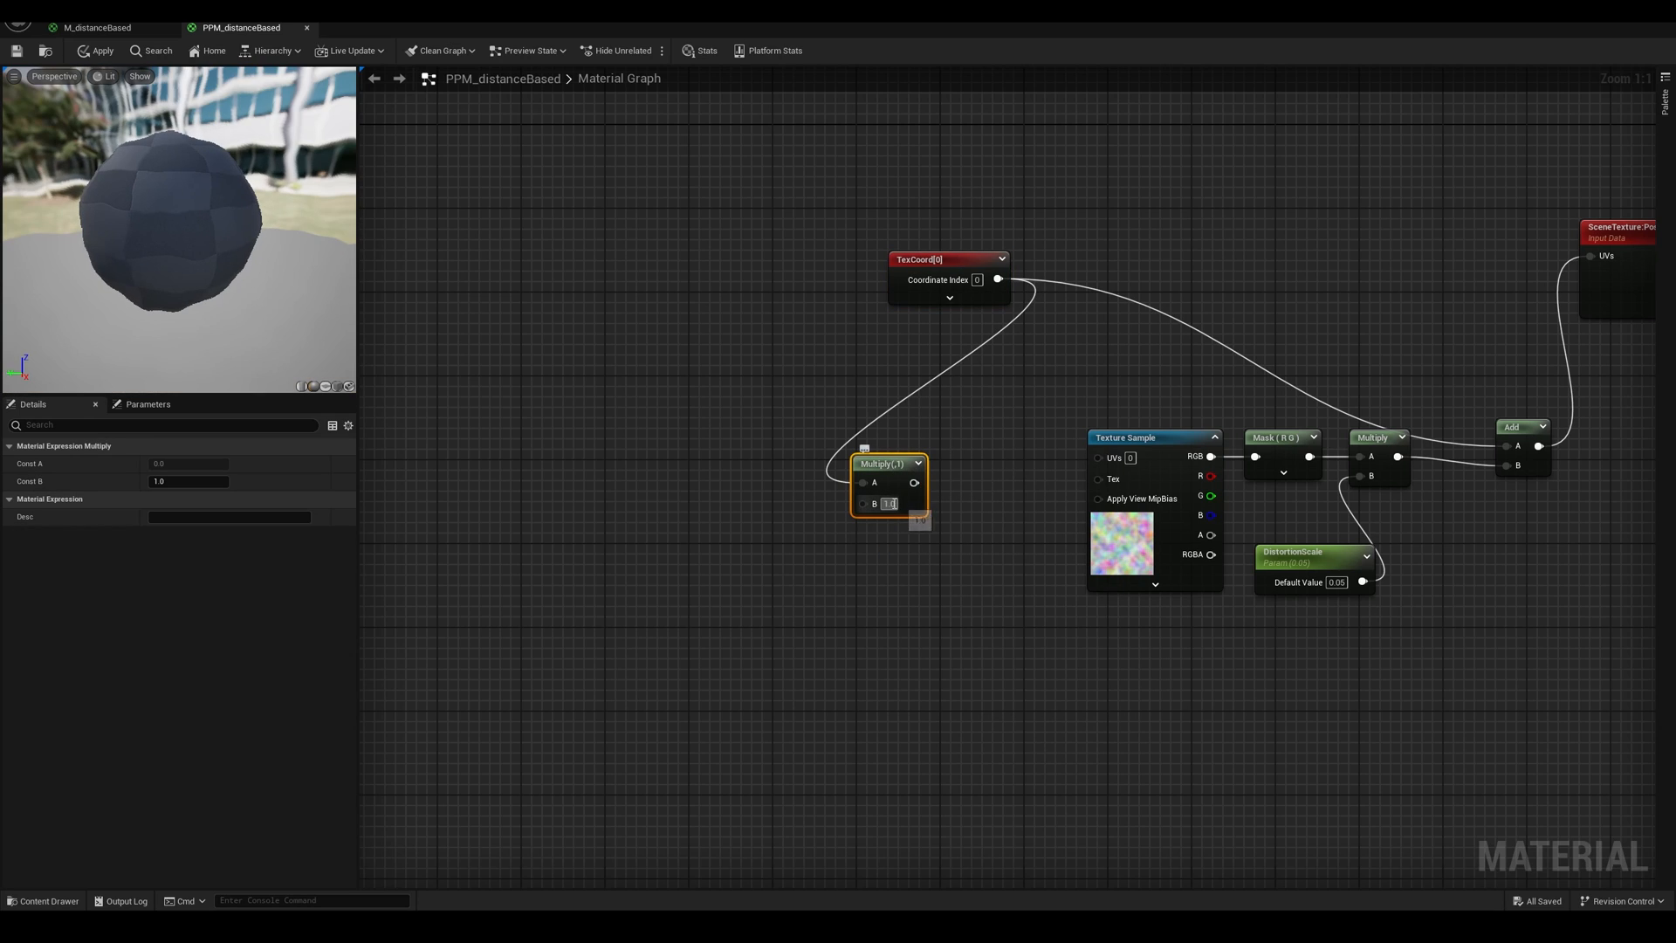
type("8.0")
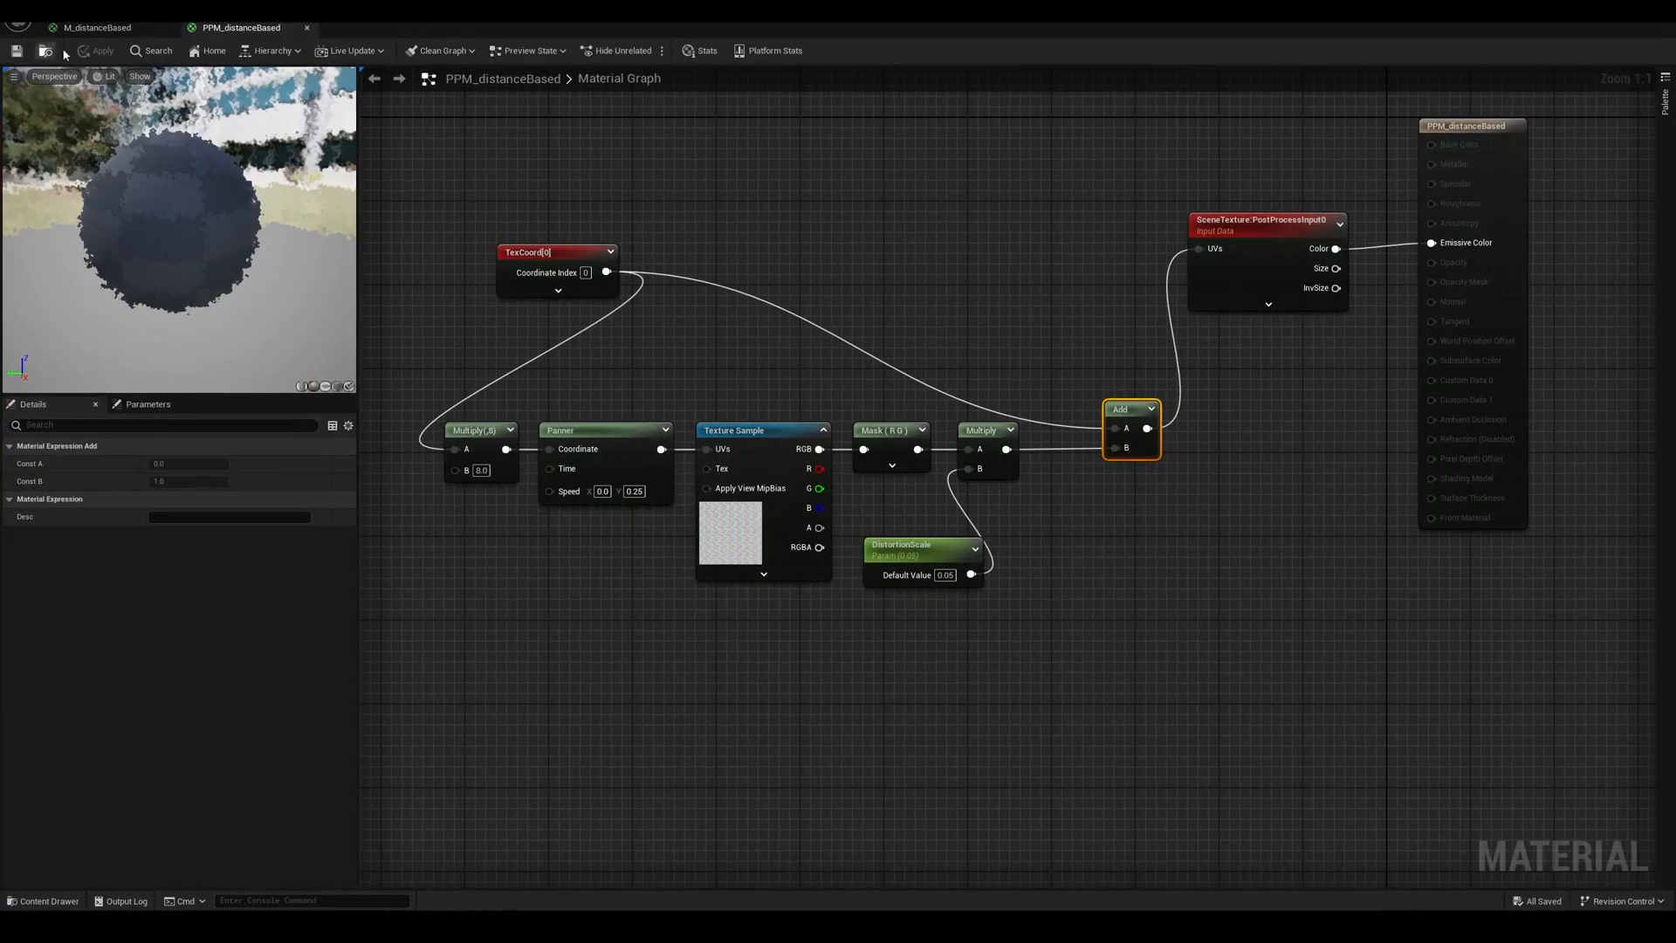
Save, copy the CameraDepth nodes from M_distanceBased, and comment the distortion nodes as 'Distortion'.
left_click(96, 27)
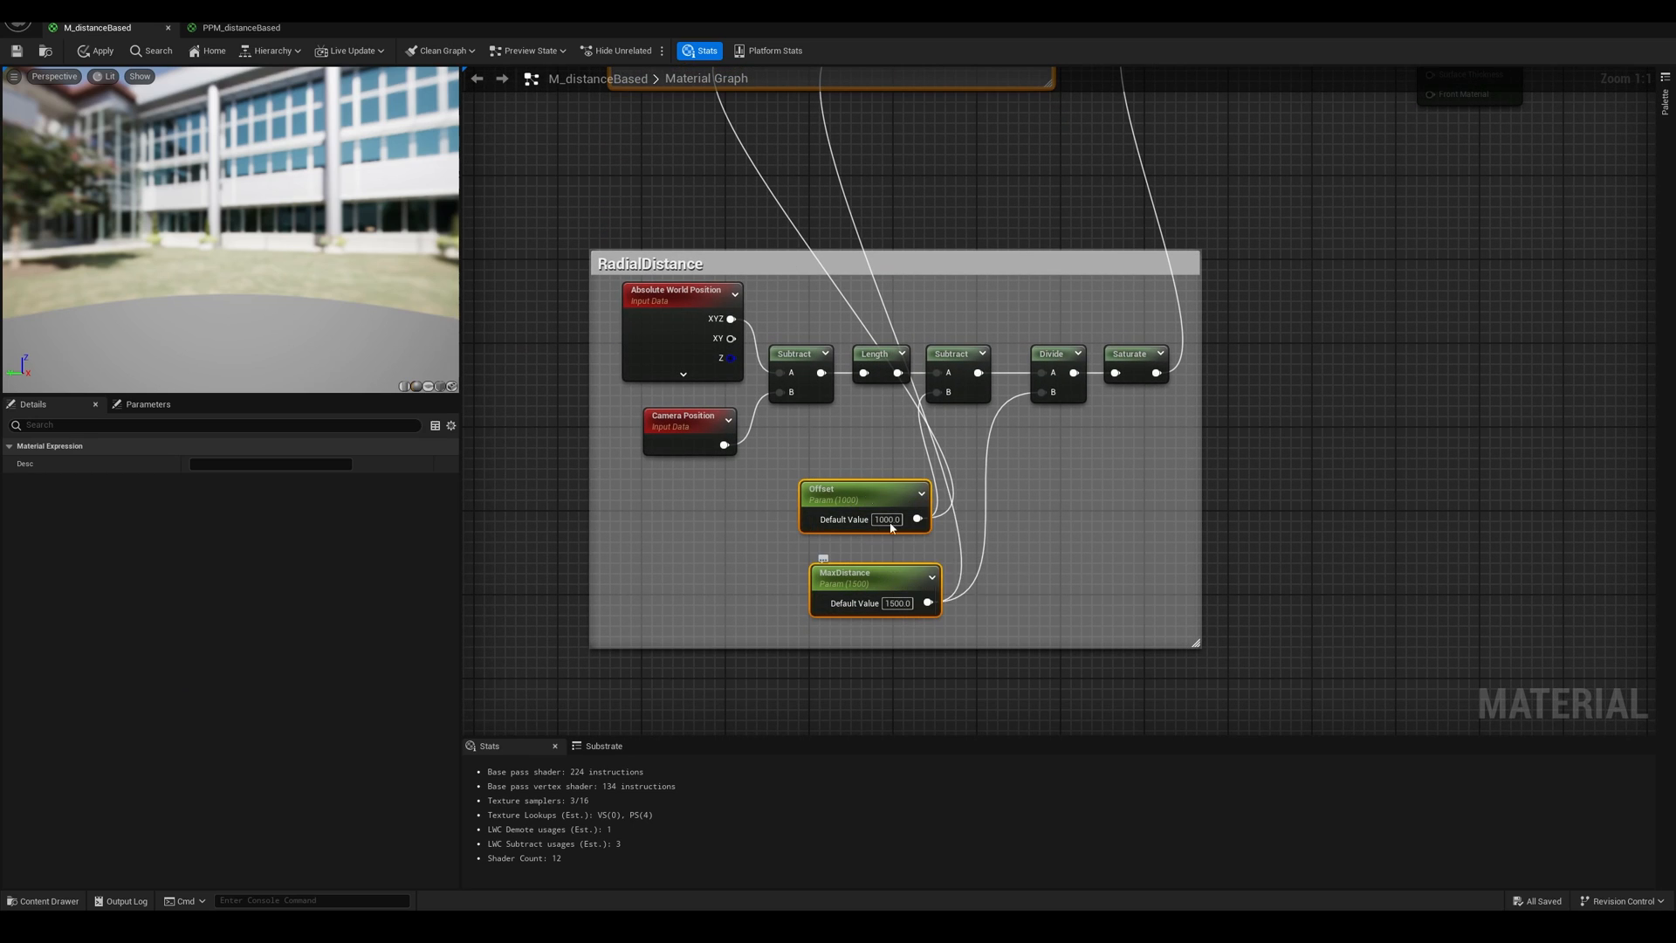
left_click(237, 27)
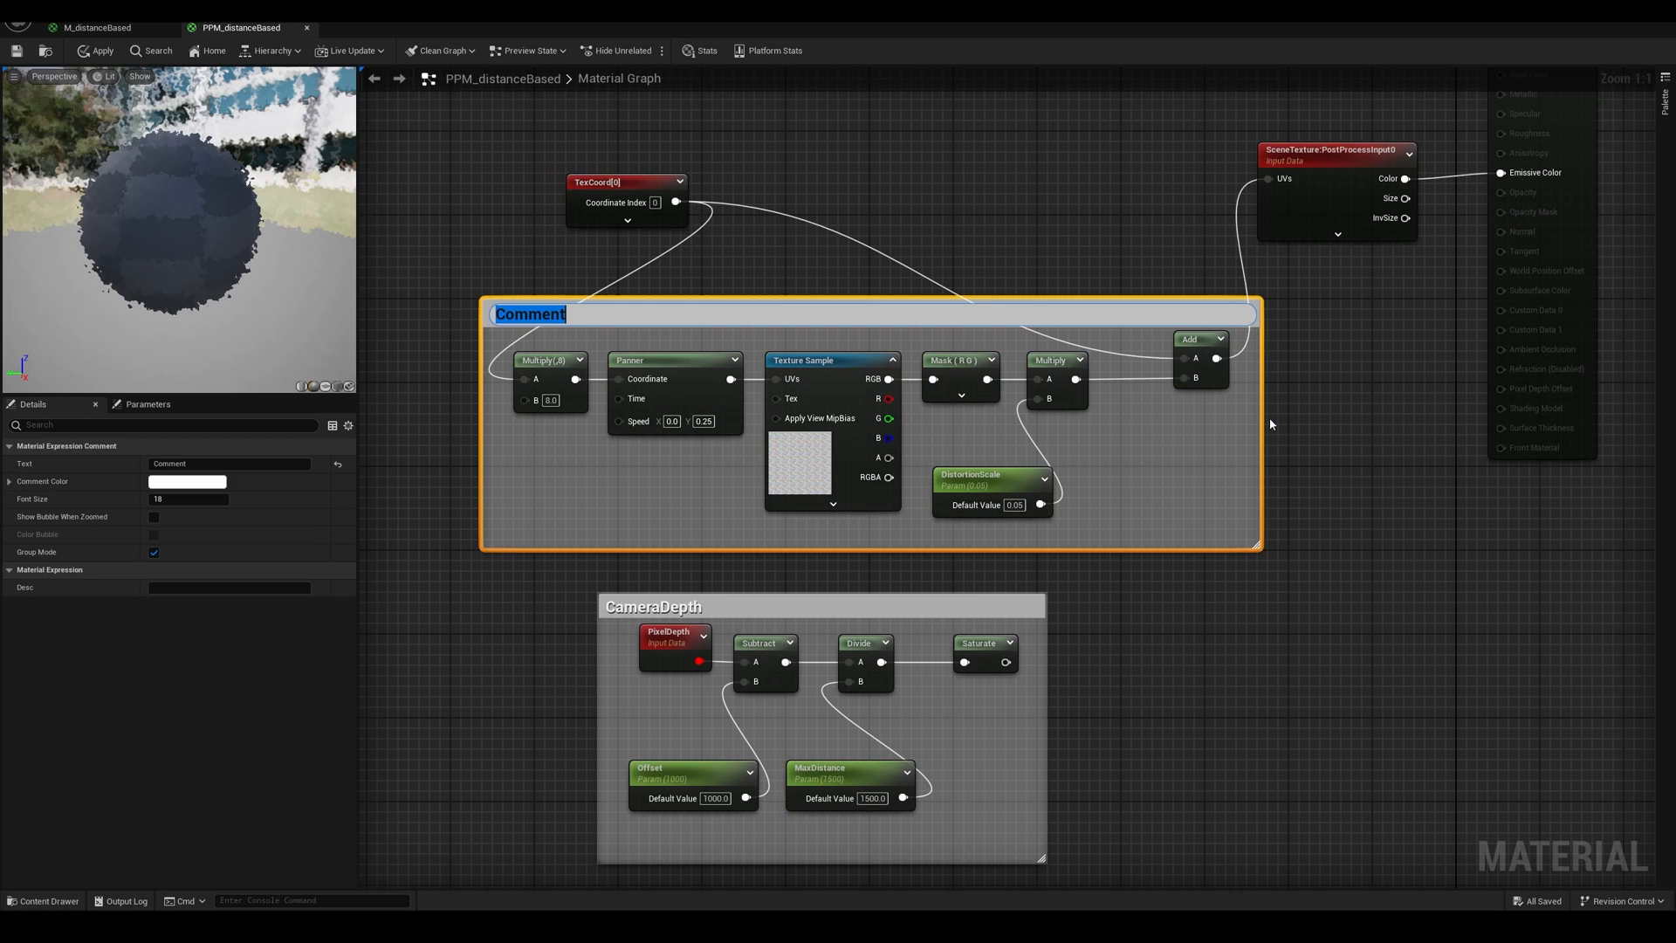
type("Disr")
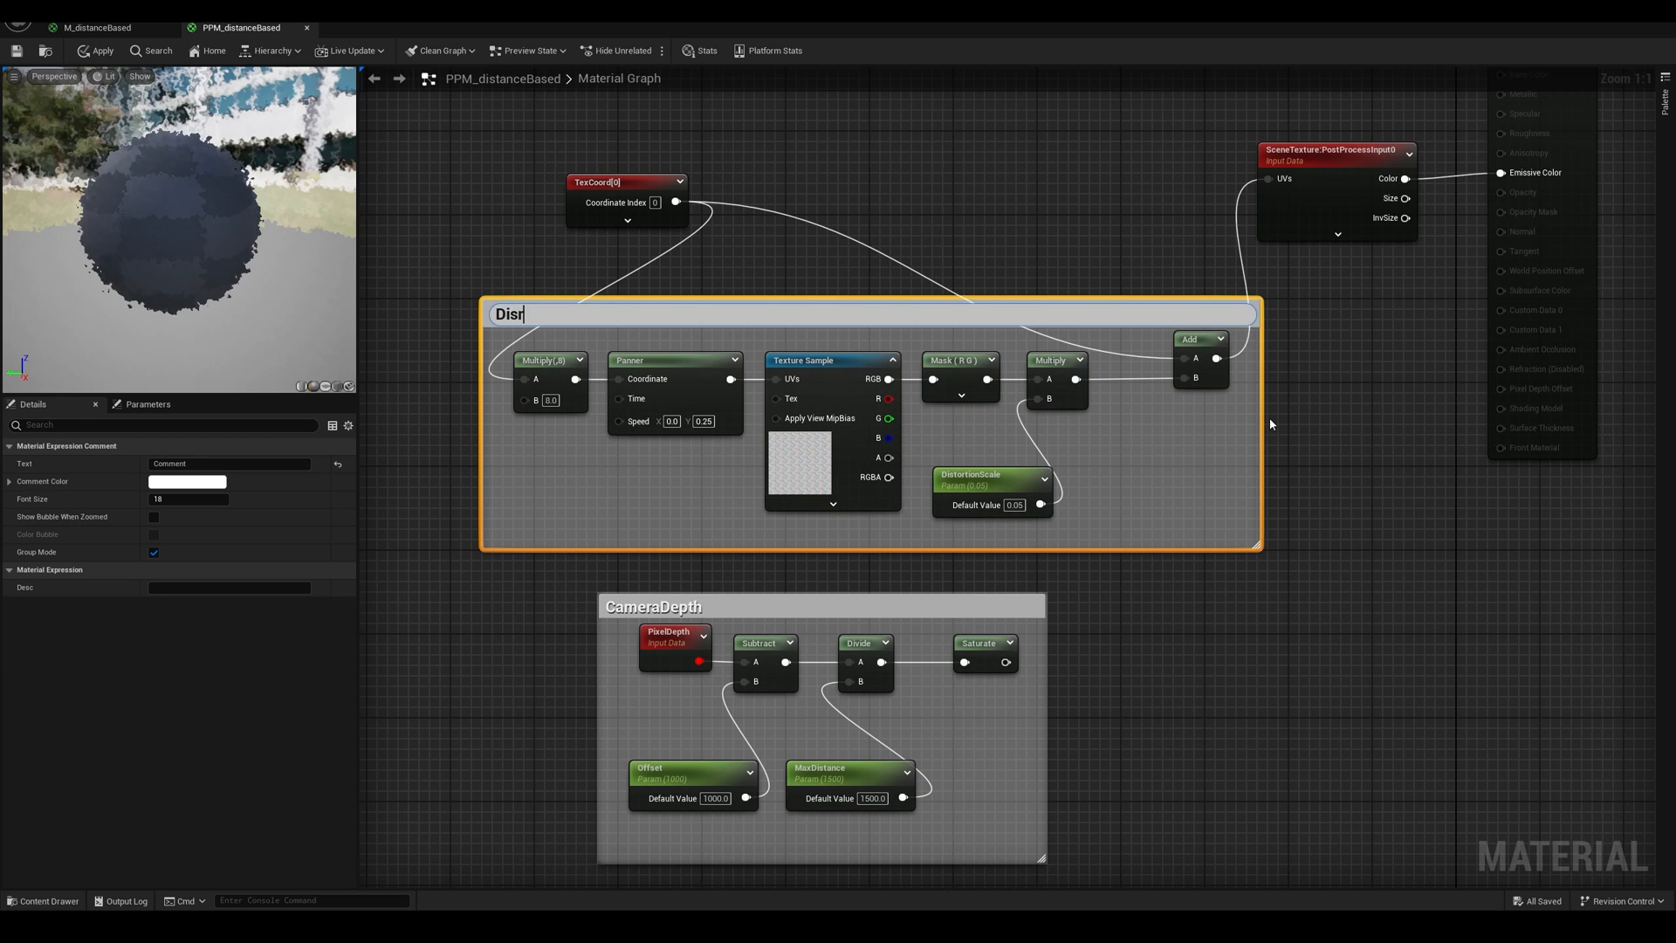
type("tortion")
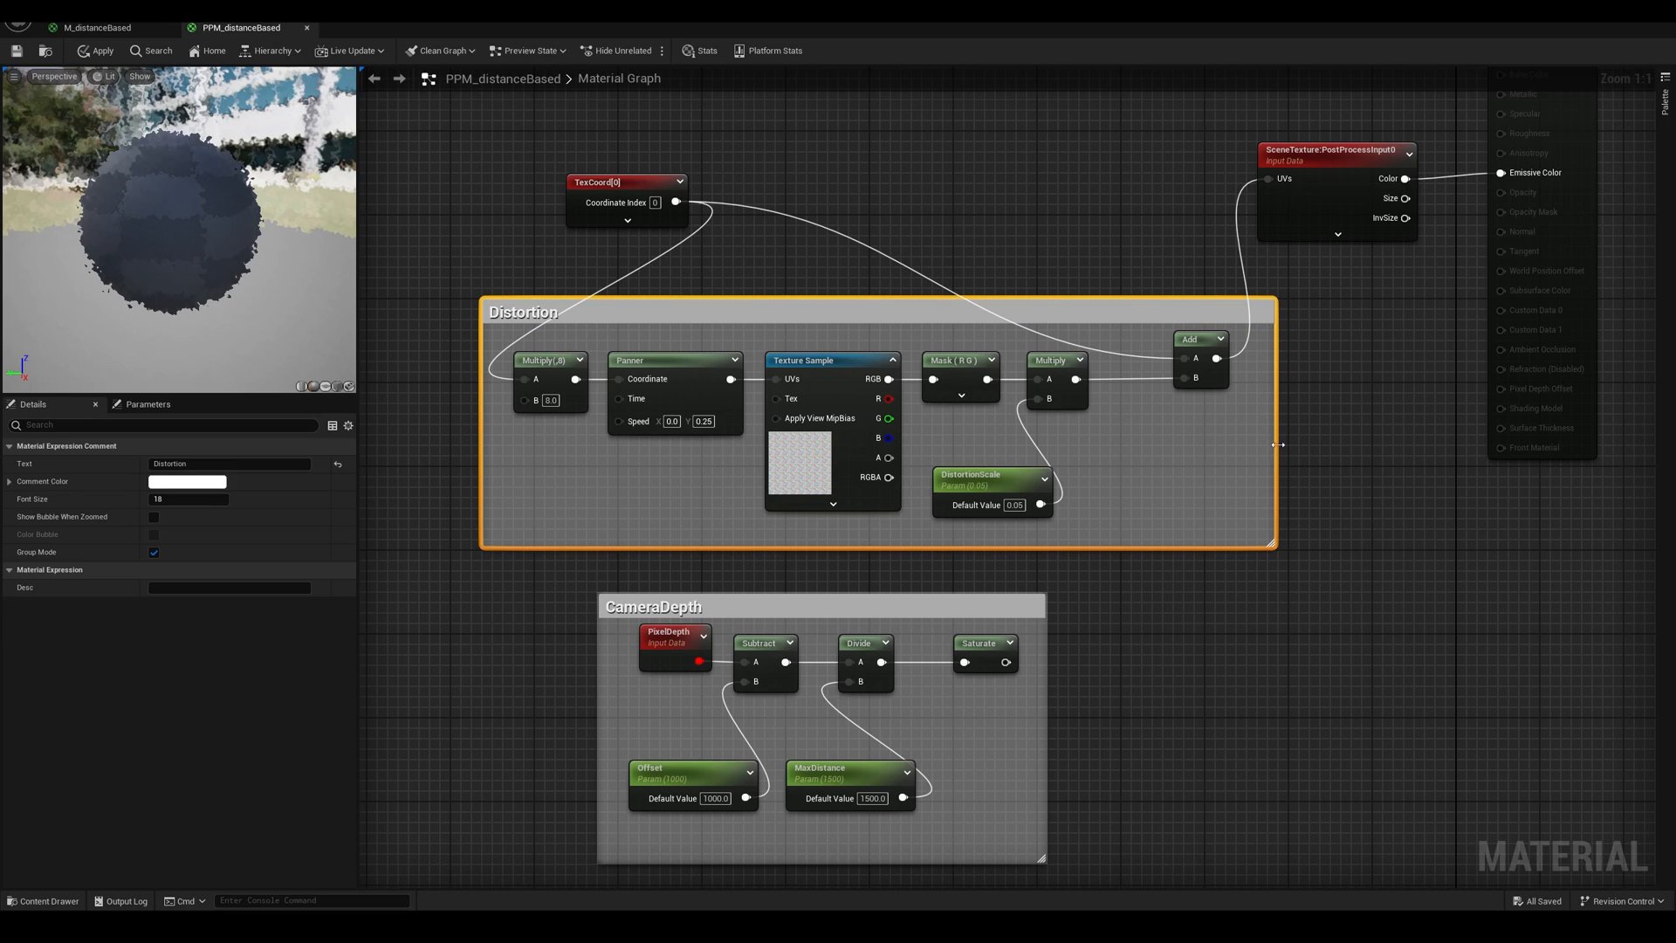
Insert a Multiply before Add, wire CameraDepth's Saturate output into B, and apply.
left_click(1210, 340)
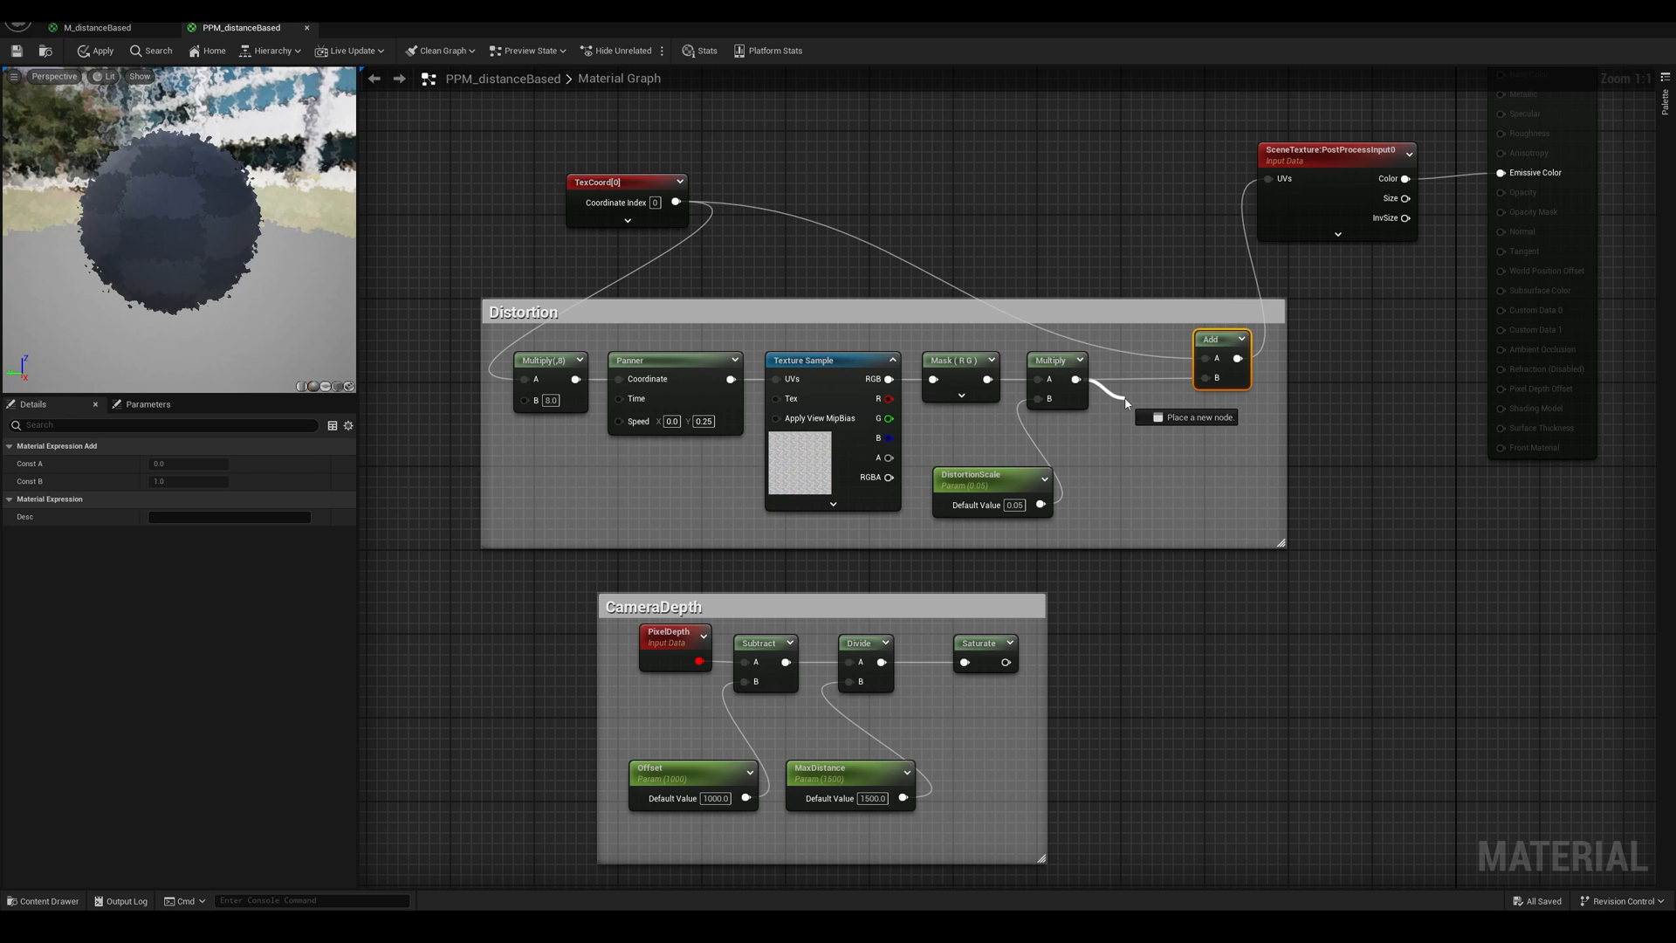
type("mul")
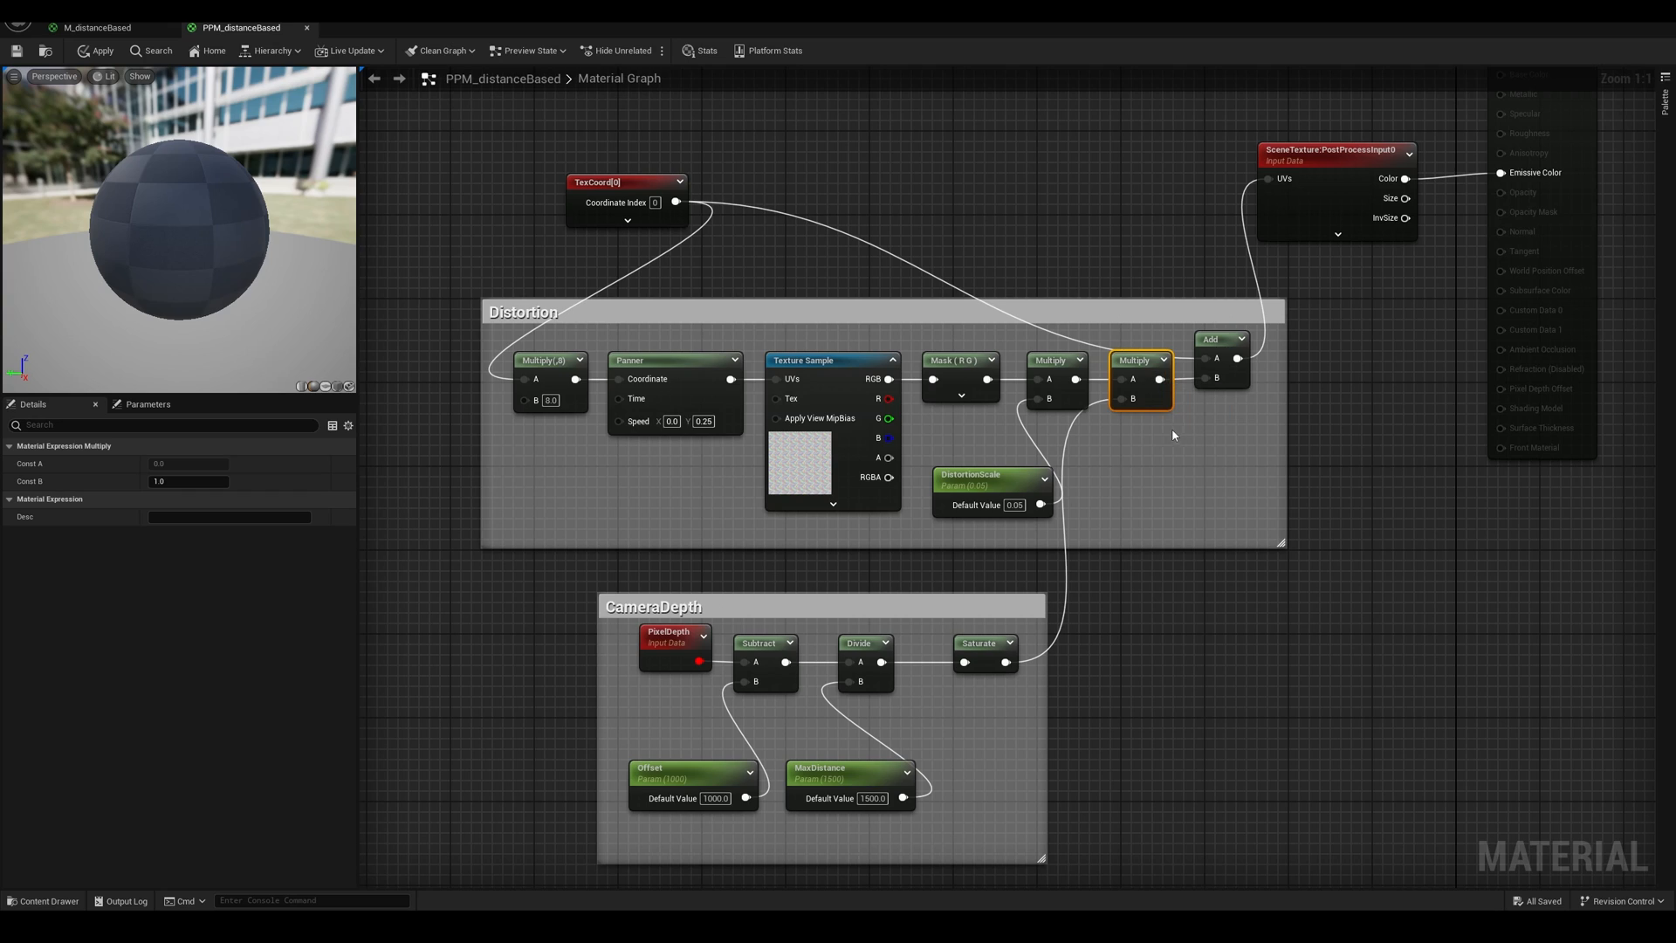
mouse_move(989, 800)
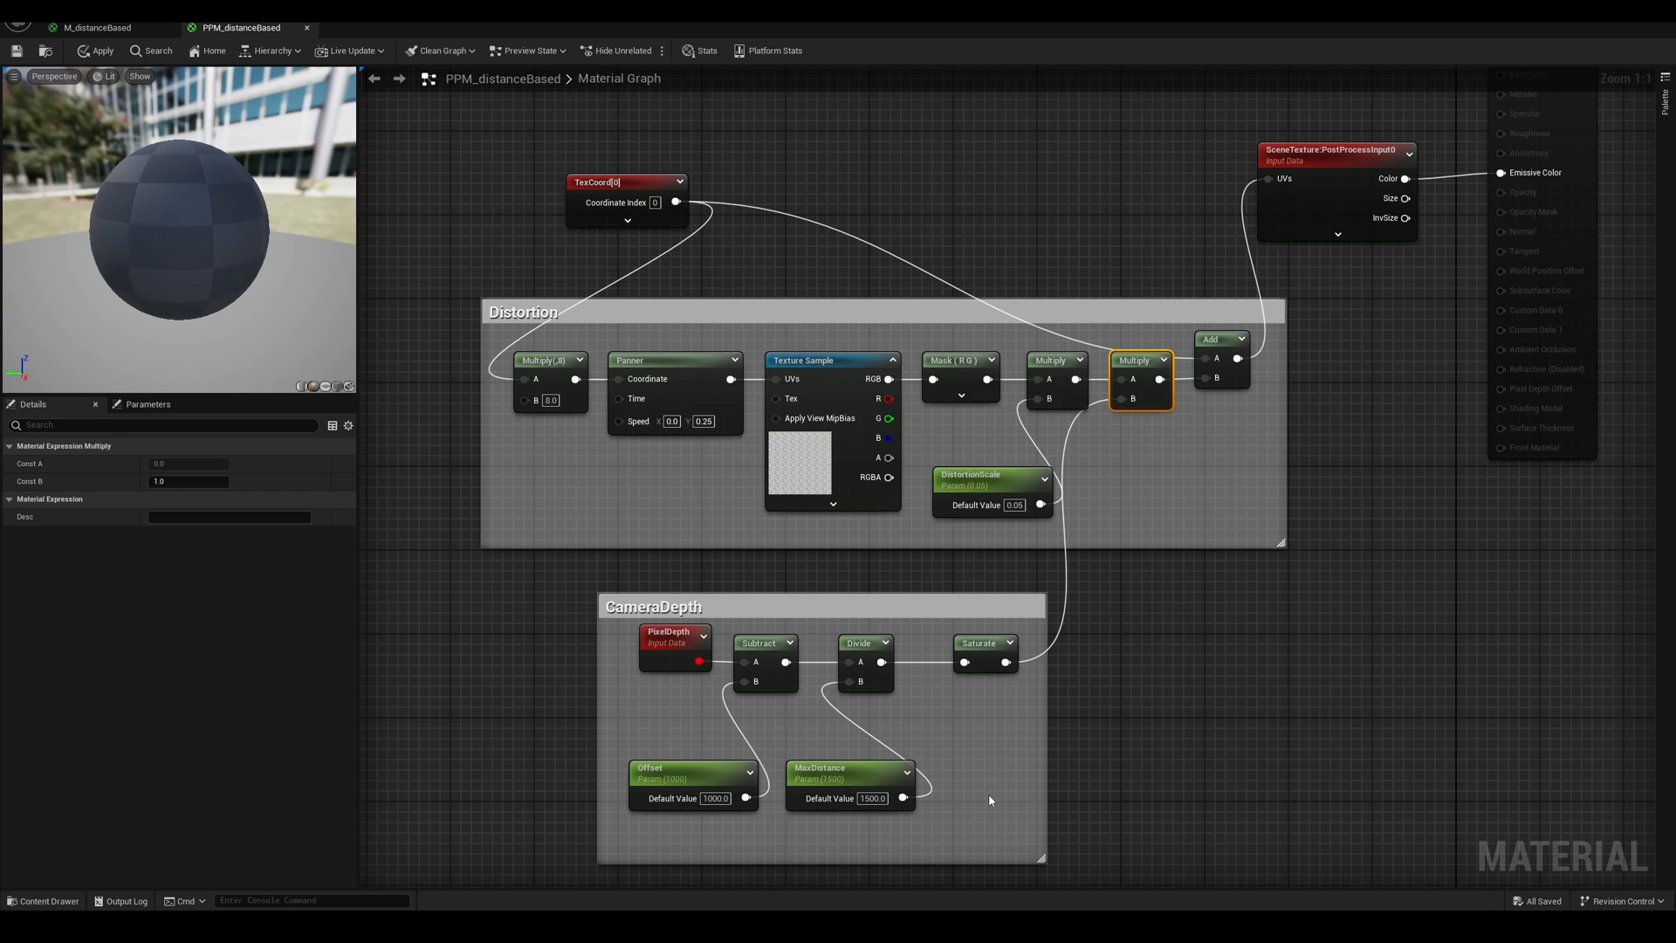
mouse_move(777, 699)
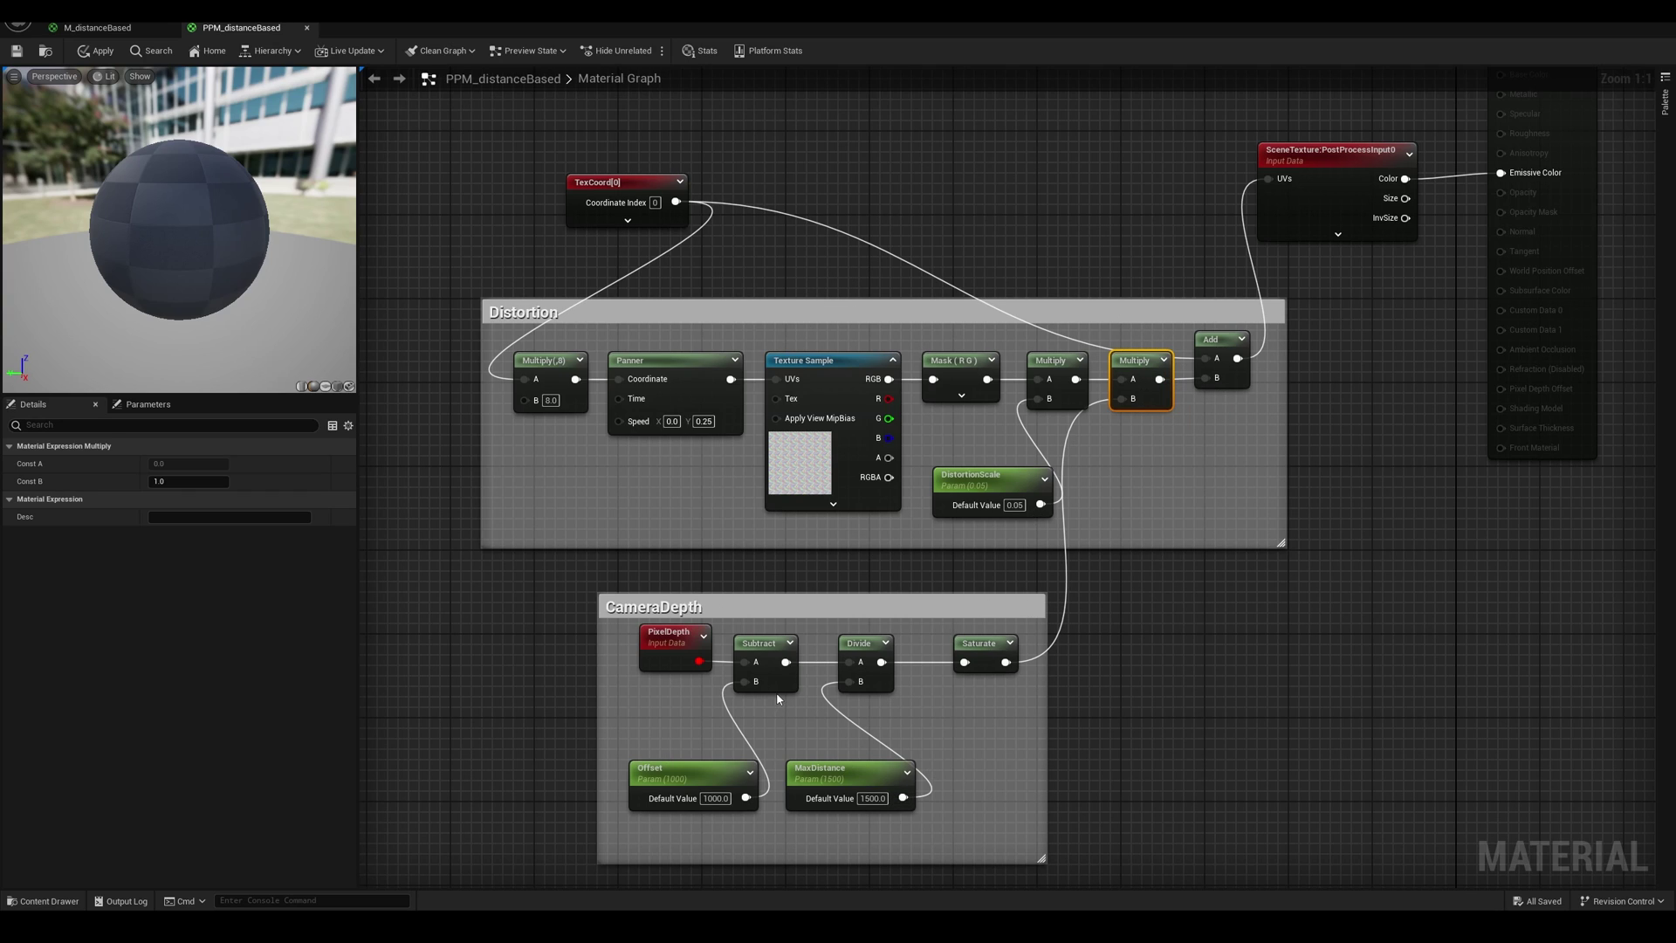
left_click(95, 51)
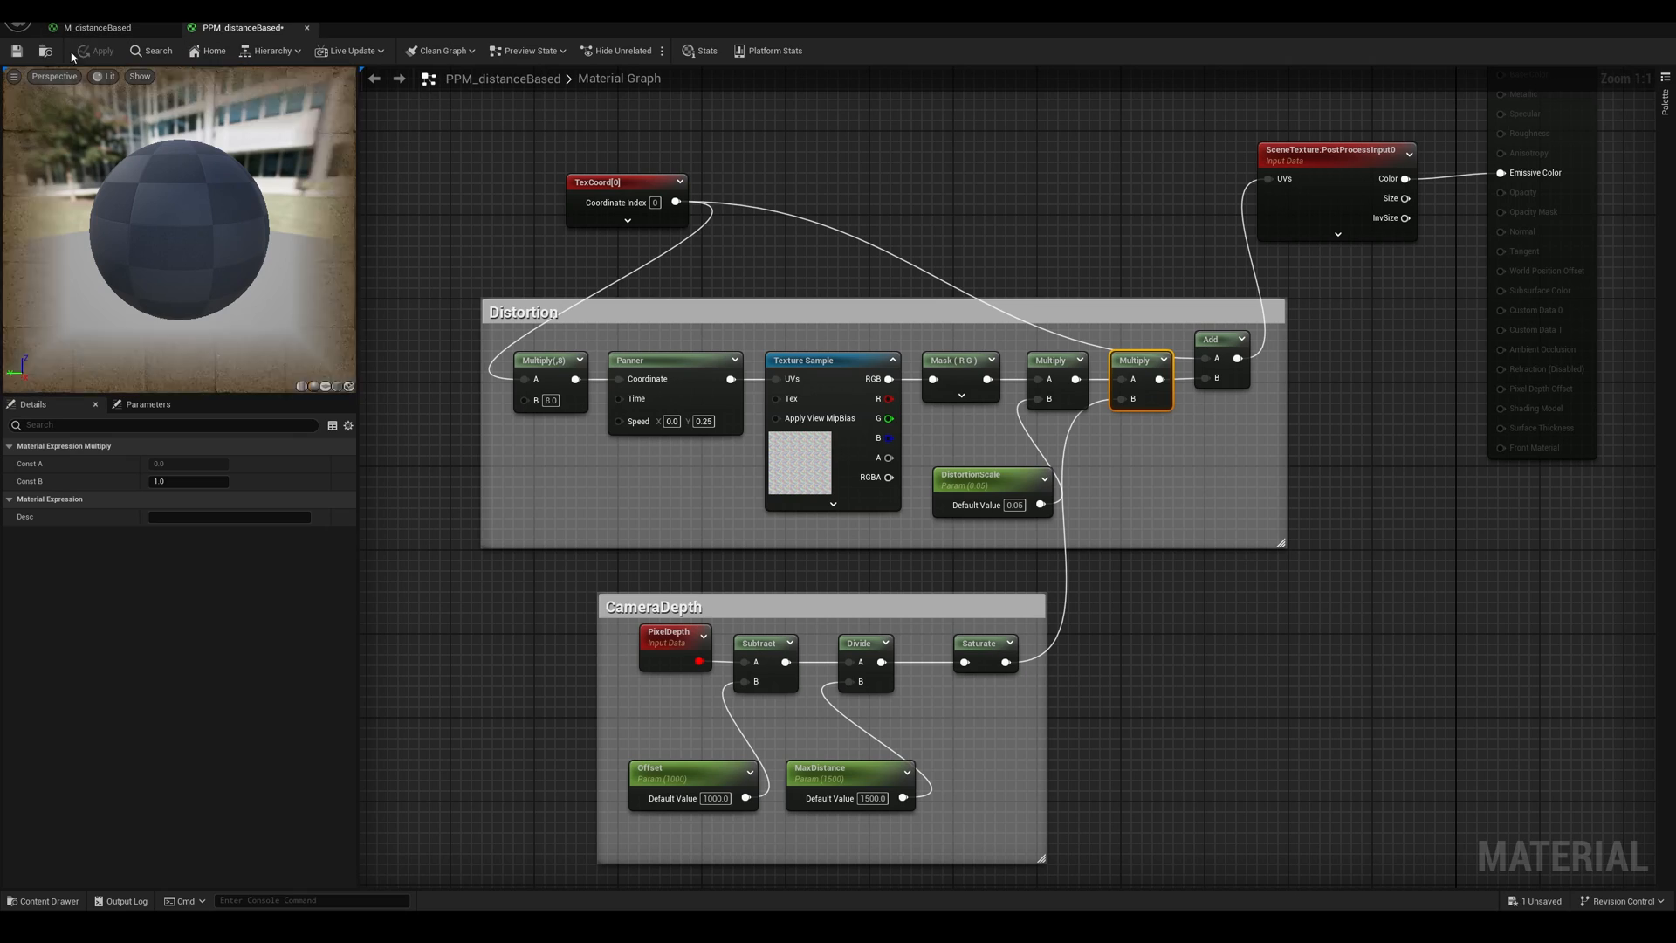
left_click(95, 51)
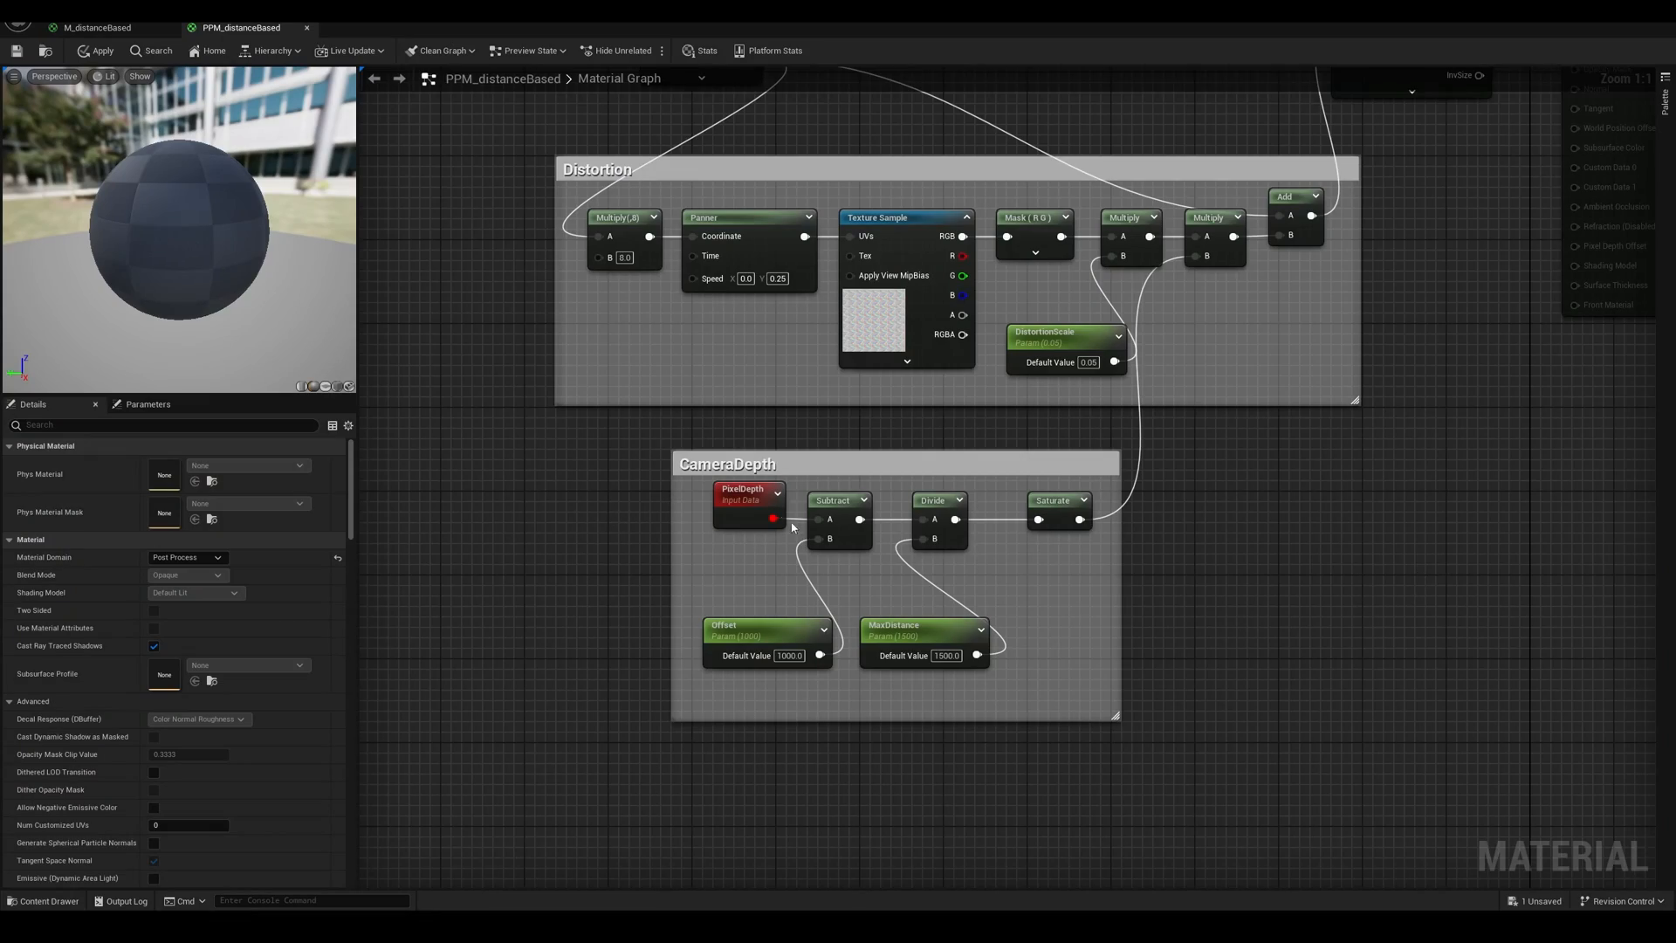
Replace PixelDepth with a TexCoord-fed SceneDepth node; set Offset 10000 and MaxDistance 15000.
left_click(748, 503)
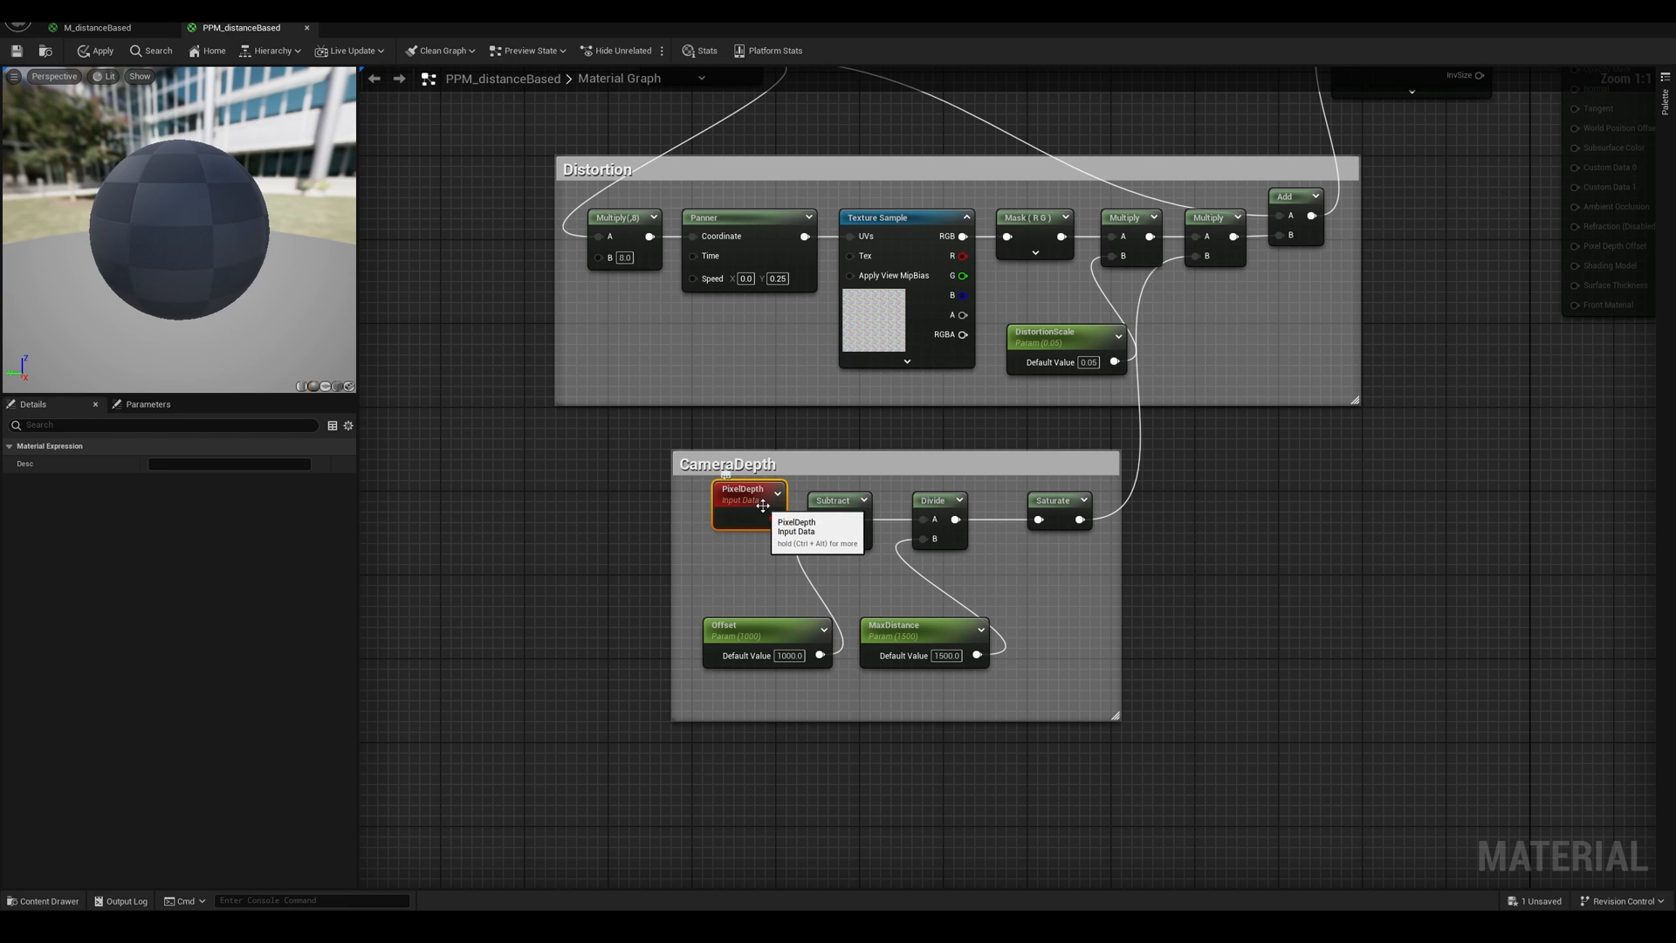
mouse_move(748, 499)
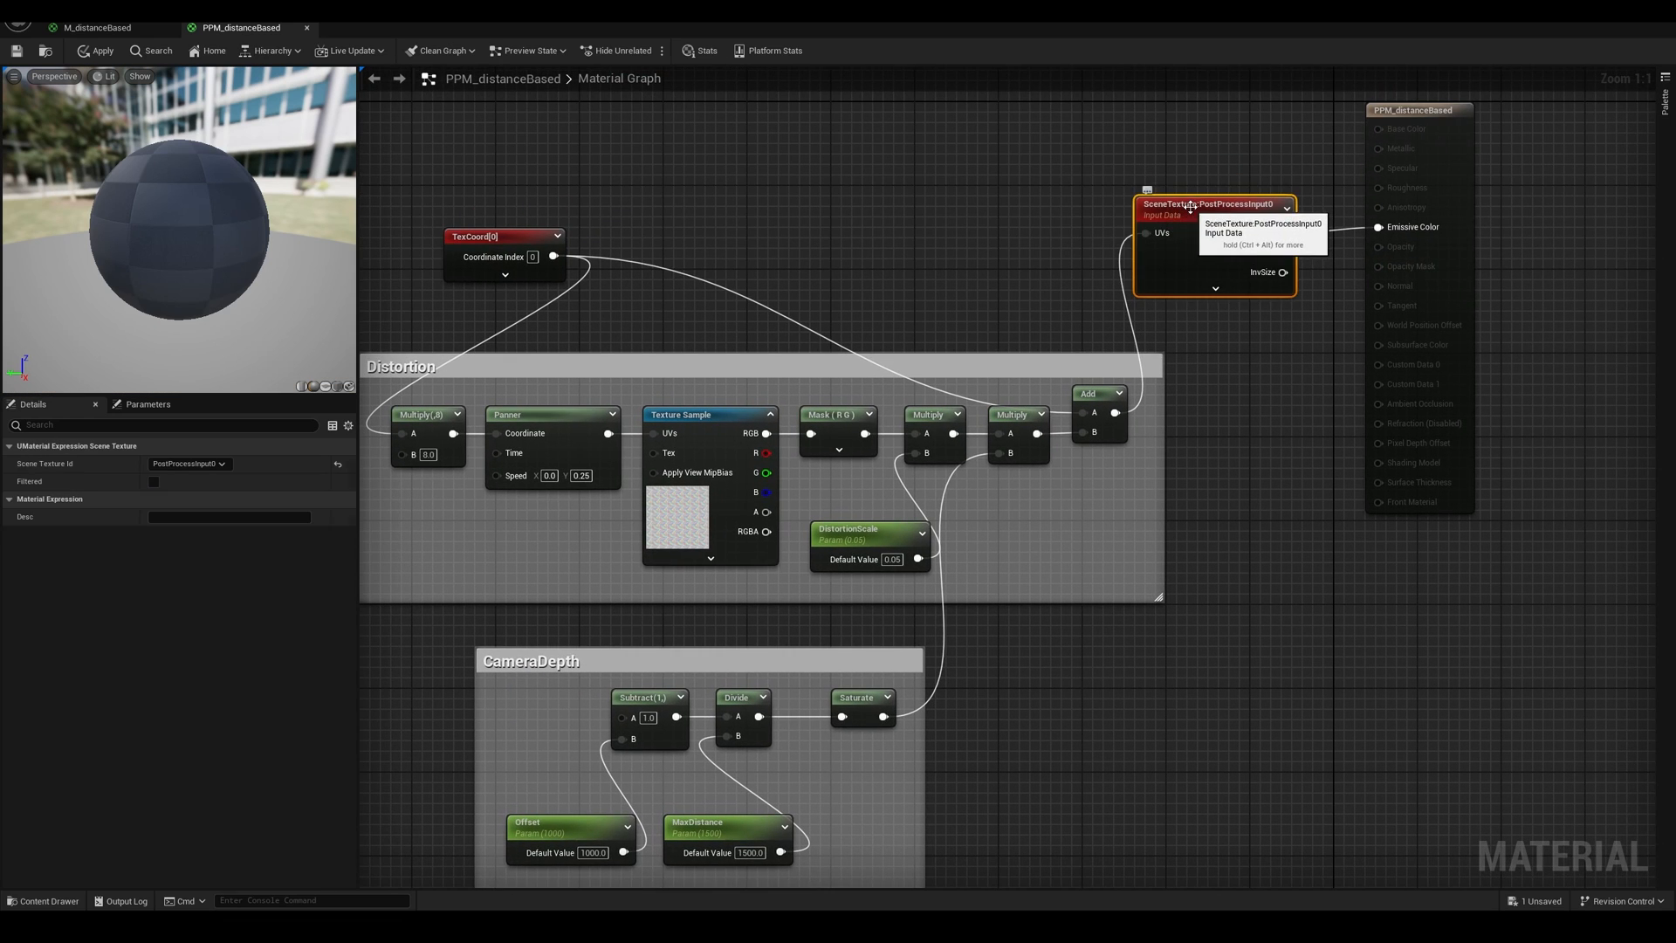
left_click(189, 463)
type("sce")
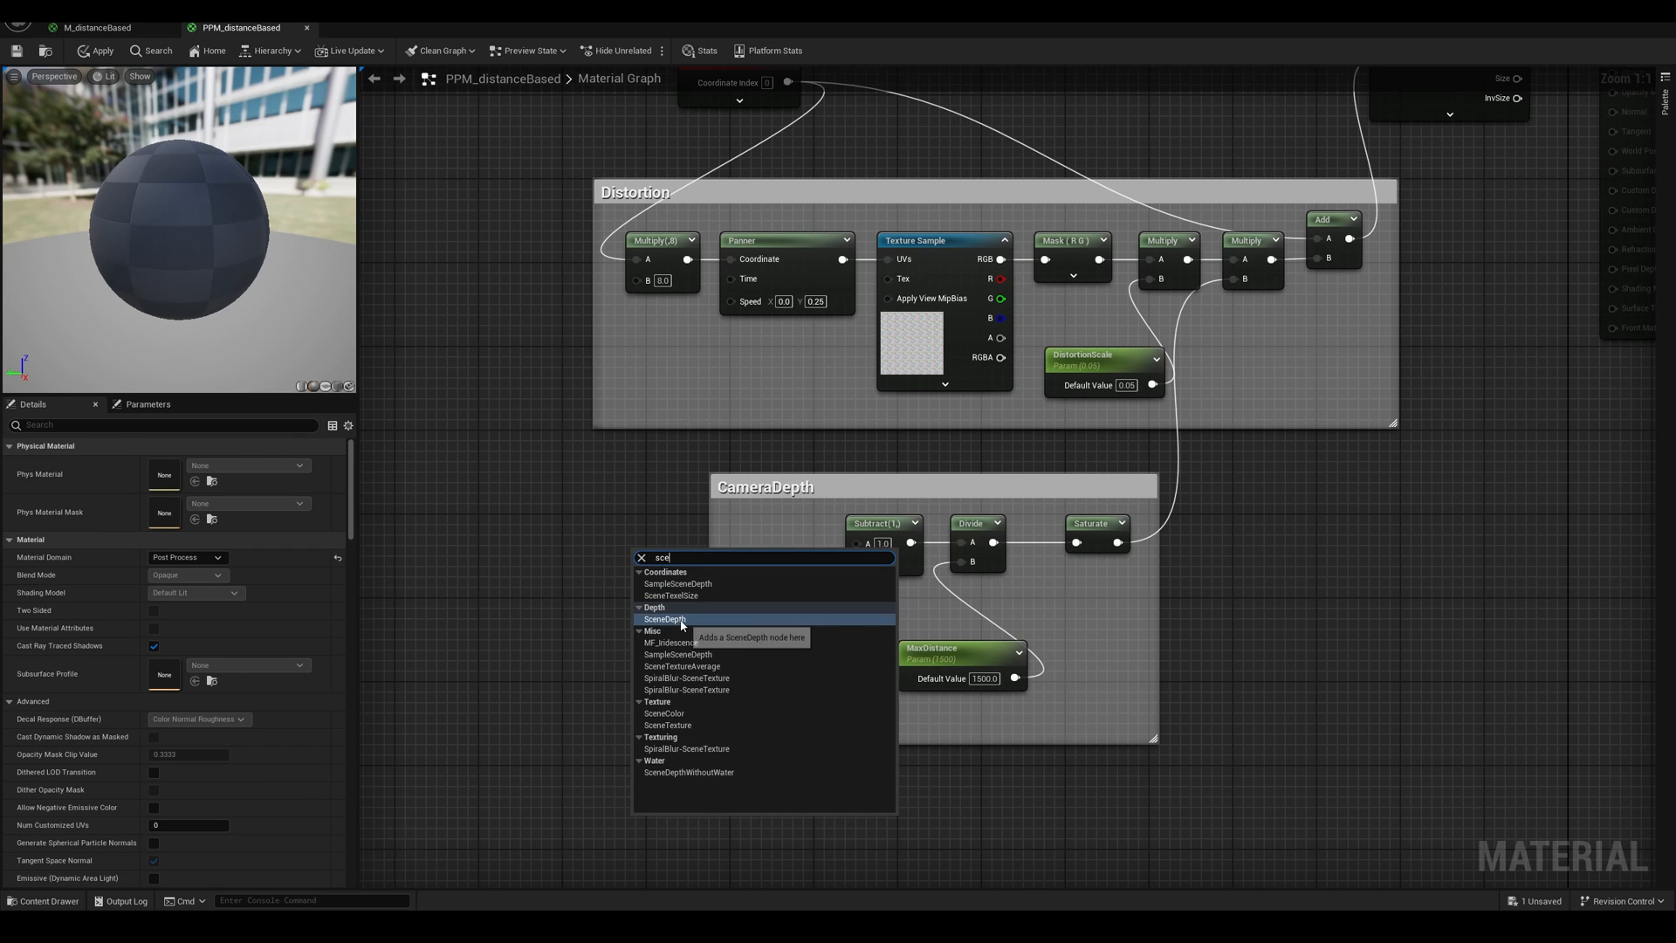
left_click(664, 619)
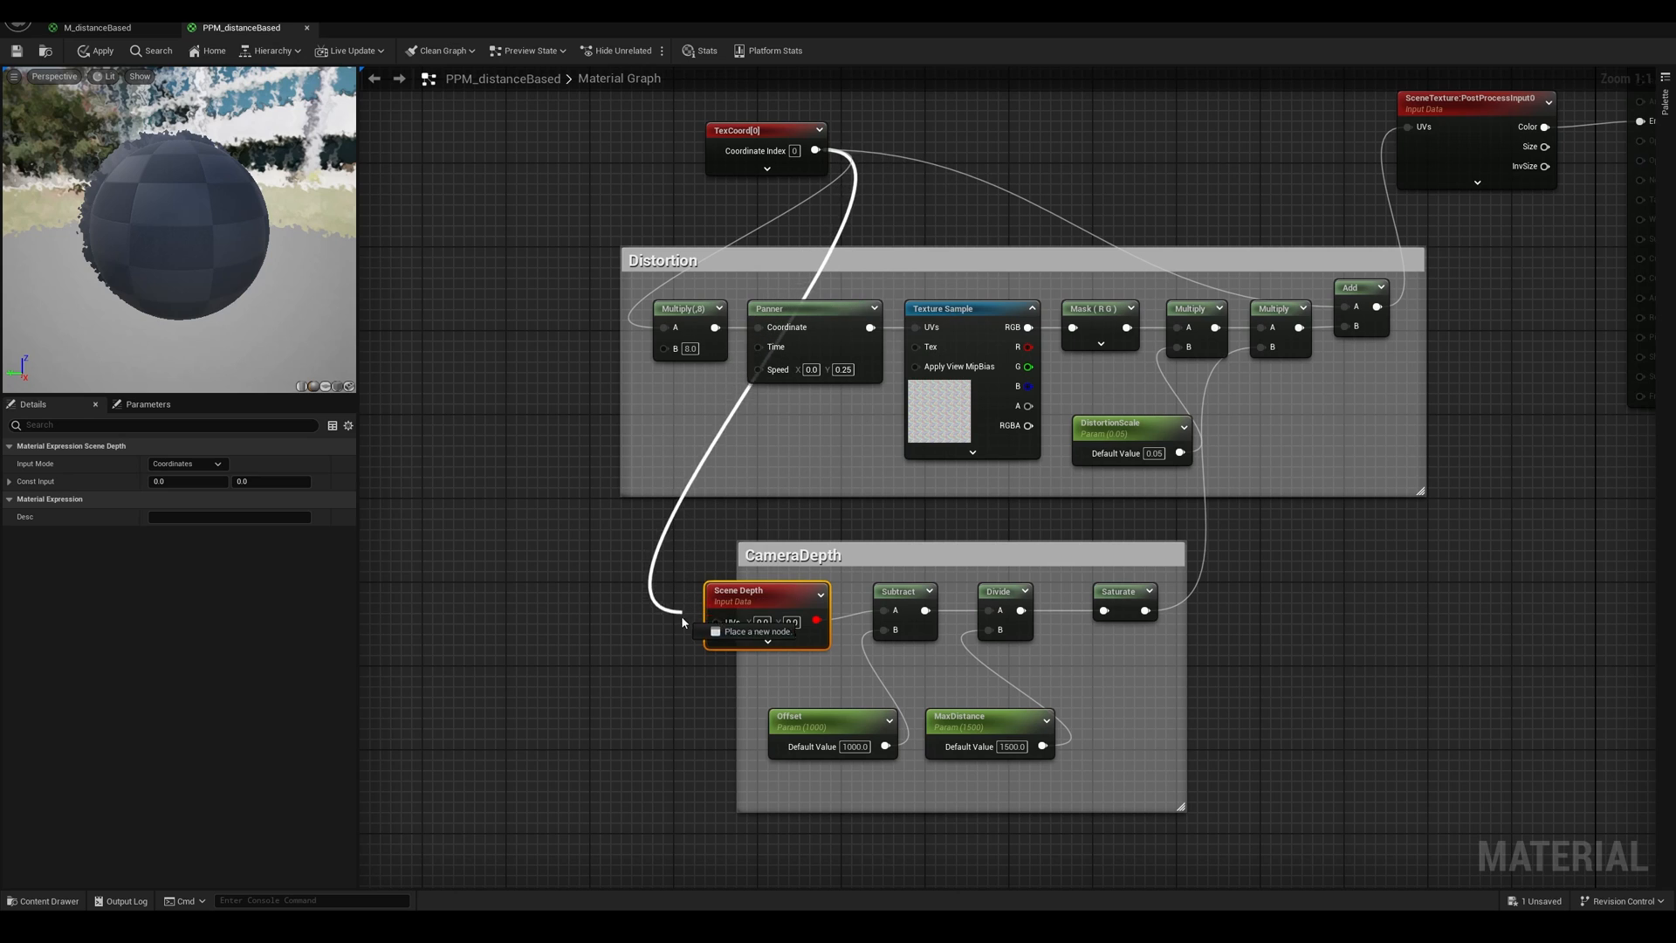
mouse_move(796, 591)
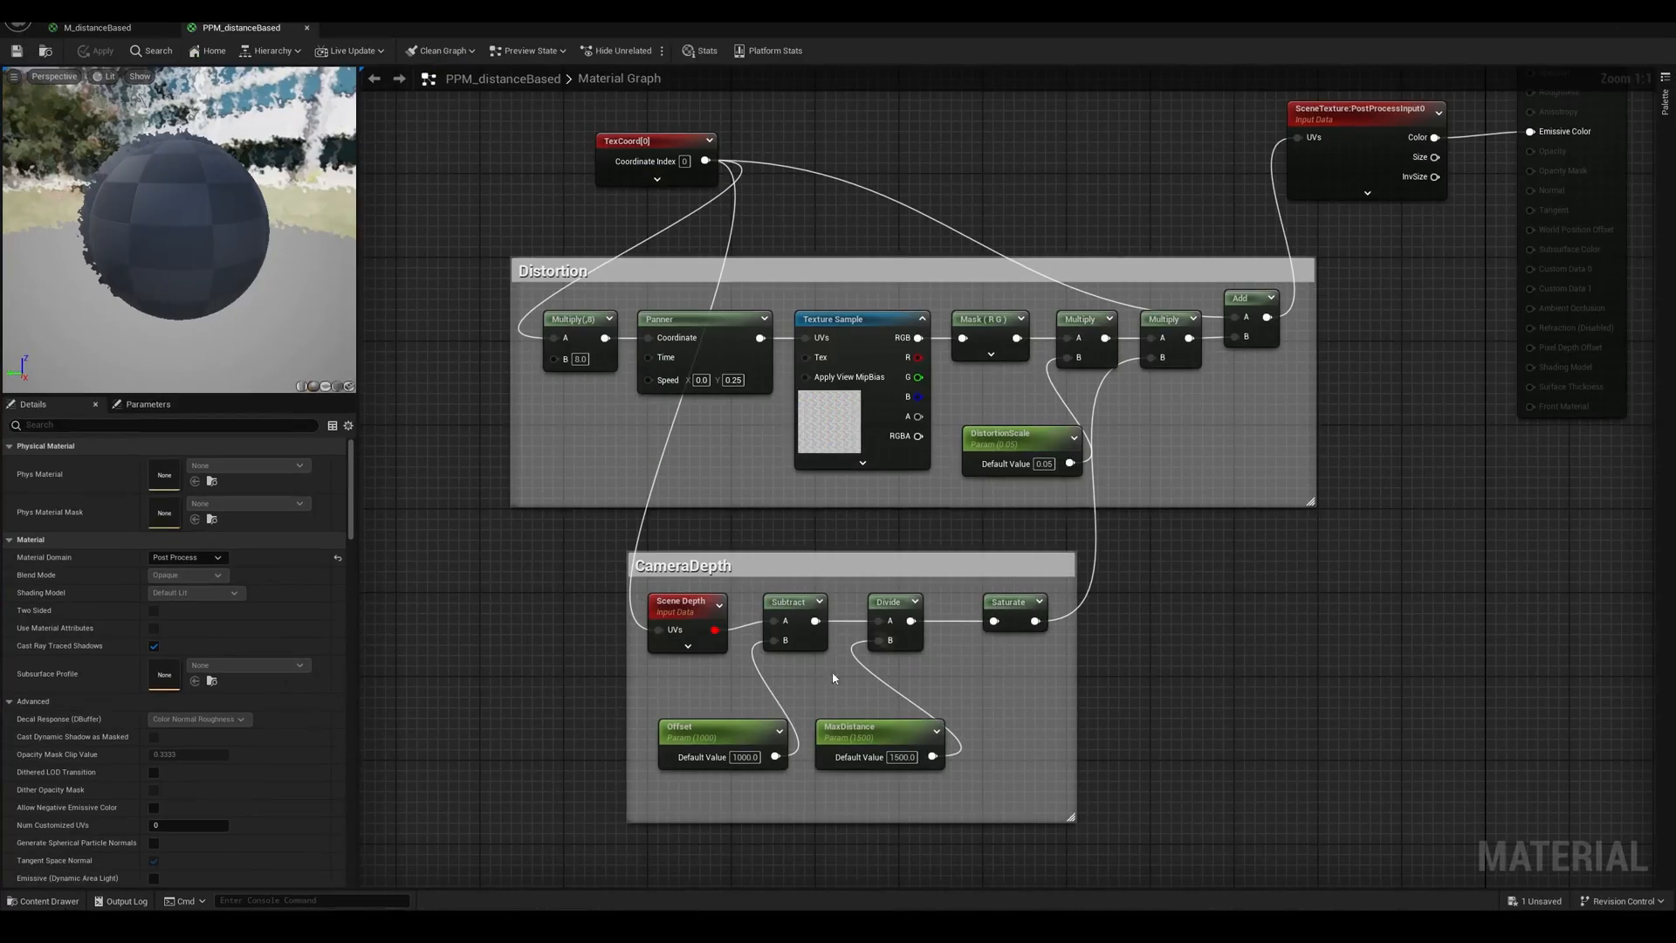
double_click(745, 756)
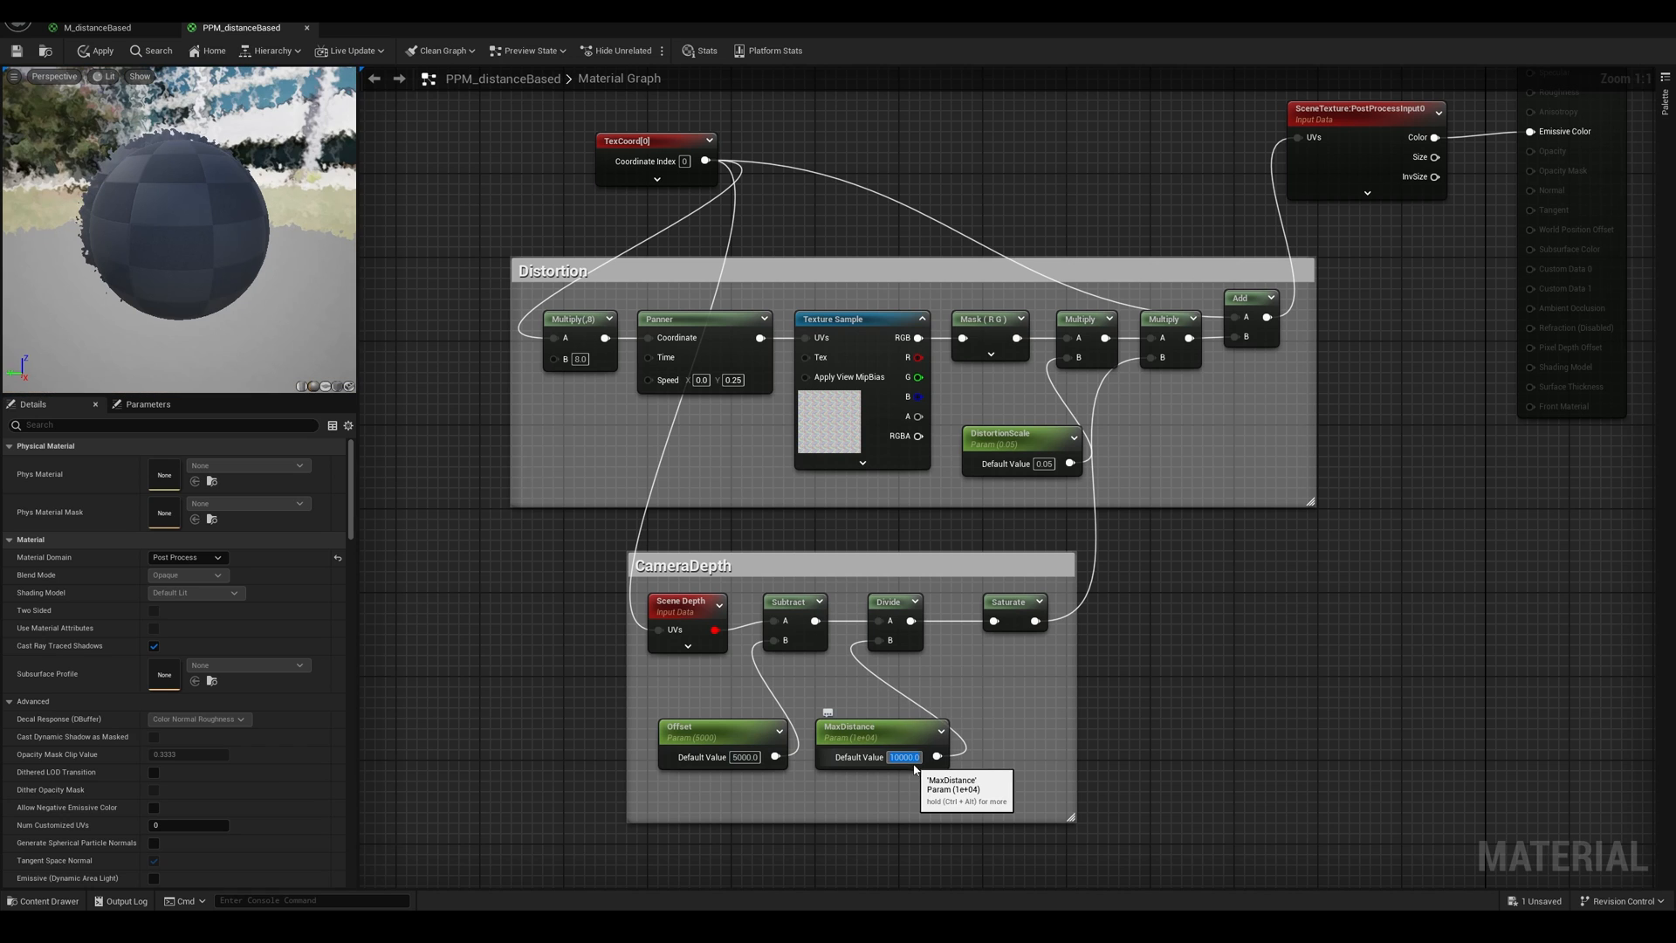
left_click(17, 52)
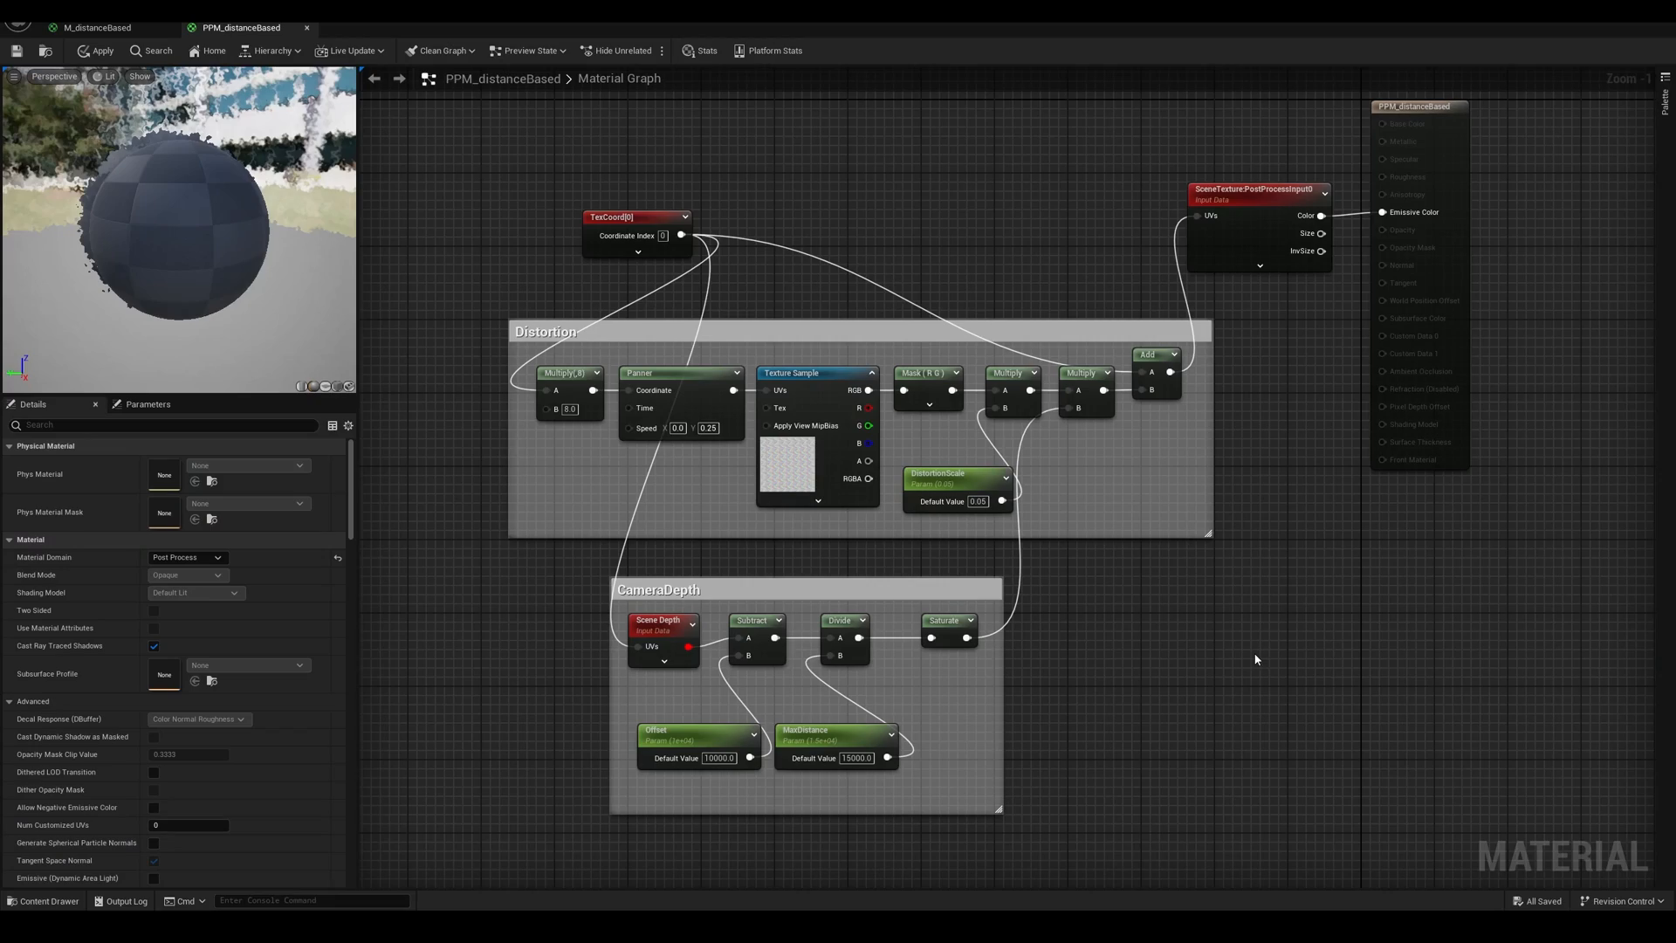
mouse_move(1056, 575)
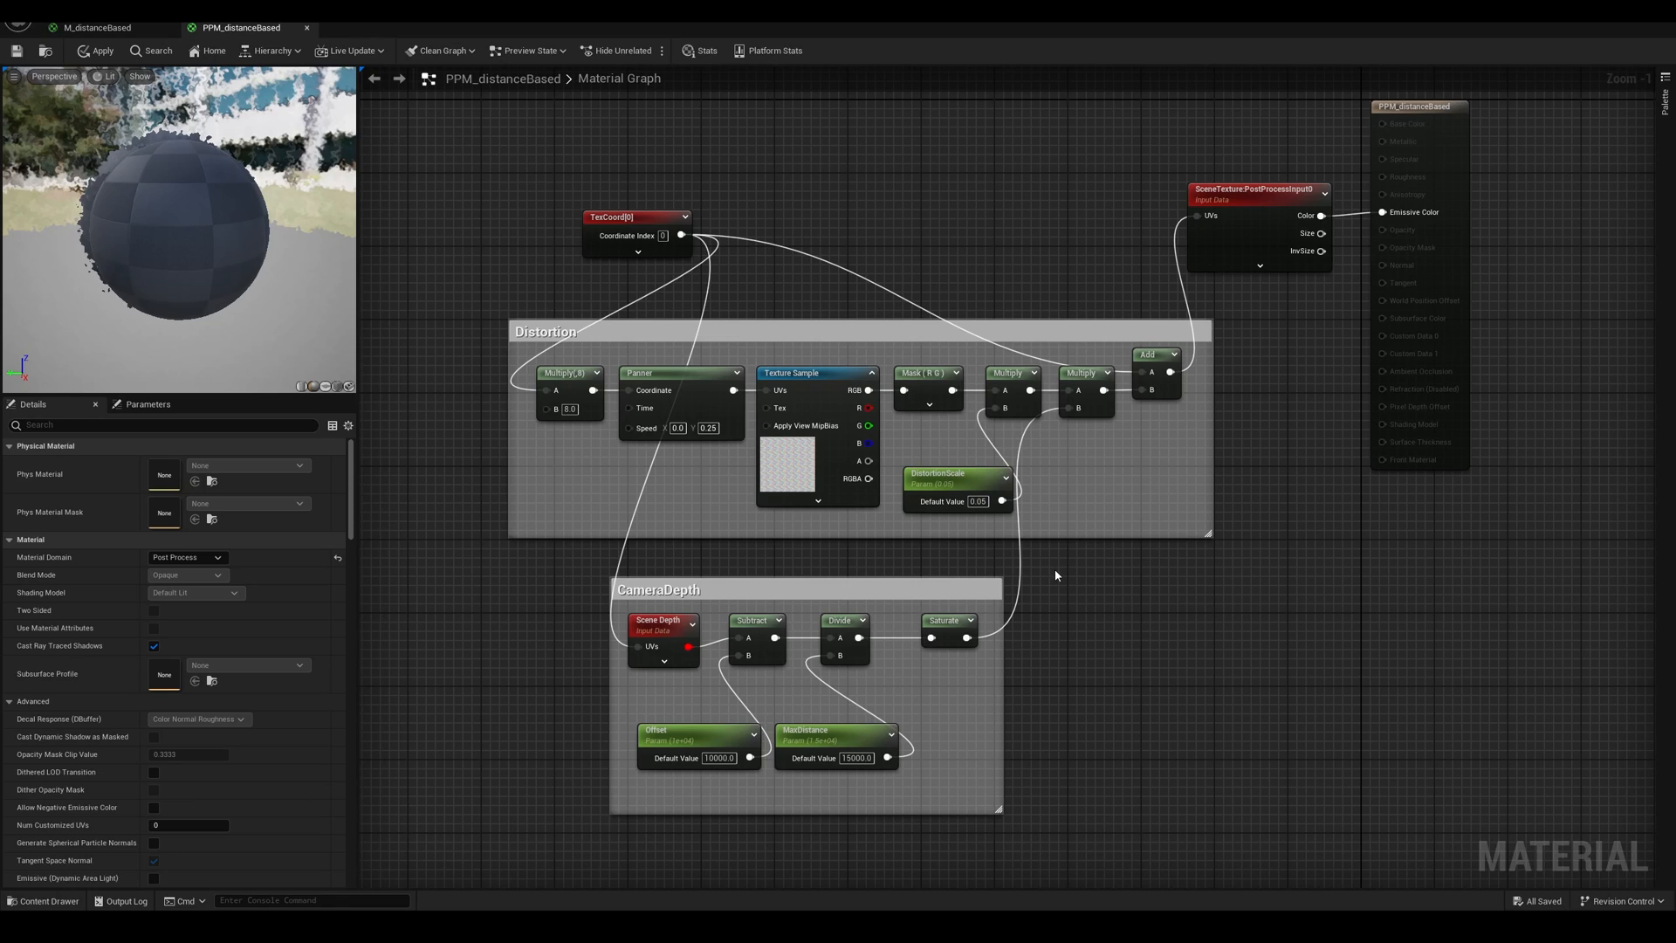
mouse_move(1089, 581)
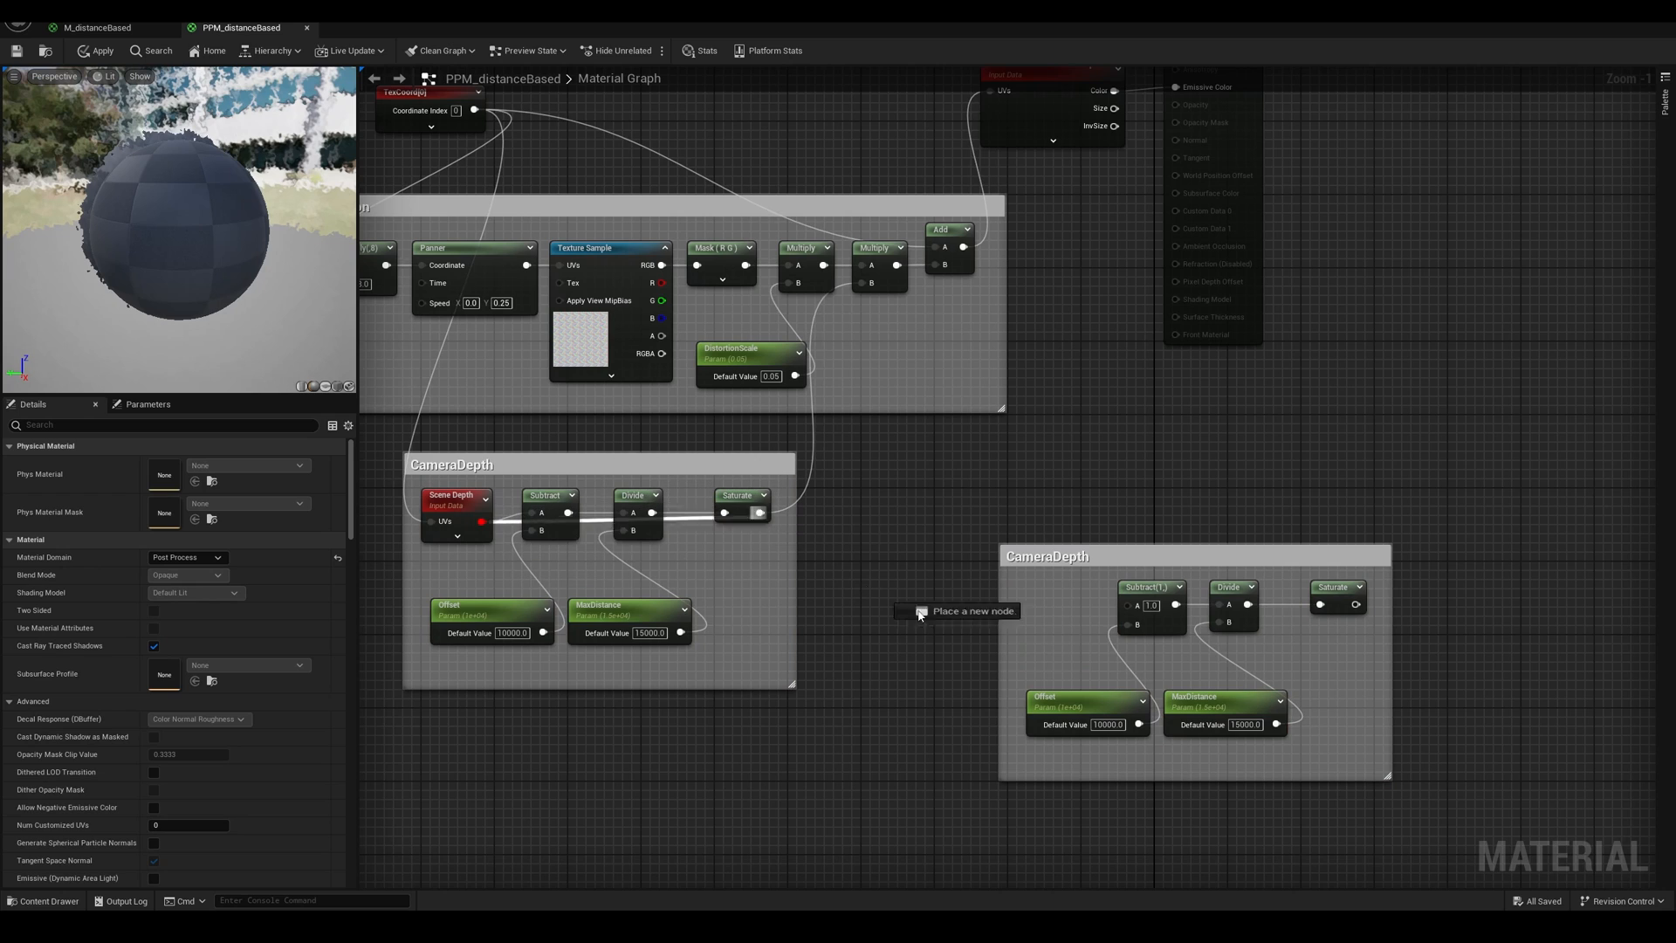
Paste a second CameraDepth group, scaling Offset and MaxDistance by DebugTimeSine and a 0.1 constant.
left_click(935, 501)
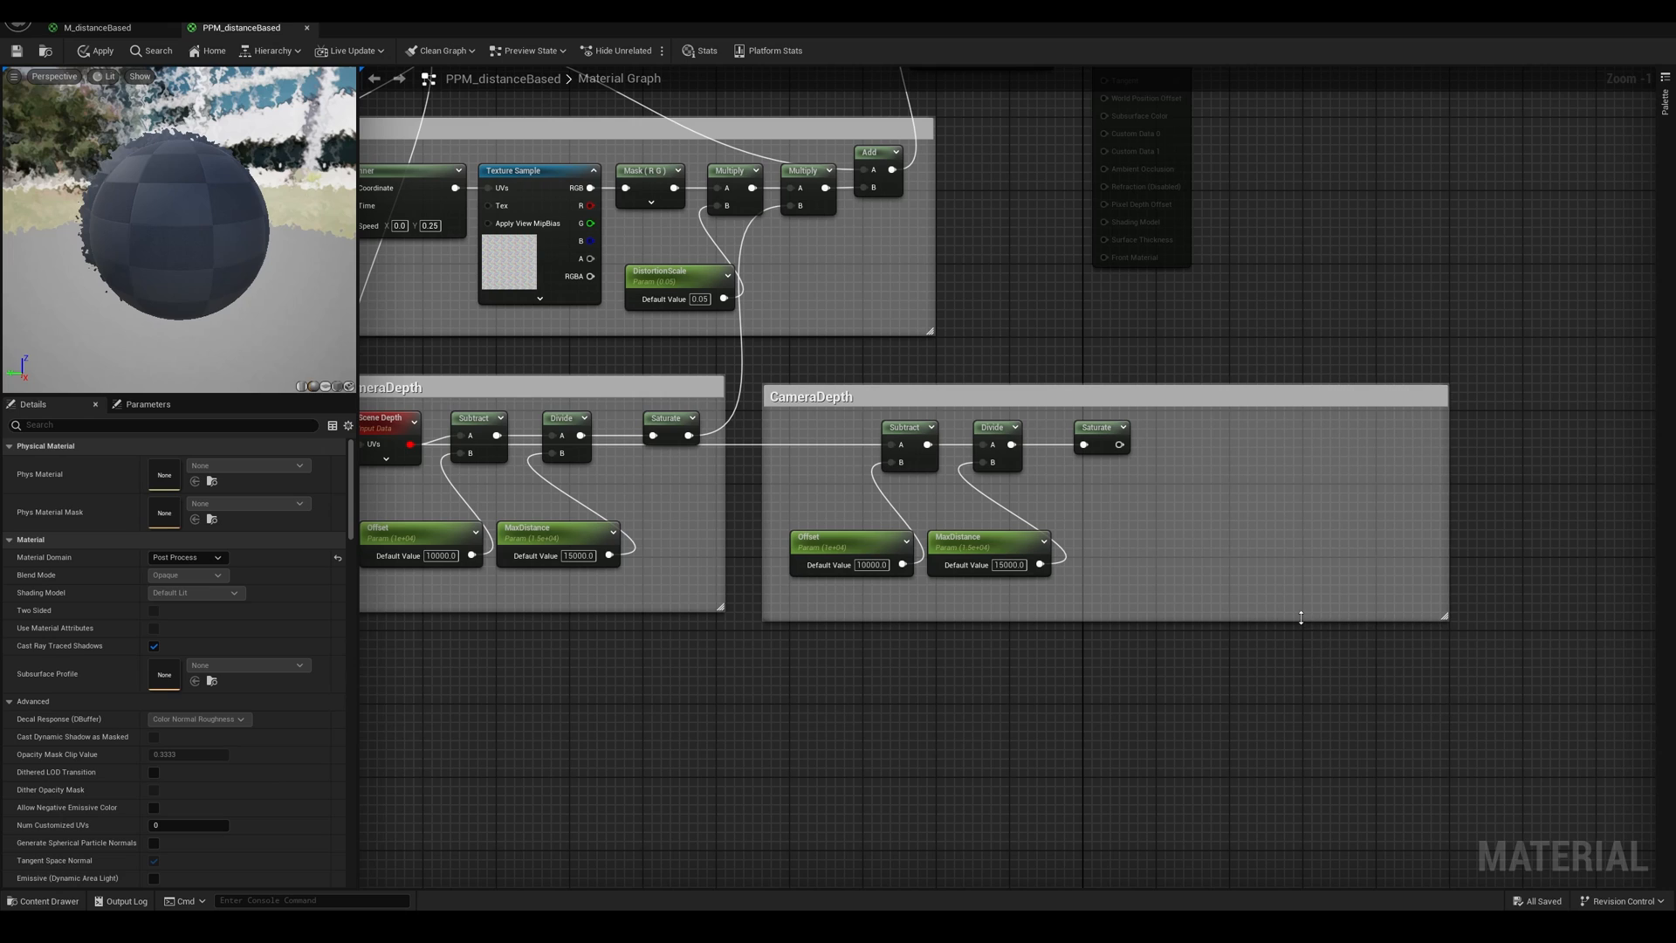
left_click(1275, 437)
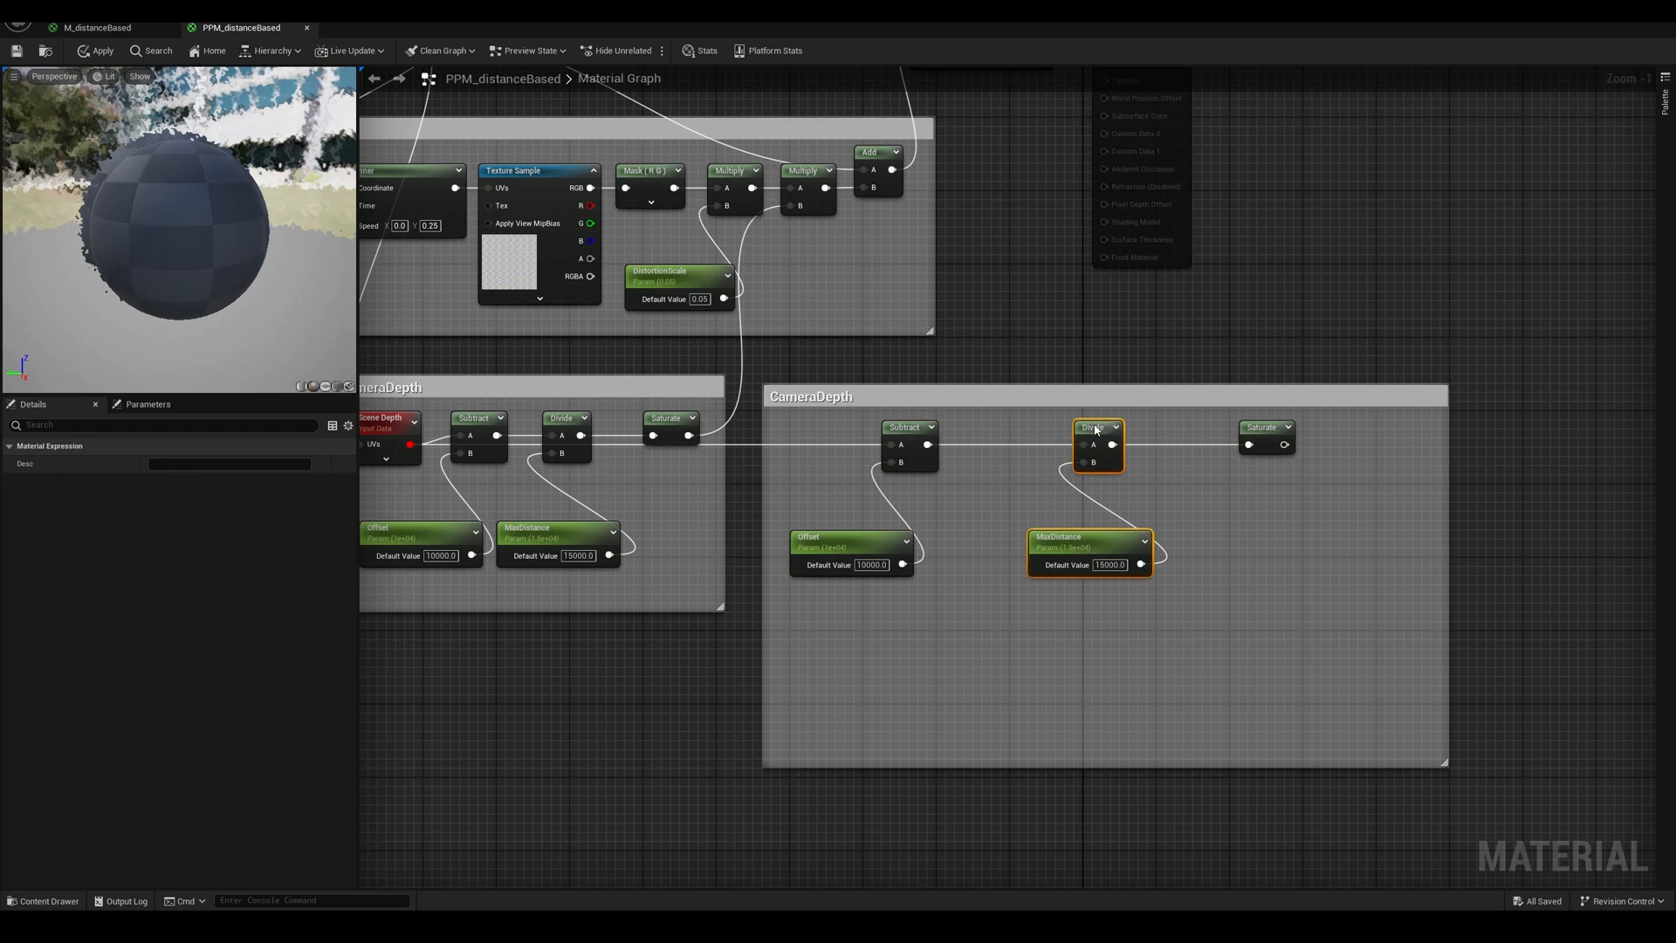
left_click(972, 581)
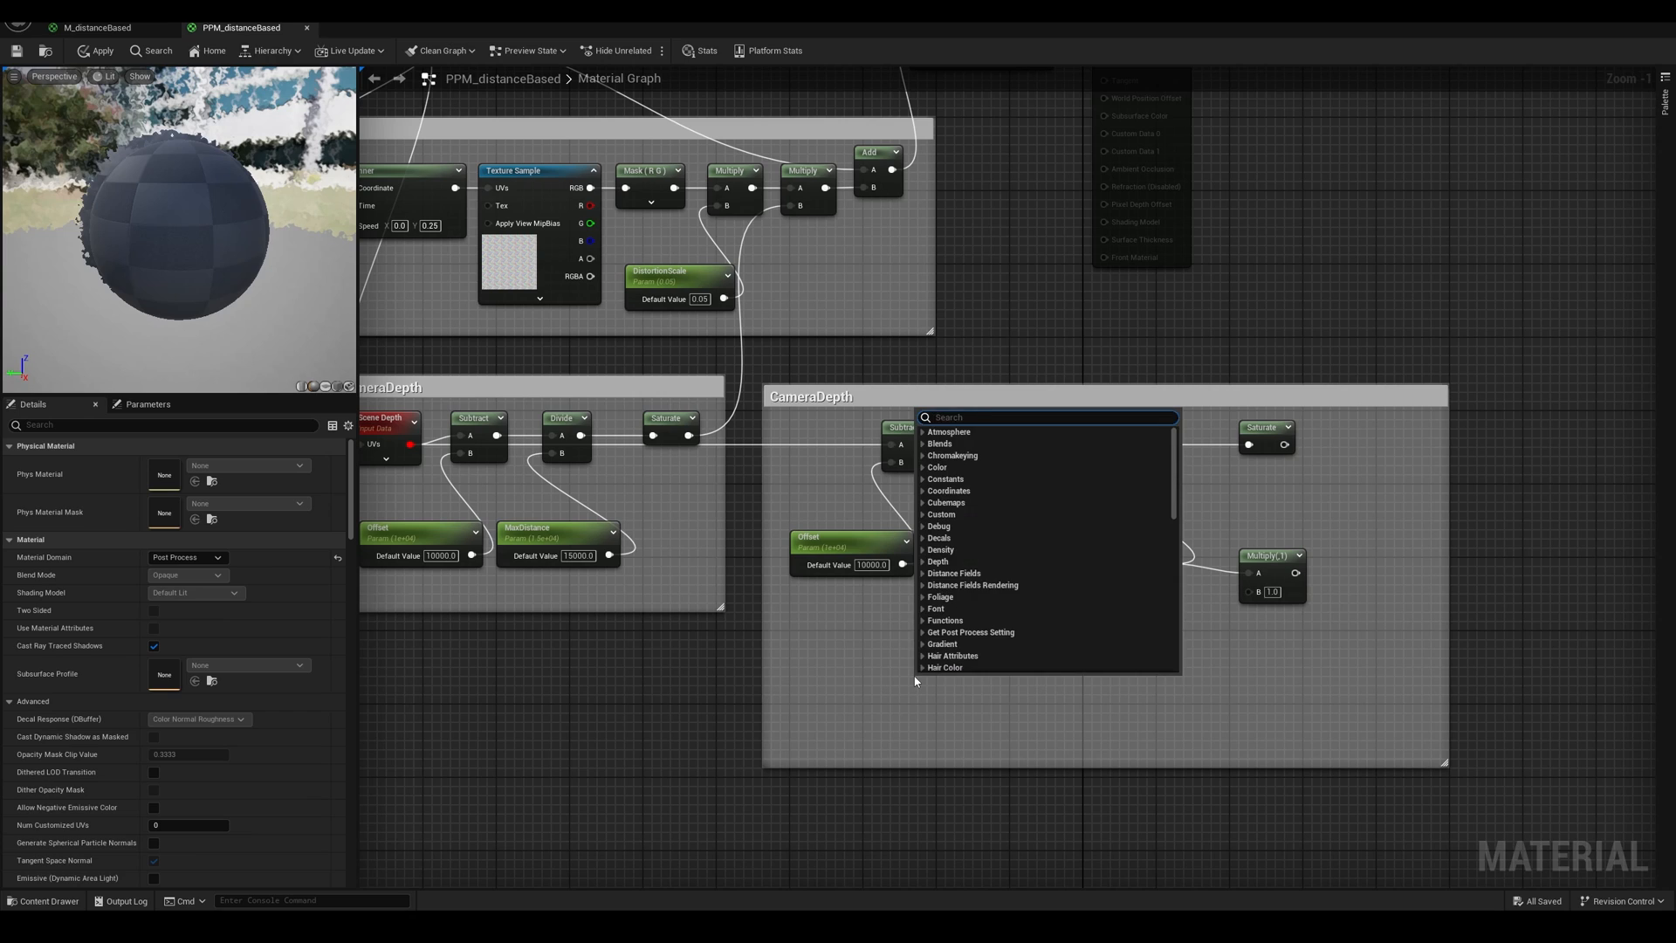
type("debu")
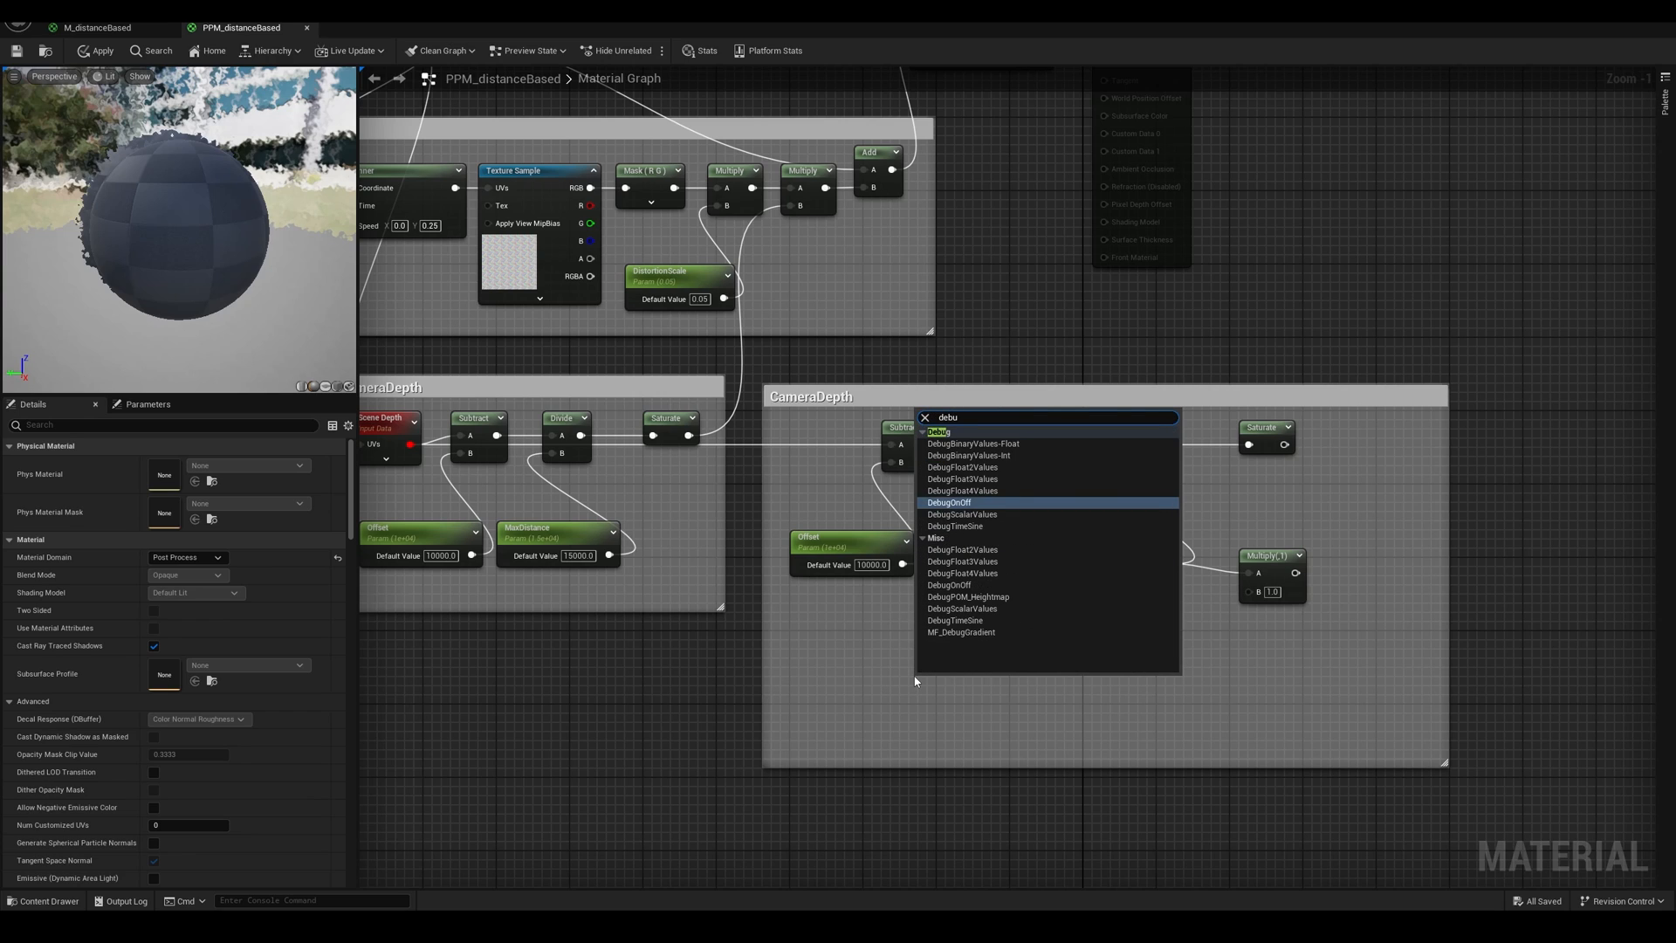
mouse_move(961, 523)
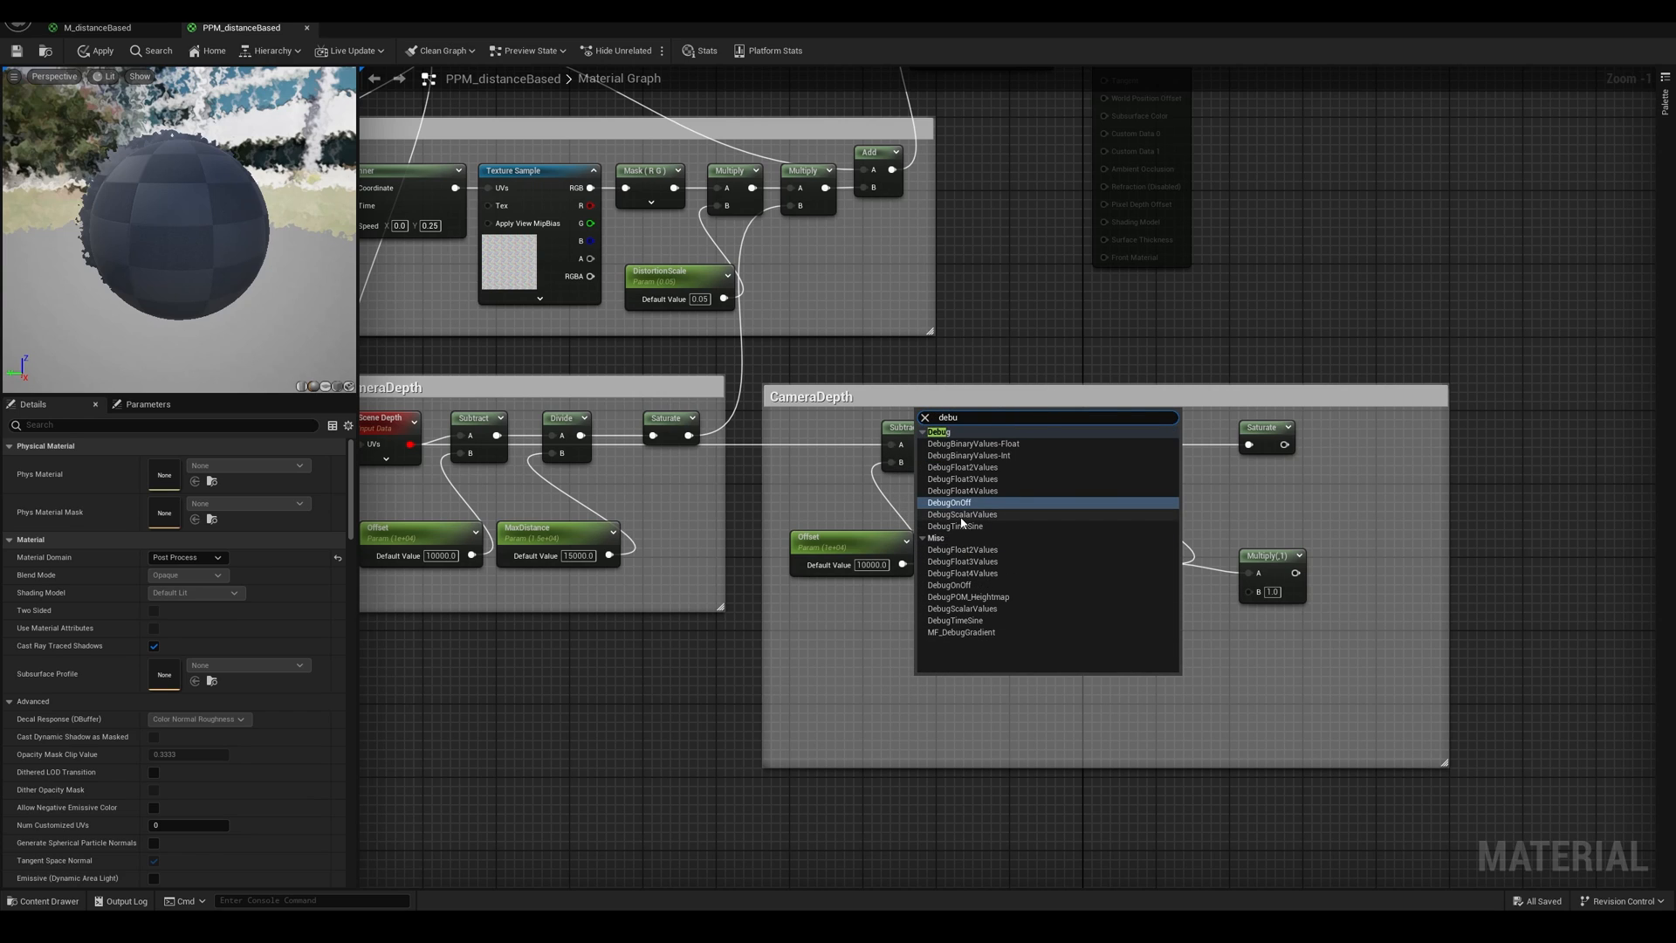
left_click(955, 620)
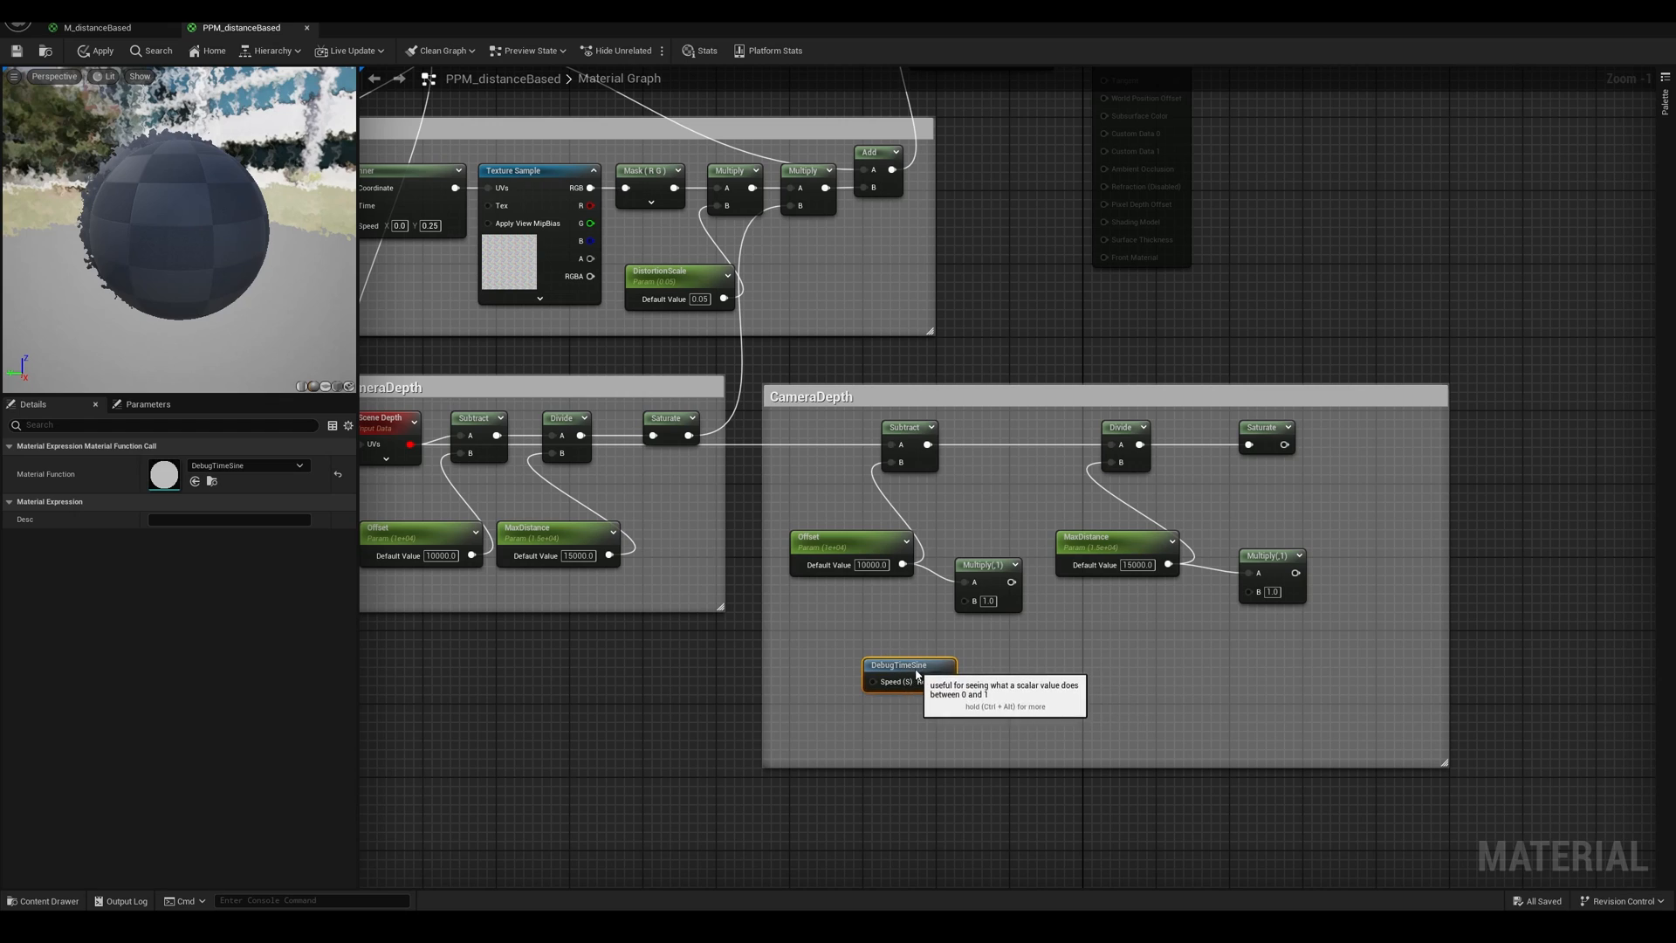
mouse_move(1119, 601)
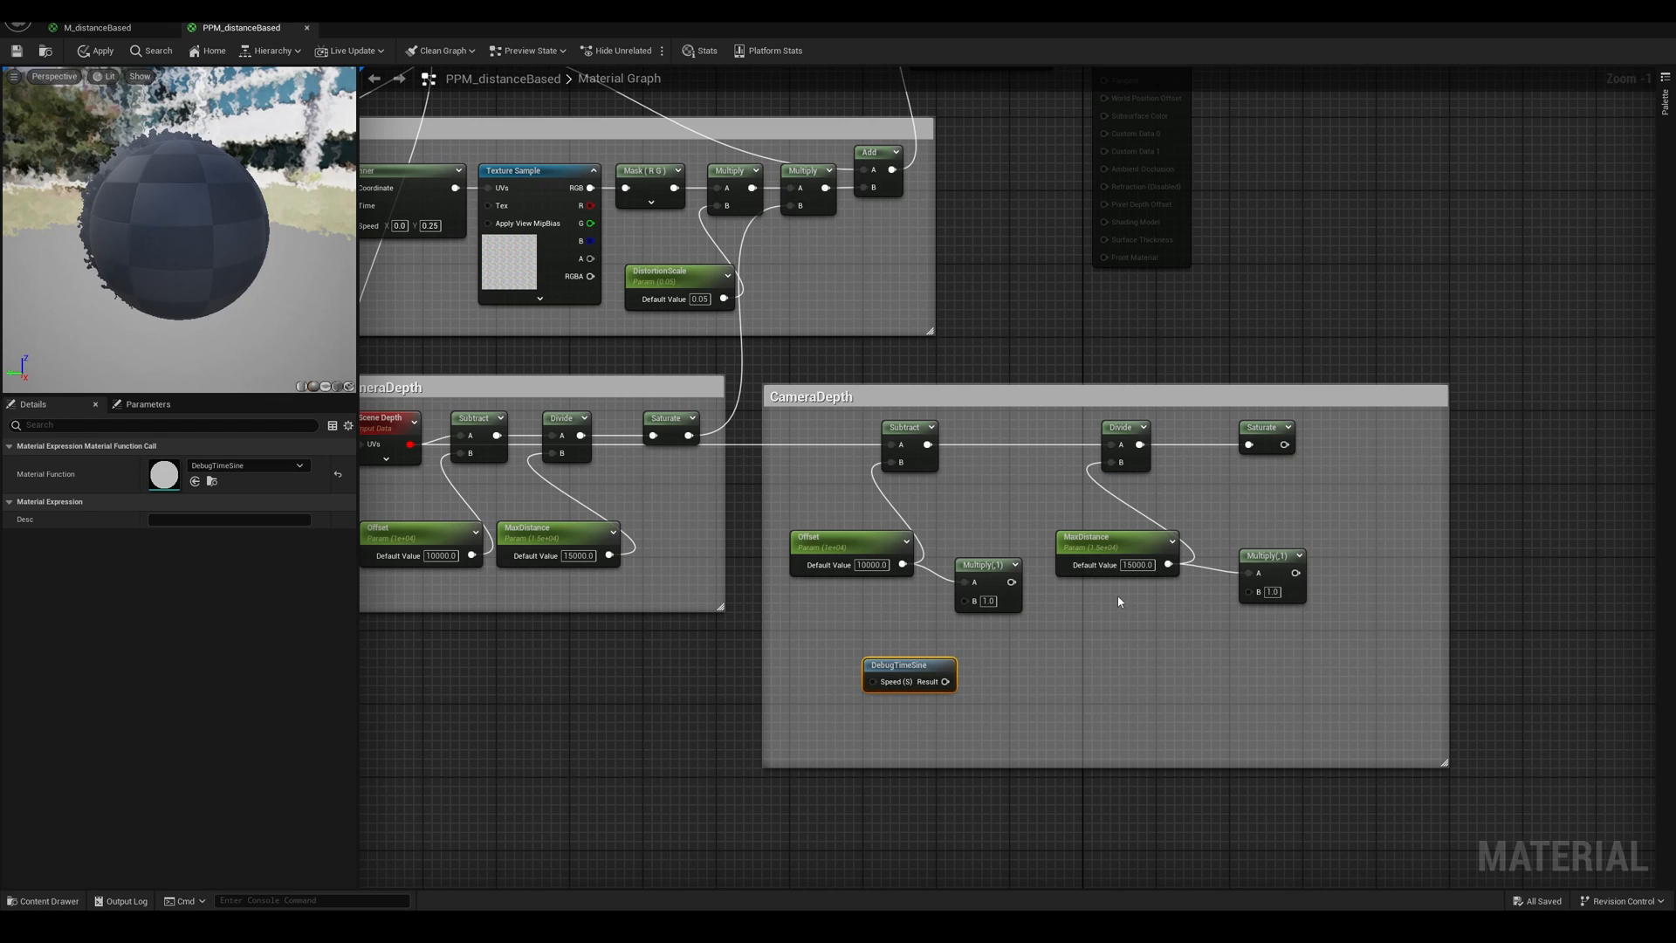
mouse_move(908, 673)
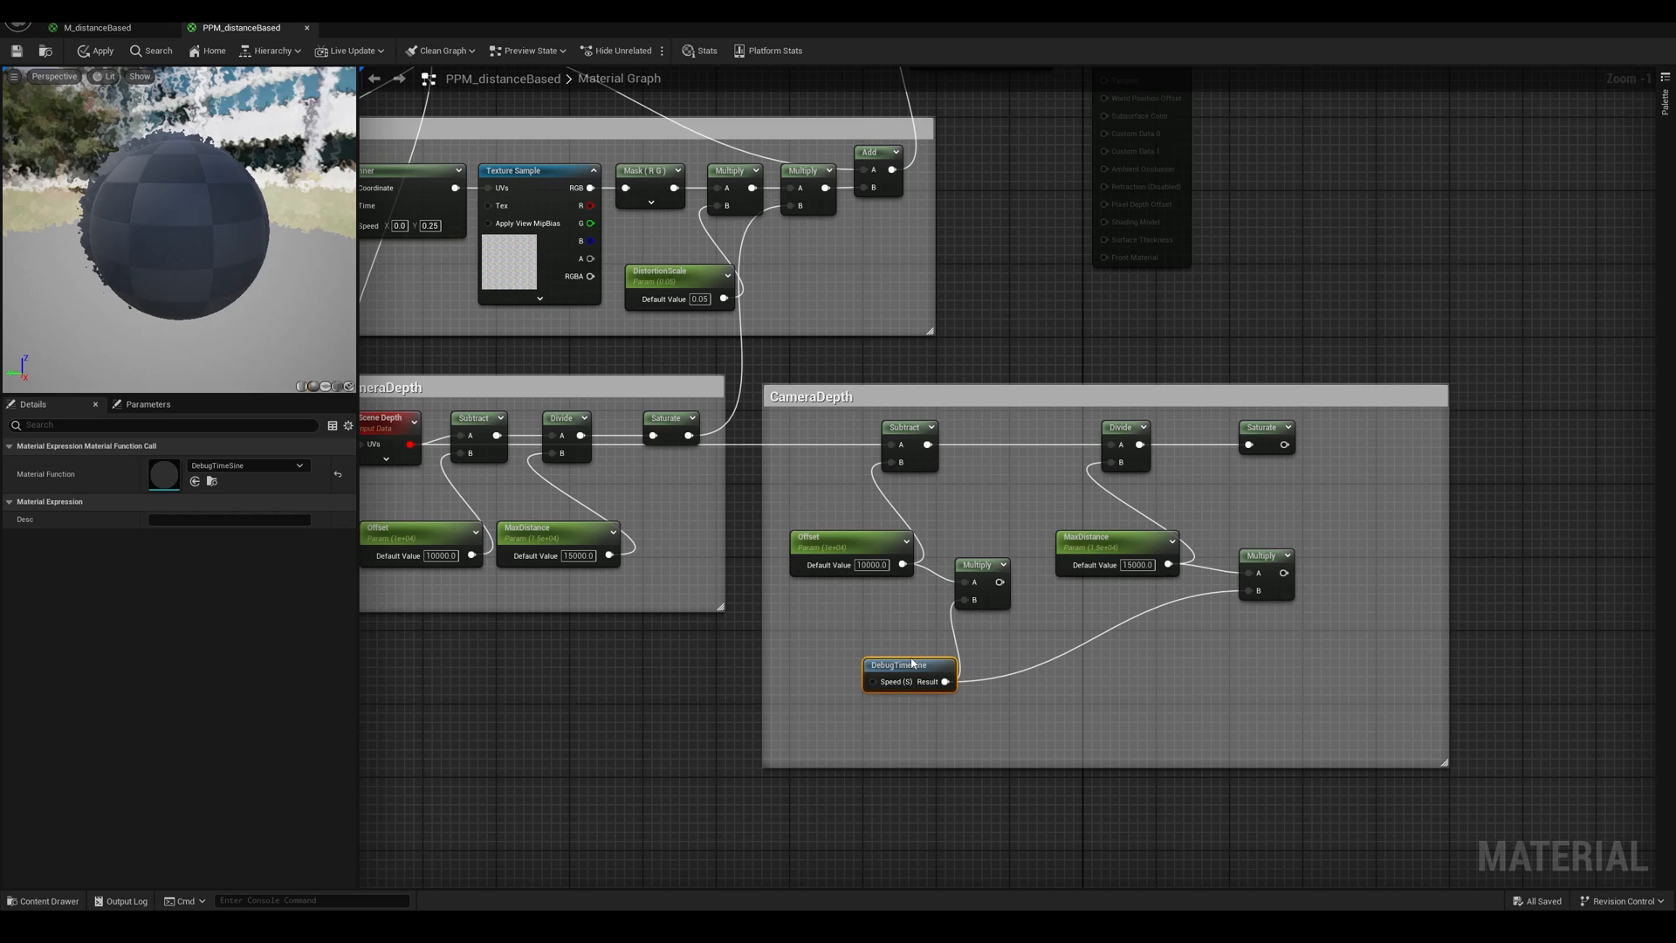
mouse_move(912, 647)
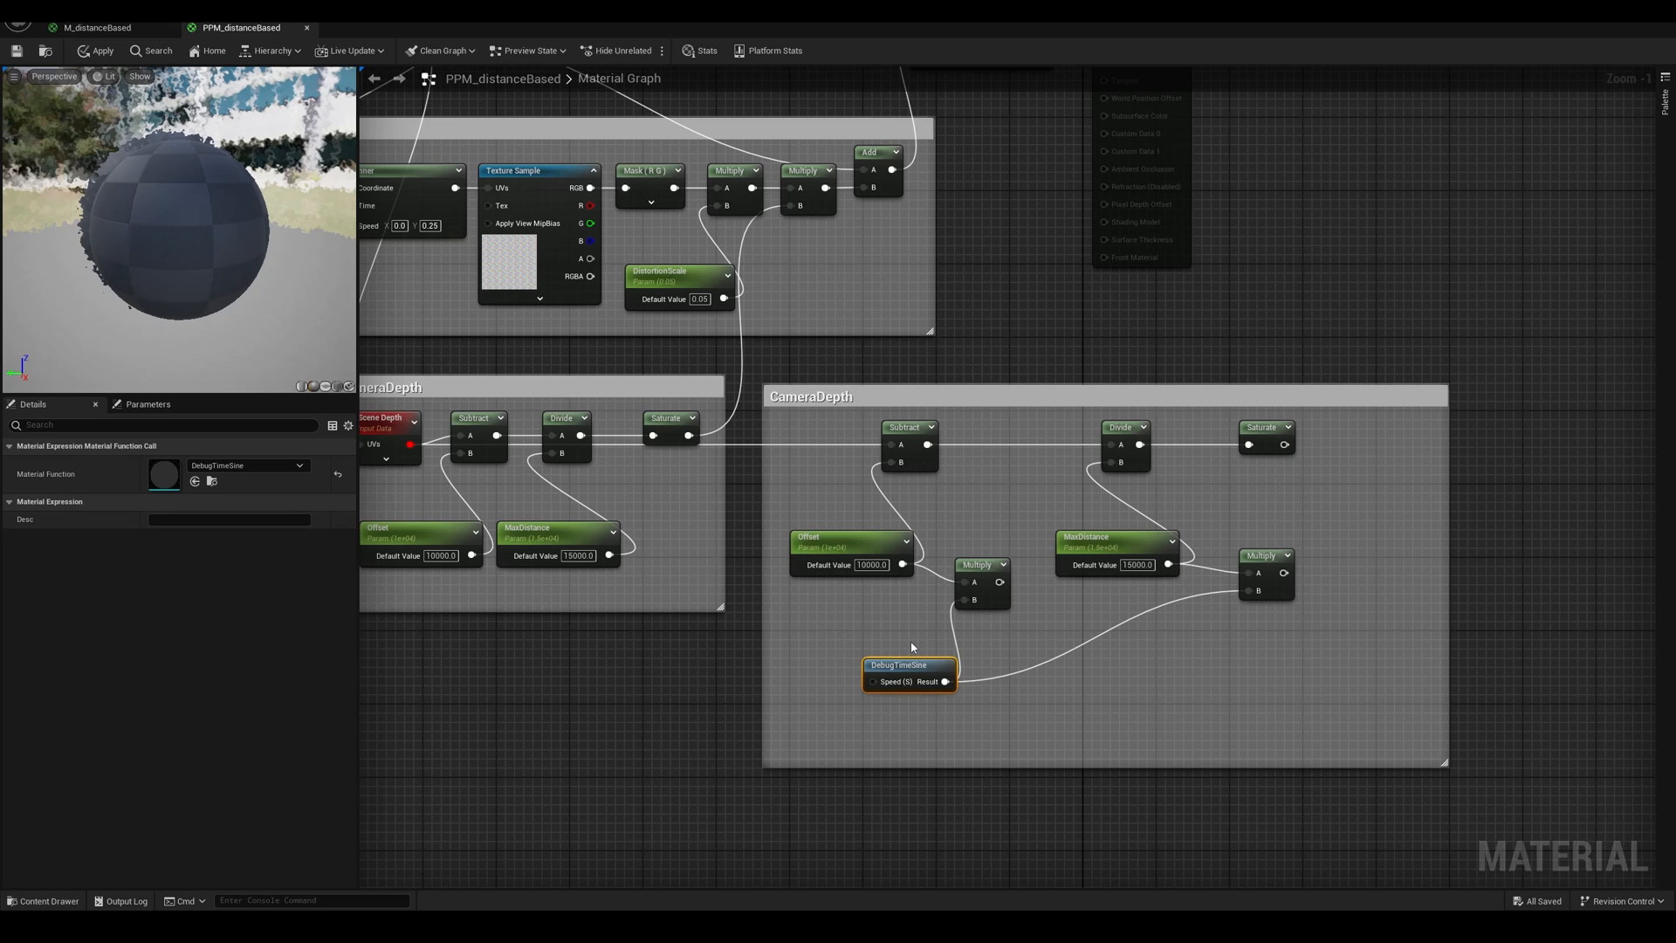
mouse_move(896, 675)
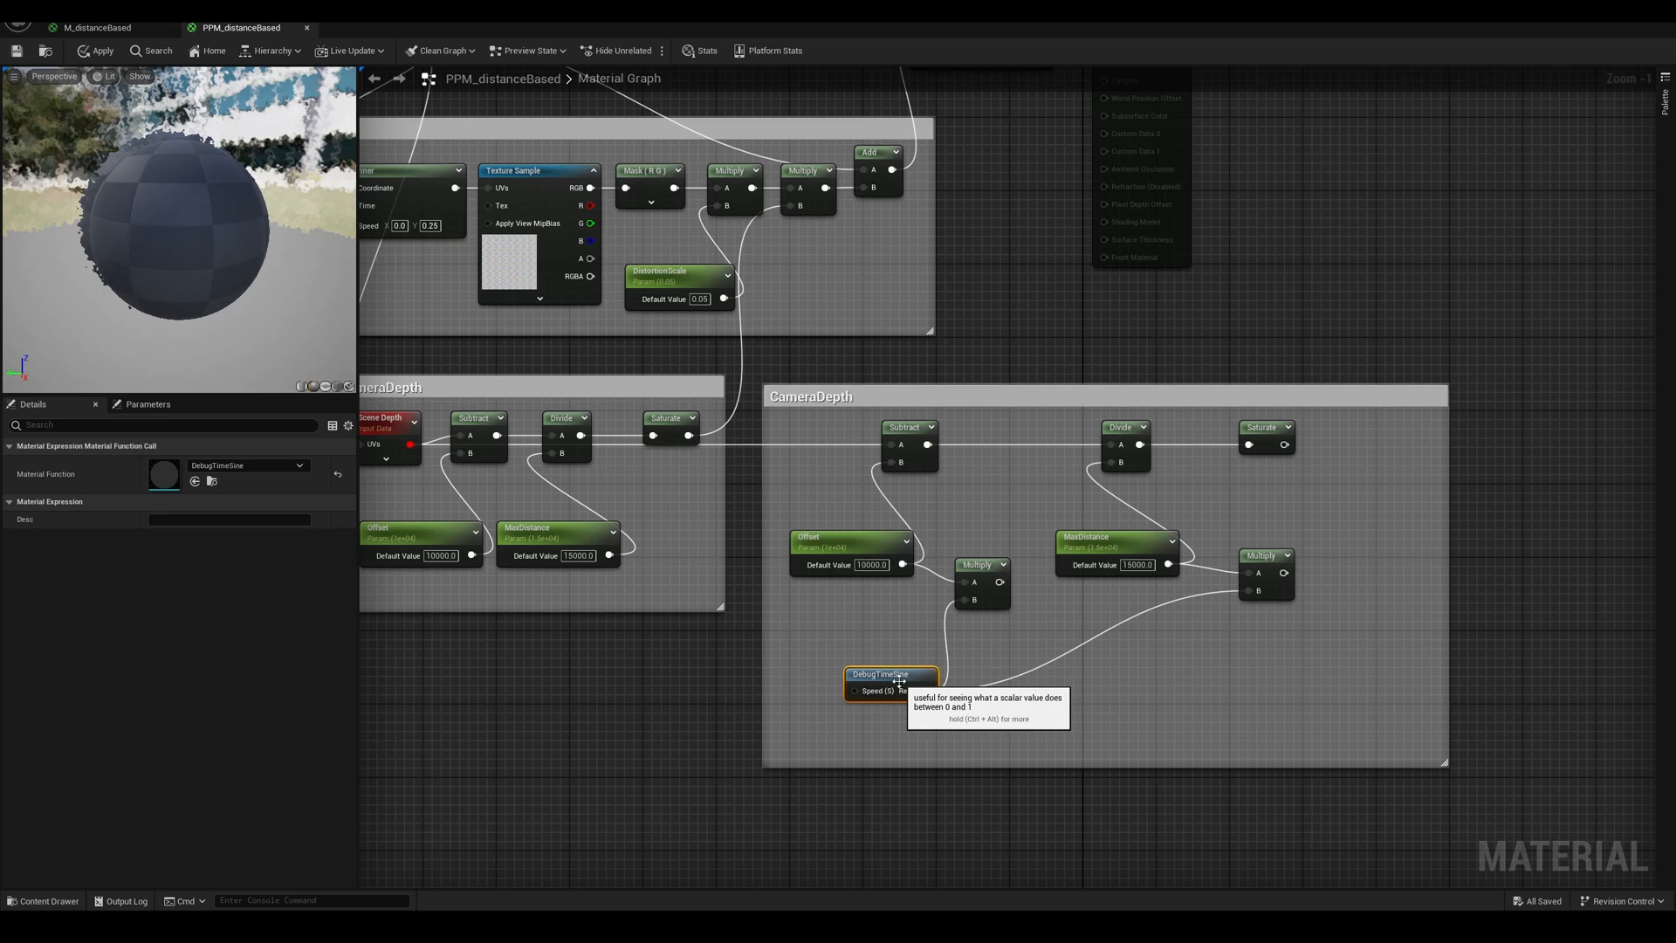
mouse_move(905, 712)
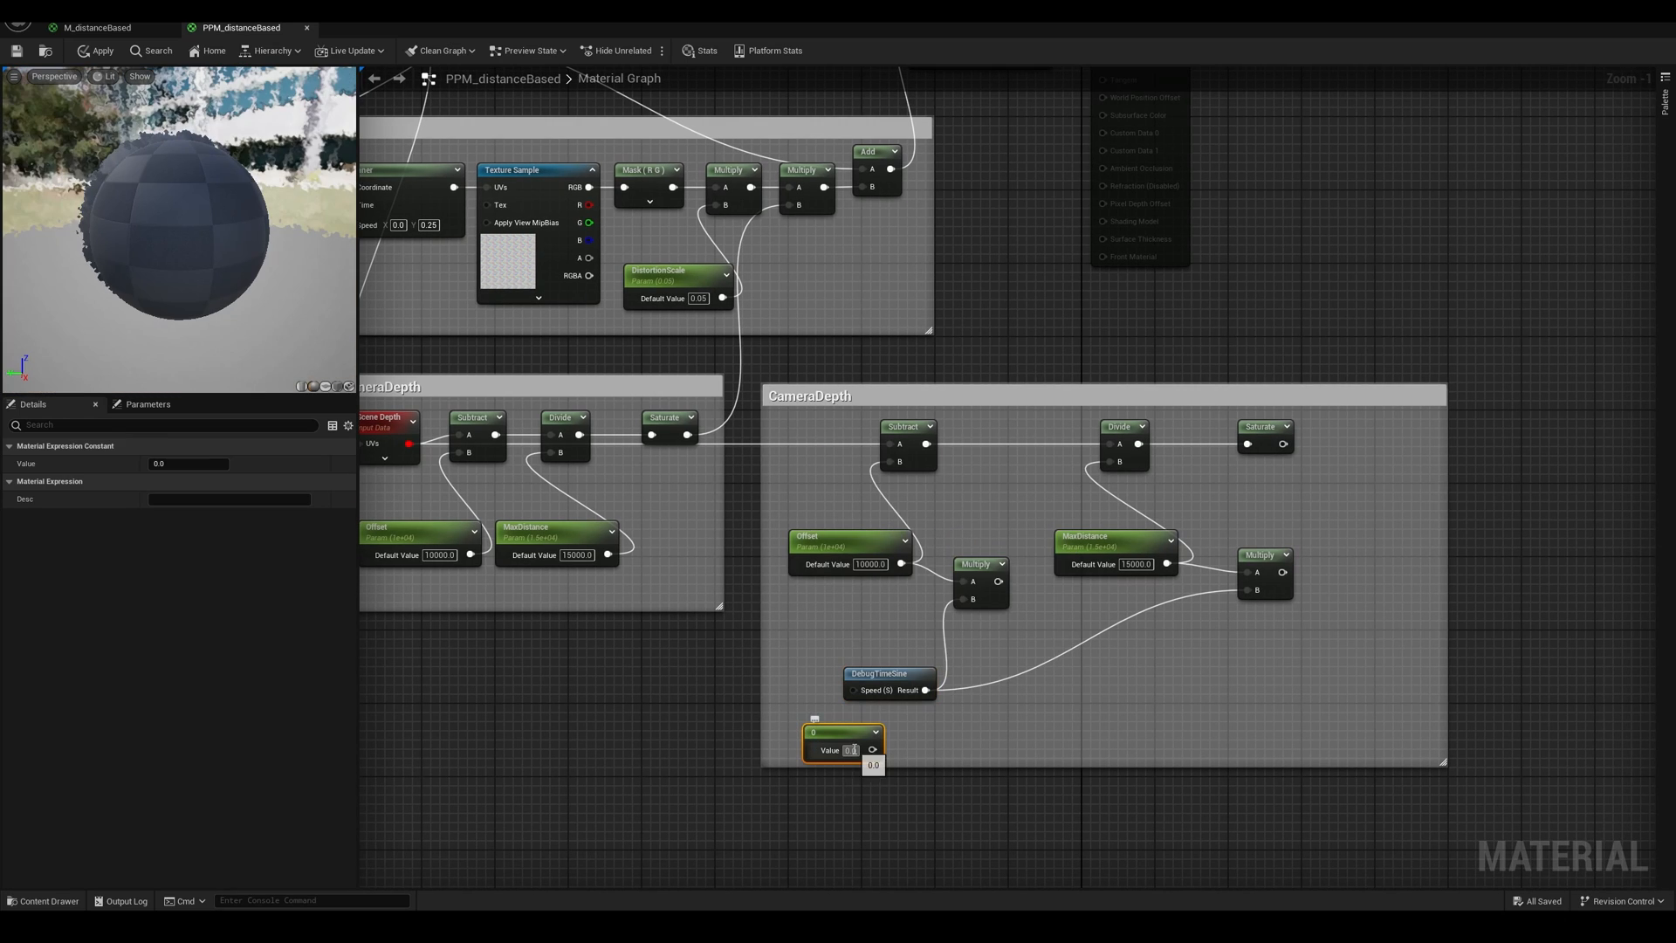
type("0.1")
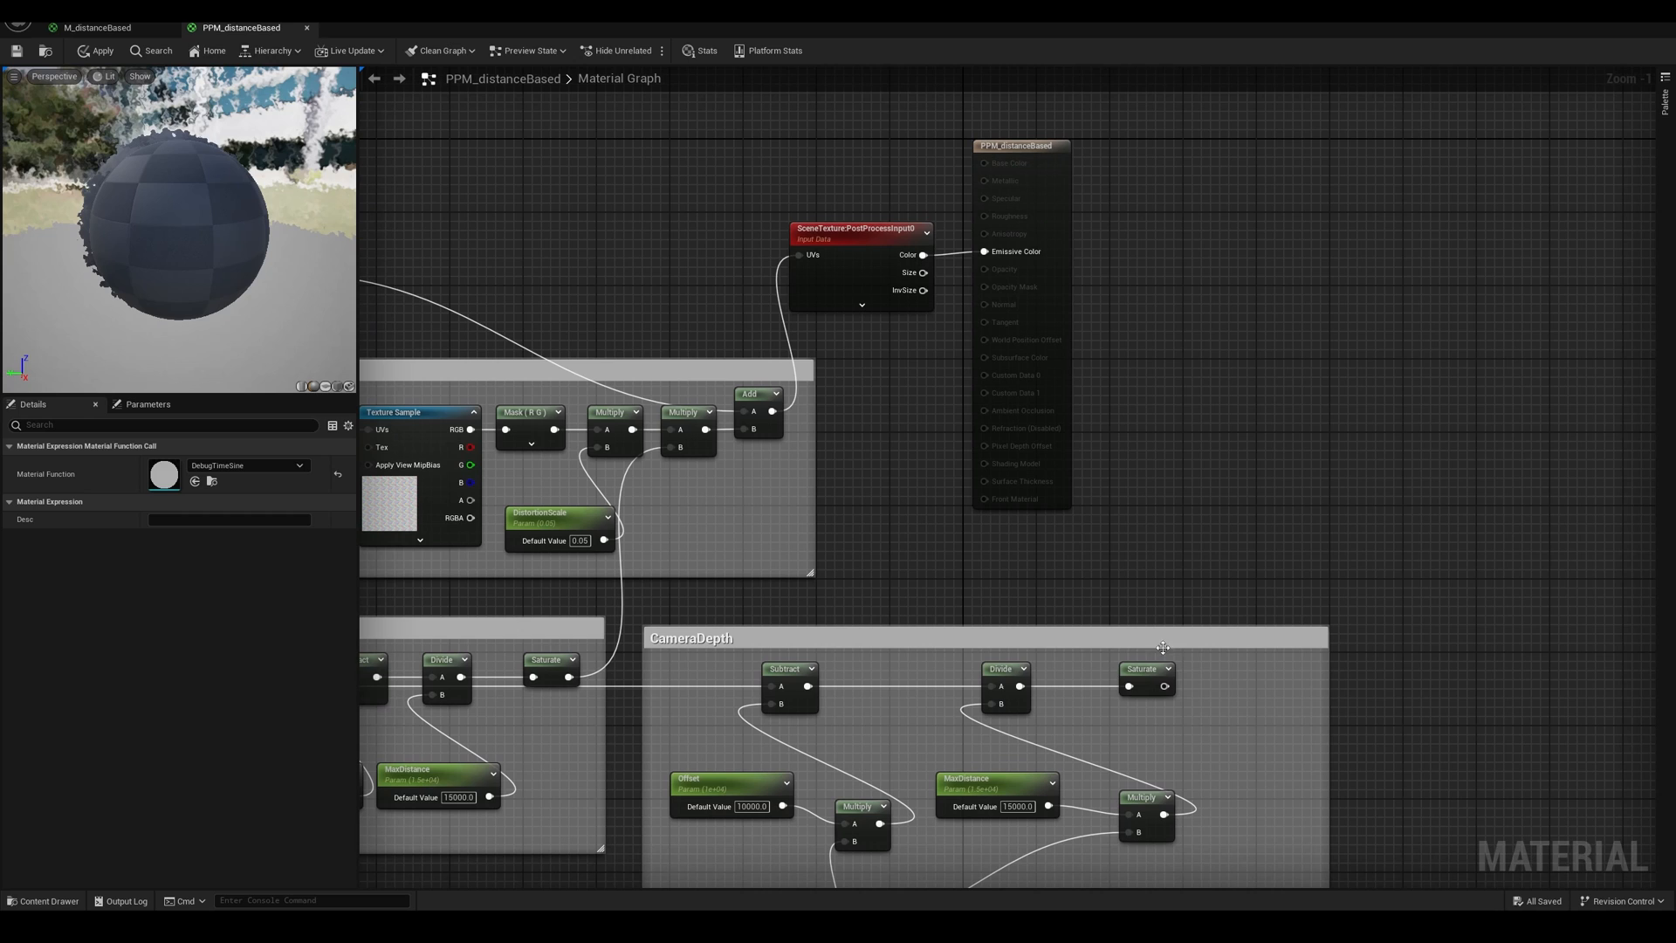
Lerp PostProcessInput0 Color to black by saturated depth into Emissive Color, apply, and view the level.
left_click(1166, 145)
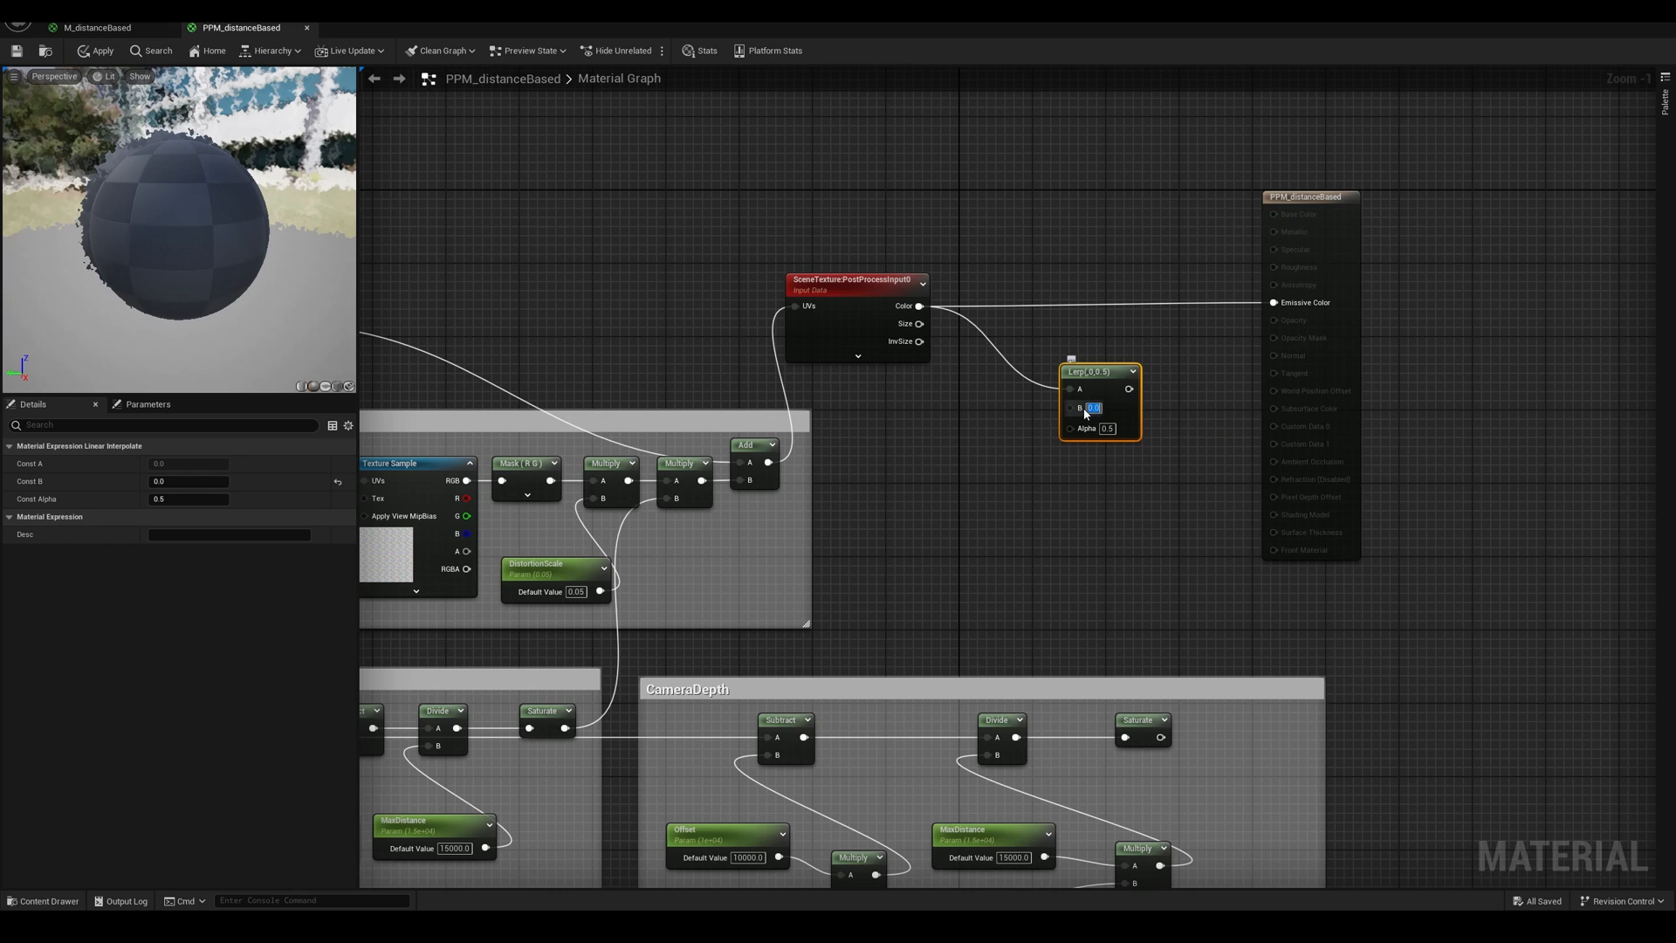
mouse_move(1069, 386)
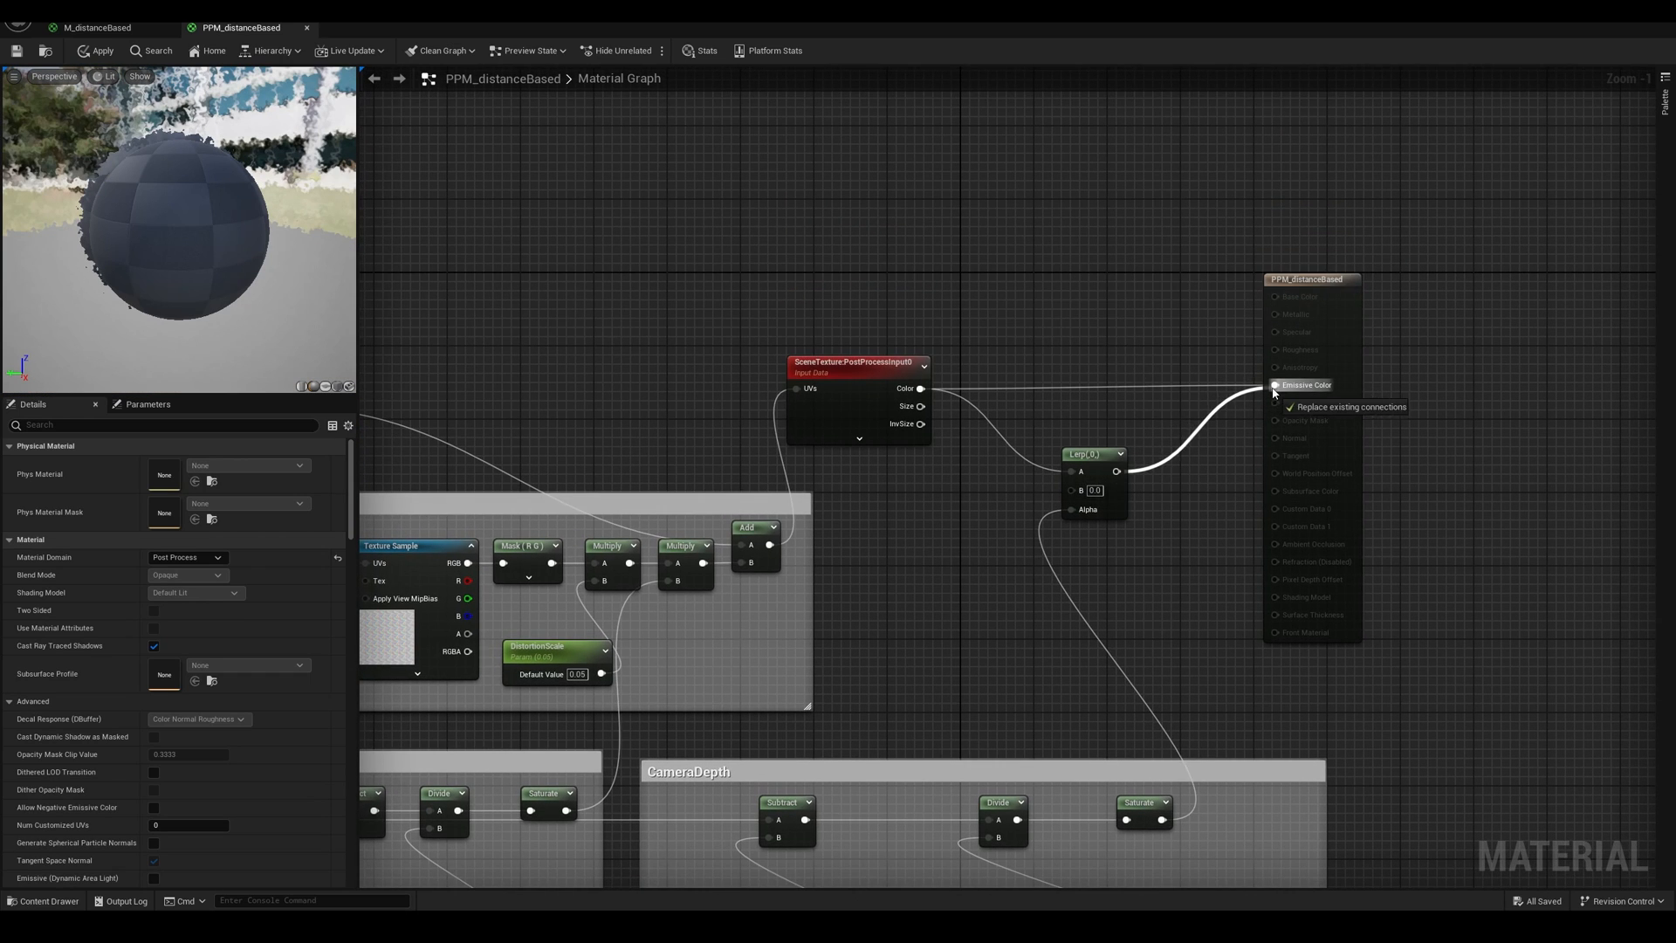
left_click(1127, 371)
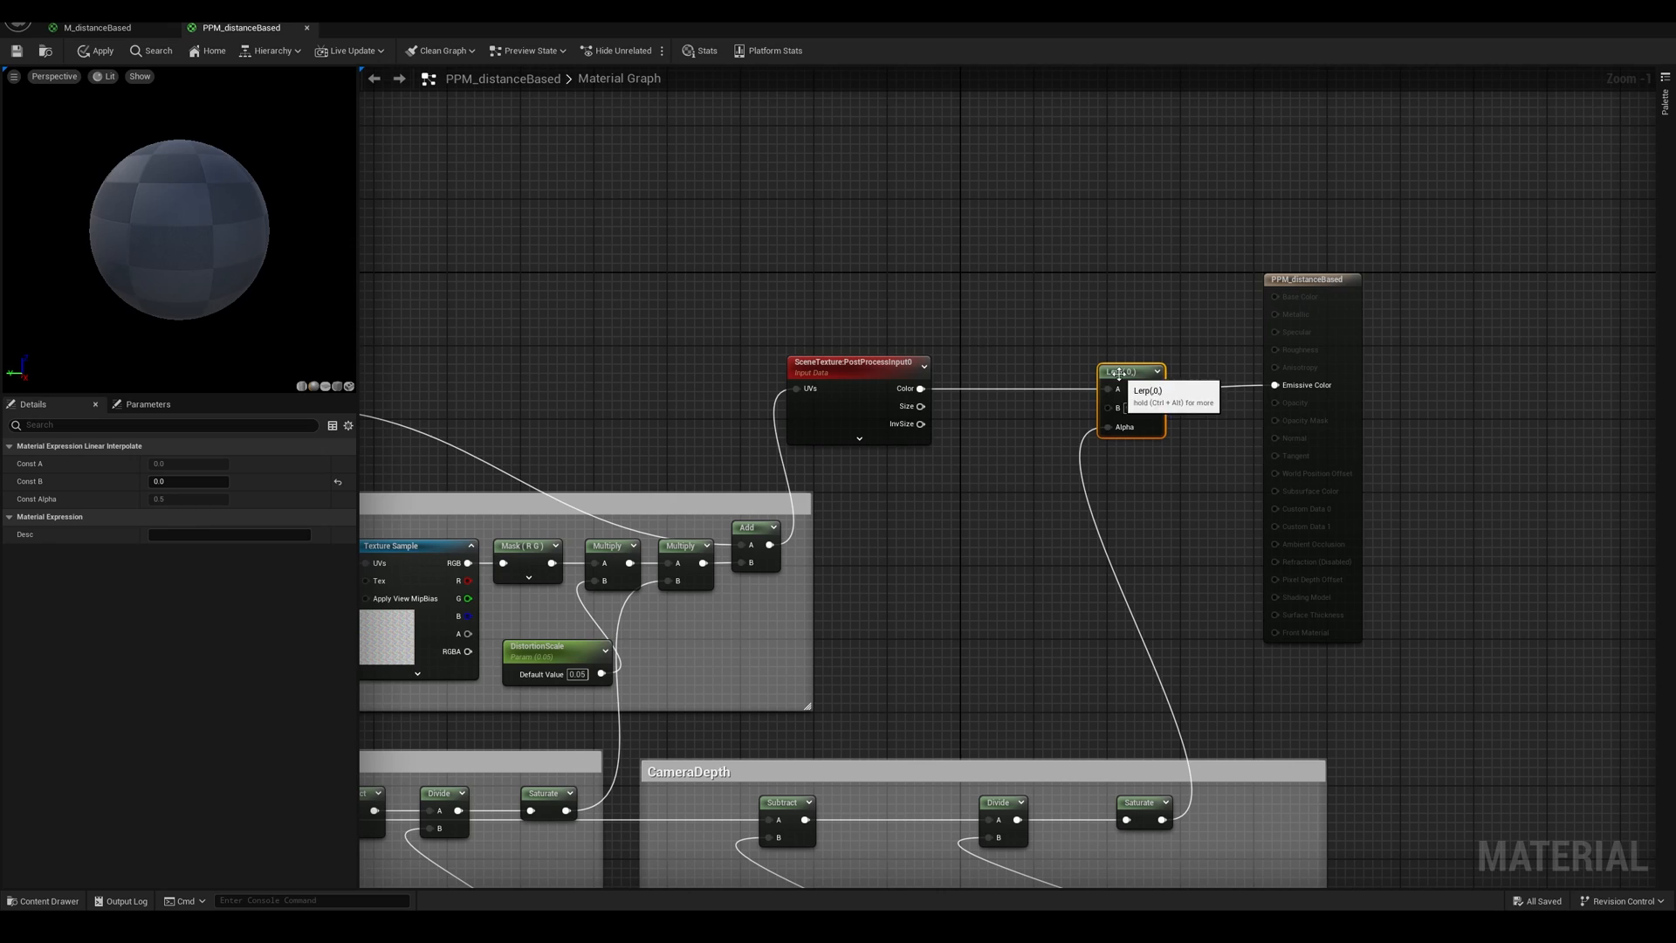
left_click(18, 51)
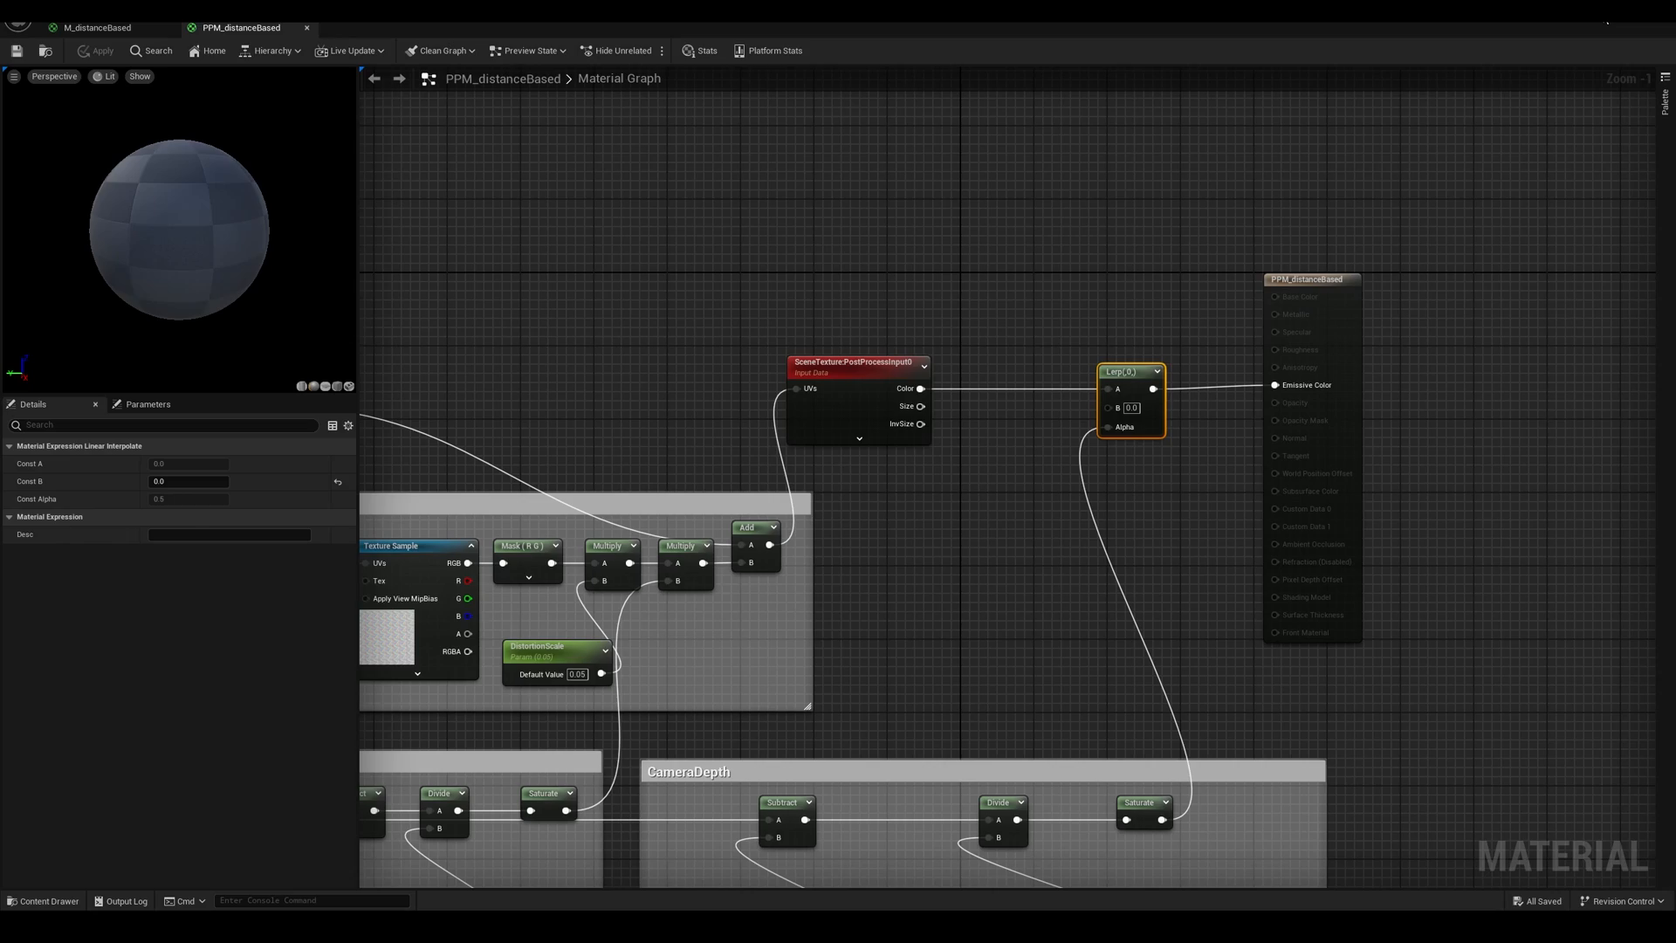
left_click(104, 27)
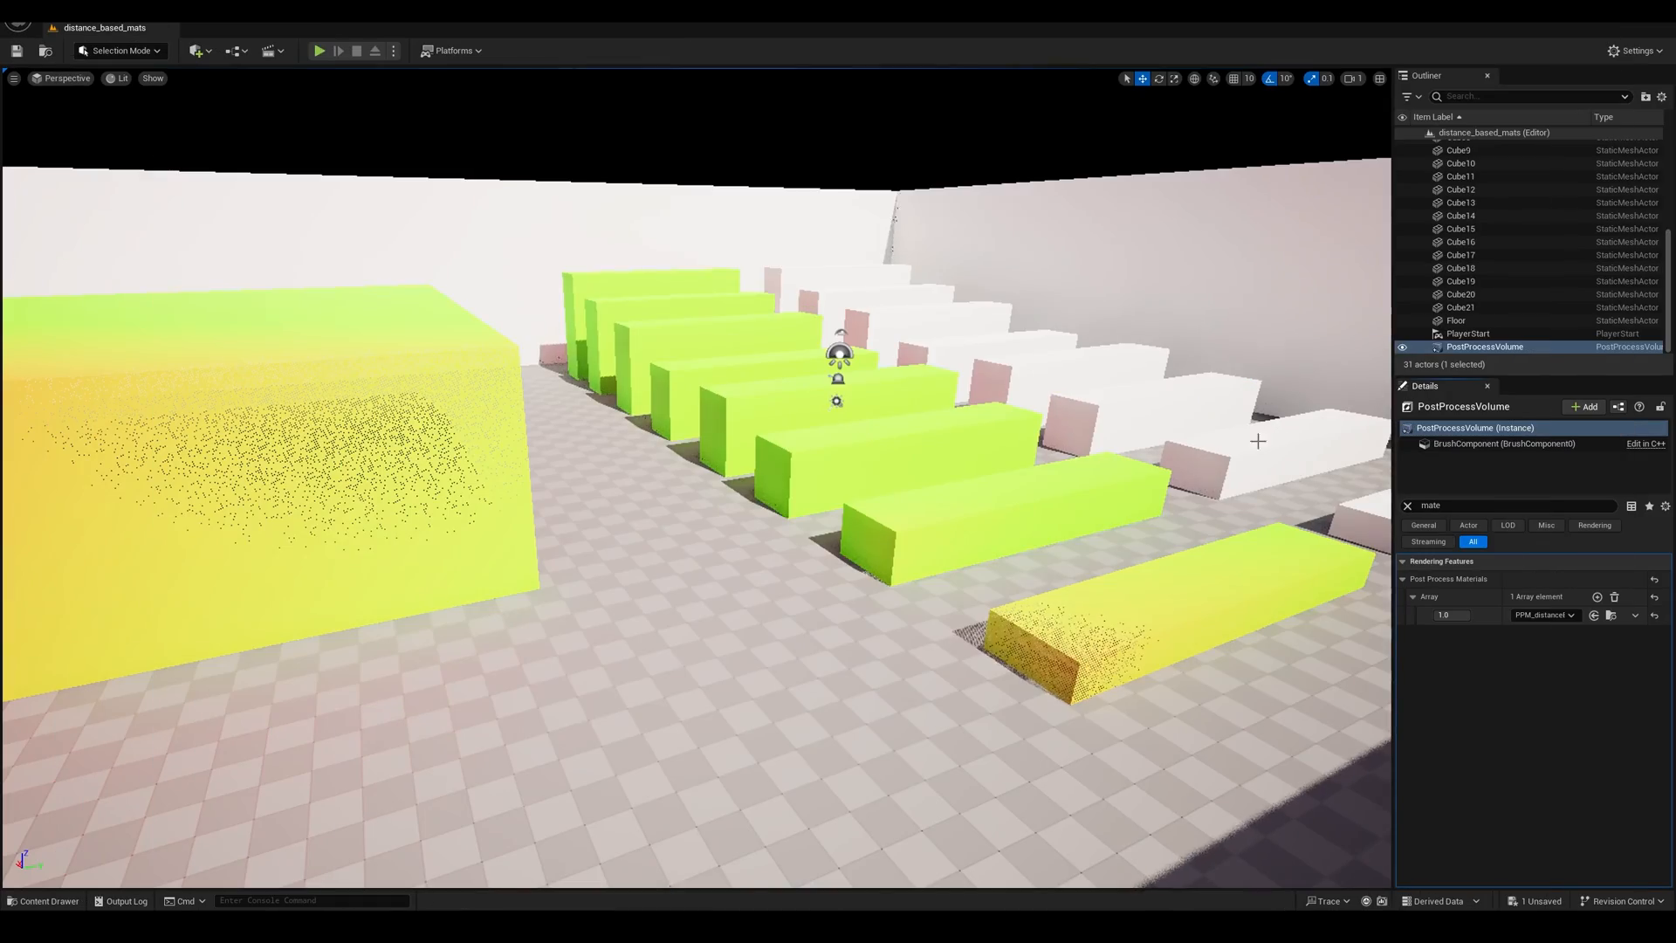